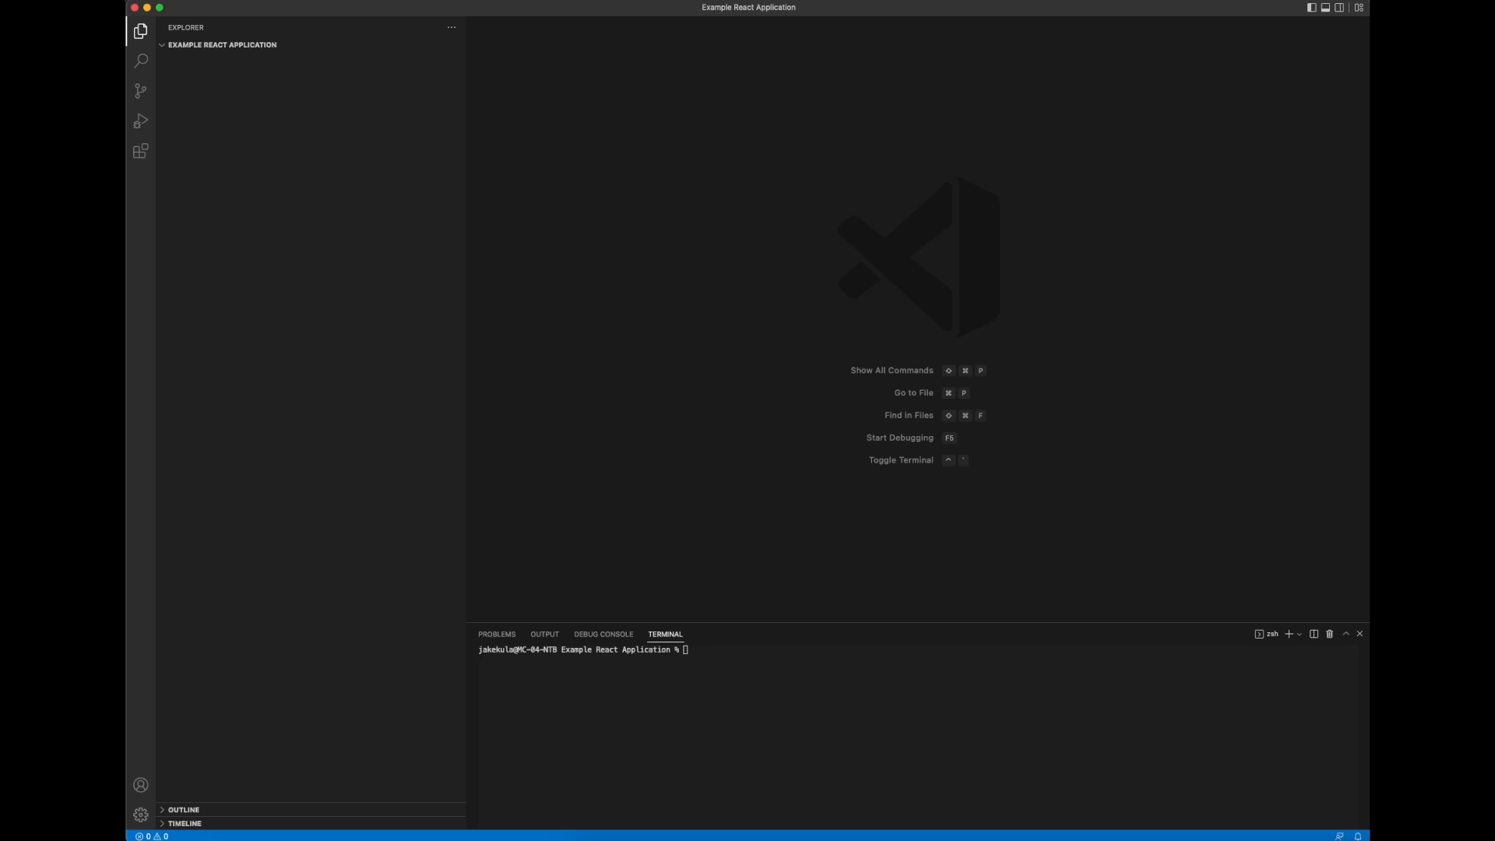
pyautogui.moveTo(328, 142)
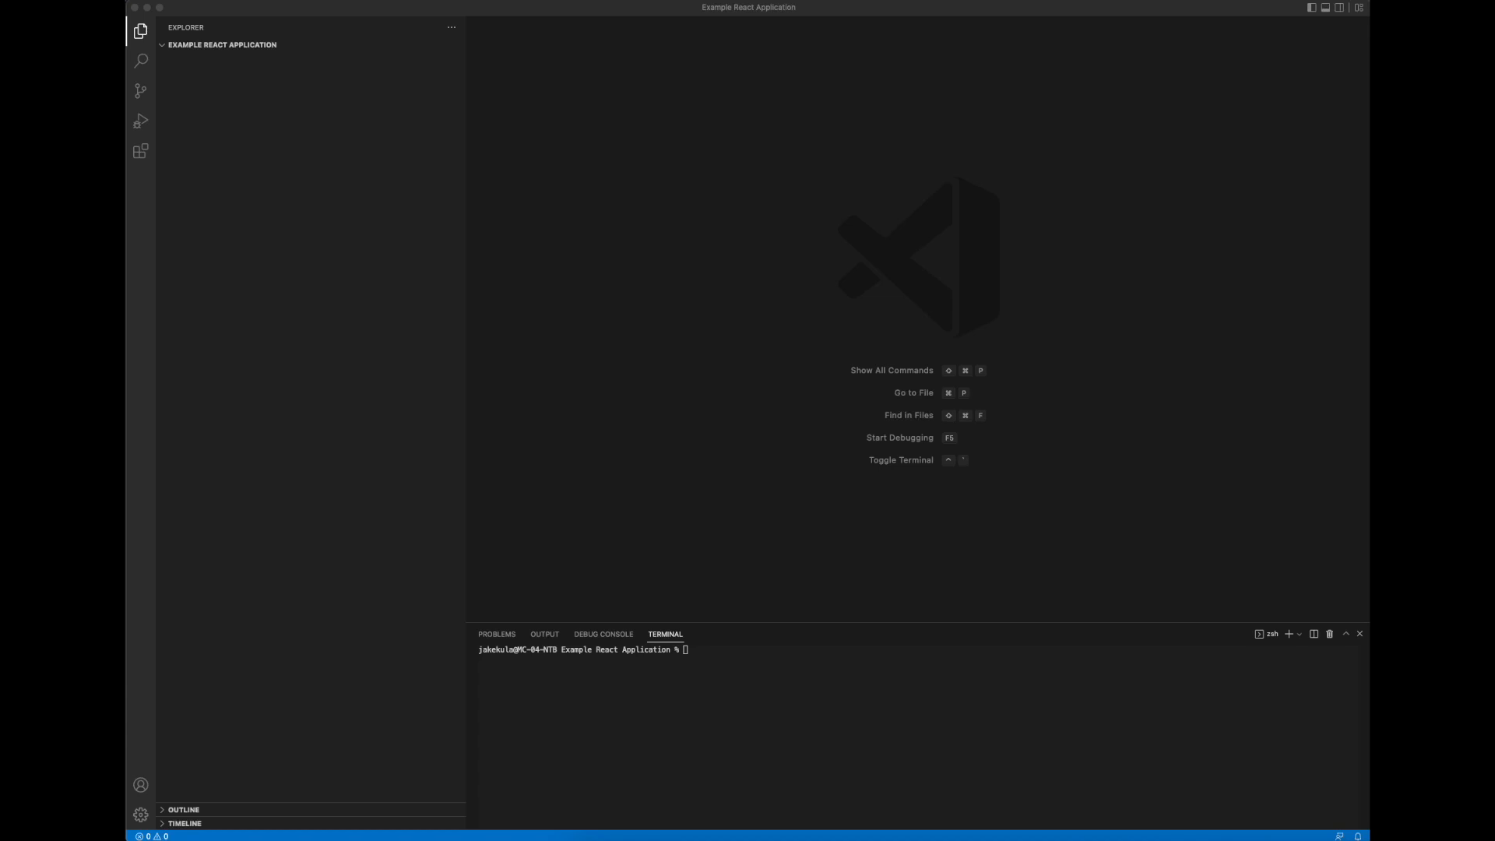
# Step: Enter 'npx create-next-app my-app --ts' in the integrated terminal without running it
pyautogui.click(849, 666)
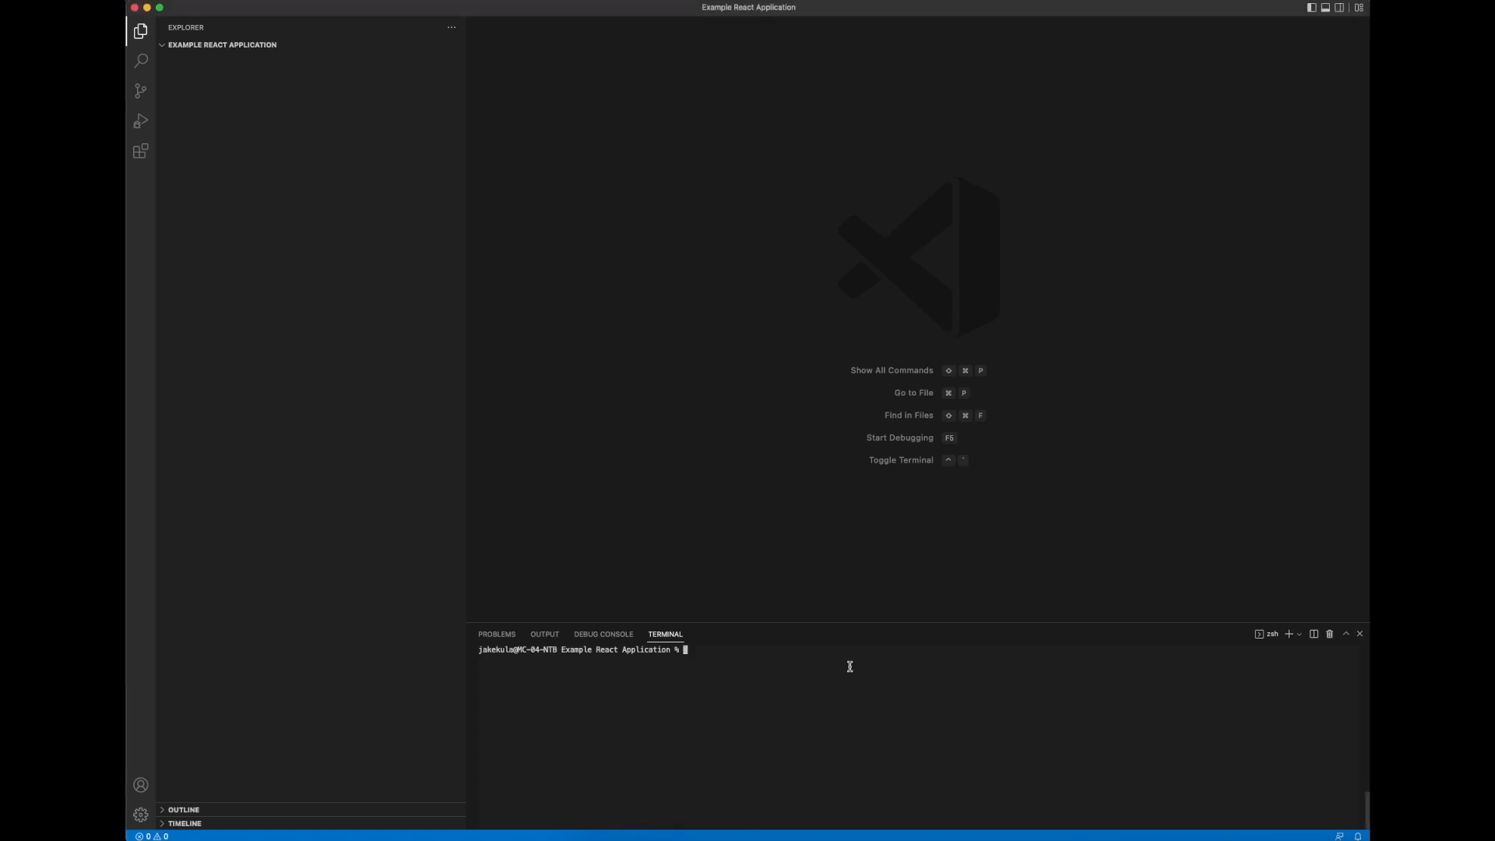
pyautogui.moveTo(1208, 361)
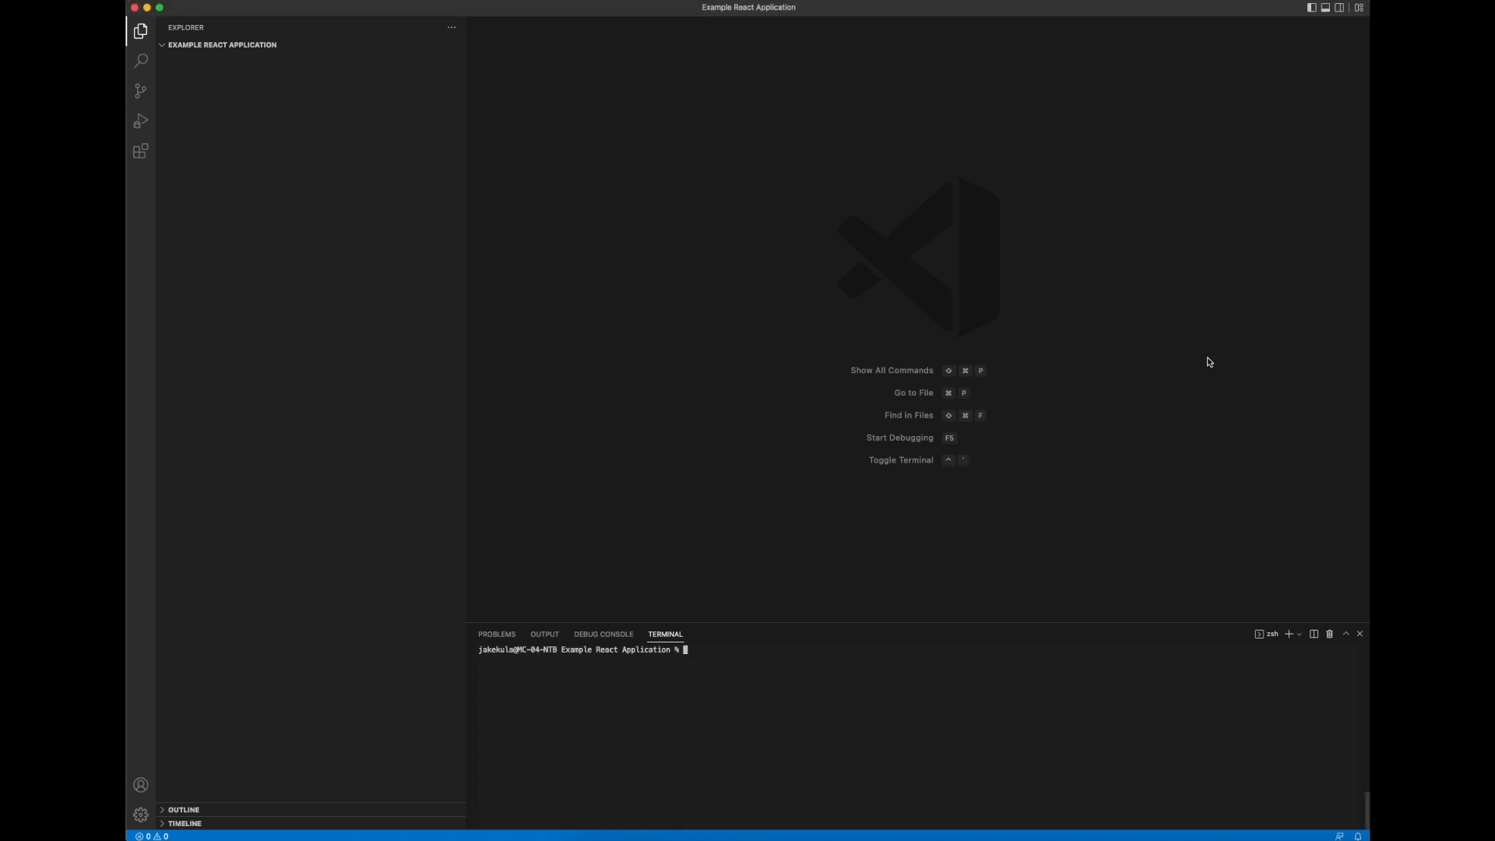
pyautogui.write('npx create-next-app my-app --ts')
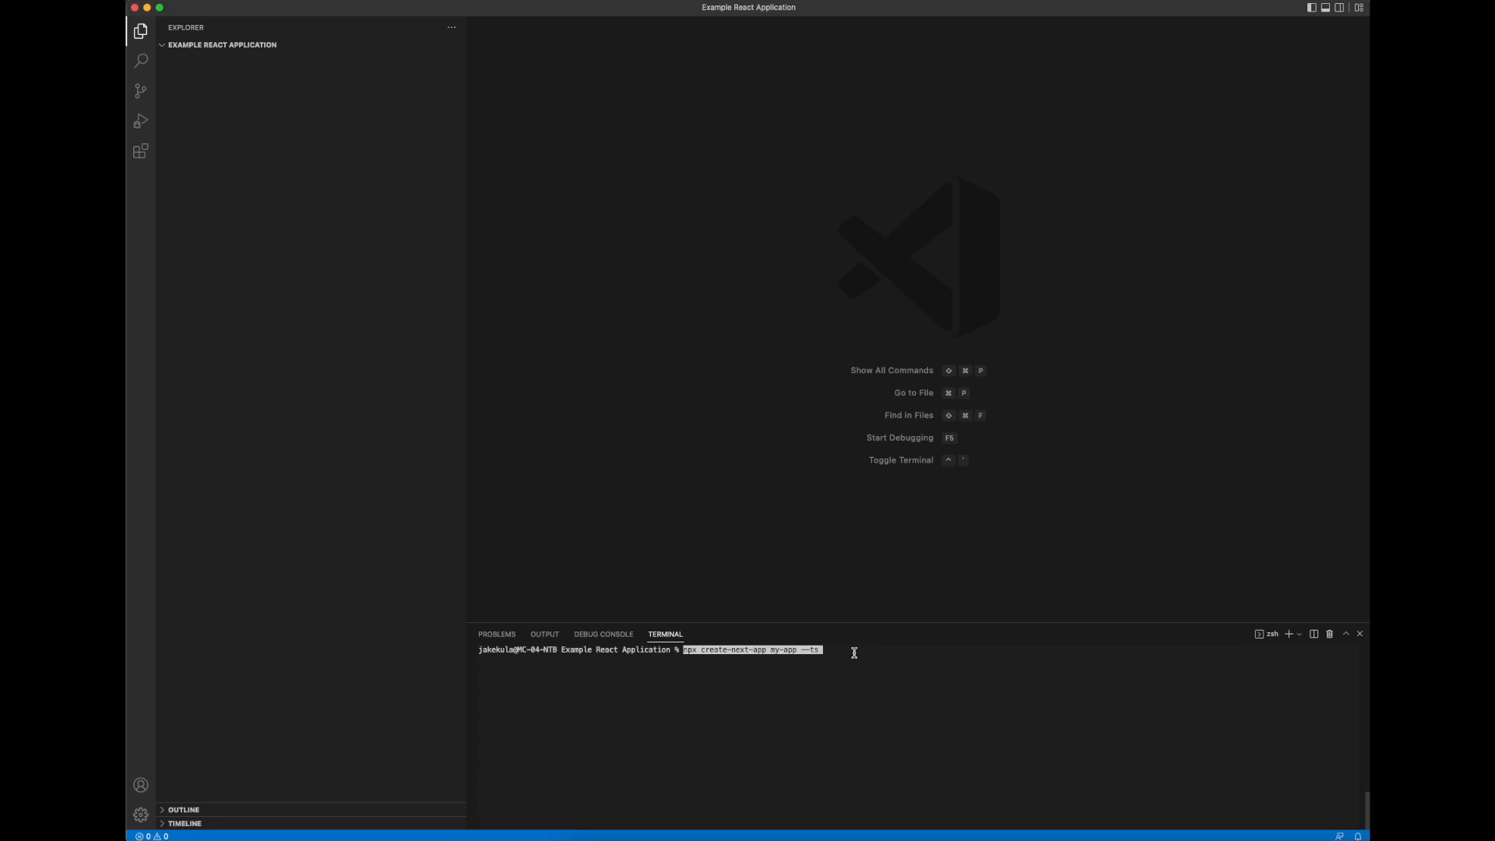
# Step: Run create-next-app and expand the generated my-app folder in the Explorer
pyautogui.press('Return')
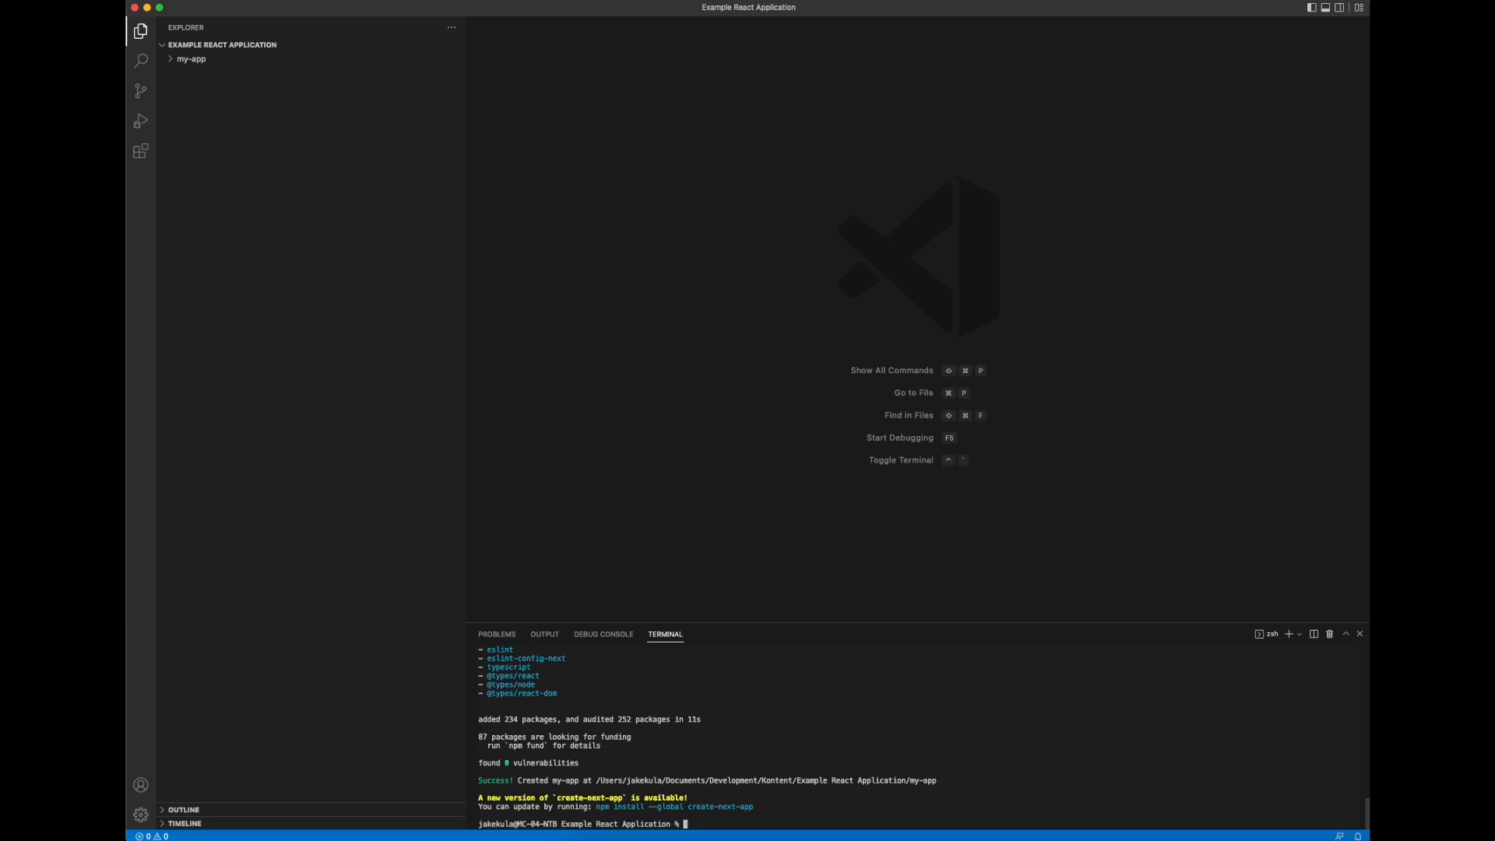
pyautogui.moveTo(191, 58)
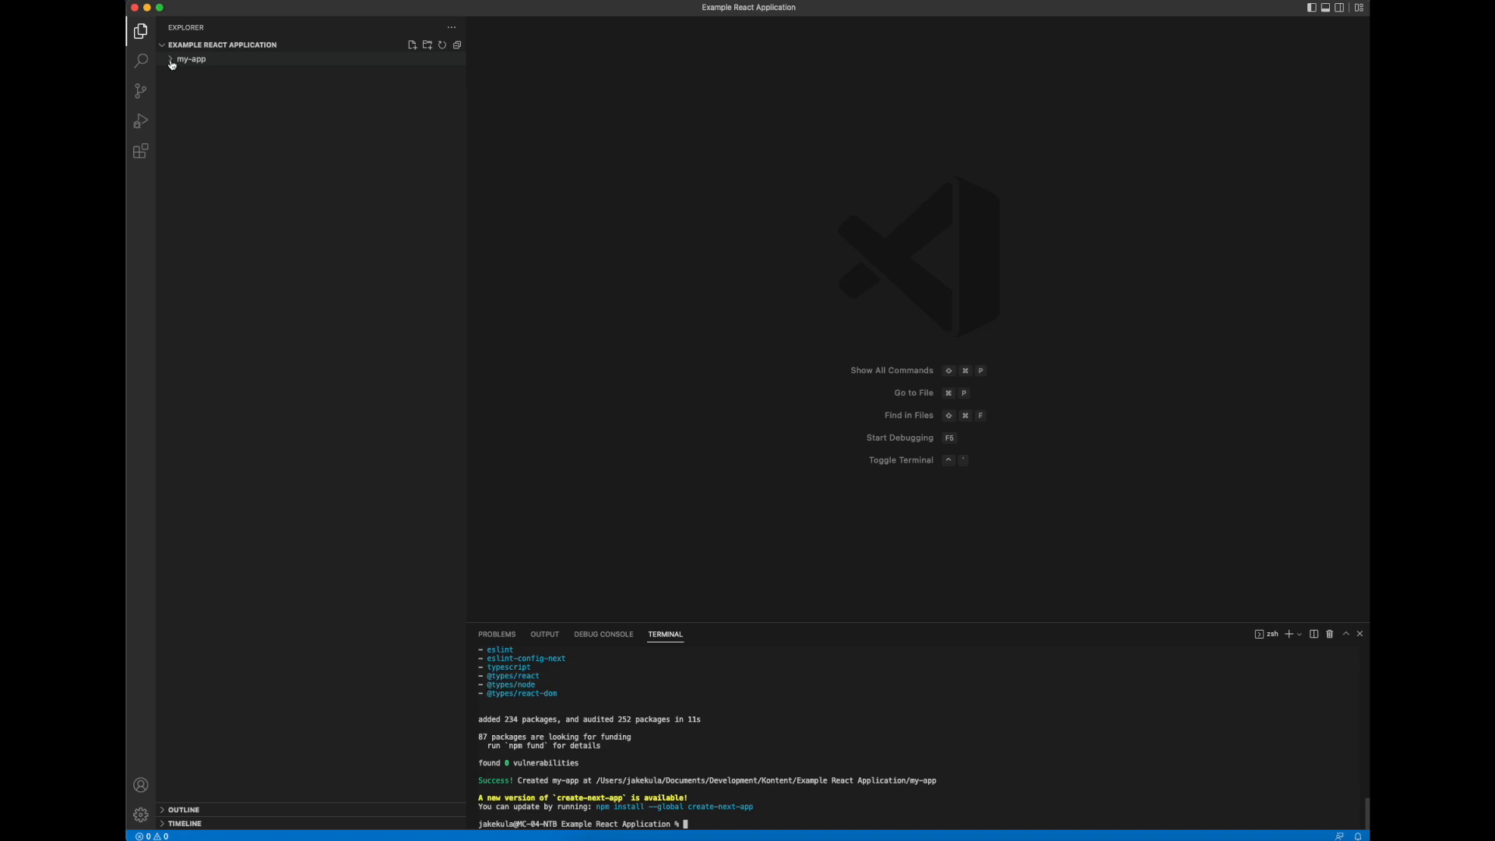
pyautogui.click(191, 59)
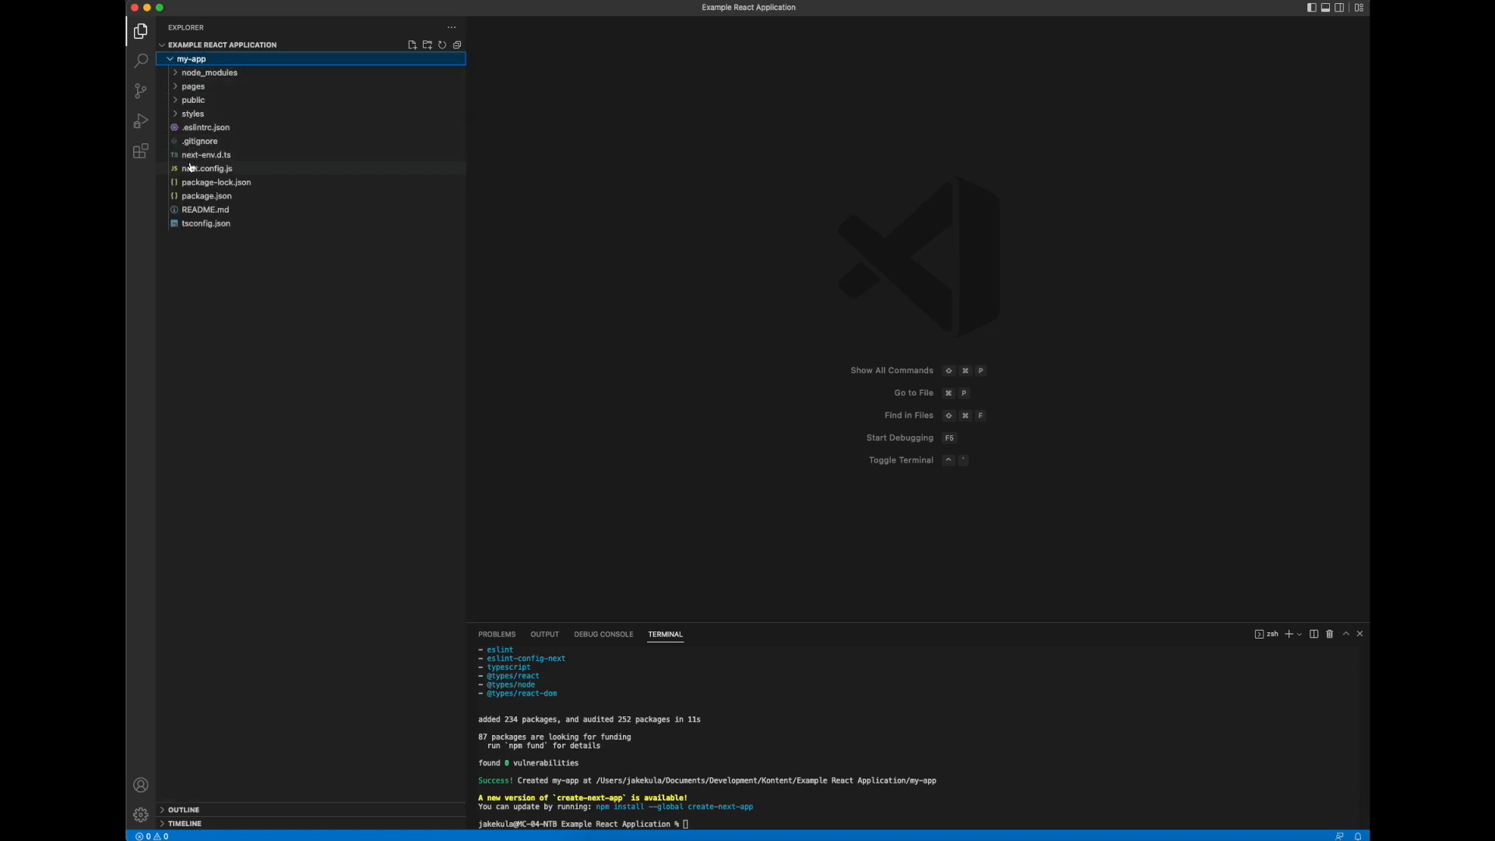
pyautogui.moveTo(200, 182)
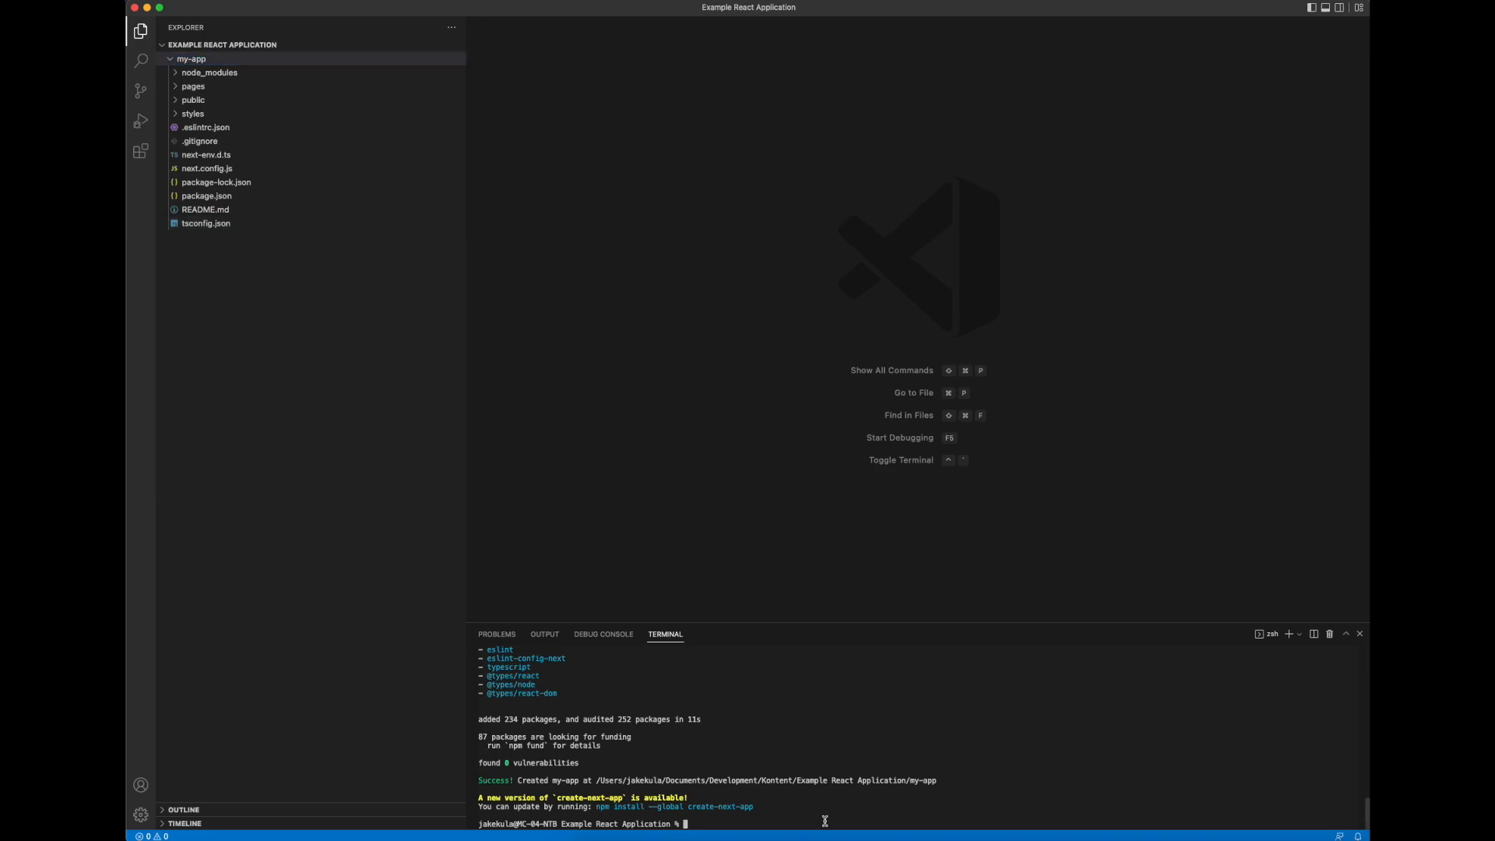
pyautogui.moveTo(879, 803)
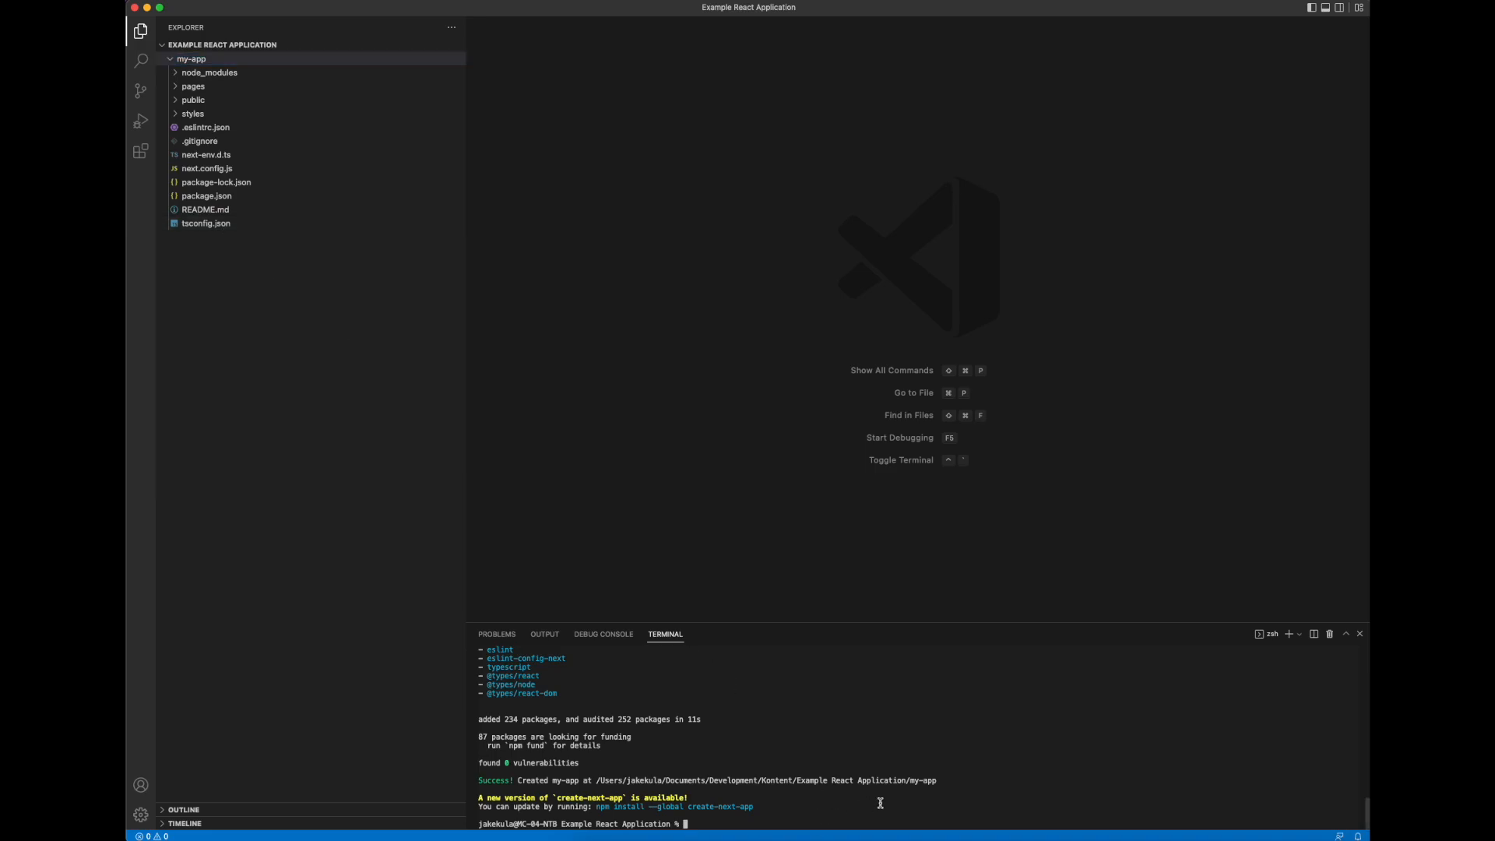
# Step: Change into the my-app folder and run the production build
pyautogui.write('cd')
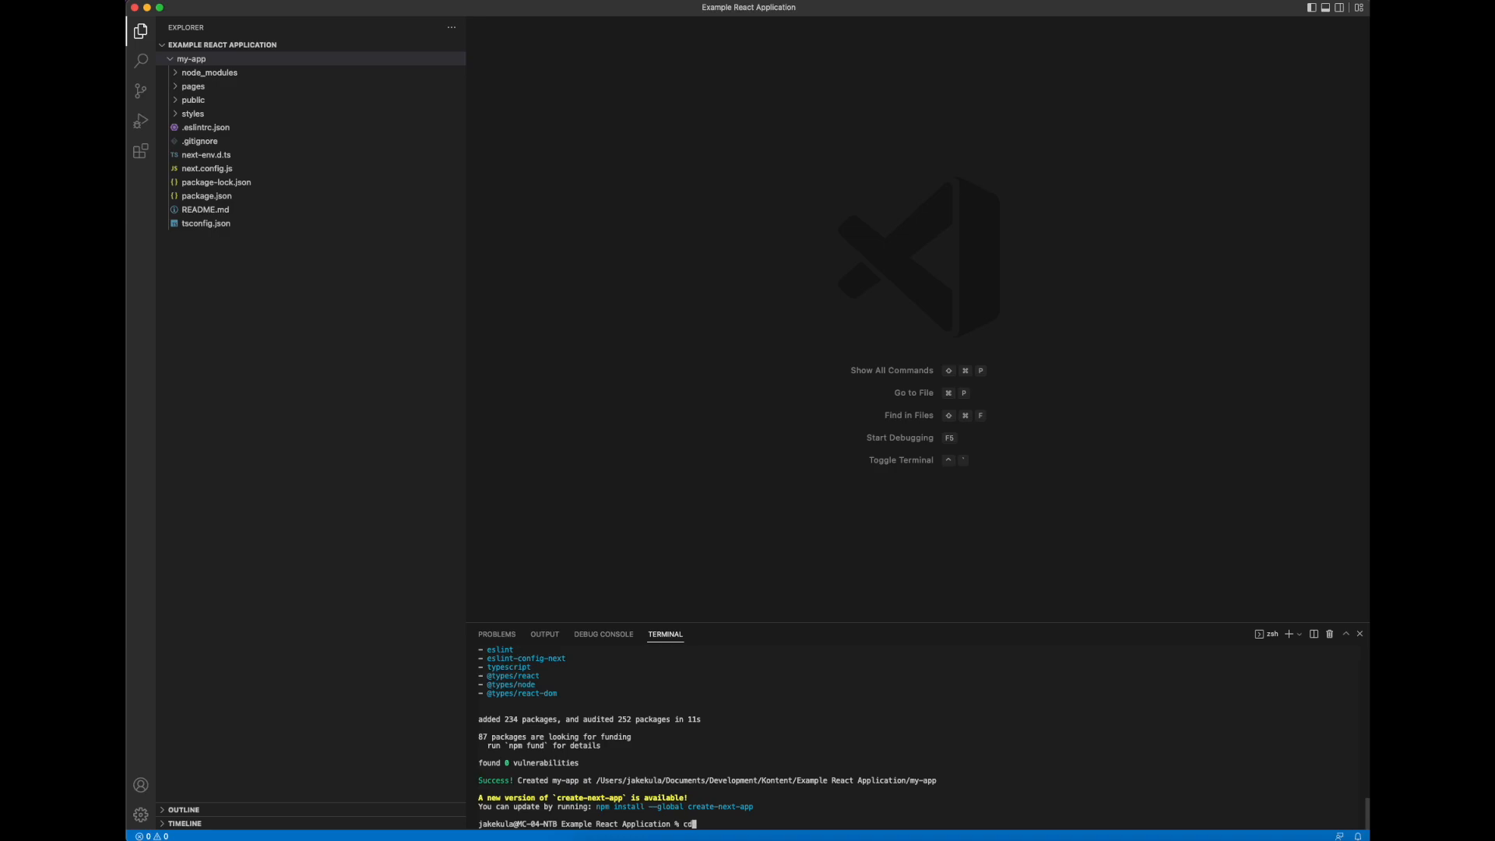
pyautogui.write('my-app')
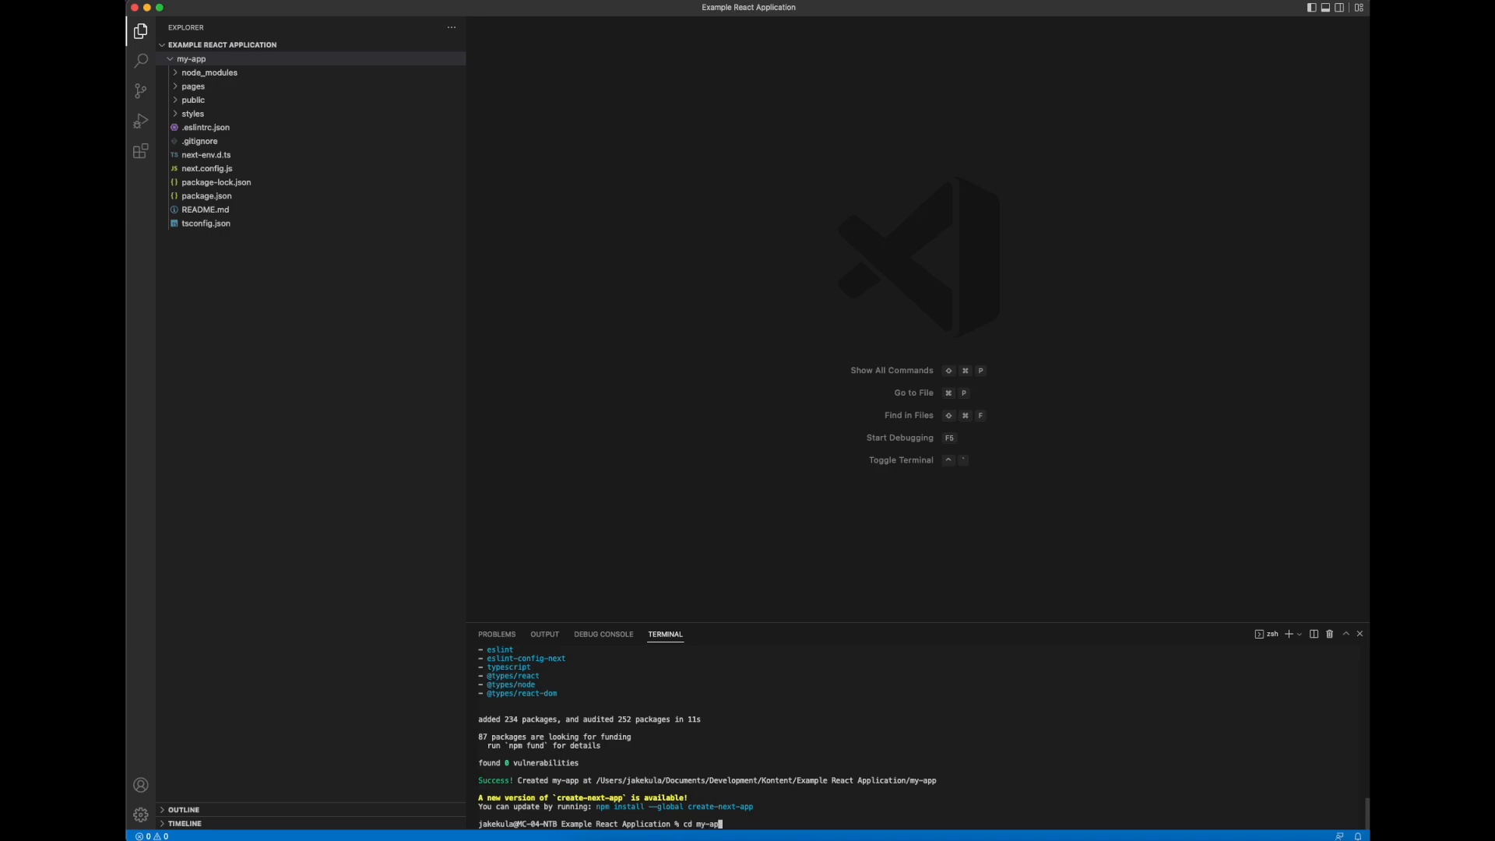
pyautogui.press('Return')
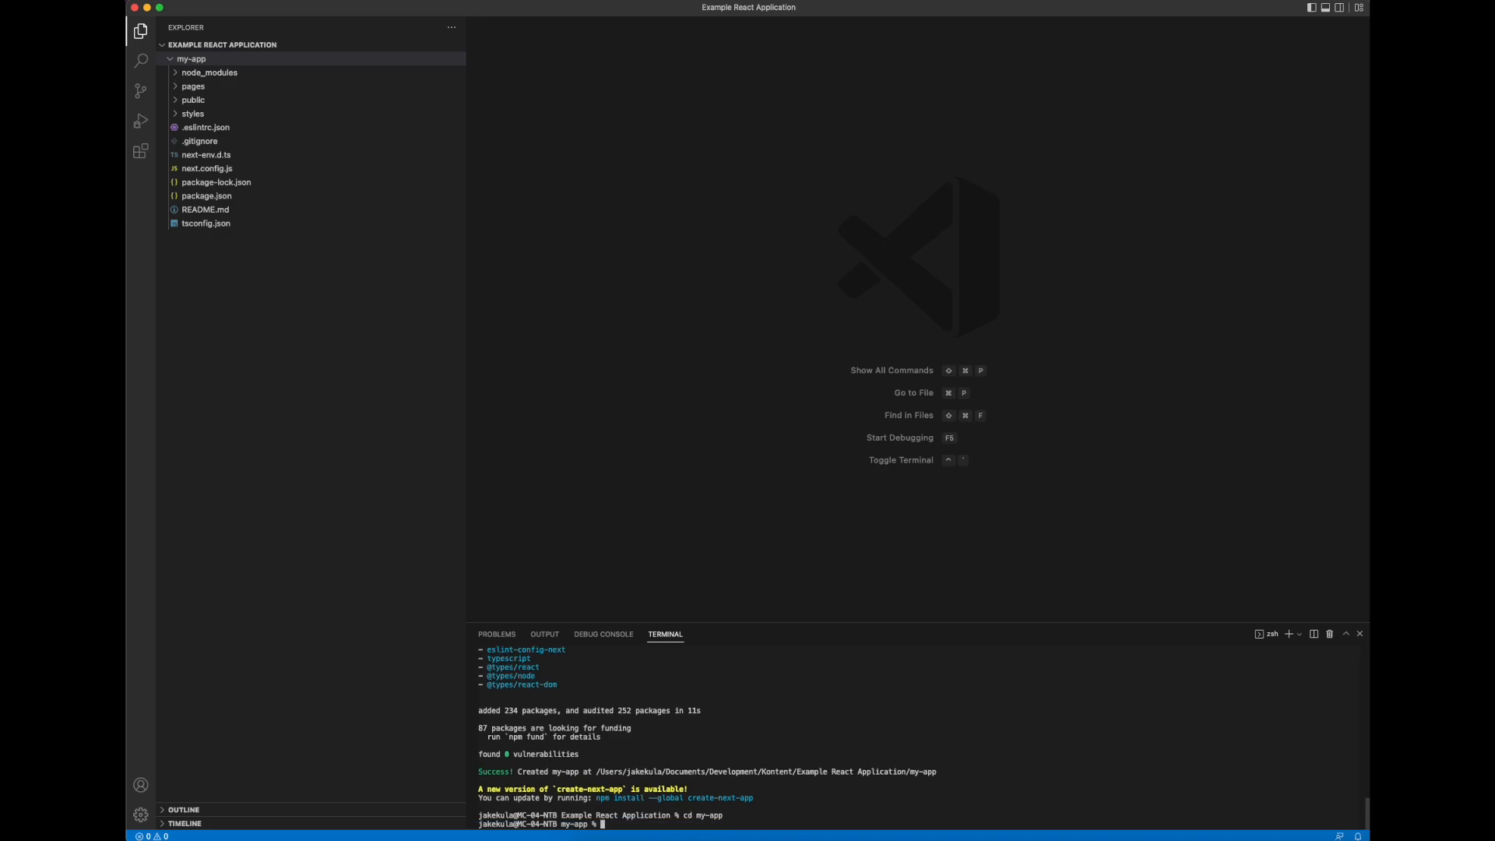
pyautogui.write('npm run bui')
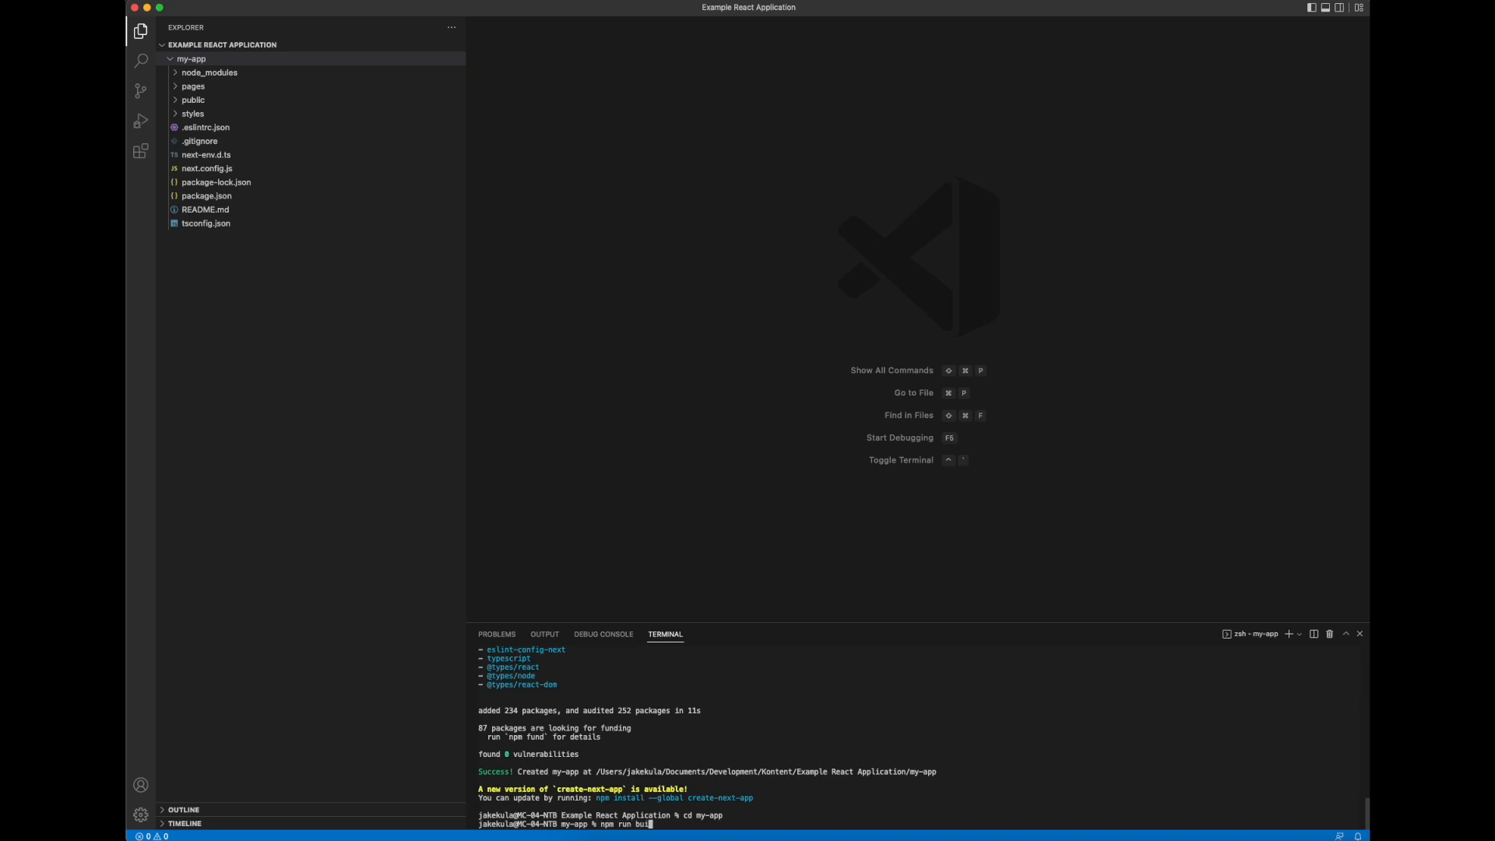
pyautogui.write('d')
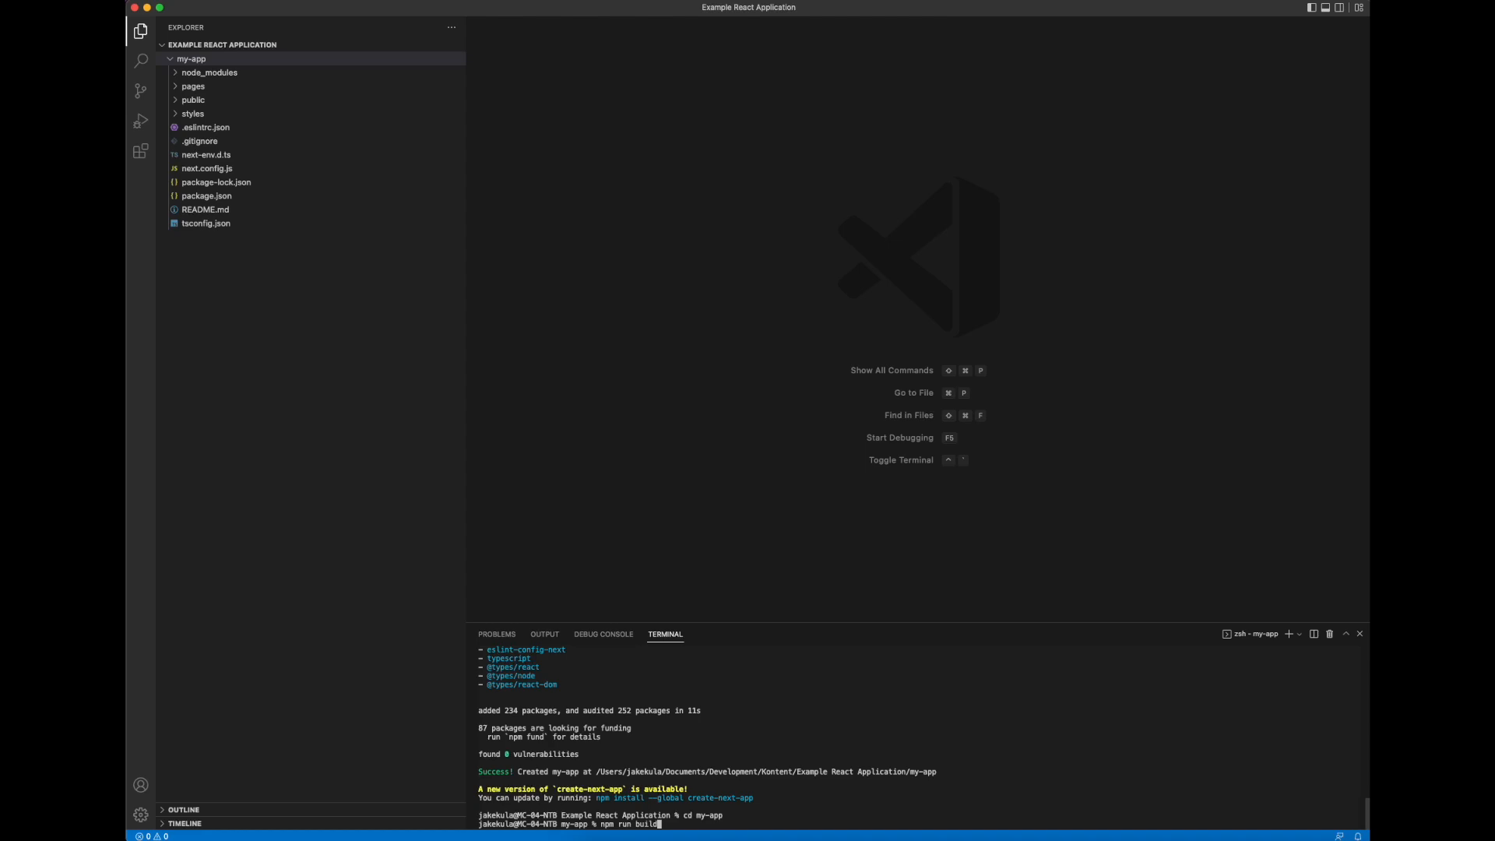
pyautogui.press('Return')
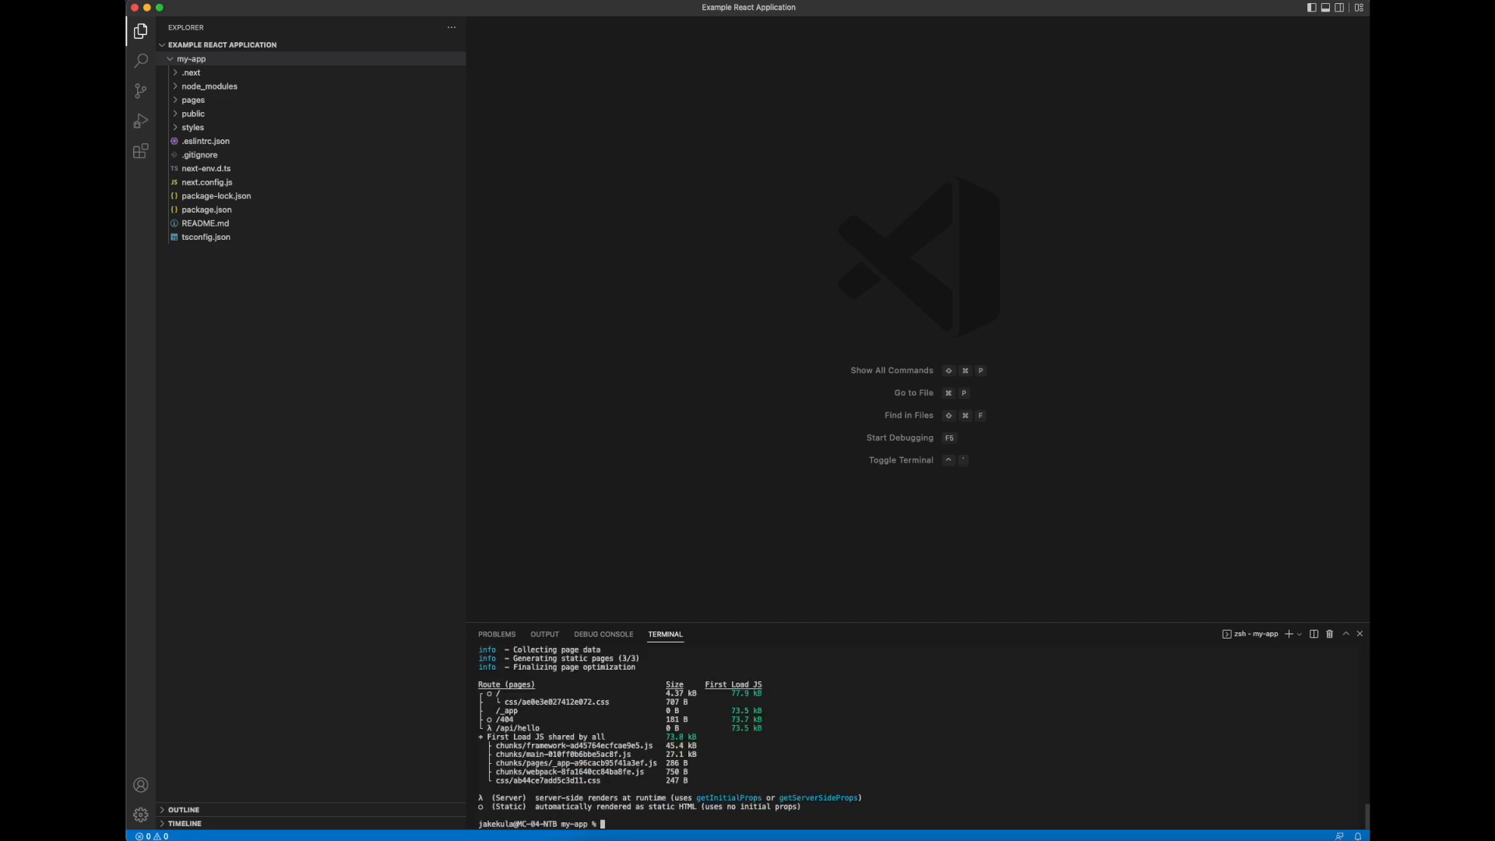
# Step: Start the Next.js development server with npm run dev
pyautogui.write('npm')
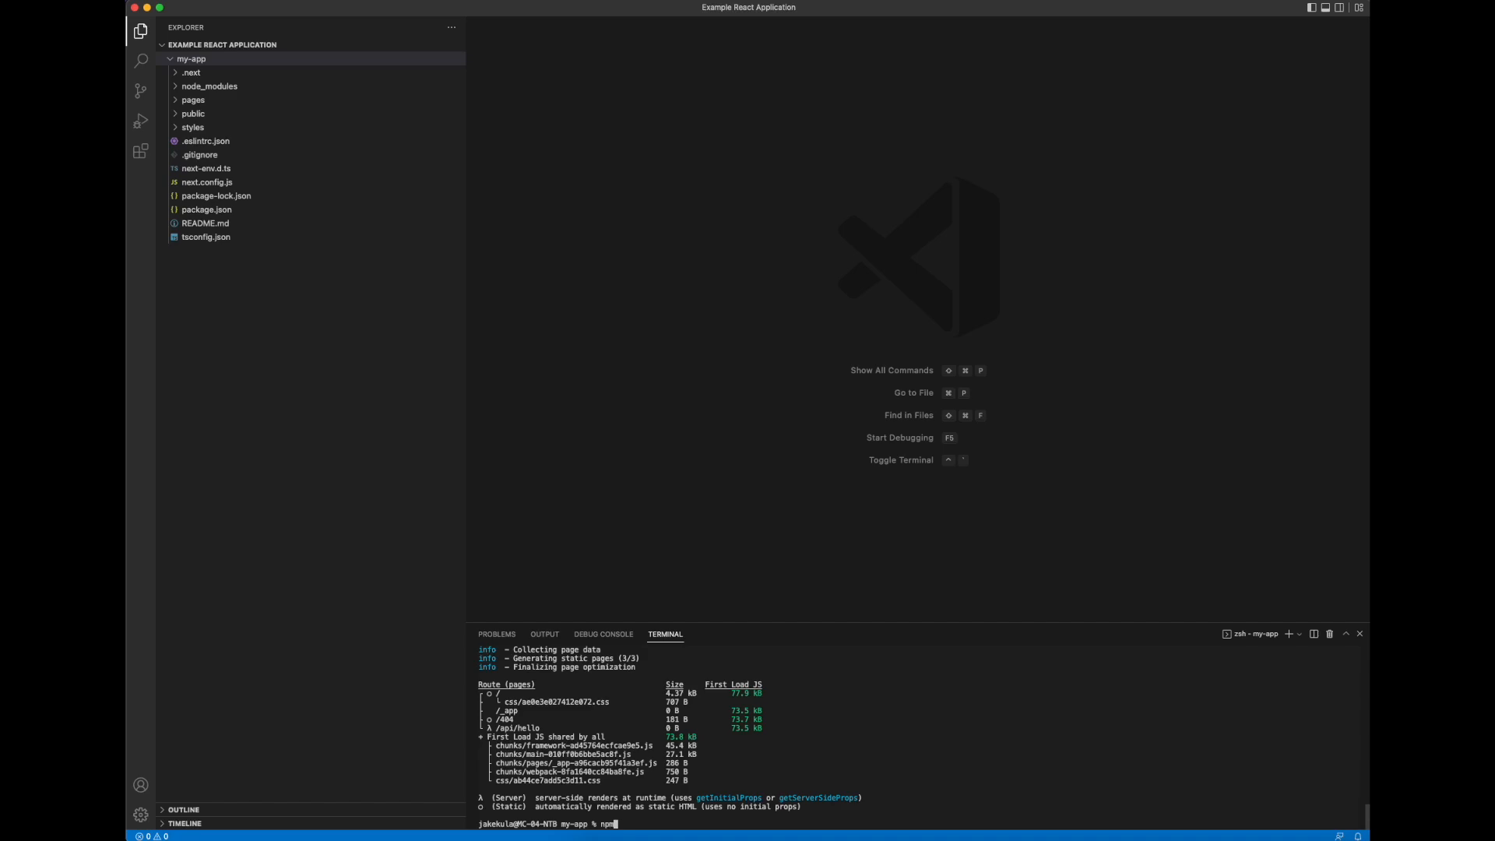
pyautogui.write('run dev')
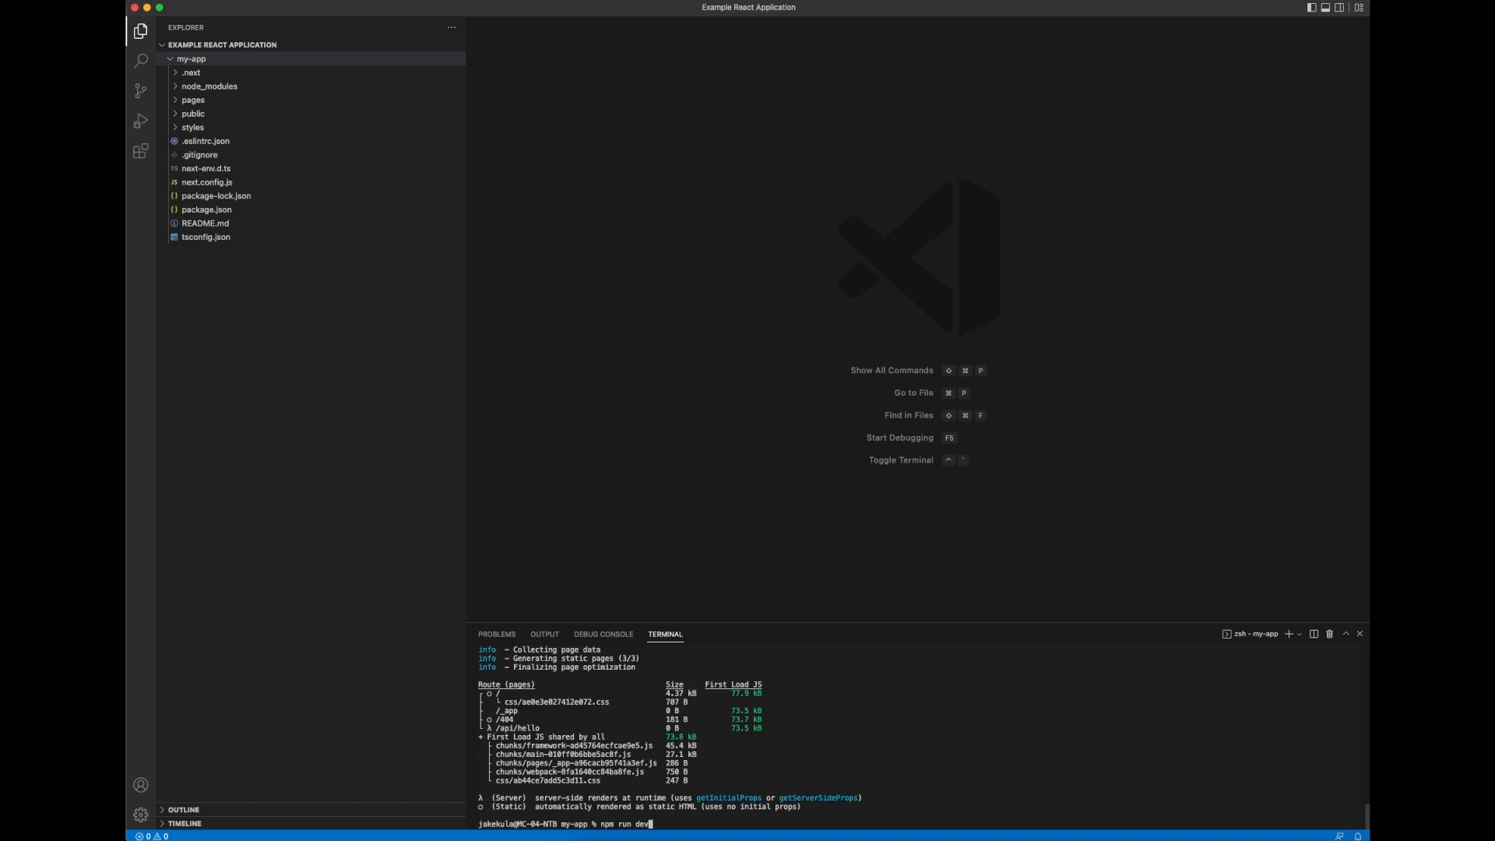
pyautogui.press('Return')
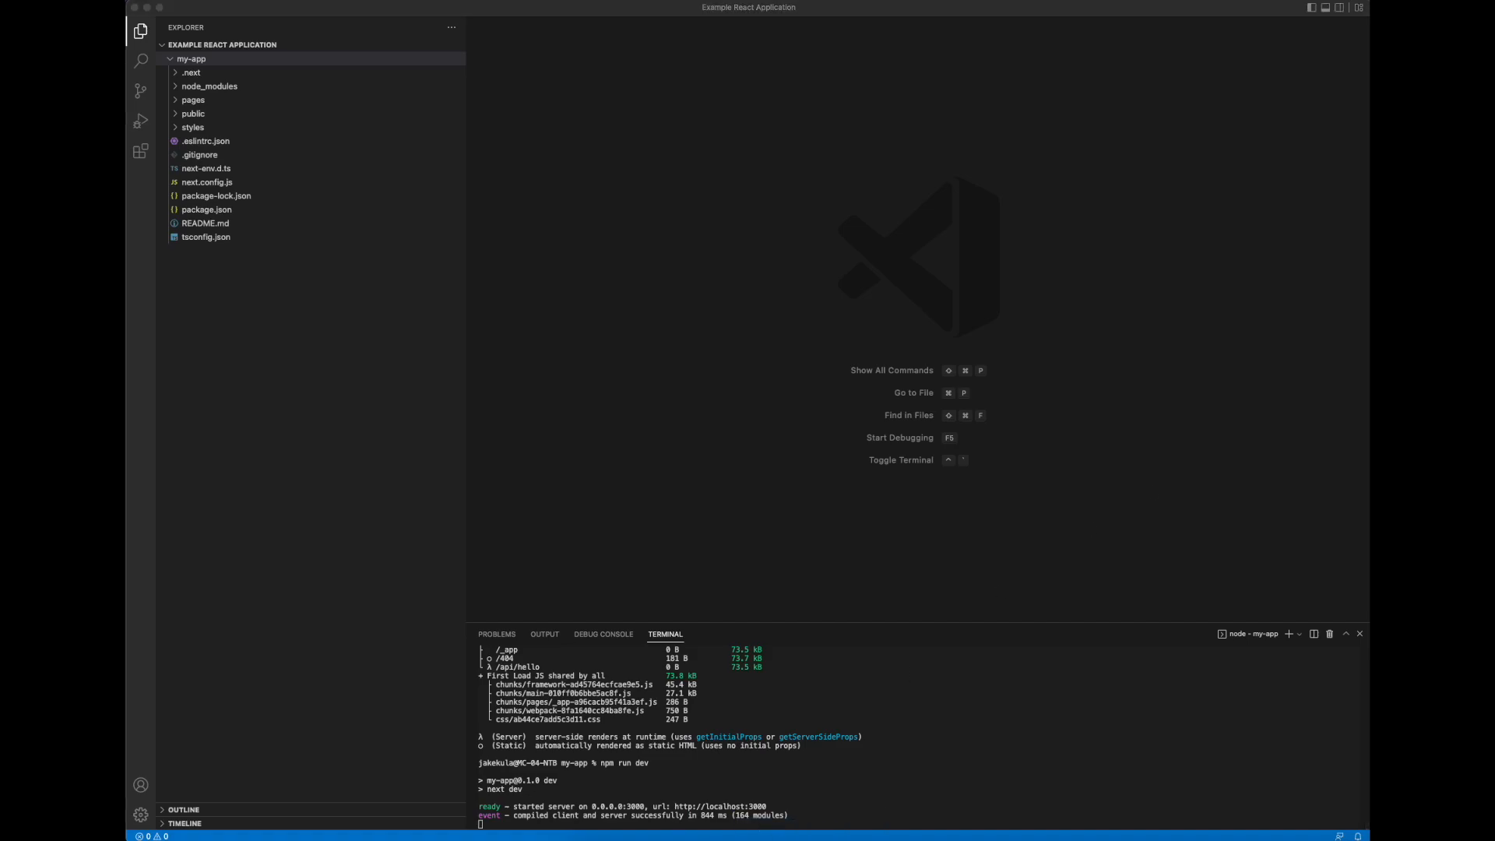
pyautogui.moveTo(900, 812)
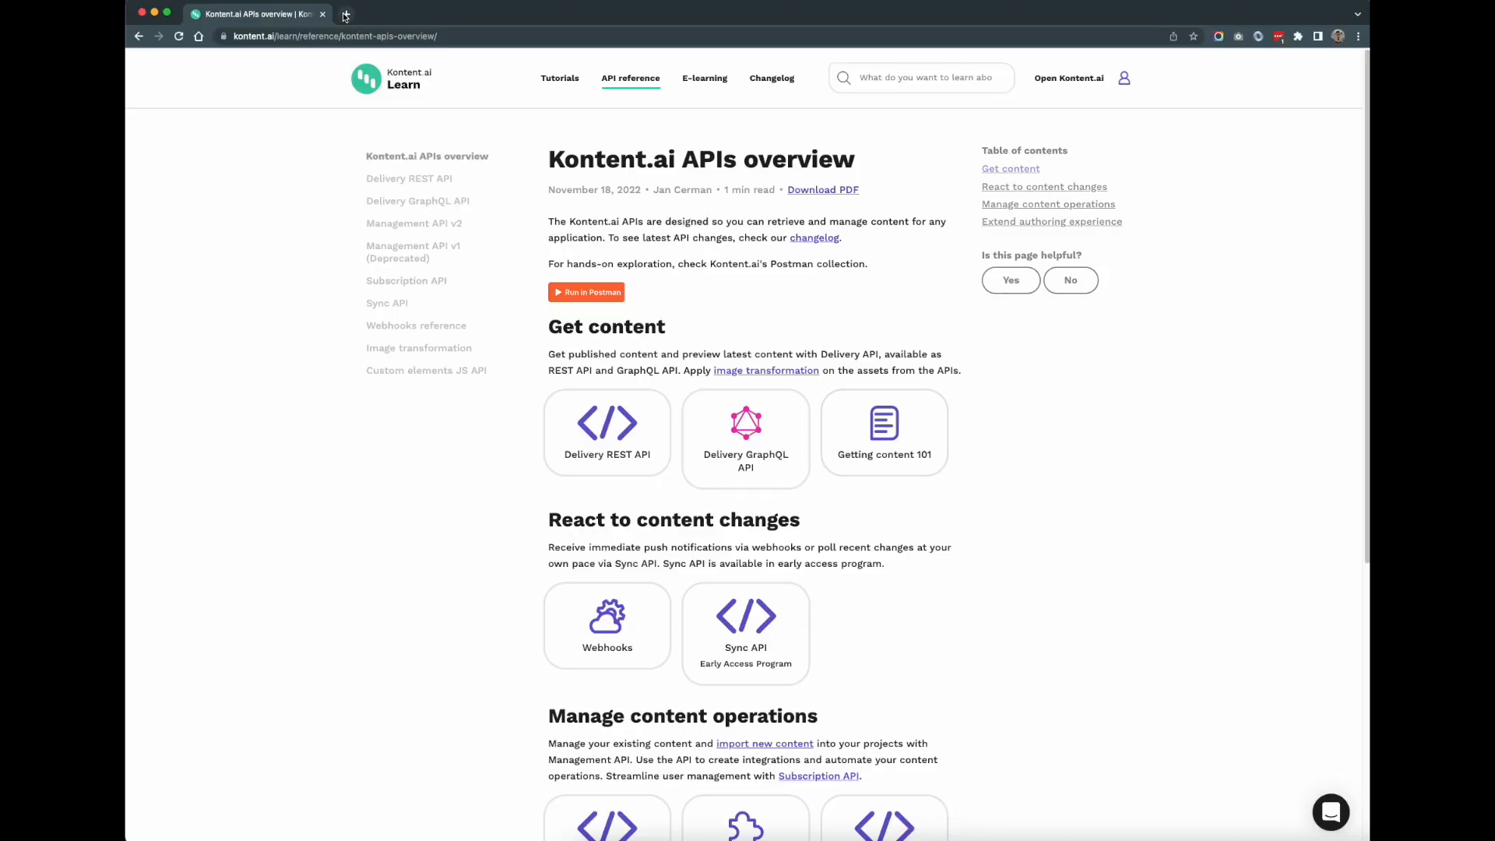
# Step: Open localhost:3000 in a new Chrome tab to see the Welcome to Next.js page
pyautogui.click(400, 13)
pyautogui.write('localhost:3000')
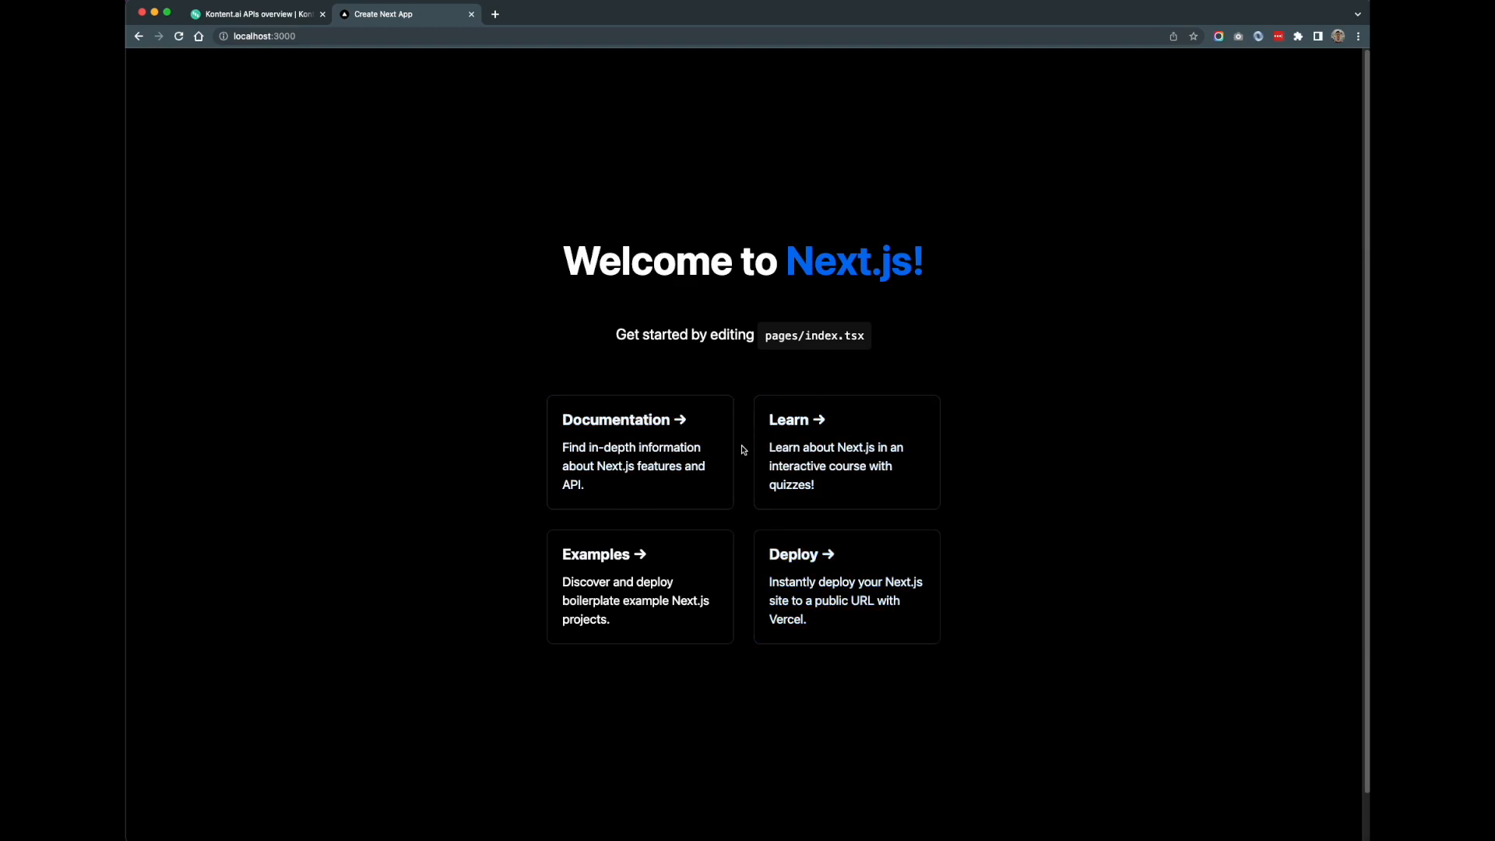
pyautogui.moveTo(672, 315)
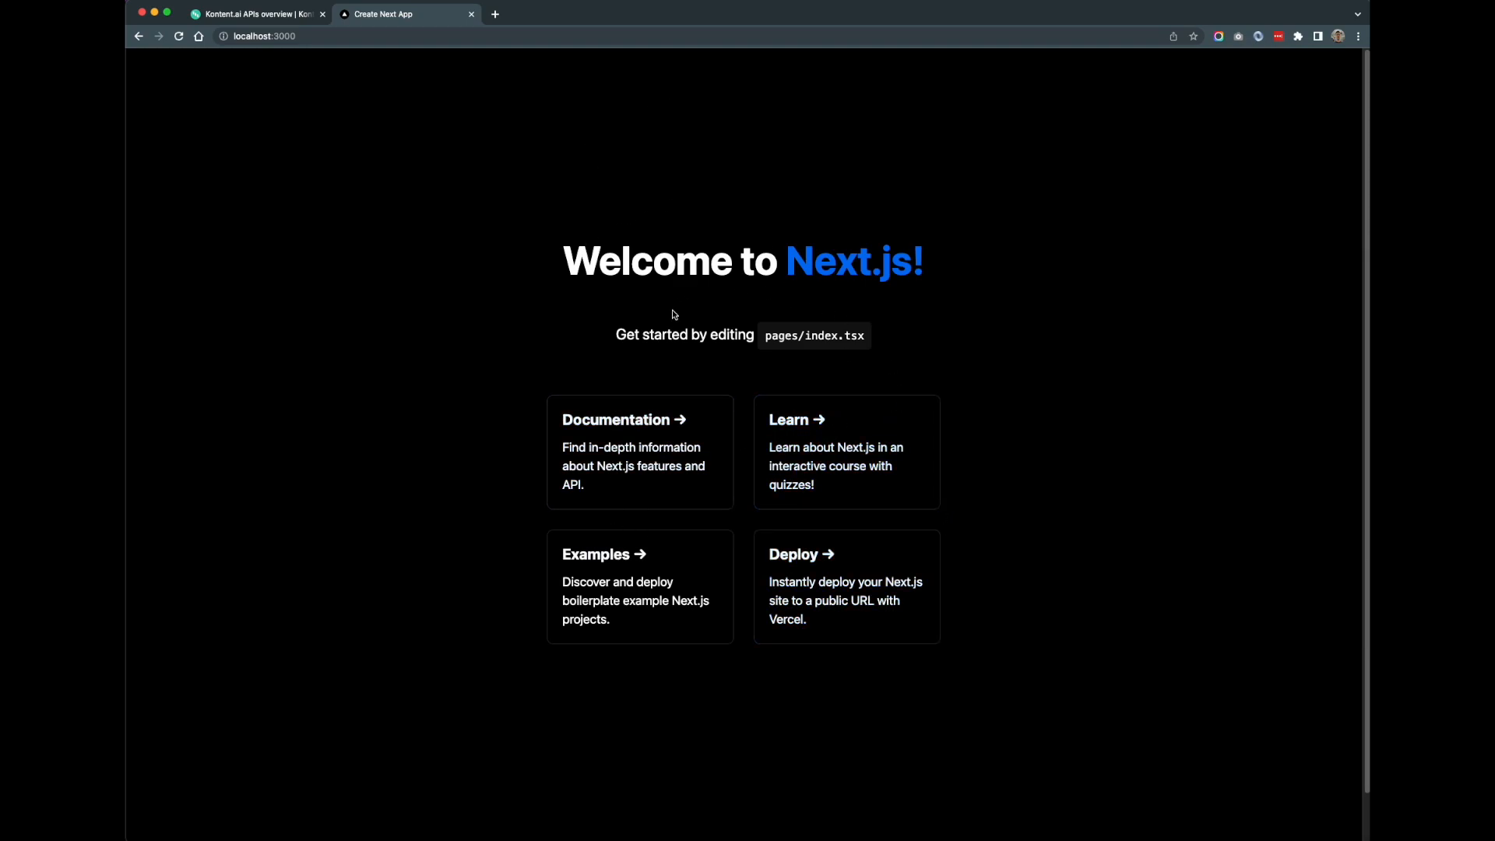
pyautogui.moveTo(904, 814)
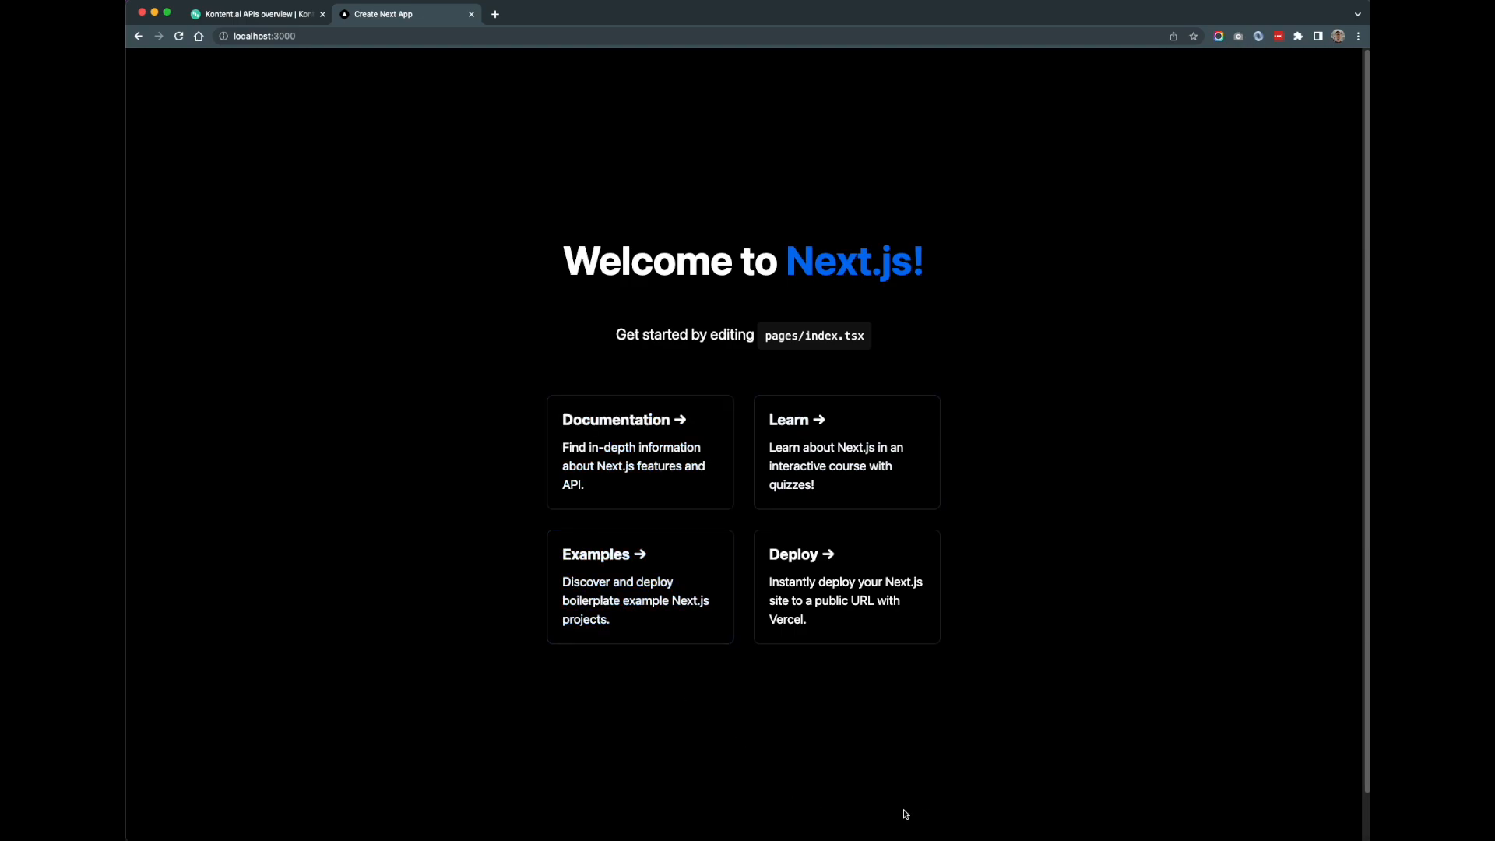
pyautogui.moveTo(995, 839)
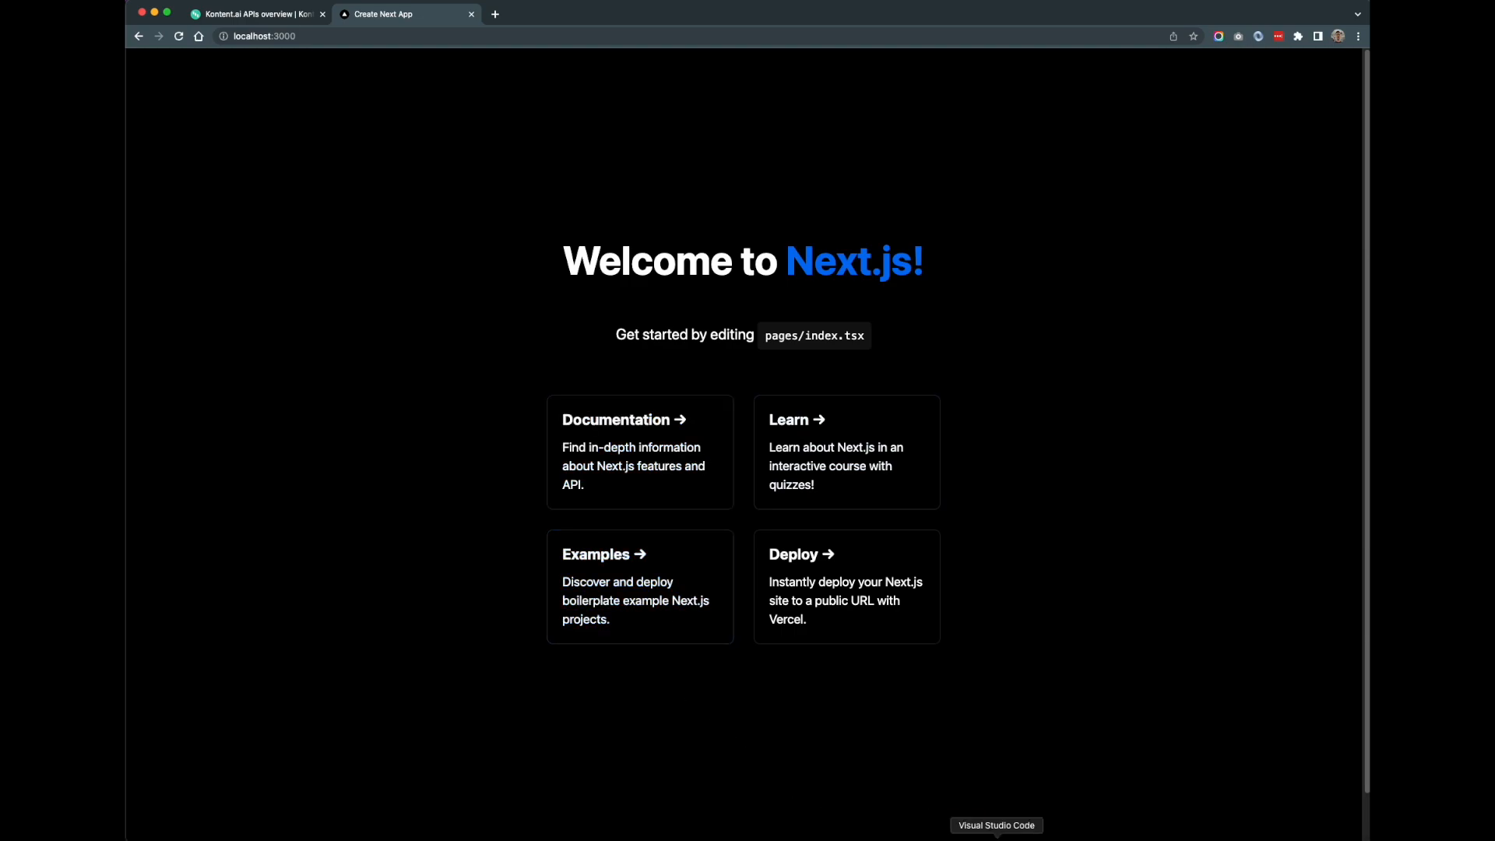
# Step: Edit pages/index.tsx: title 'Kontent.ai API Example' with Page Heading, Blurb and Content placeholders
pyautogui.click(995, 824)
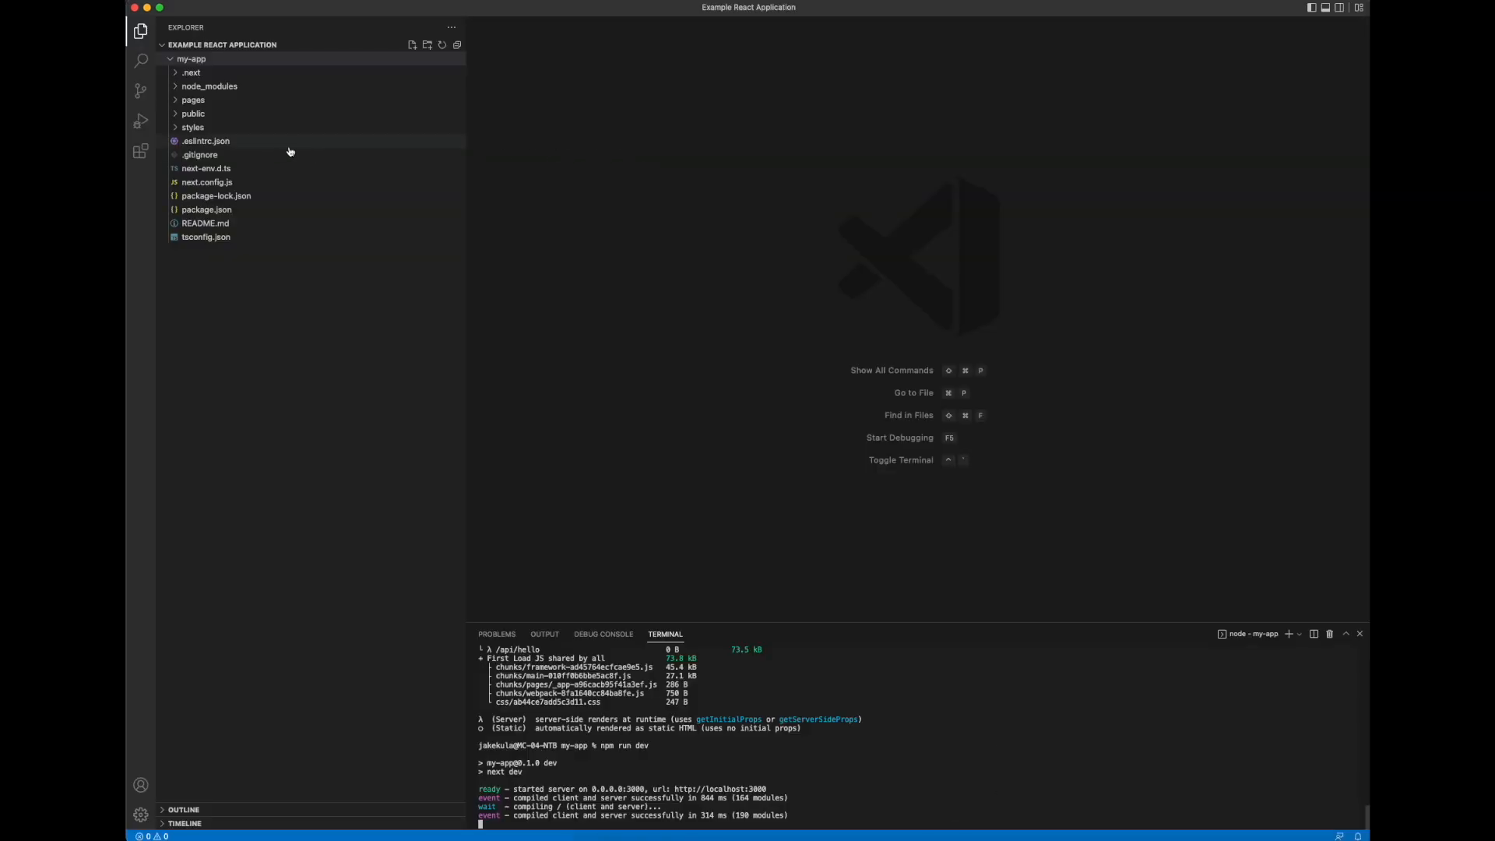
pyautogui.click(192, 99)
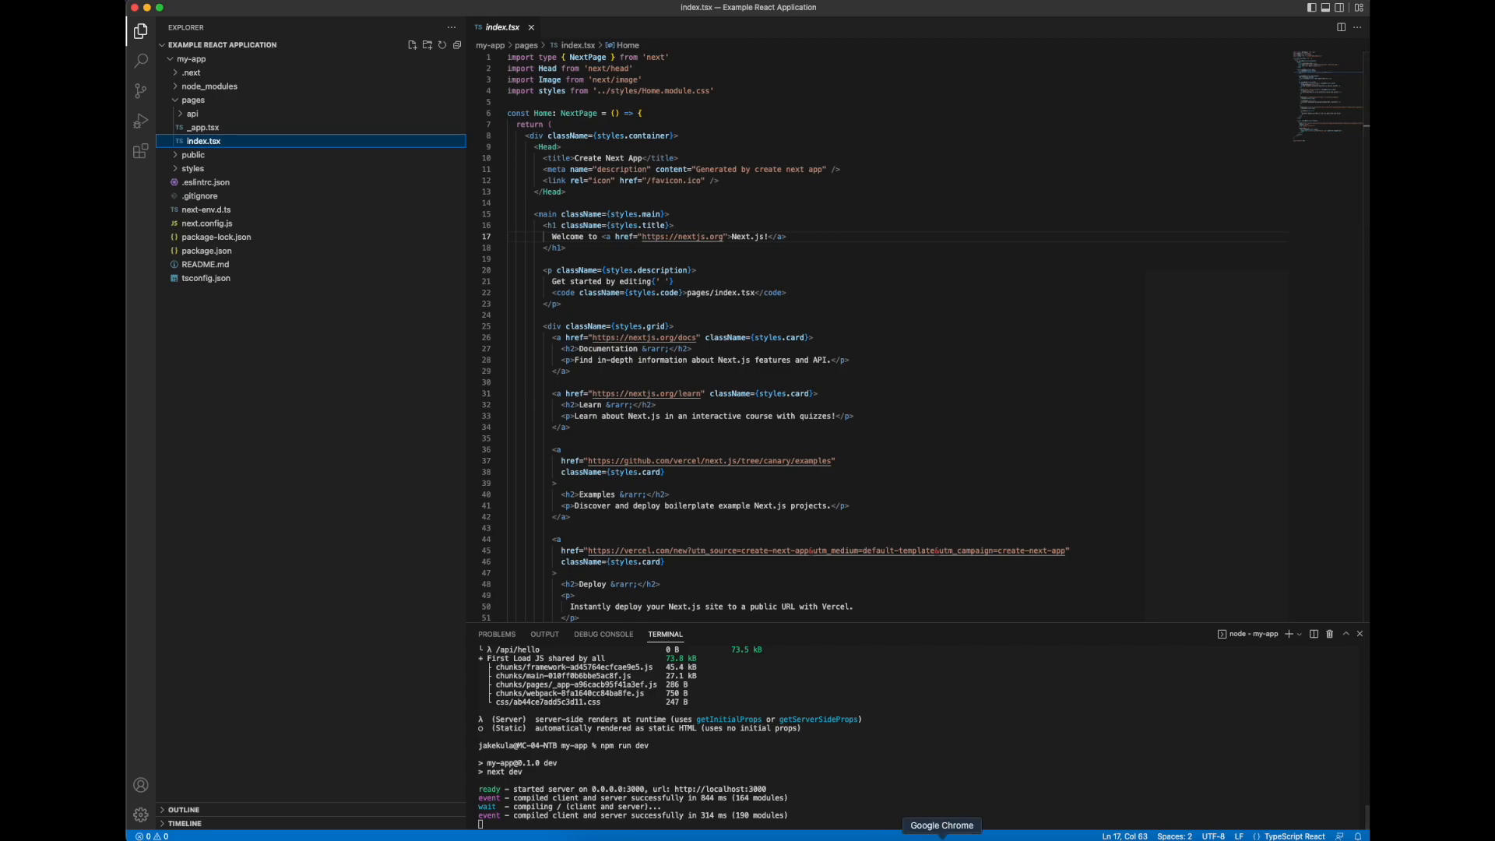
pyautogui.click(939, 824)
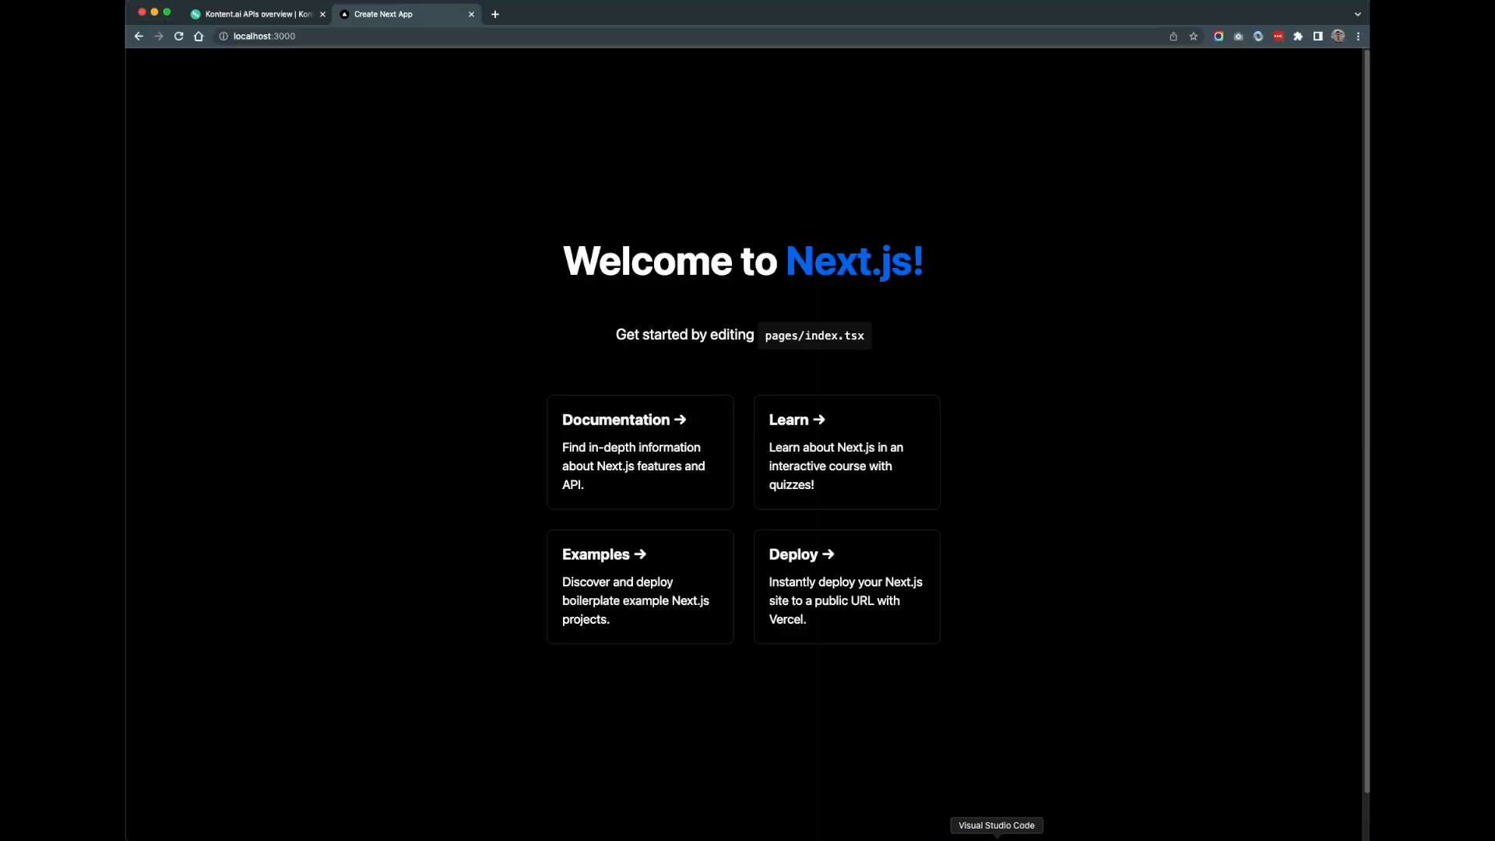
pyautogui.click(995, 824)
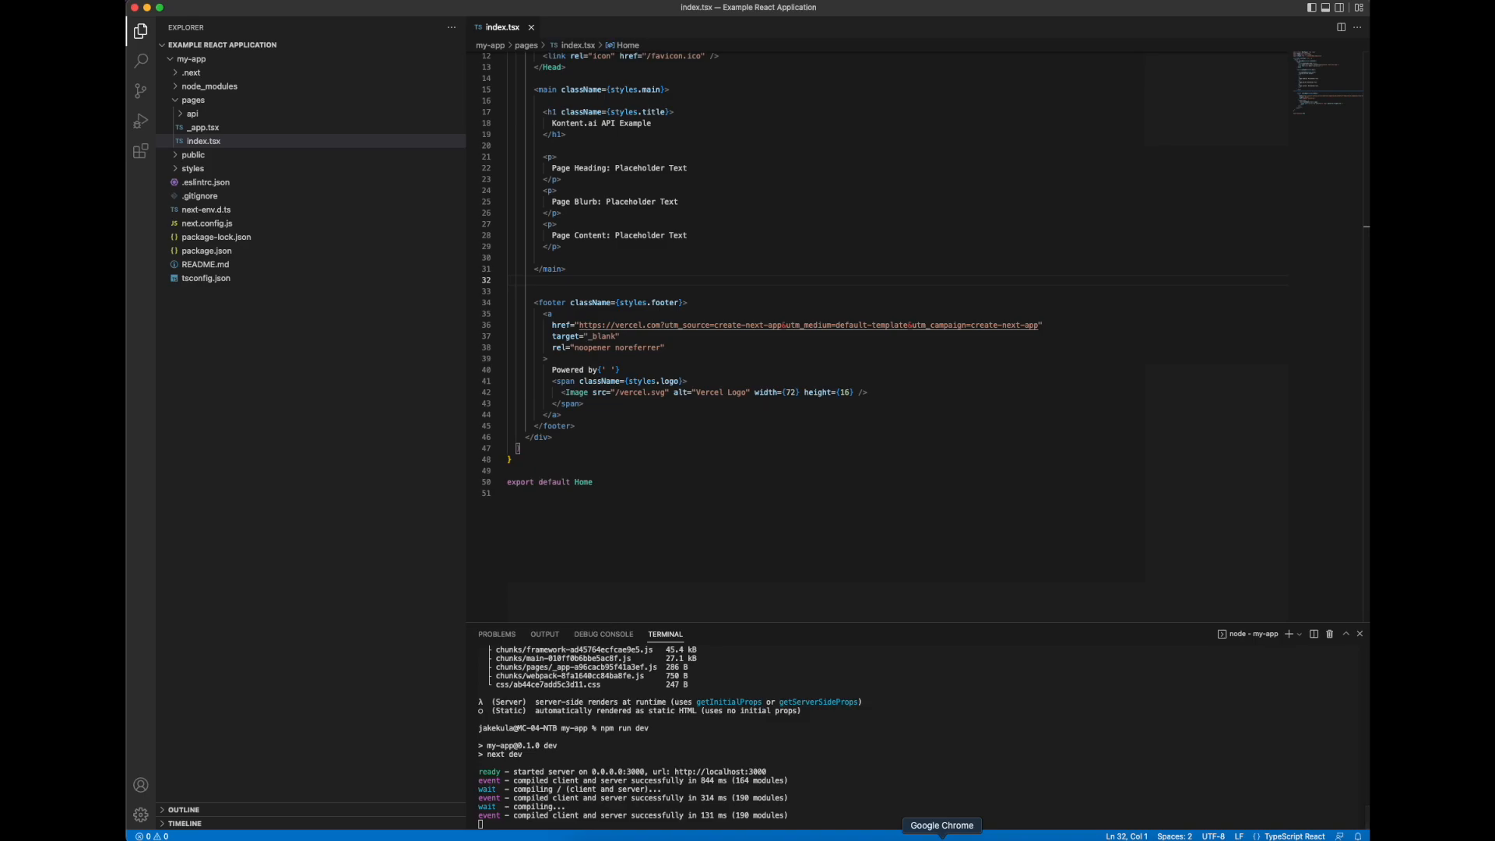
# Step: Review the localhost:3000 page showing the new title and three placeholder lines
pyautogui.click(940, 825)
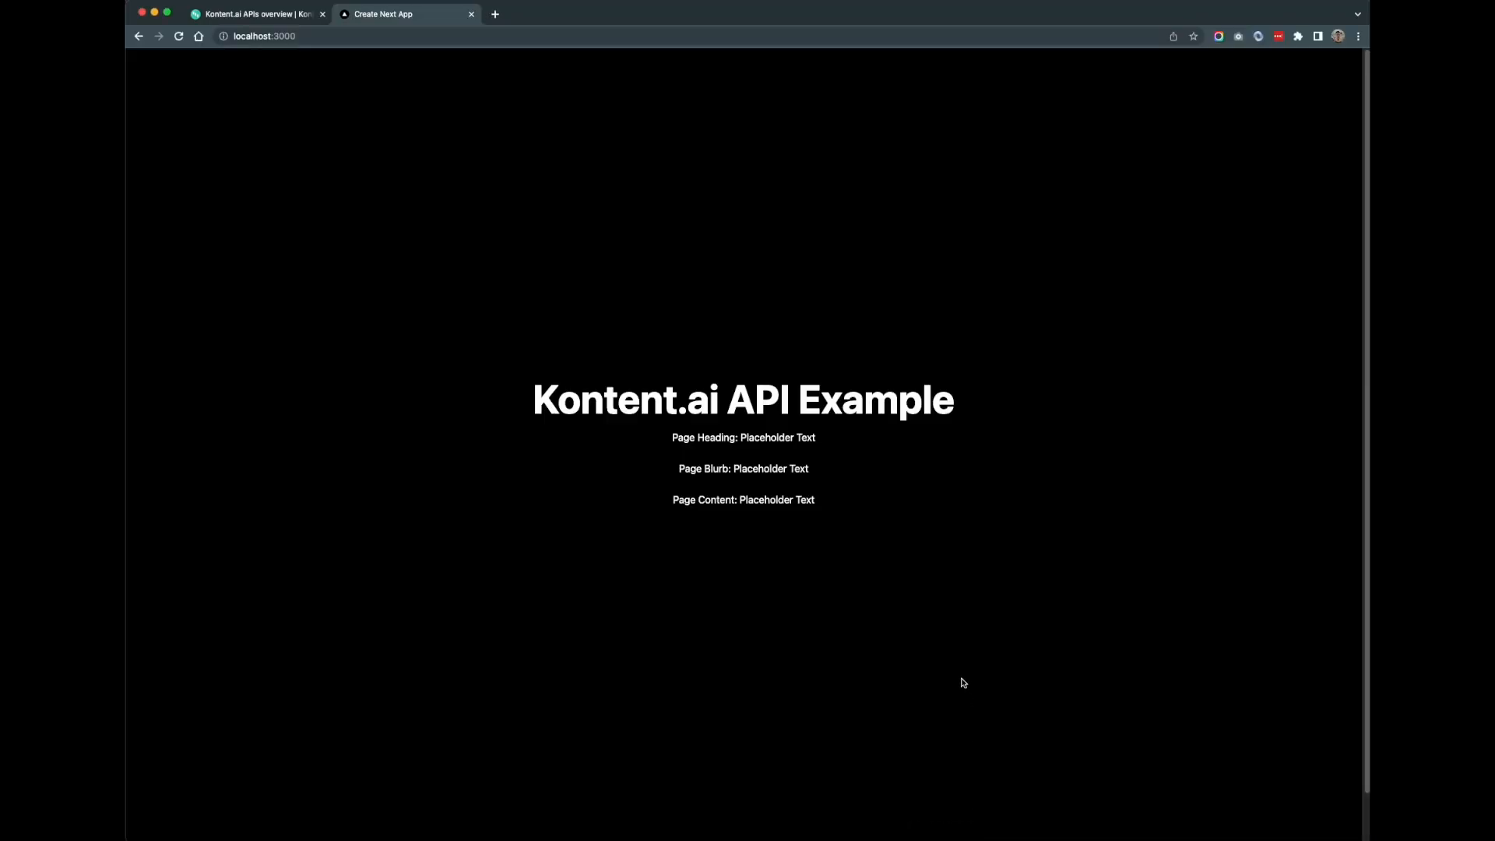
pyautogui.moveTo(908, 671)
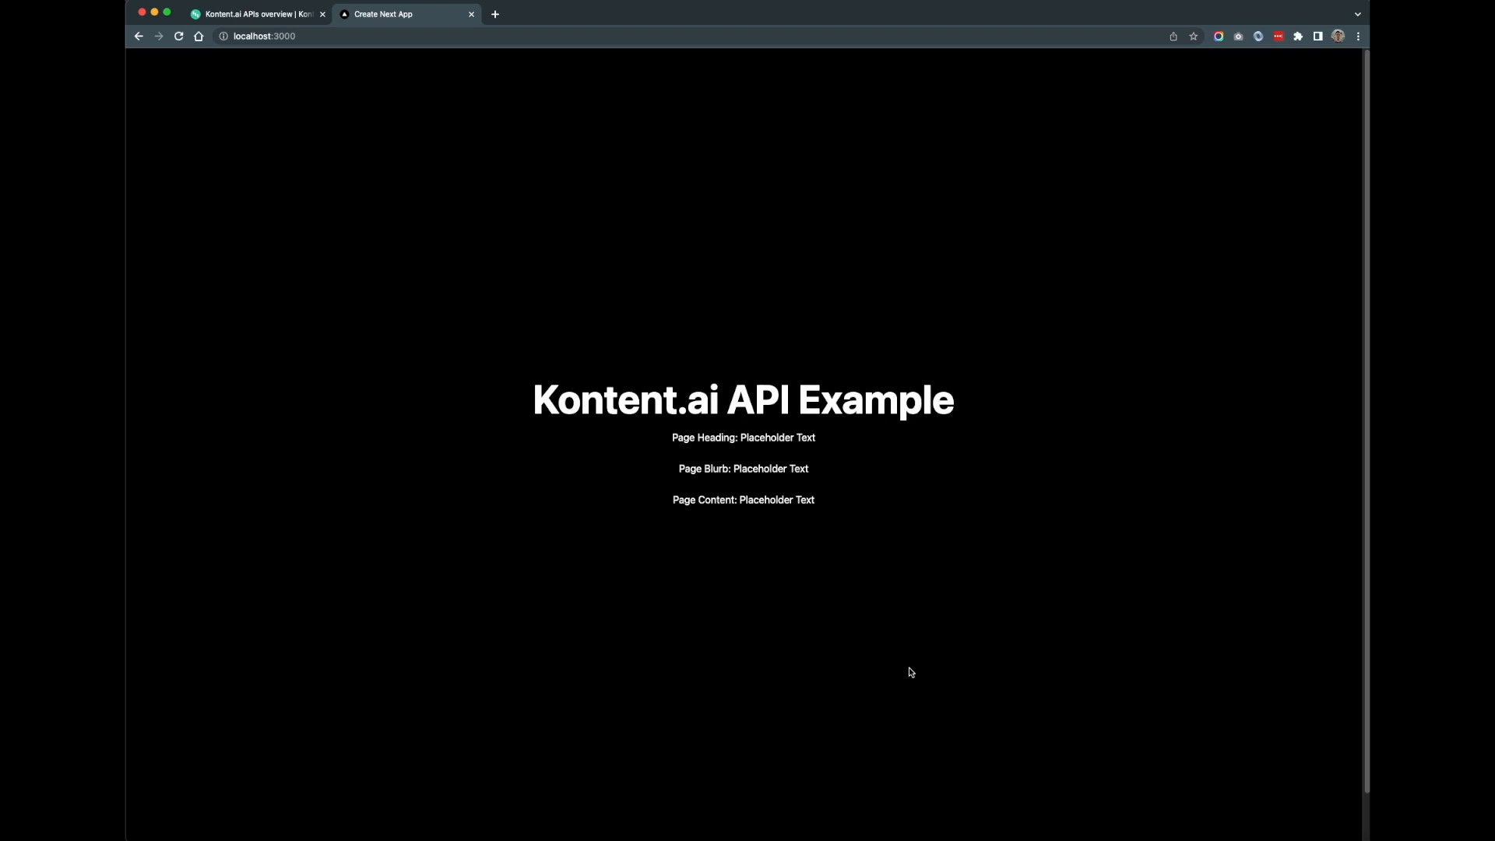
pyautogui.moveTo(531, 585)
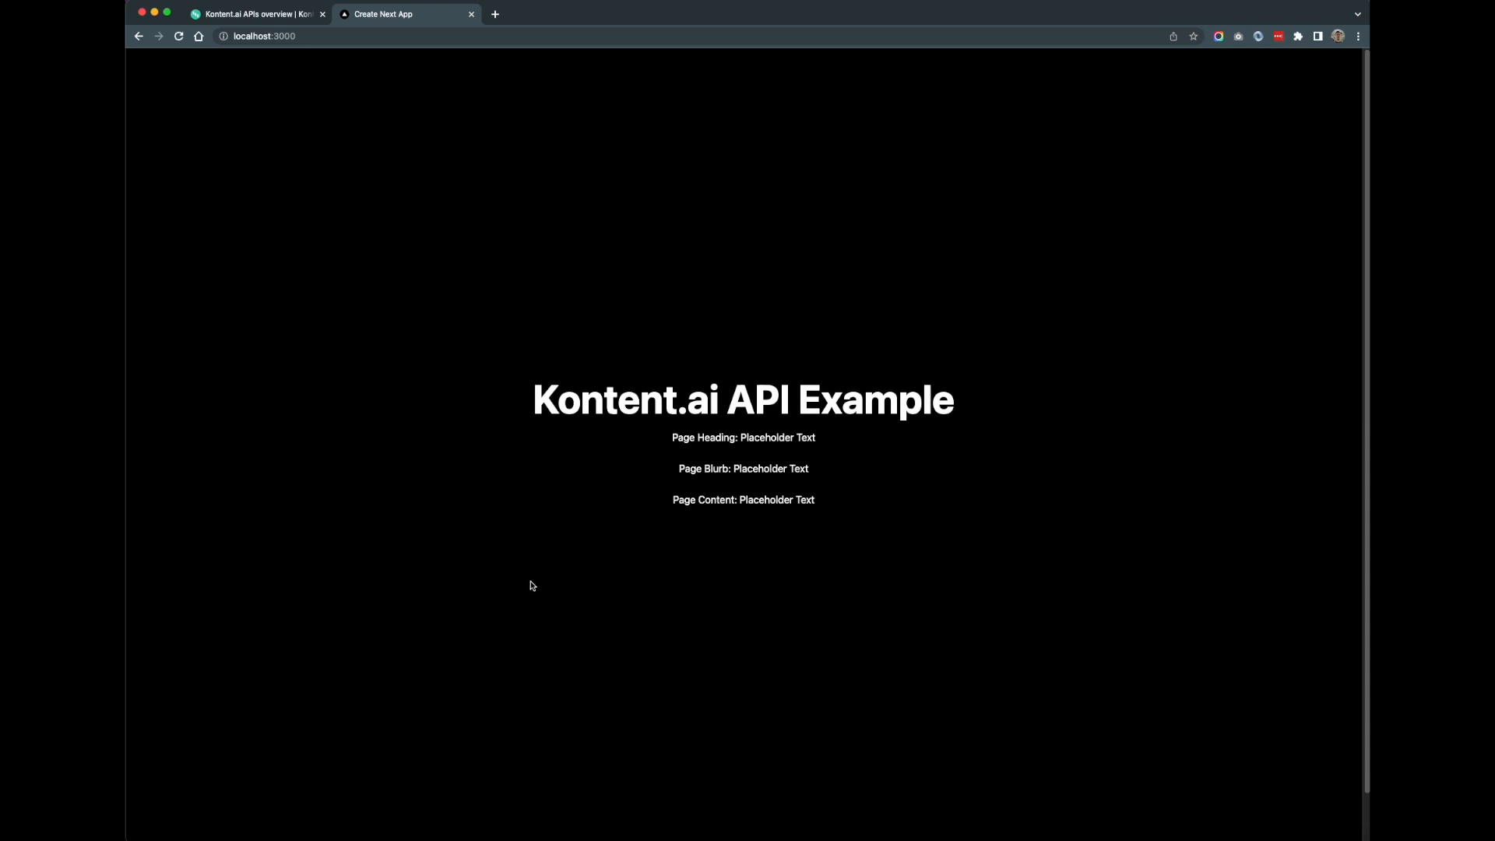
pyautogui.moveTo(704, 417)
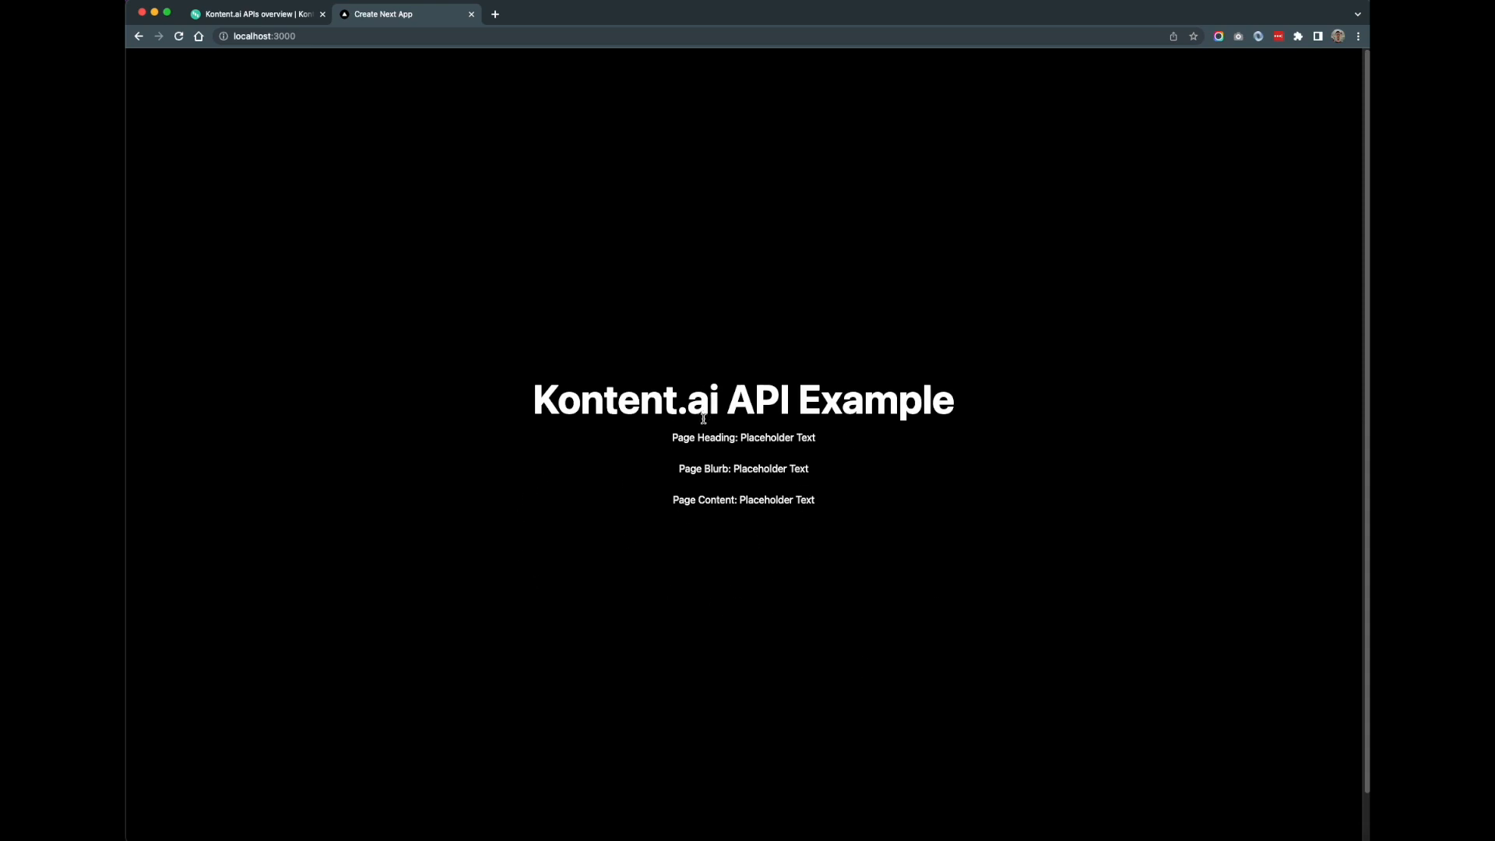
pyautogui.moveTo(726, 484)
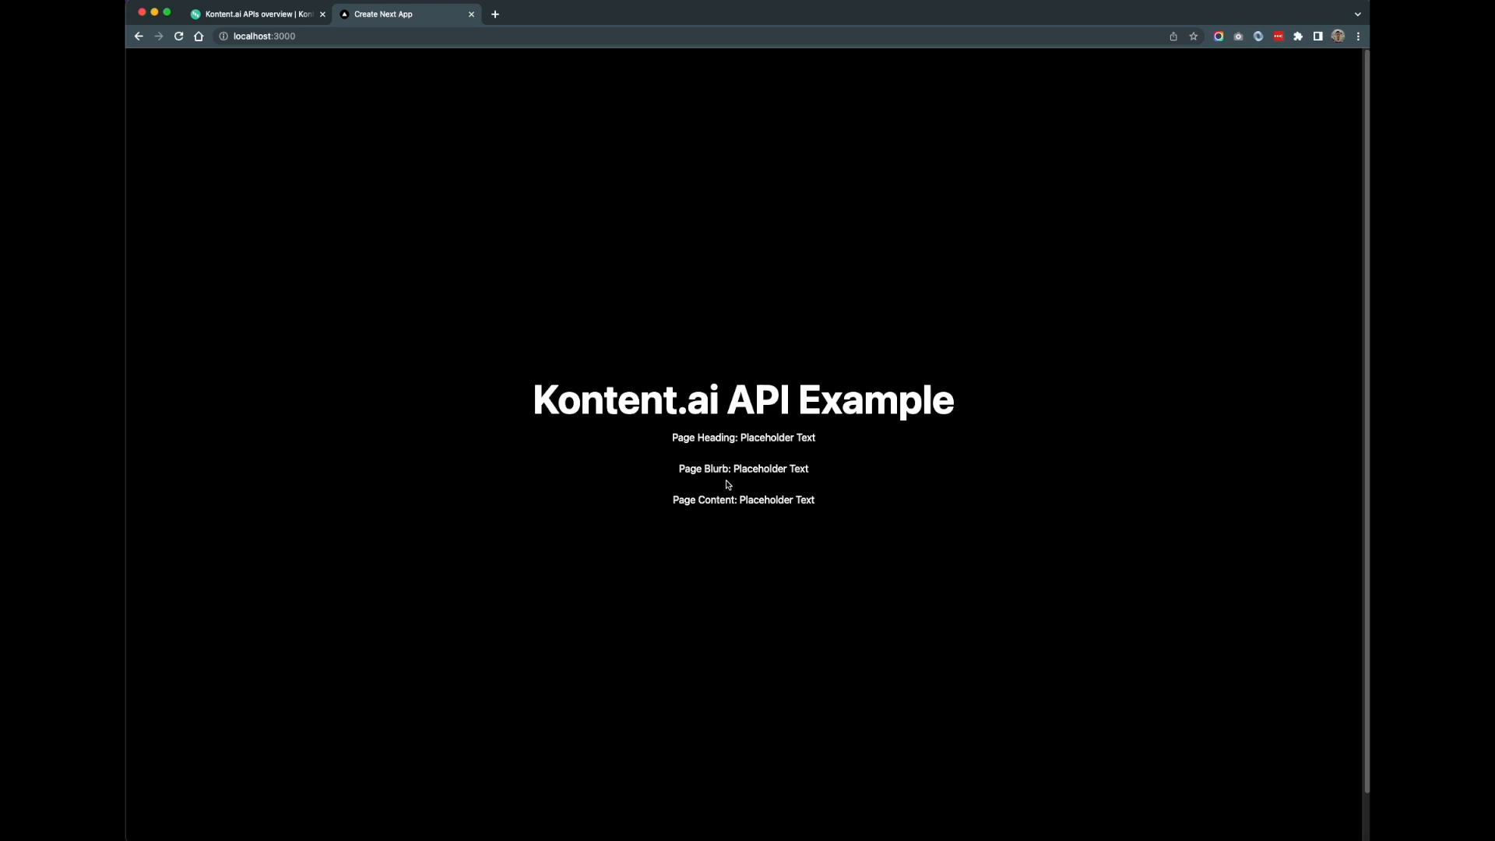
pyautogui.moveTo(727, 442)
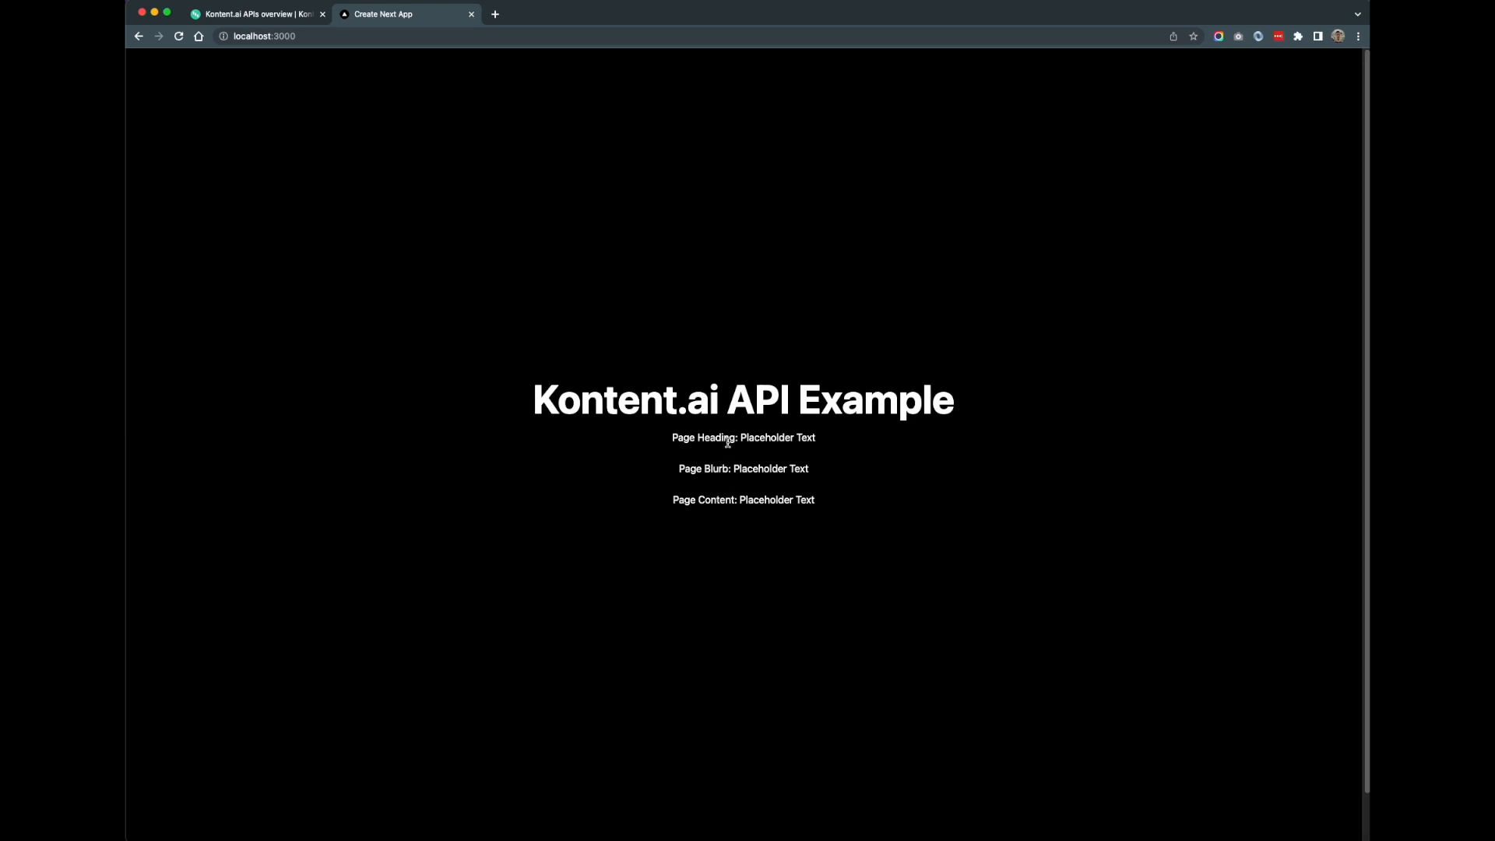
pyautogui.moveTo(727, 453)
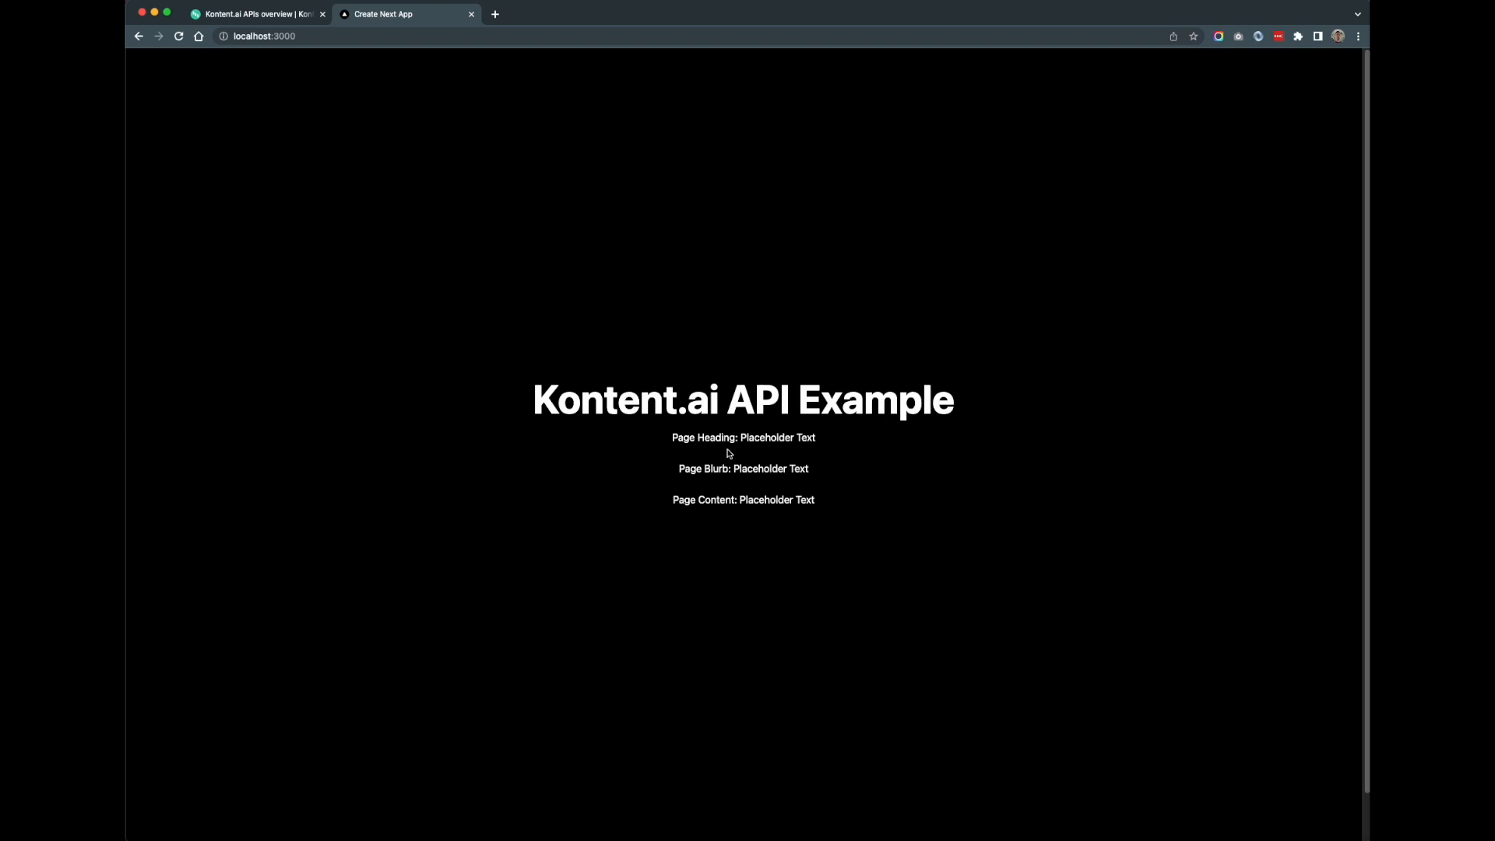
pyautogui.moveTo(732, 468)
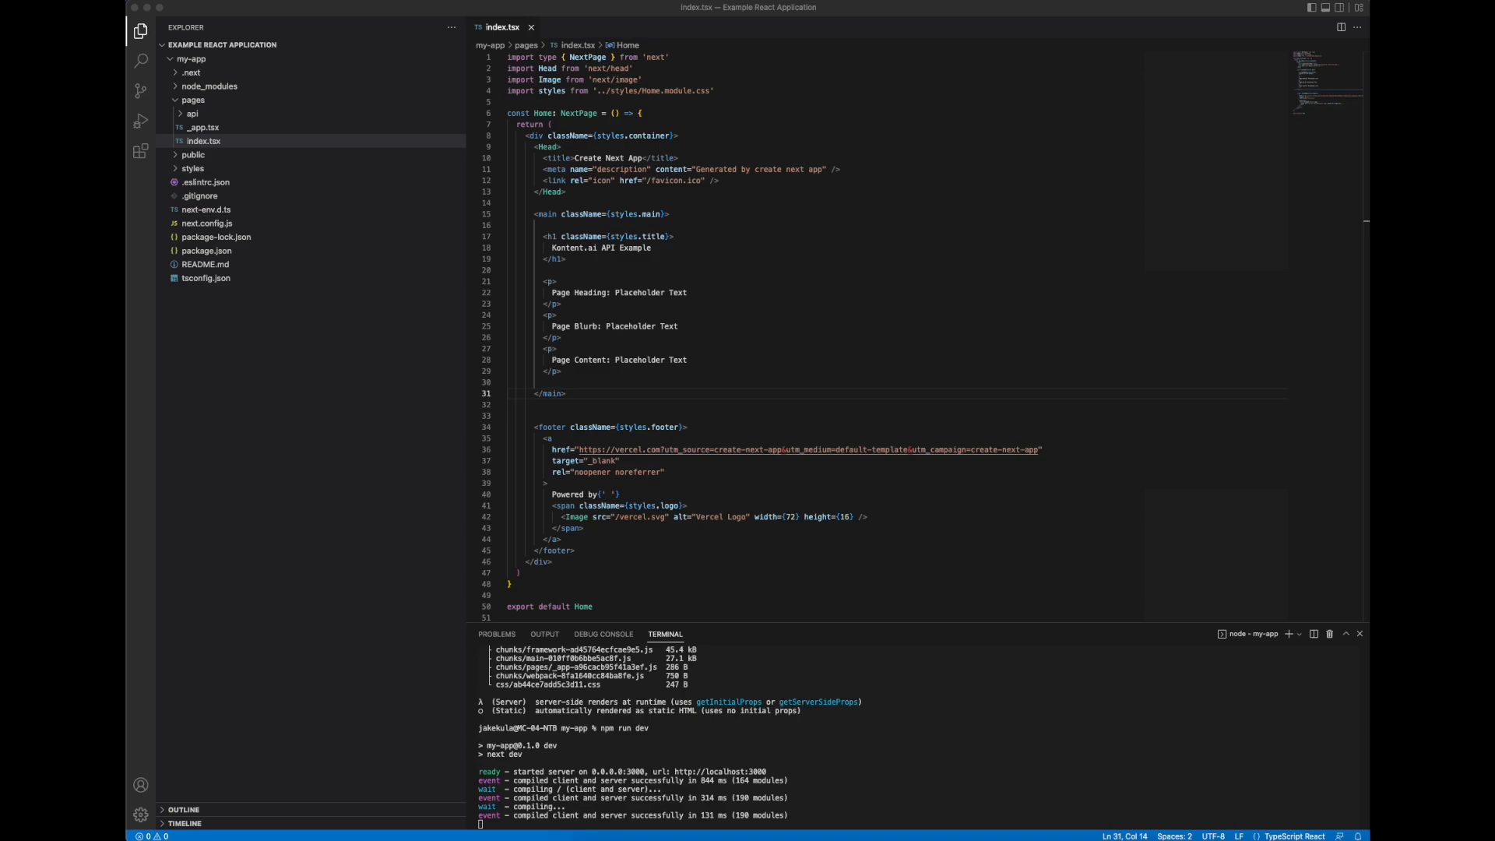
pyautogui.moveTo(1036, 391)
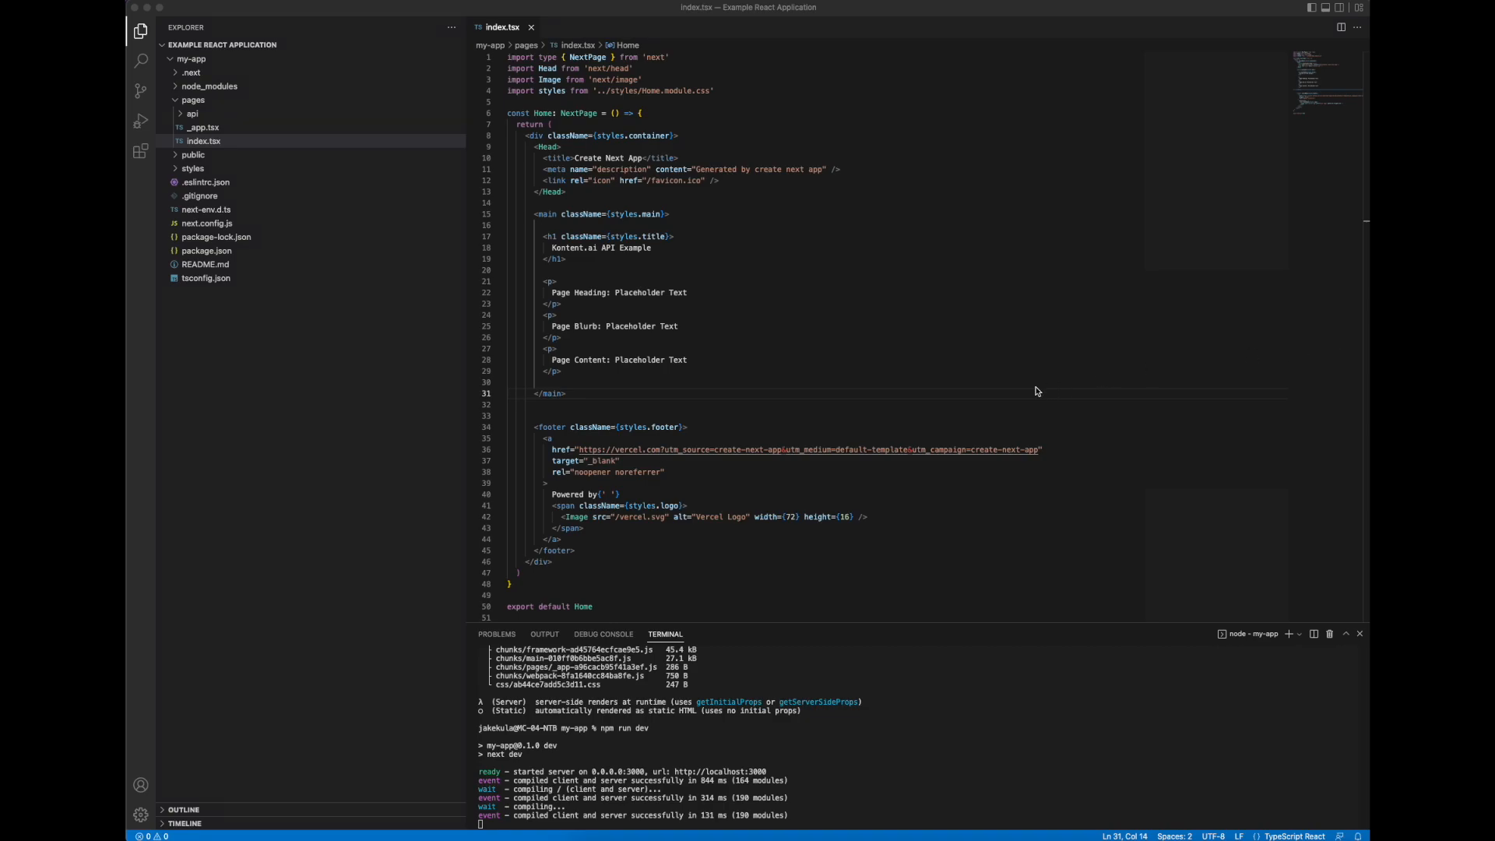
pyautogui.moveTo(832, 451)
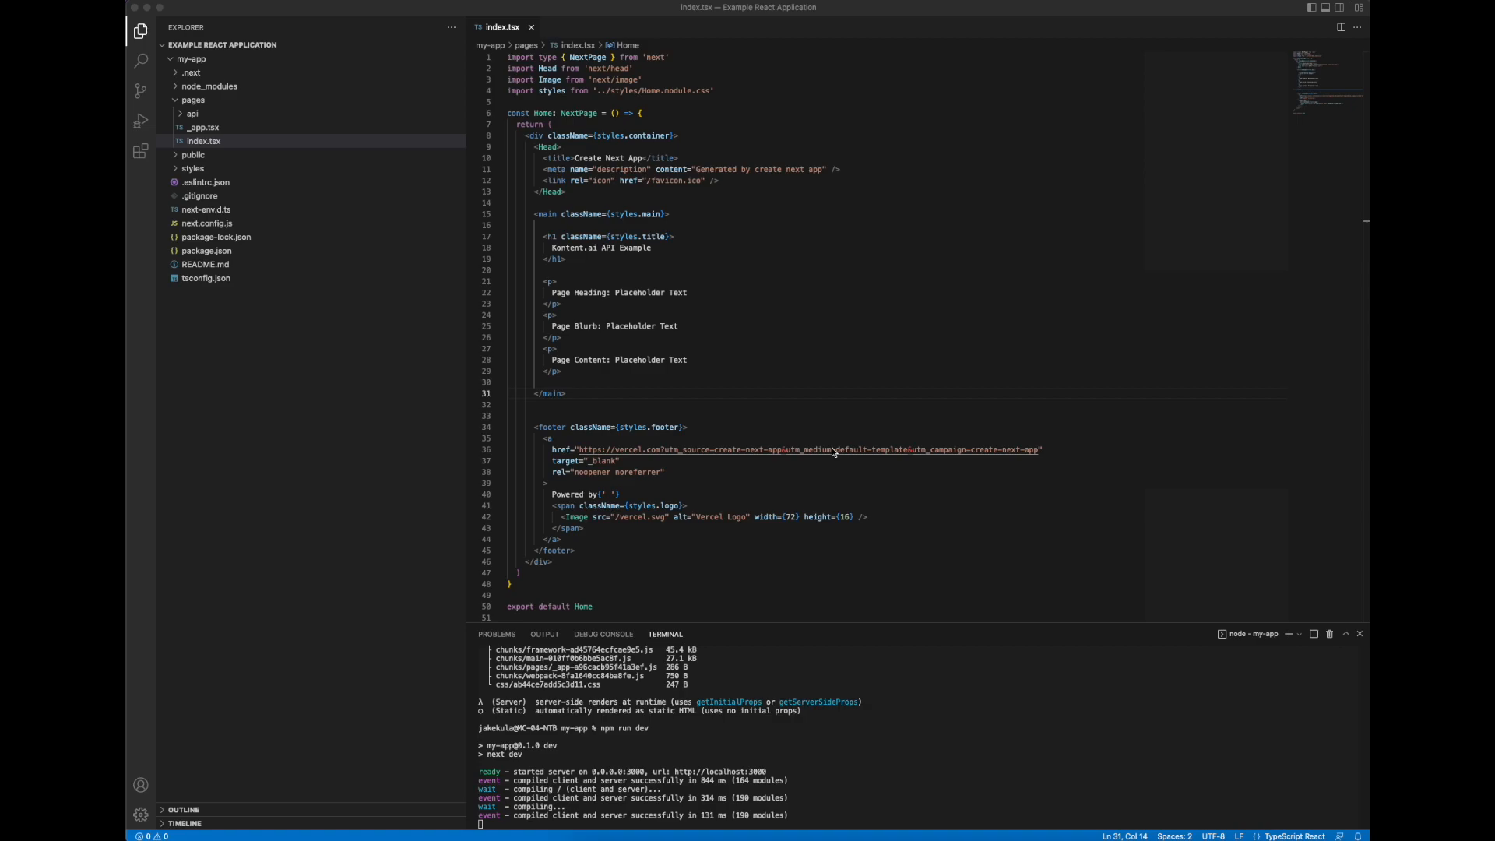
pyautogui.moveTo(813, 600)
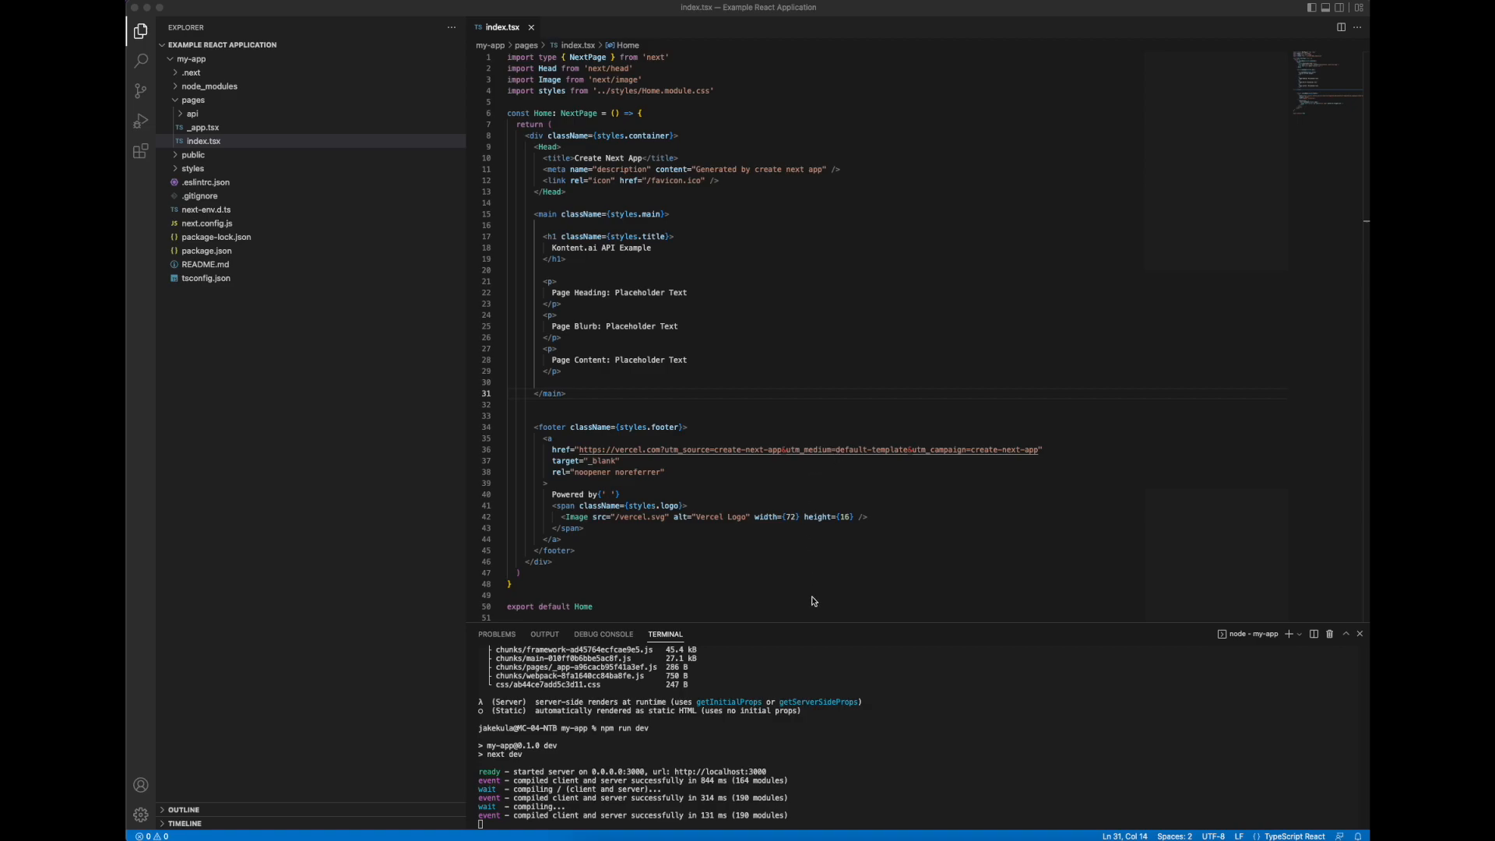
# Step: In the Kontent.ai content model, create a new content type named 'Basic Page'
pyautogui.click(543, 13)
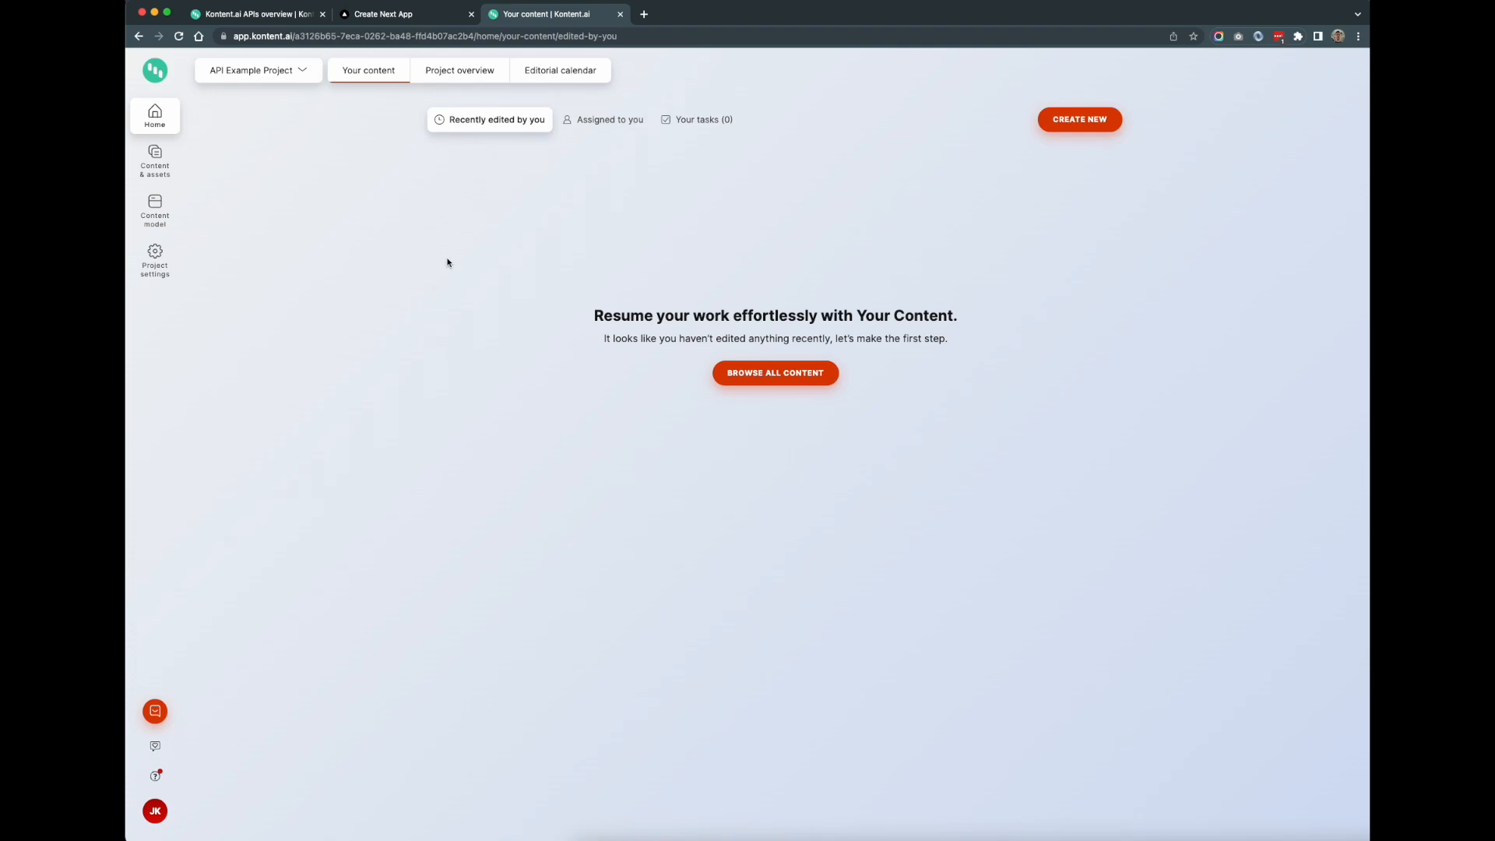
pyautogui.moveTo(849, 655)
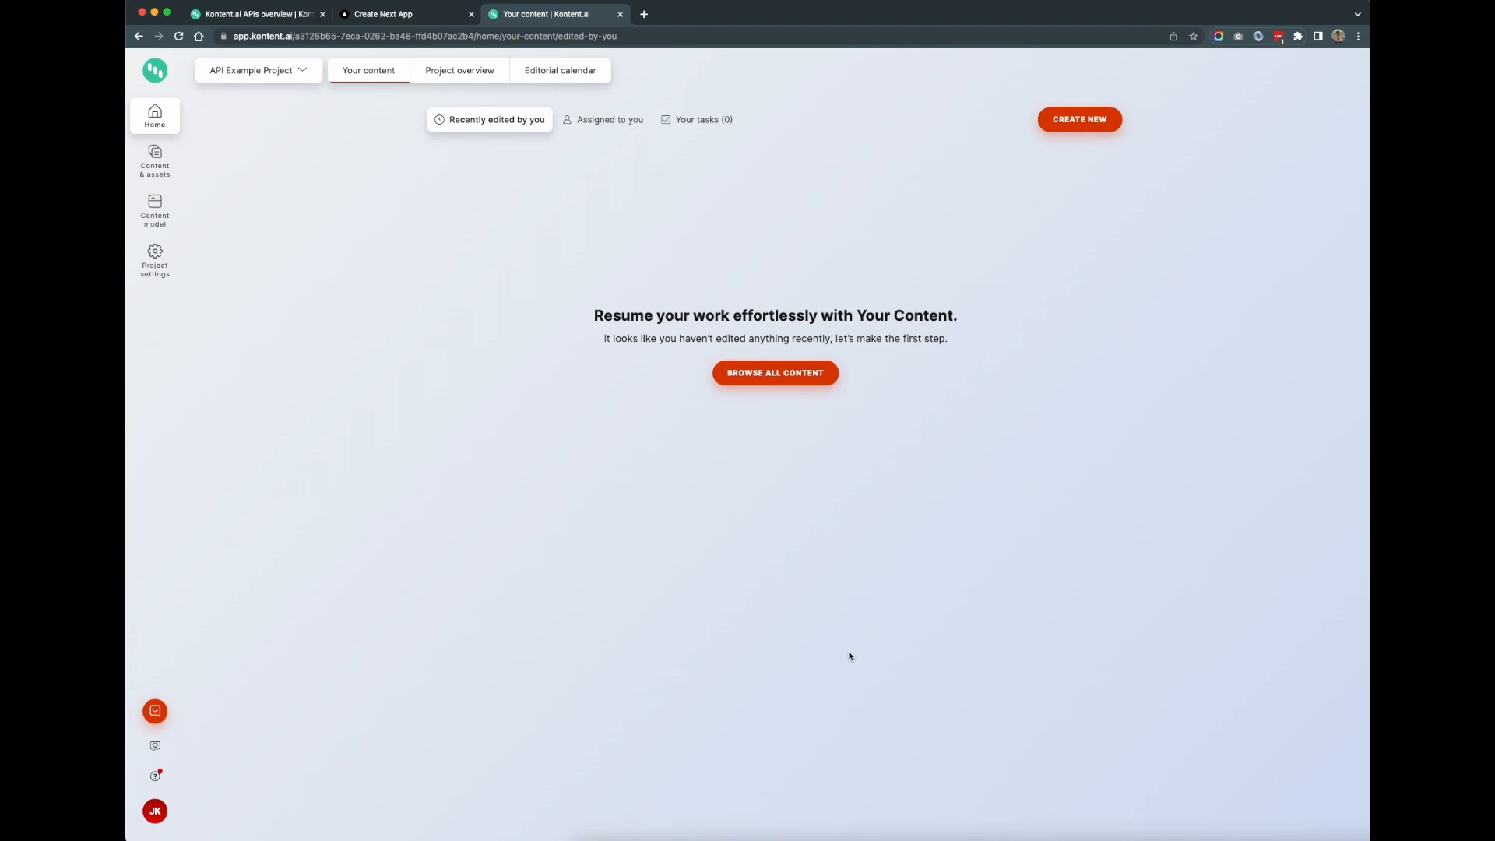
pyautogui.moveTo(219, 275)
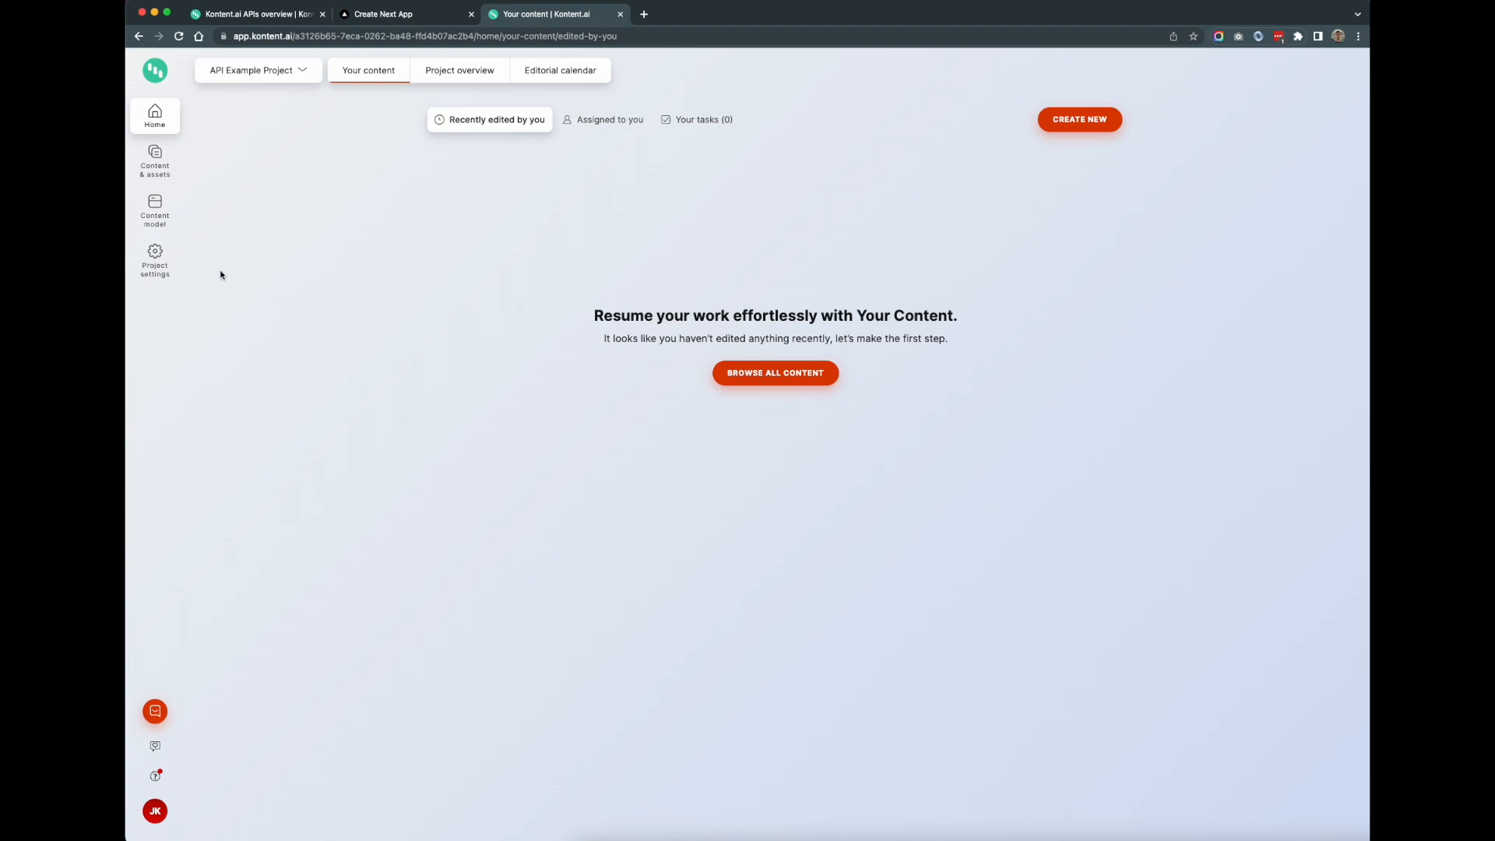
pyautogui.click(154, 209)
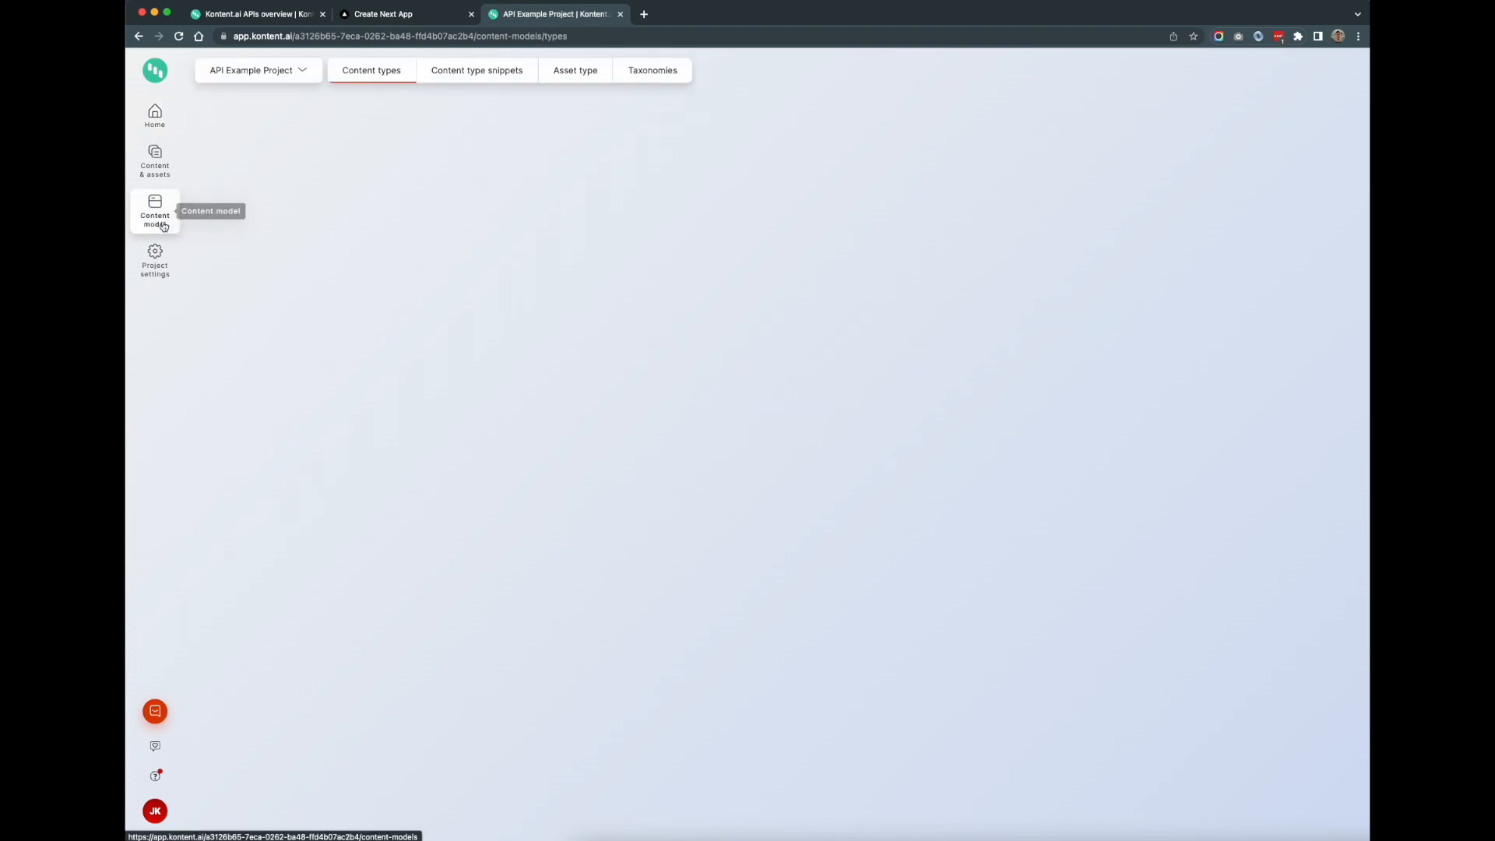
pyautogui.click(154, 215)
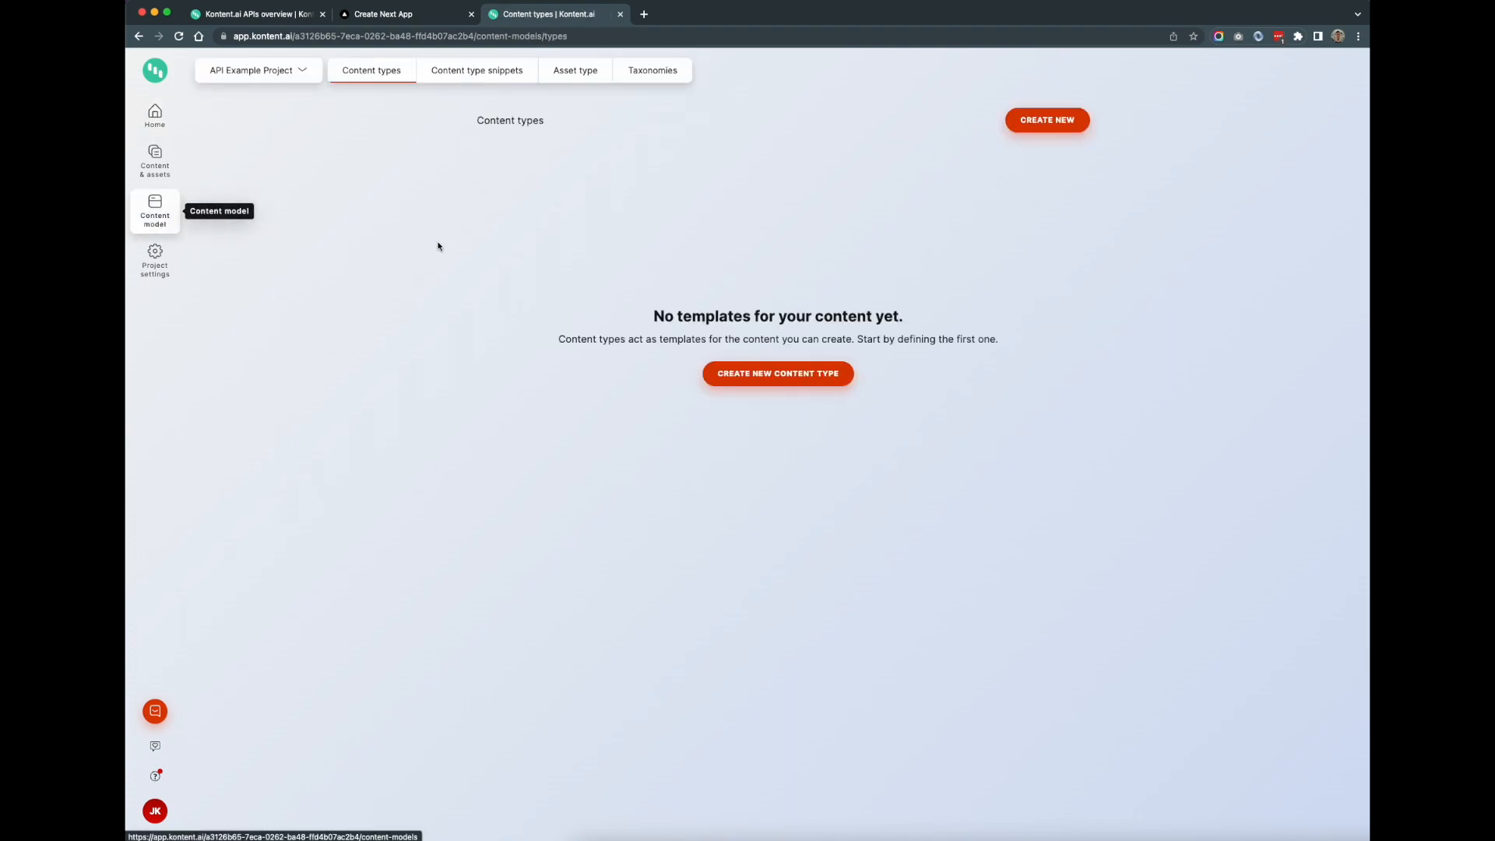
pyautogui.click(777, 373)
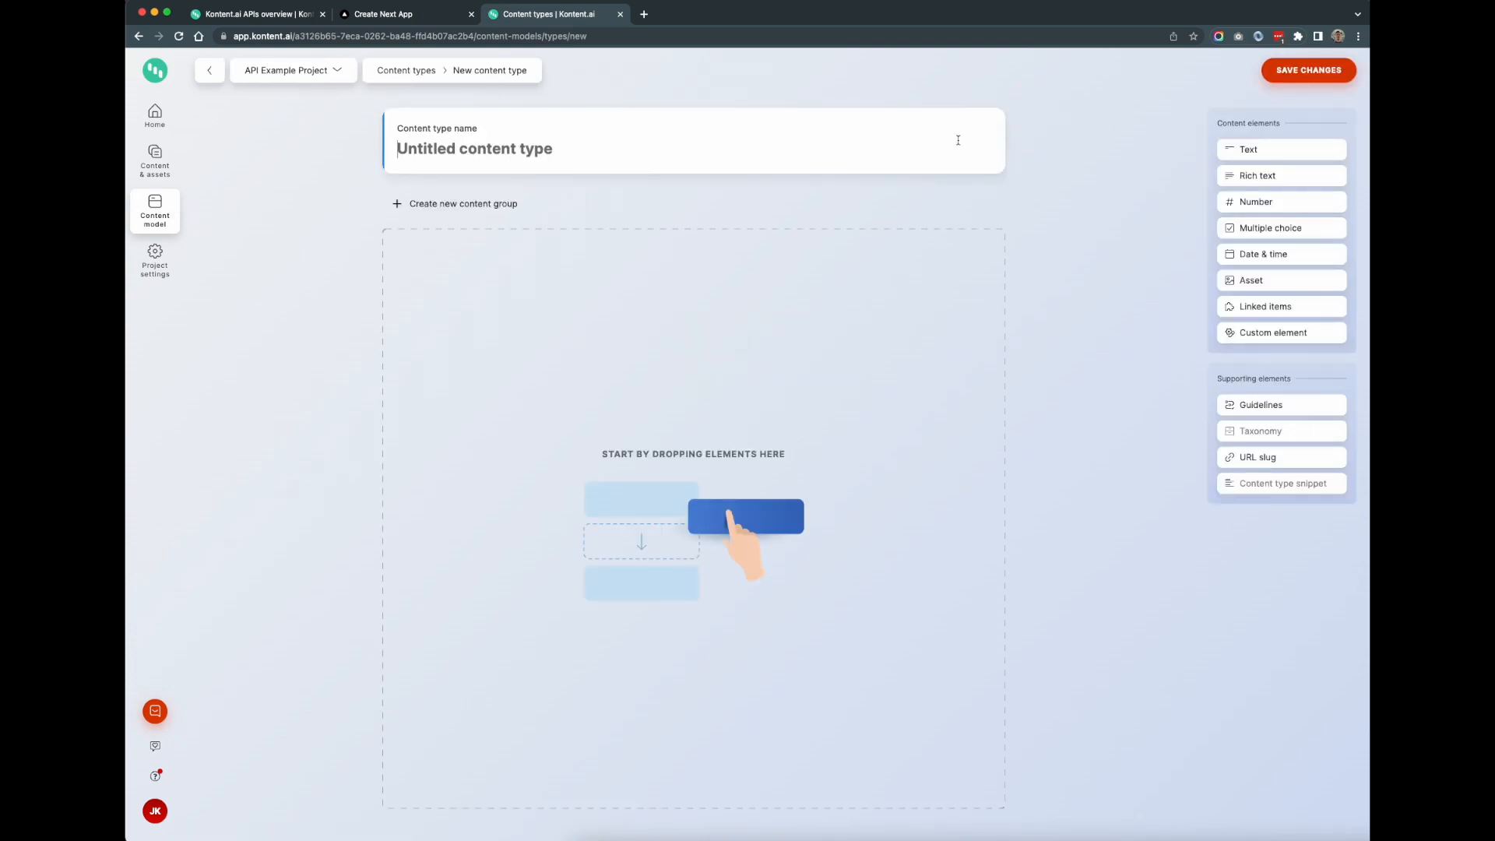
pyautogui.write('Basic P')
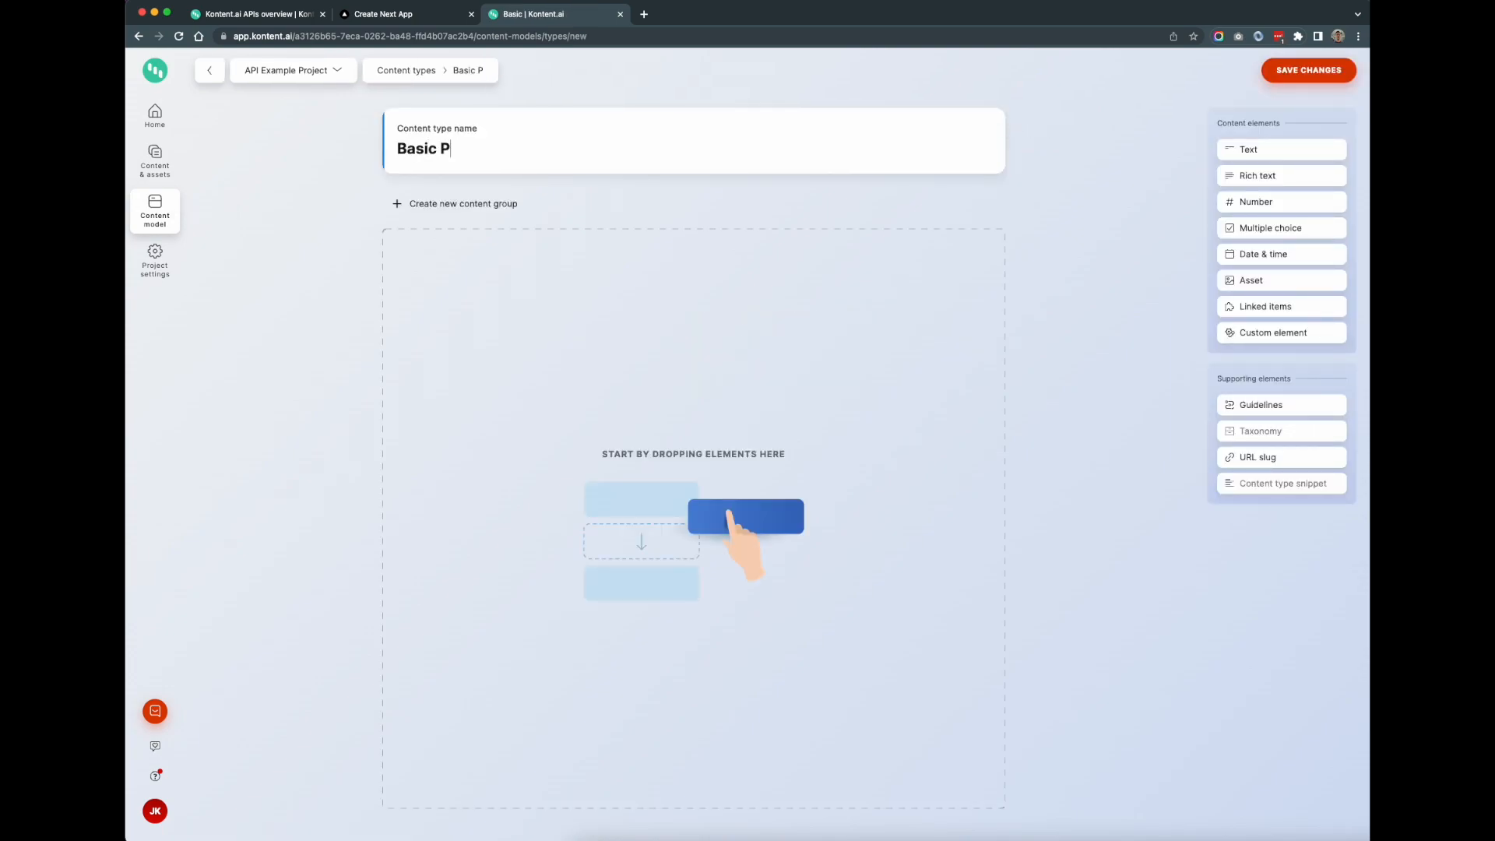
pyautogui.write('age')
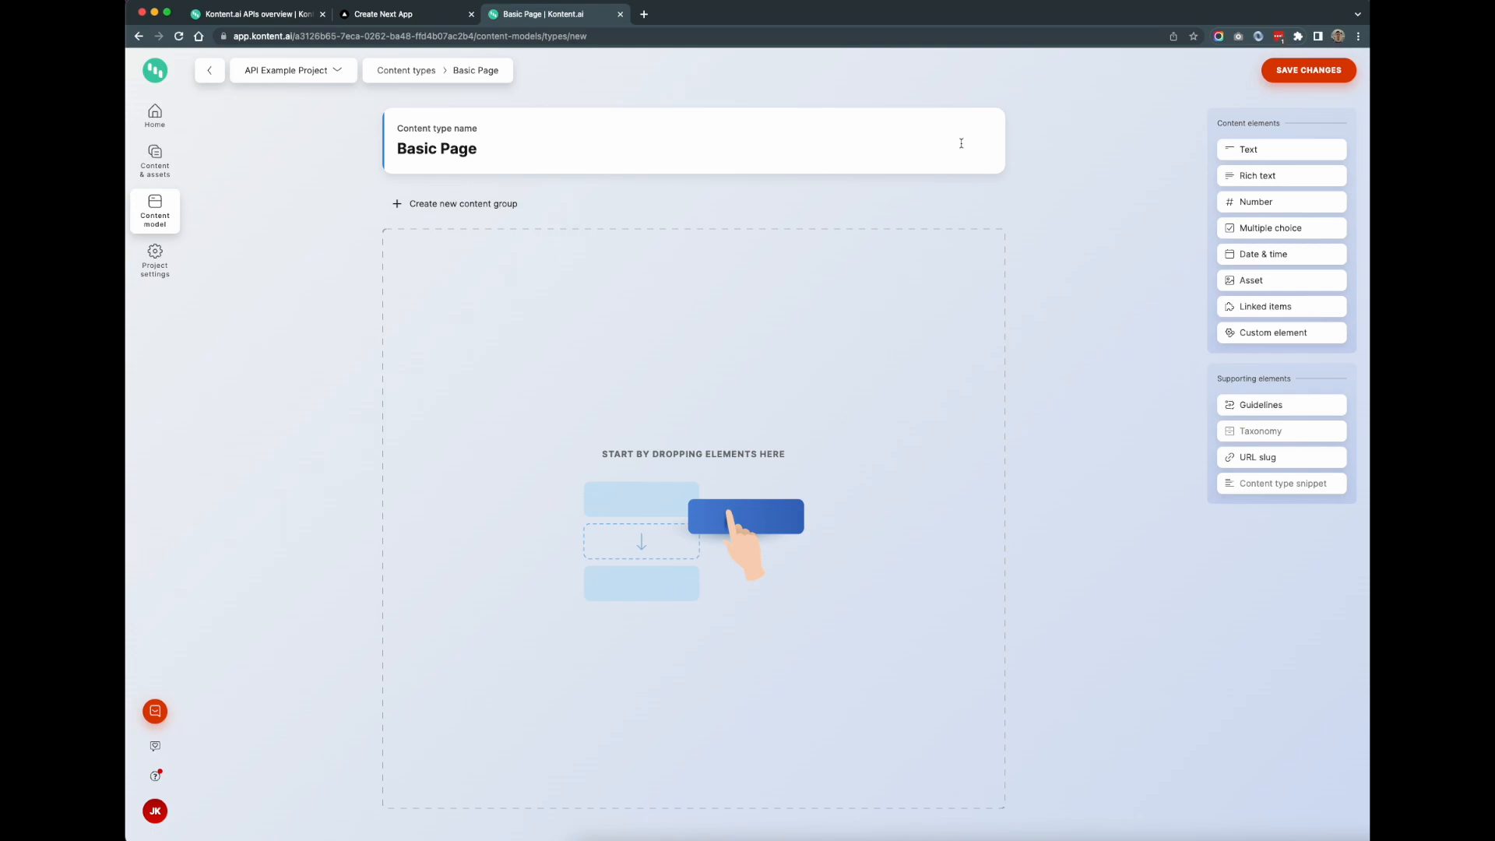
pyautogui.moveTo(926, 595)
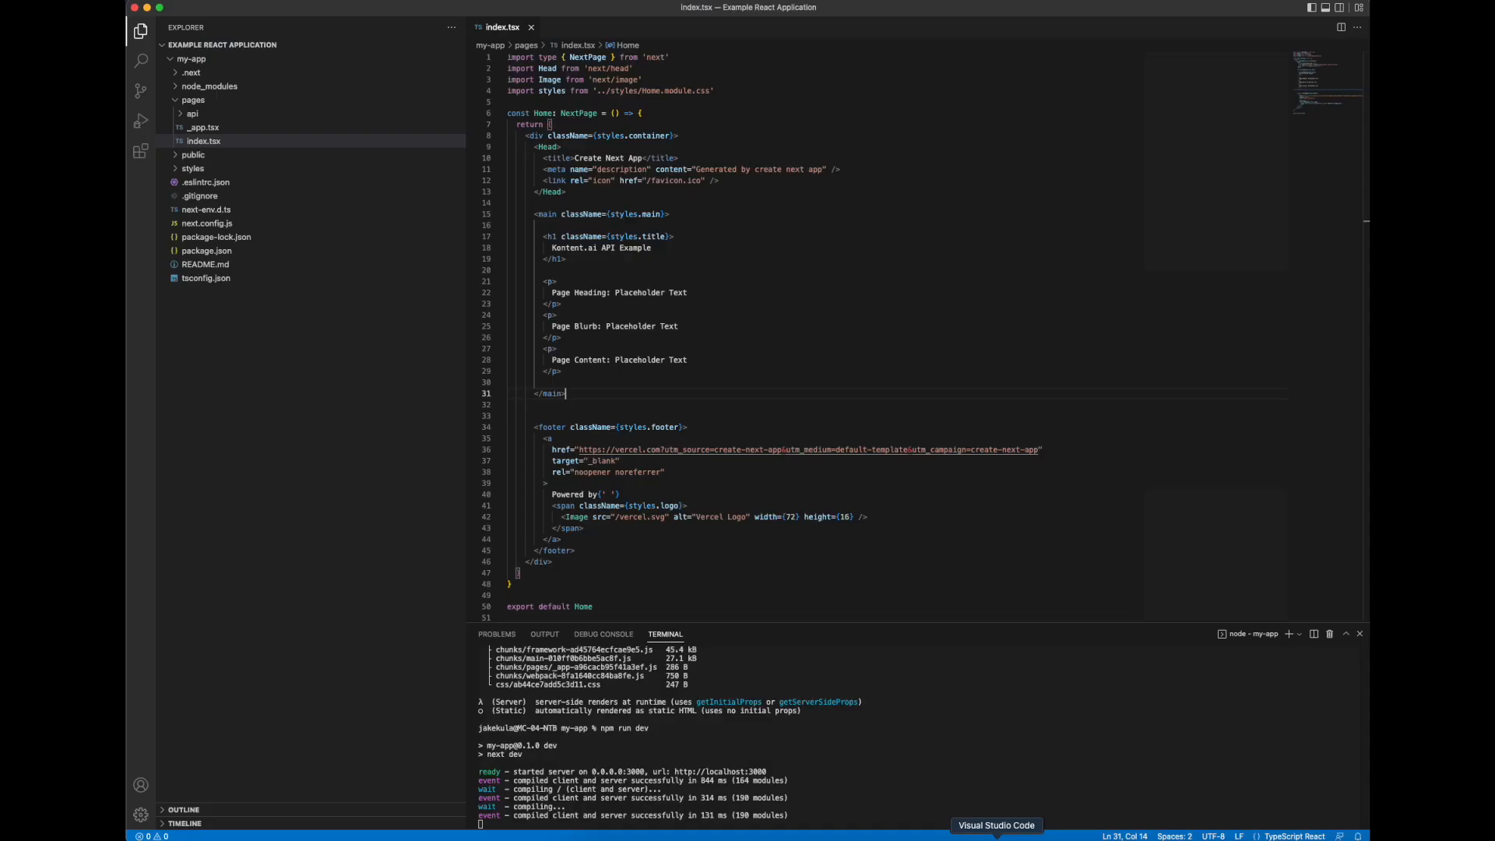
pyautogui.doubleClick(641, 292)
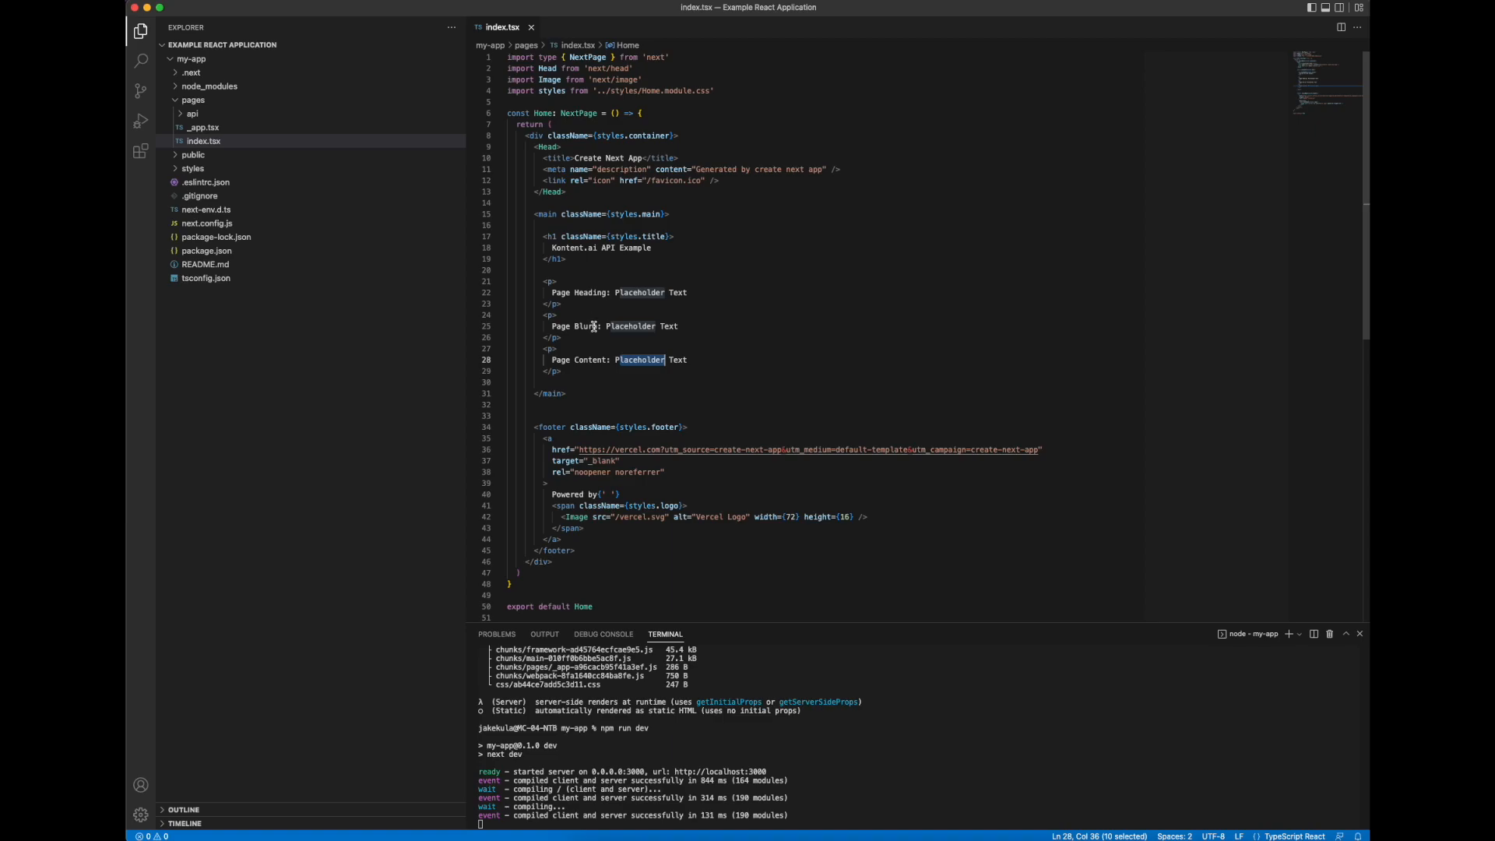
pyautogui.moveTo(942, 837)
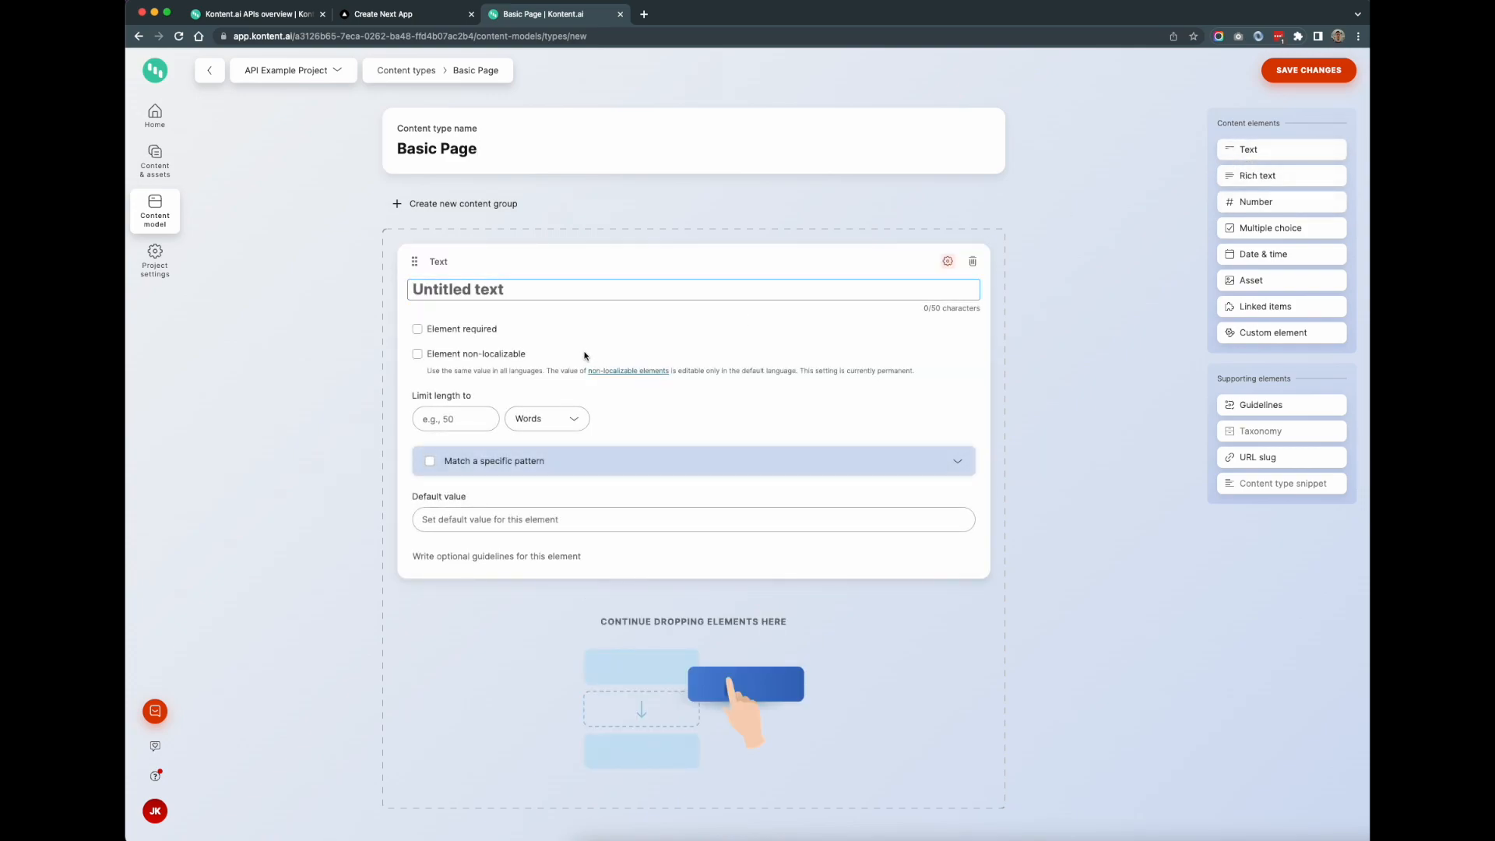
pyautogui.moveTo(676, 297)
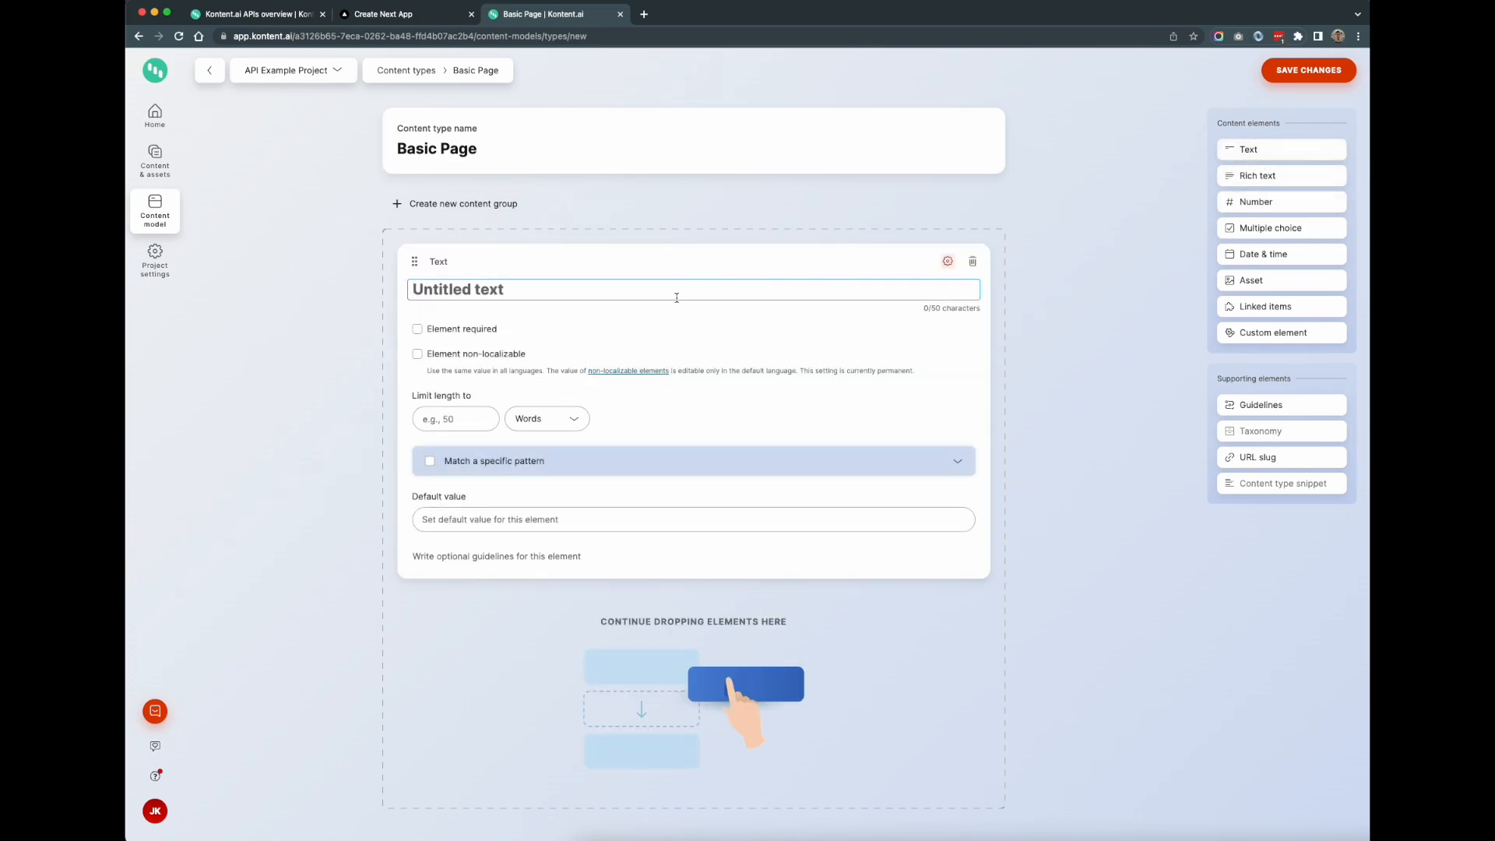
# Step: Add Heading and Blurb text elements plus a Content rich text element, and save
pyautogui.write('Heading')
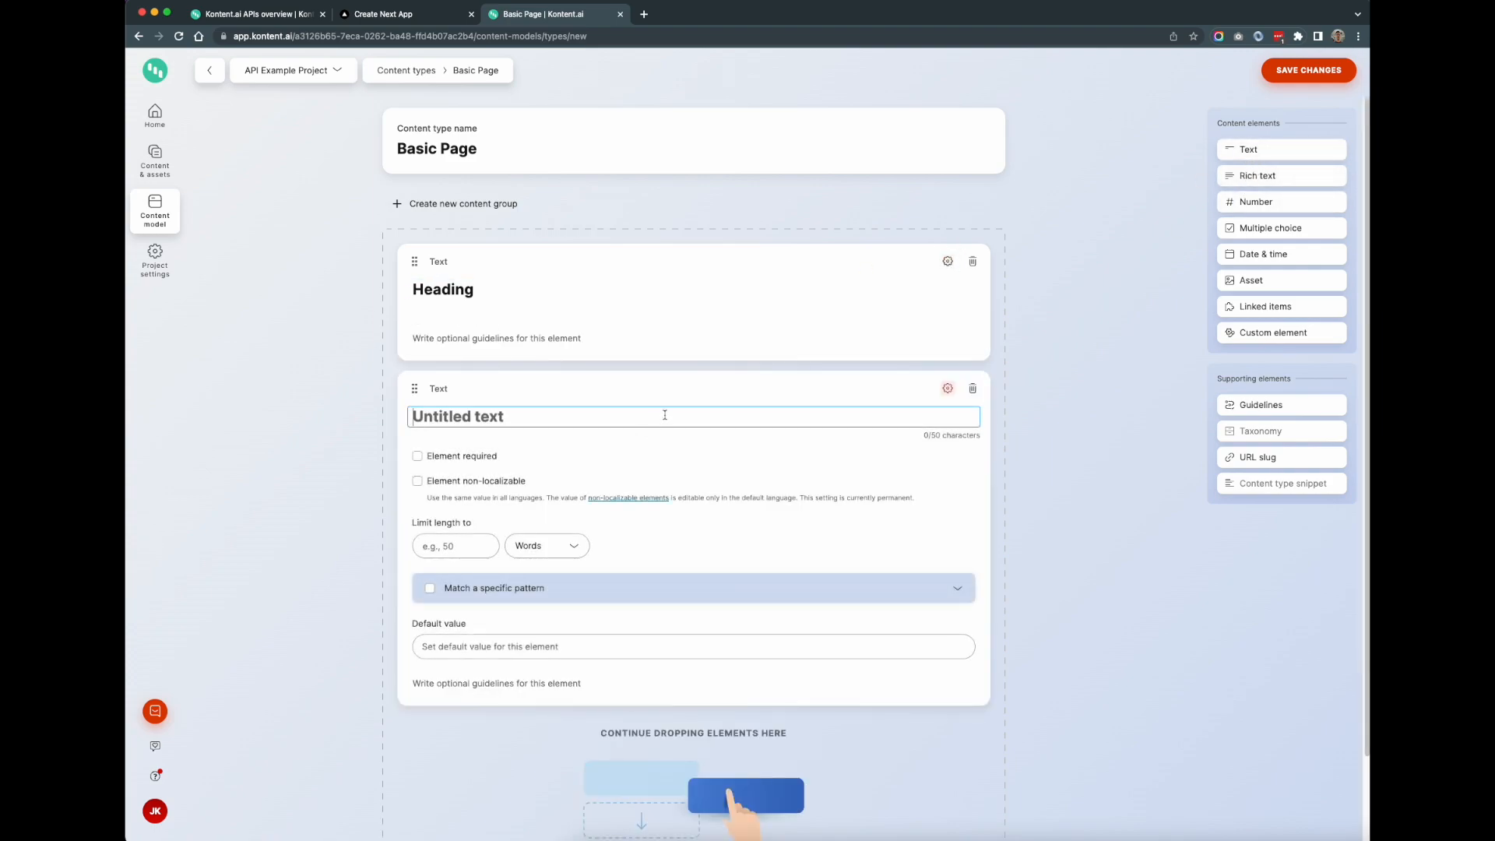
pyautogui.write('Blurb')
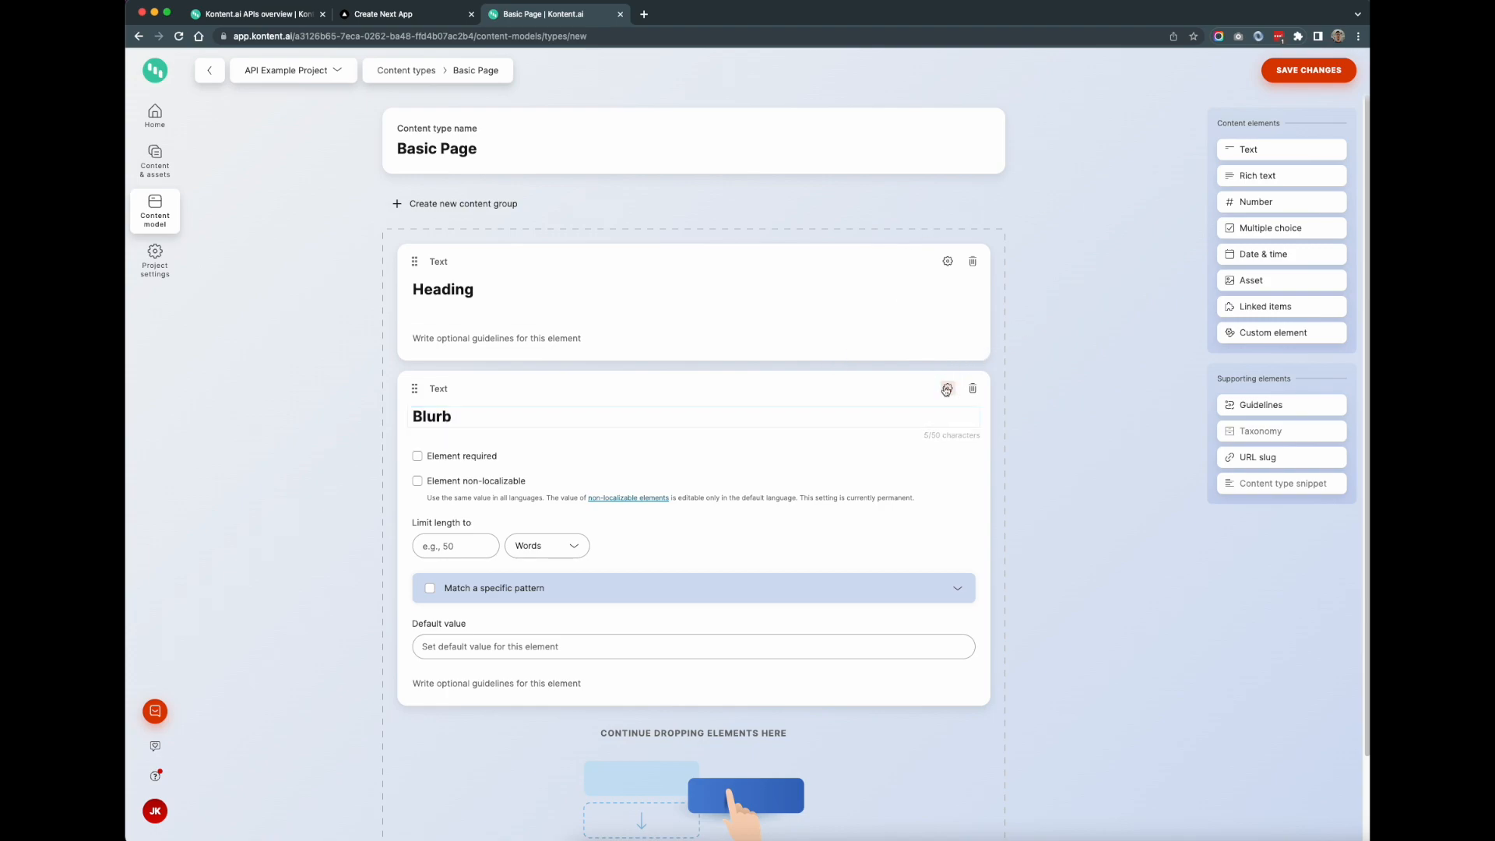
pyautogui.click(946, 389)
pyautogui.write('C')
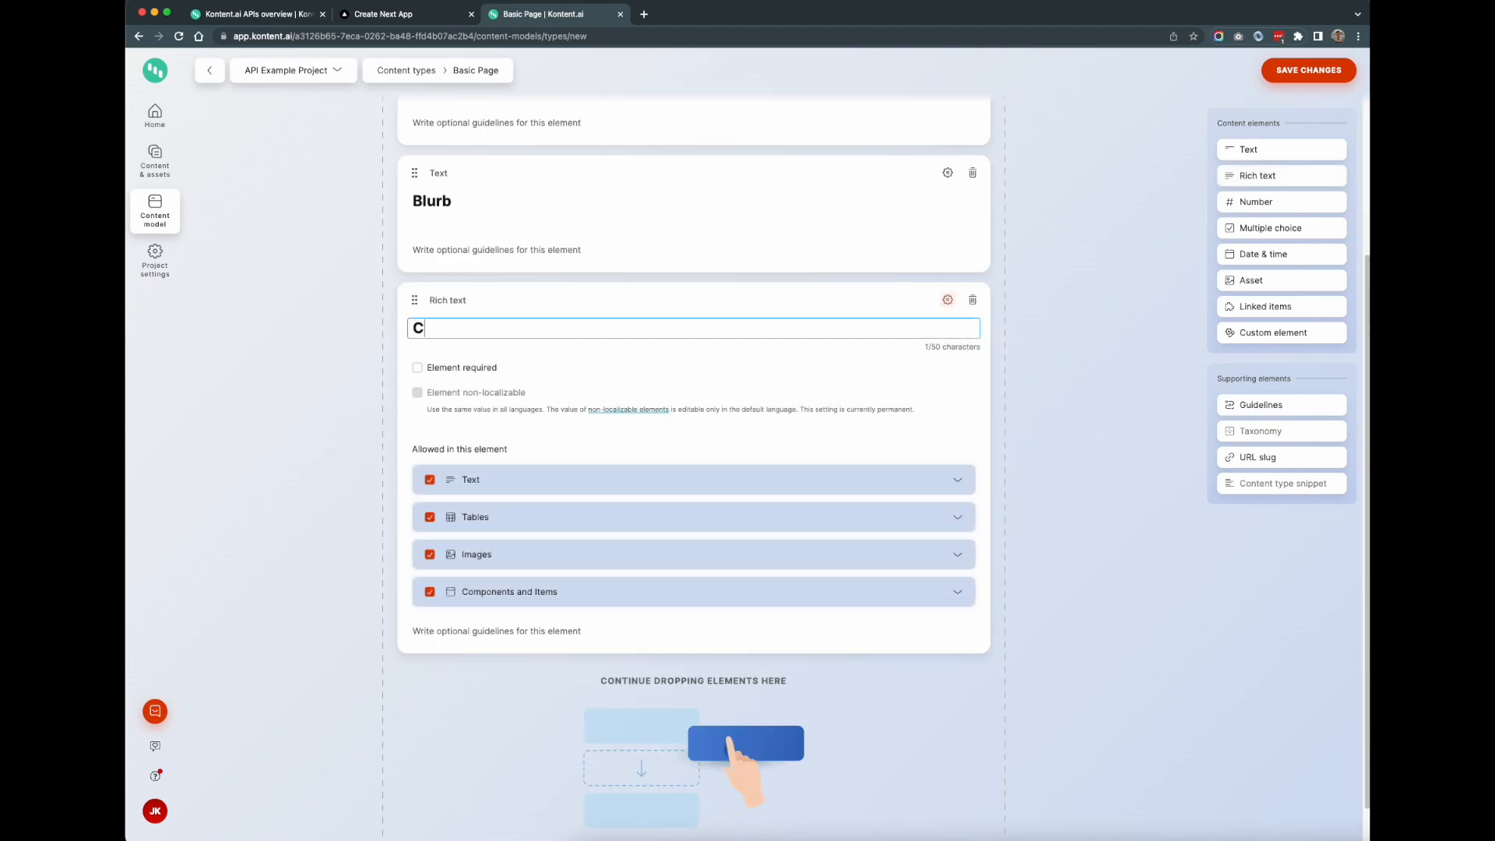
pyautogui.write('ontent')
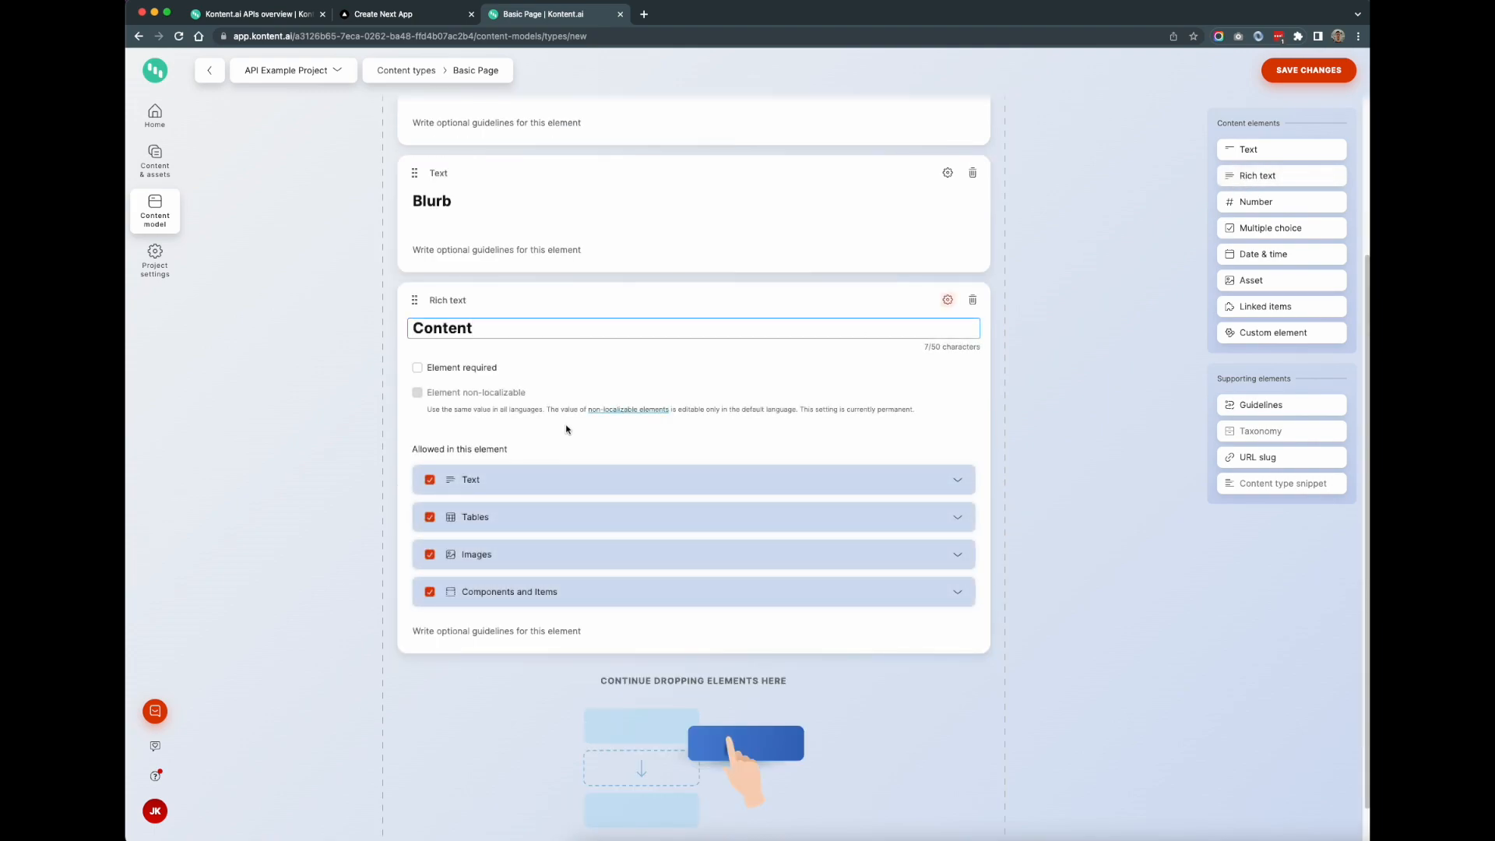
pyautogui.click(1307, 70)
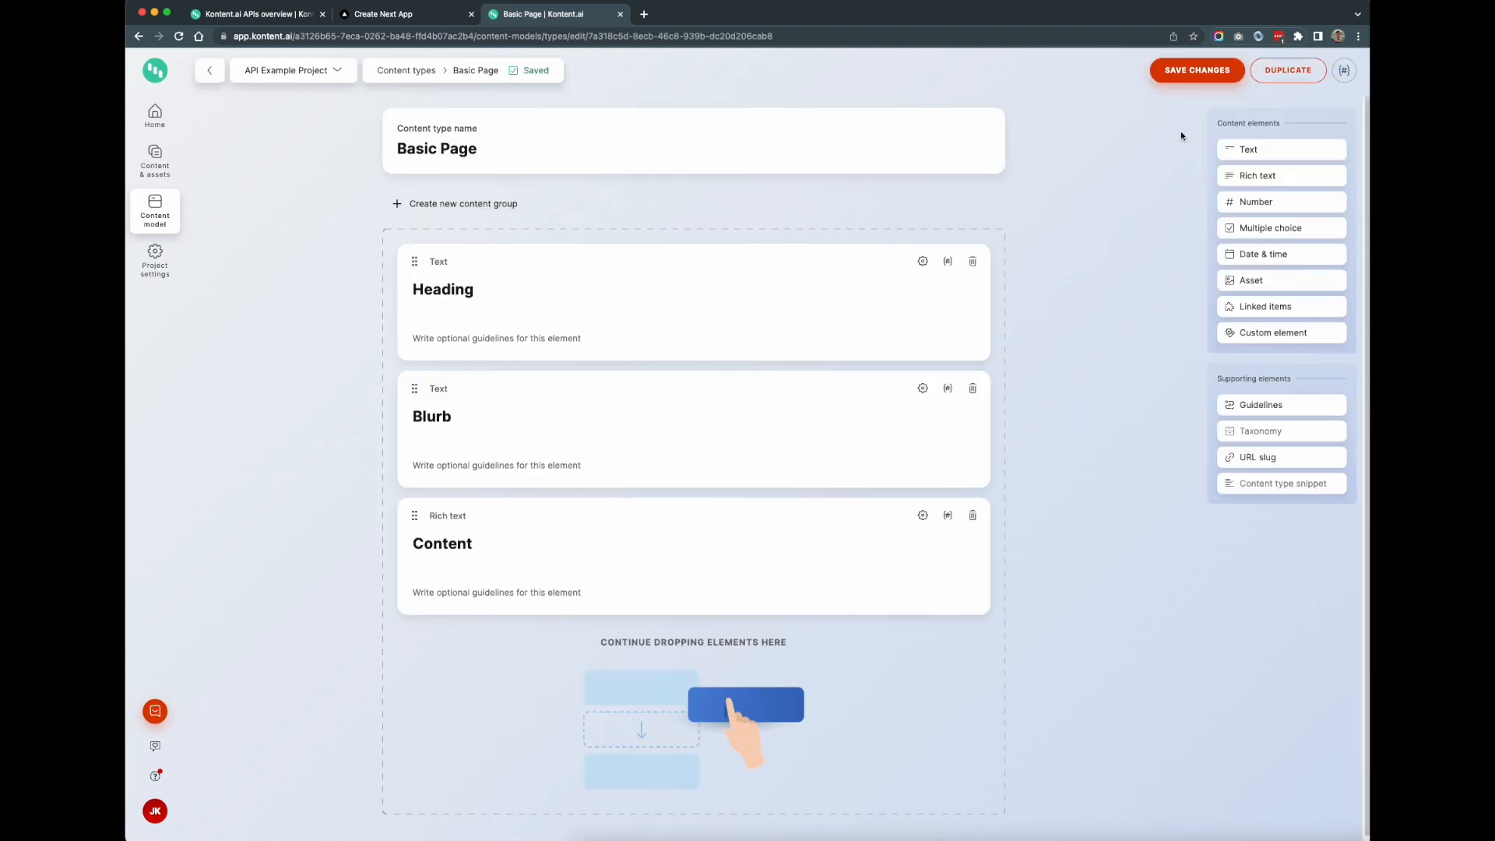
pyautogui.moveTo(154, 160)
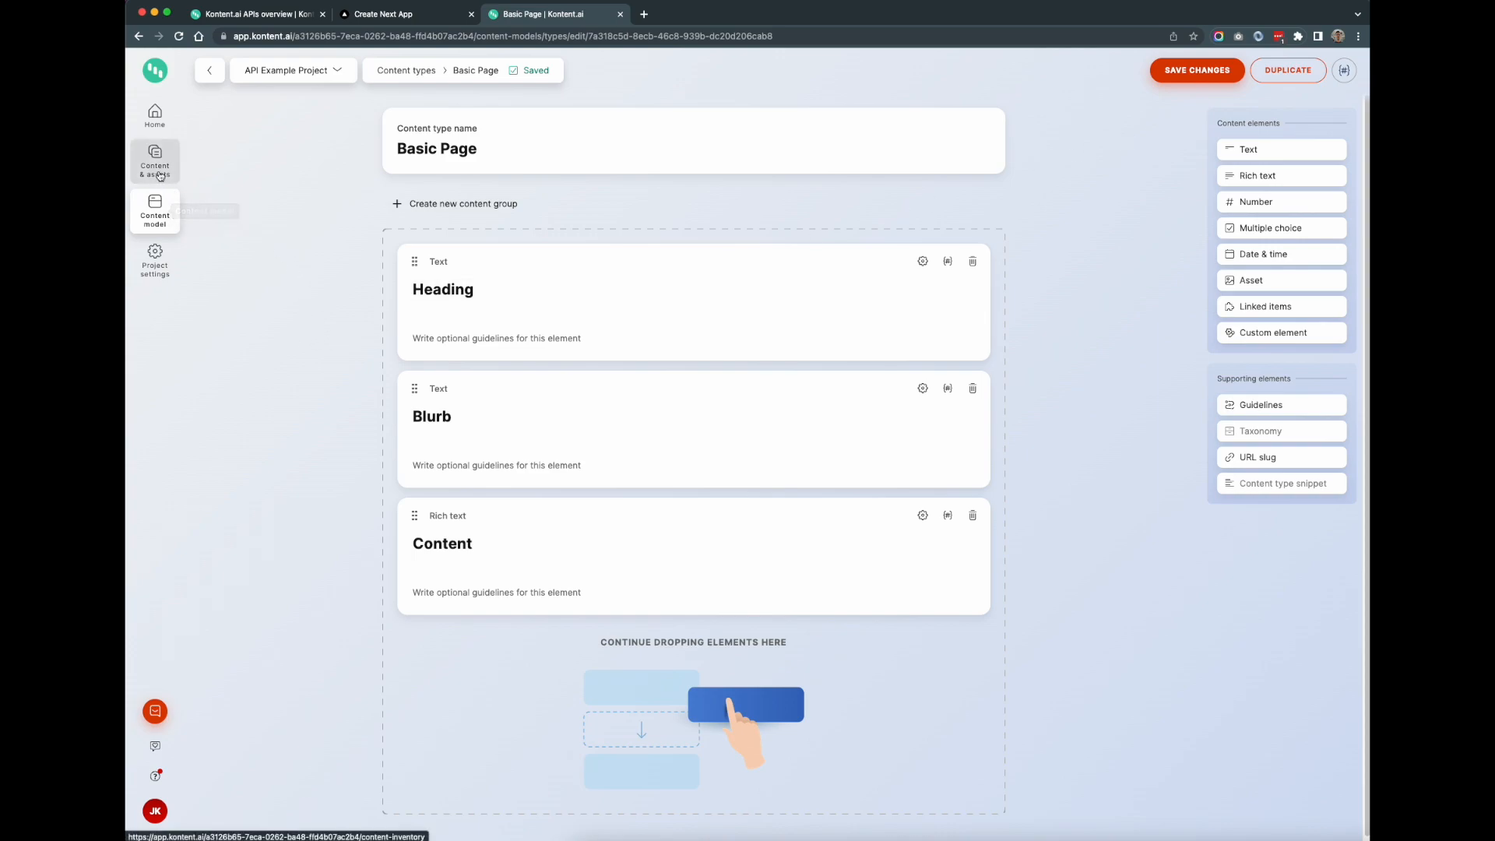
pyautogui.click(154, 161)
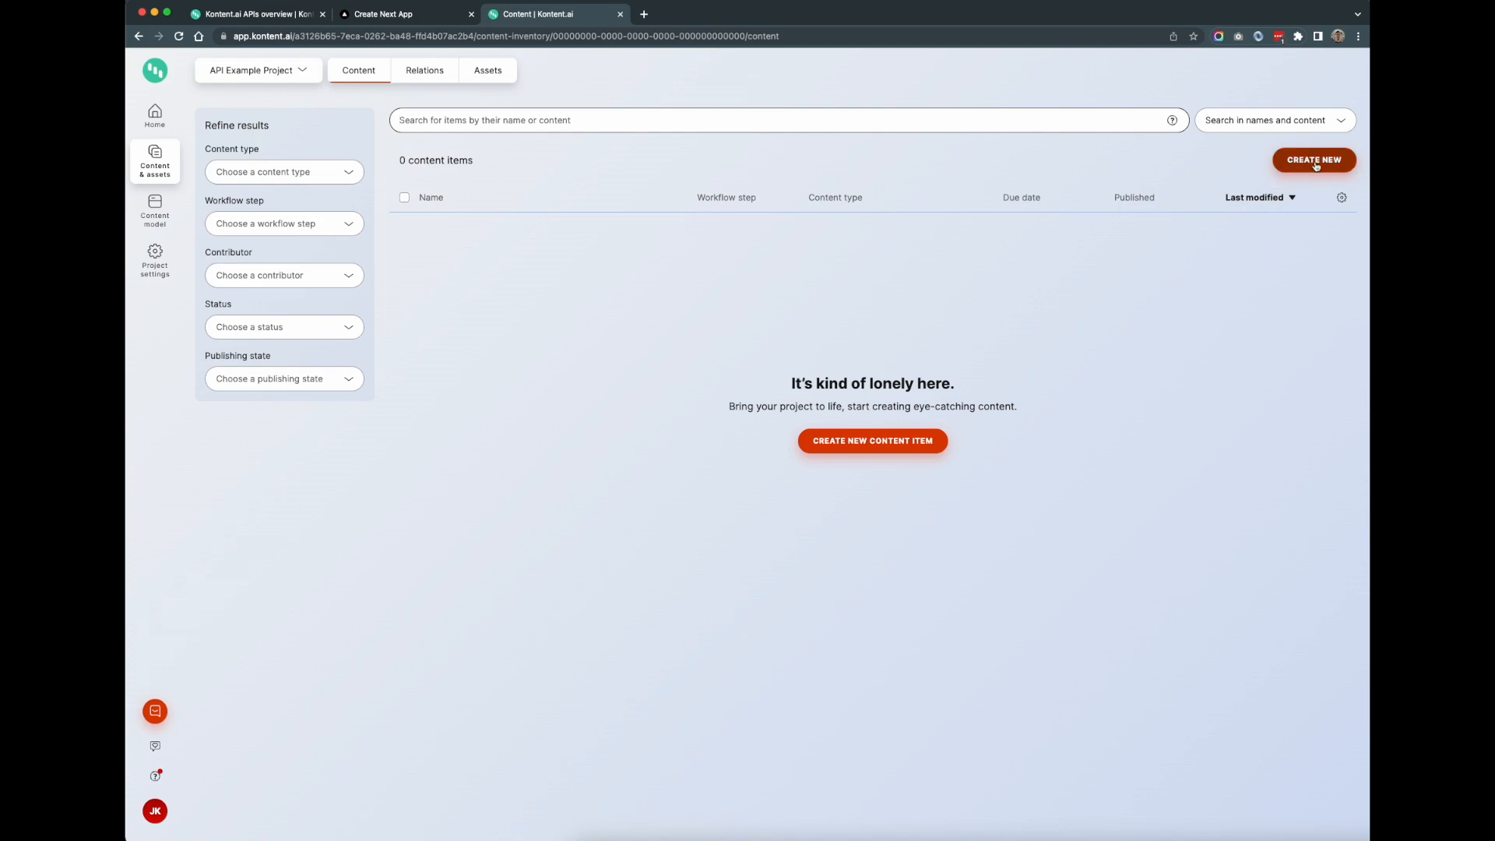
# Step: Create a Basic Page content item named 'Sample Content Item'
pyautogui.click(1313, 159)
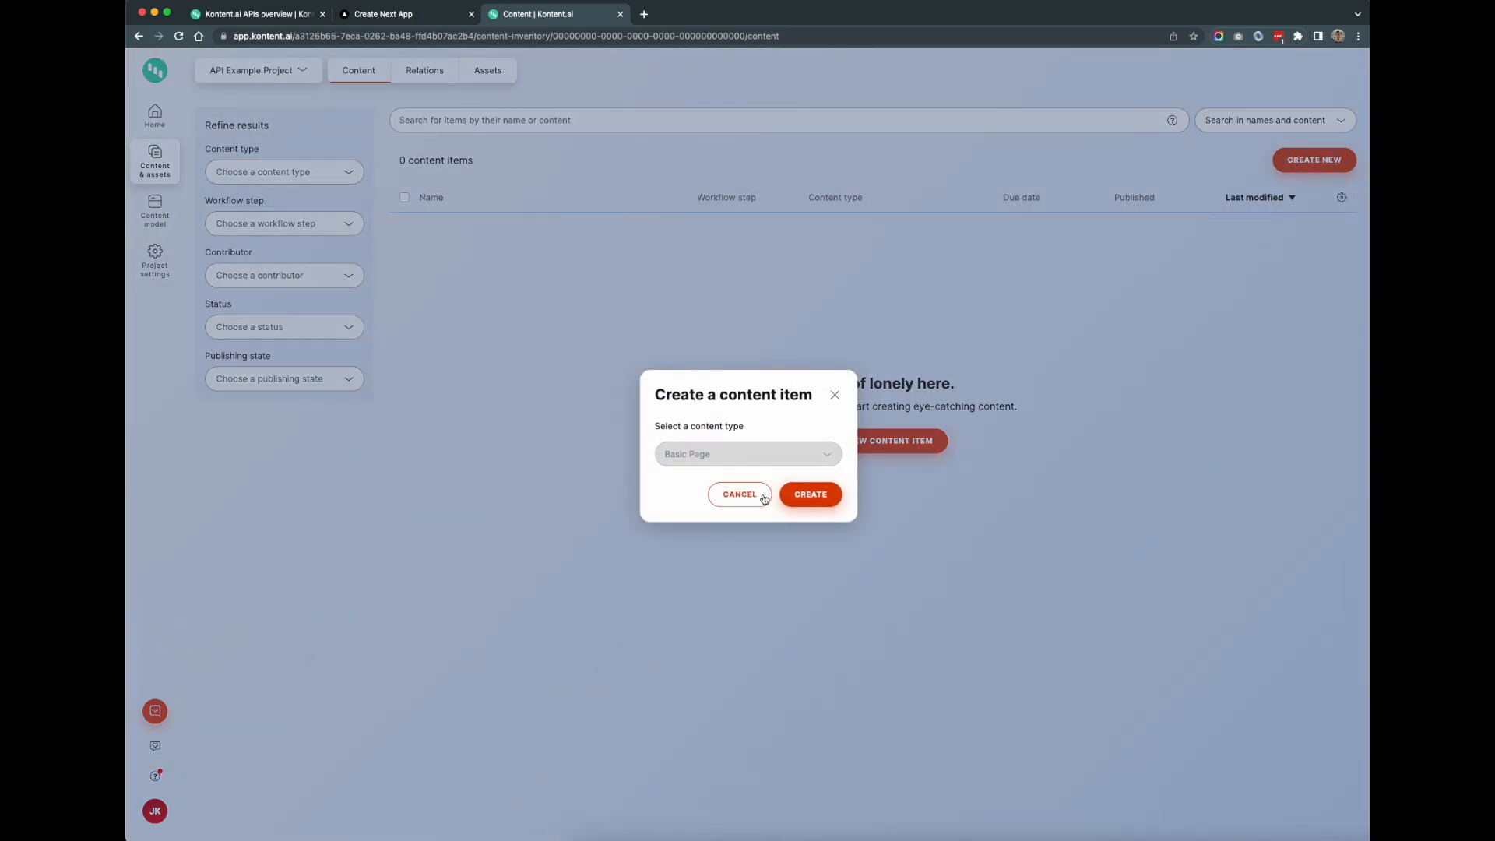
pyautogui.click(810, 493)
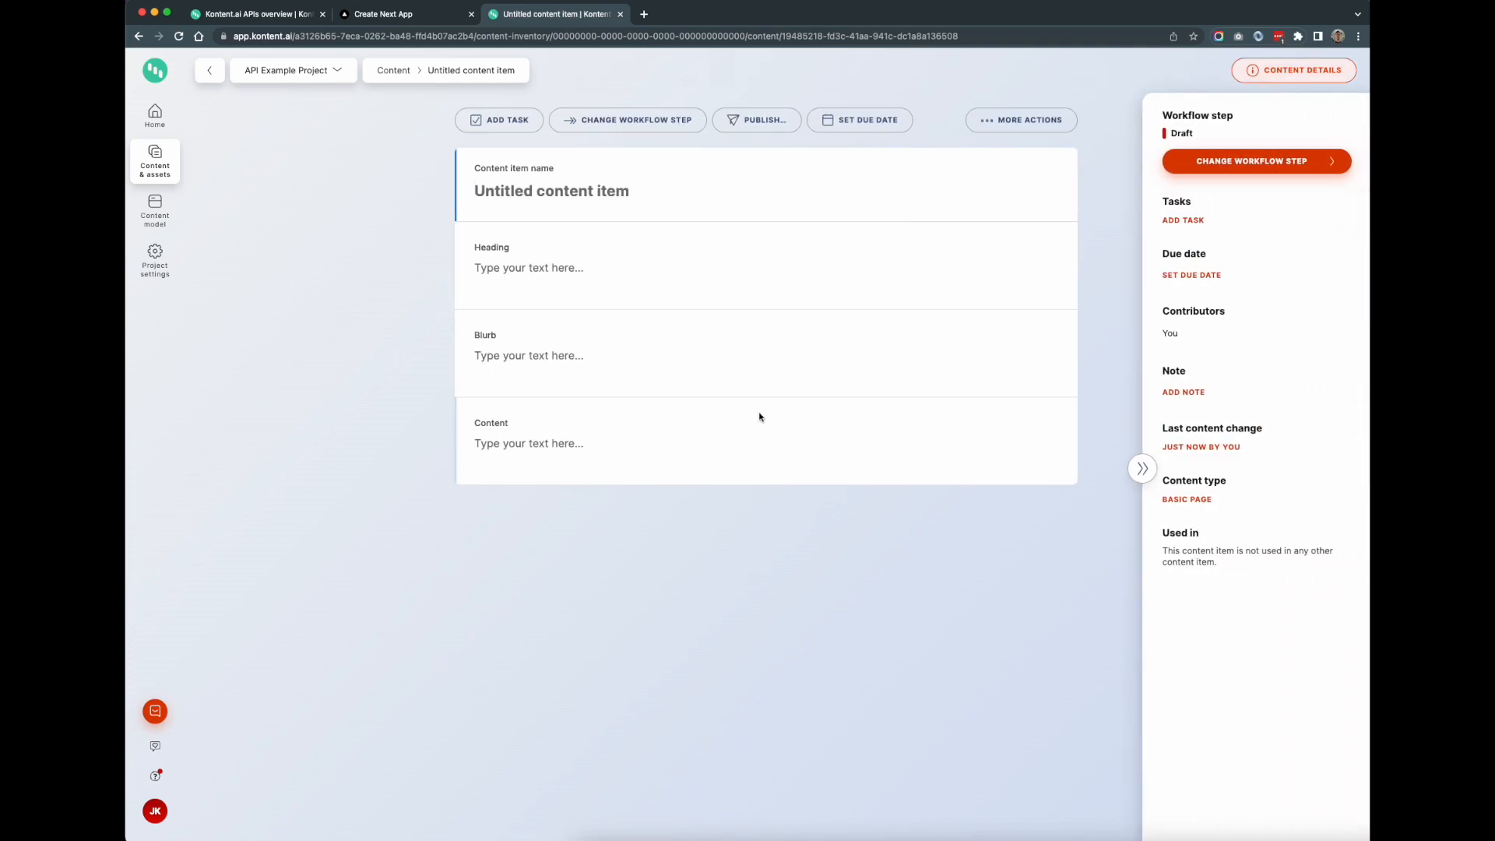
pyautogui.write('Sample C')
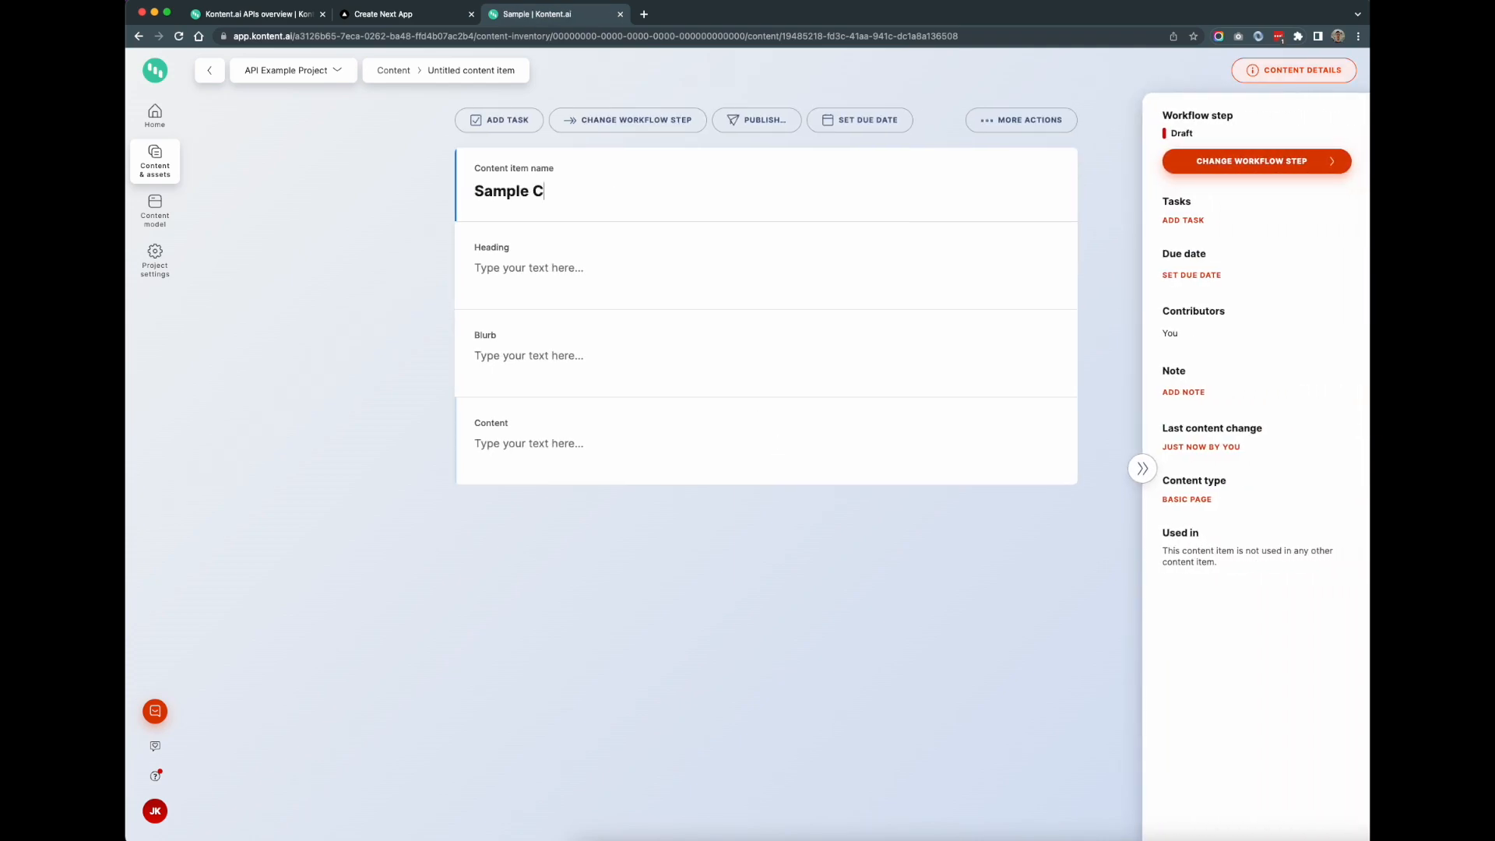
pyautogui.write('ontent Item')
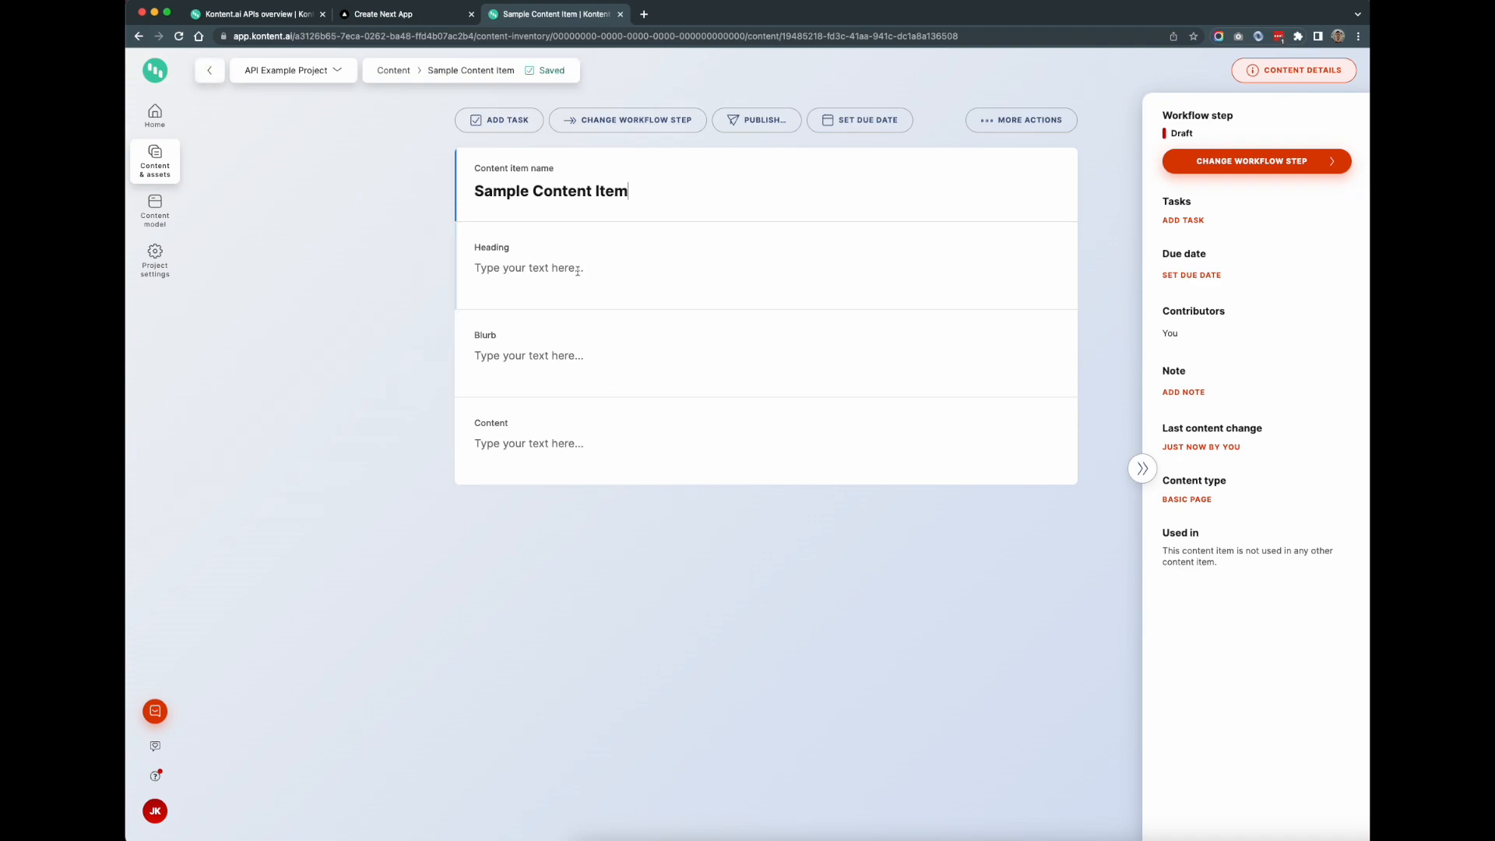
# Step: Fill Heading with 'Sample Content', plus sample Blurb and Content text
pyautogui.click(1141, 468)
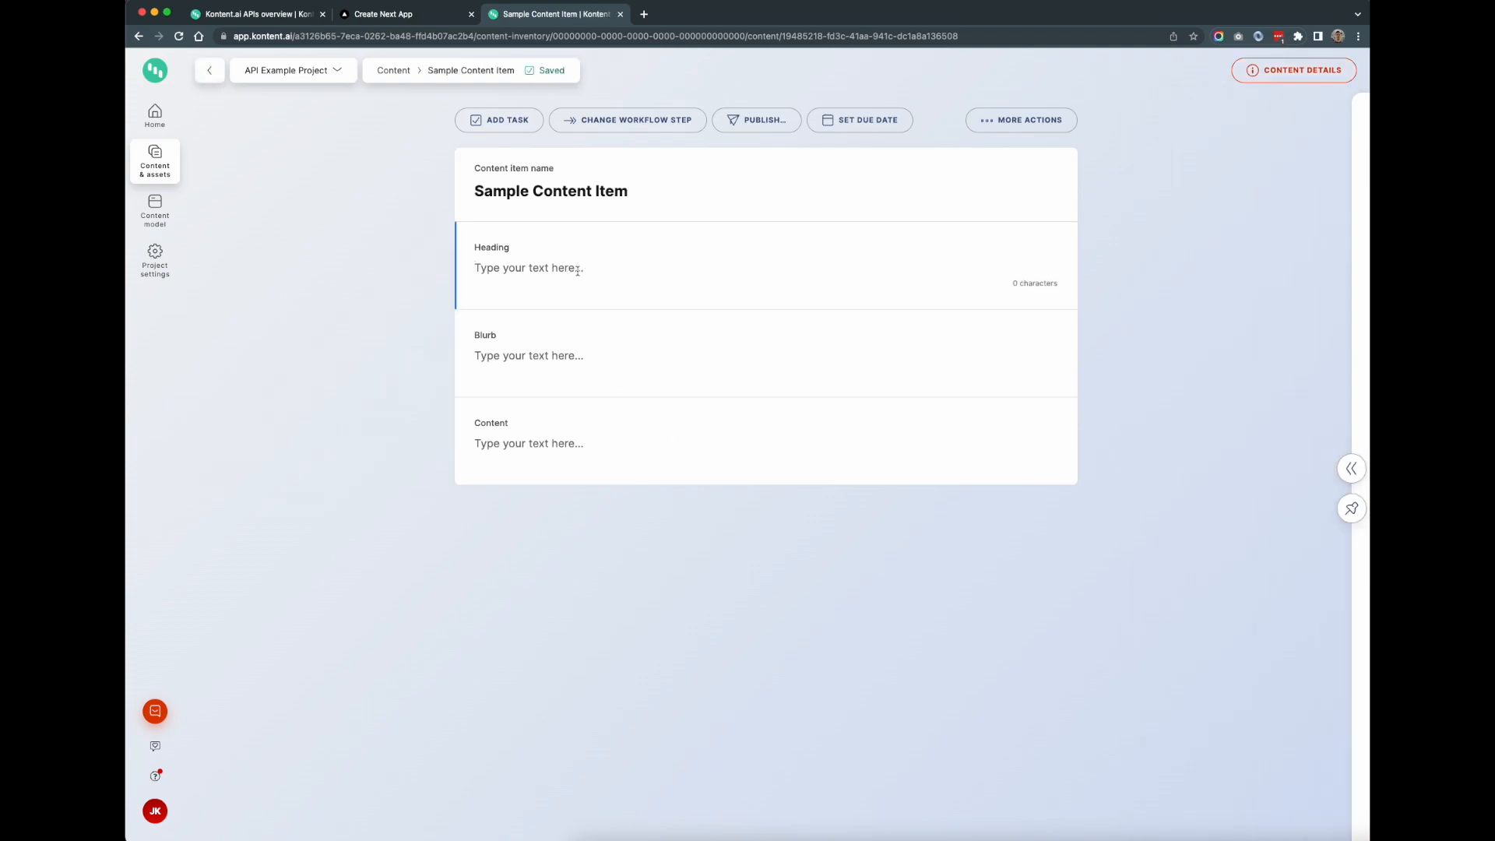
pyautogui.write('Sample Content')
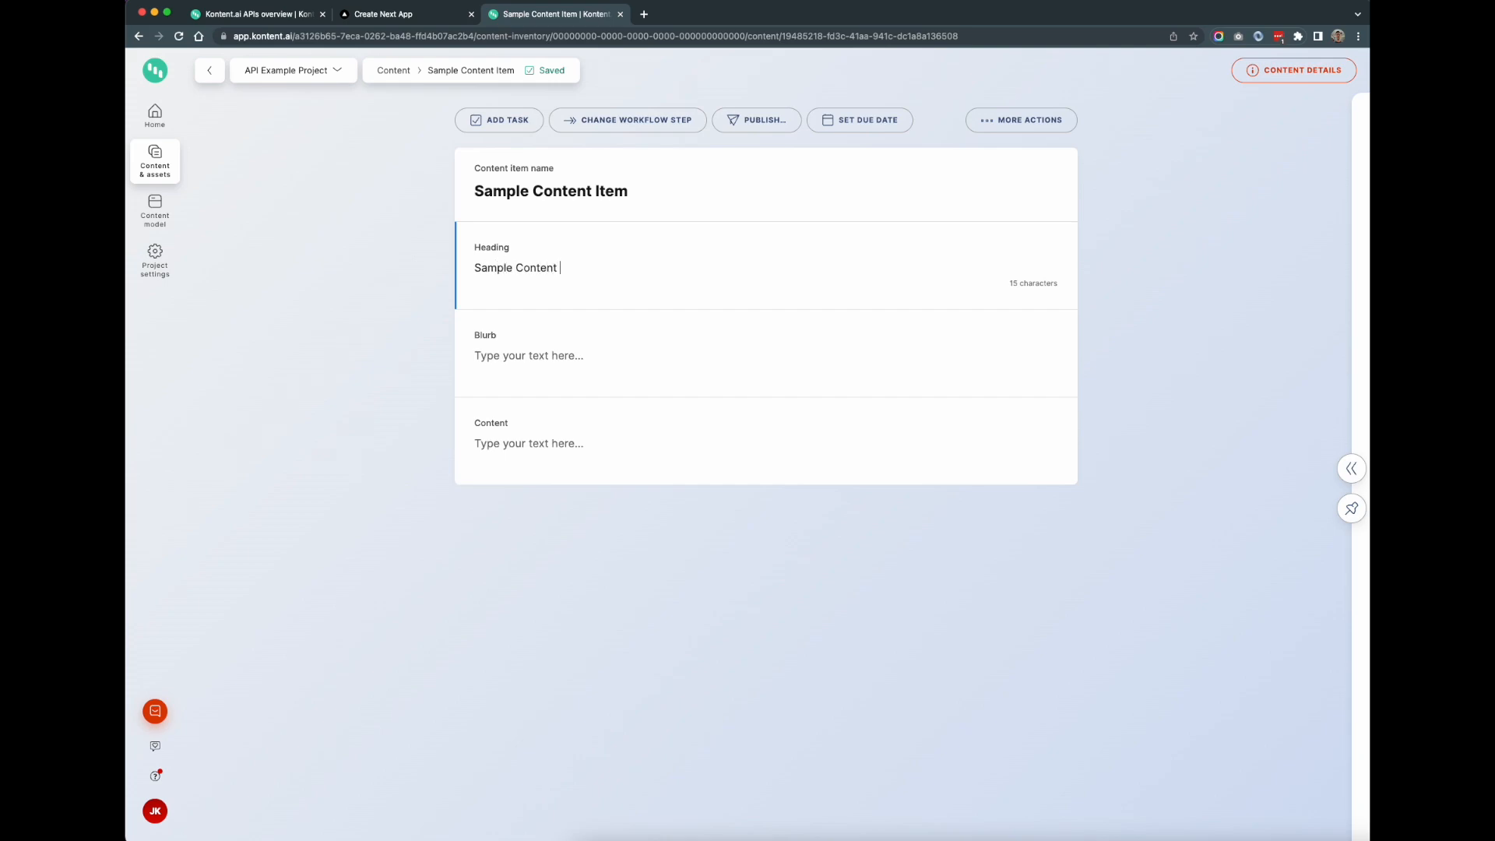
pyautogui.click(528, 355)
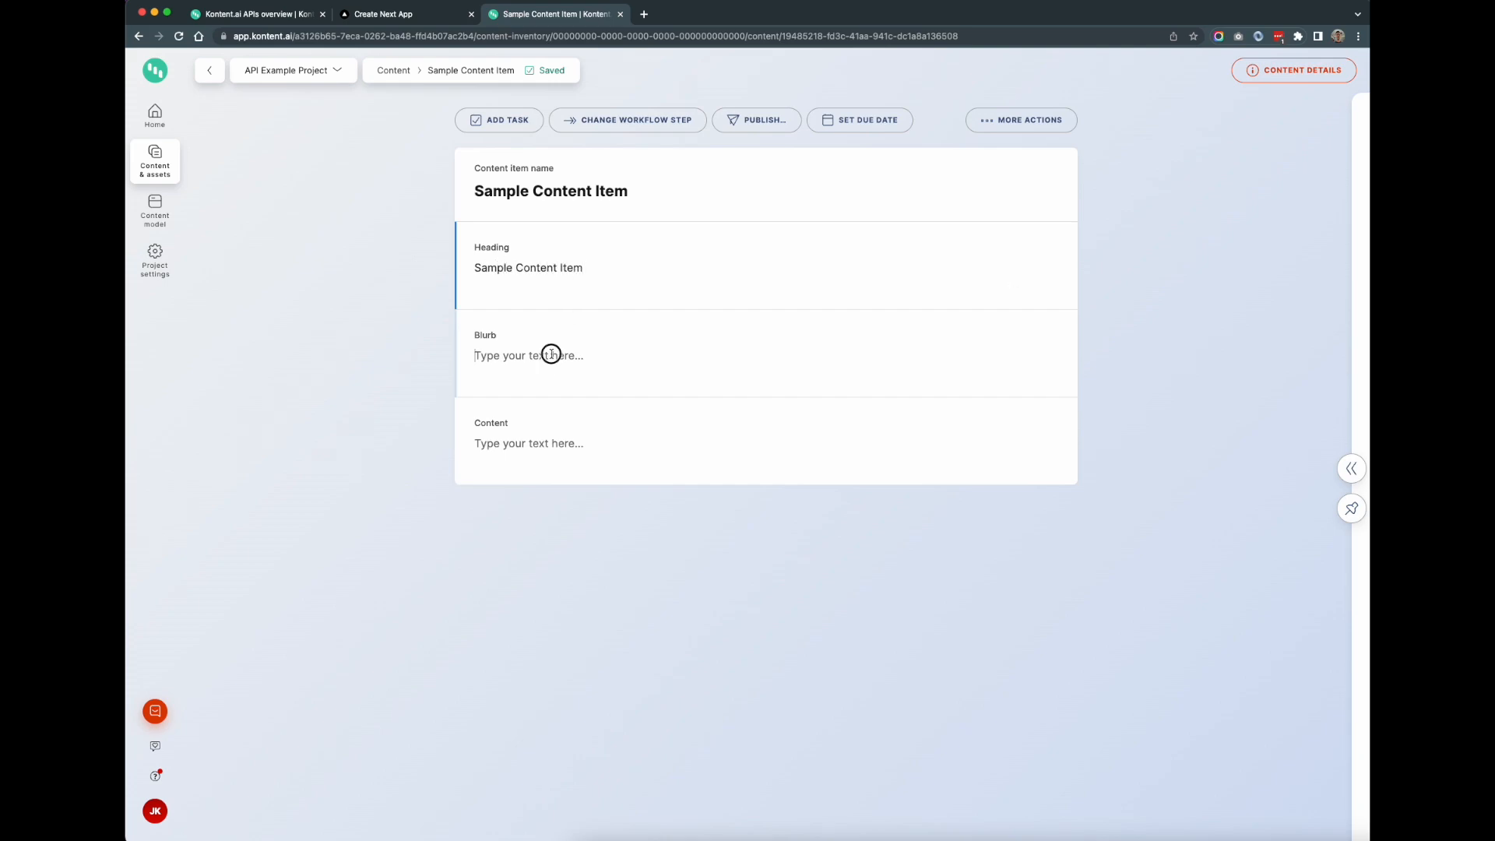
pyautogui.write('This is a')
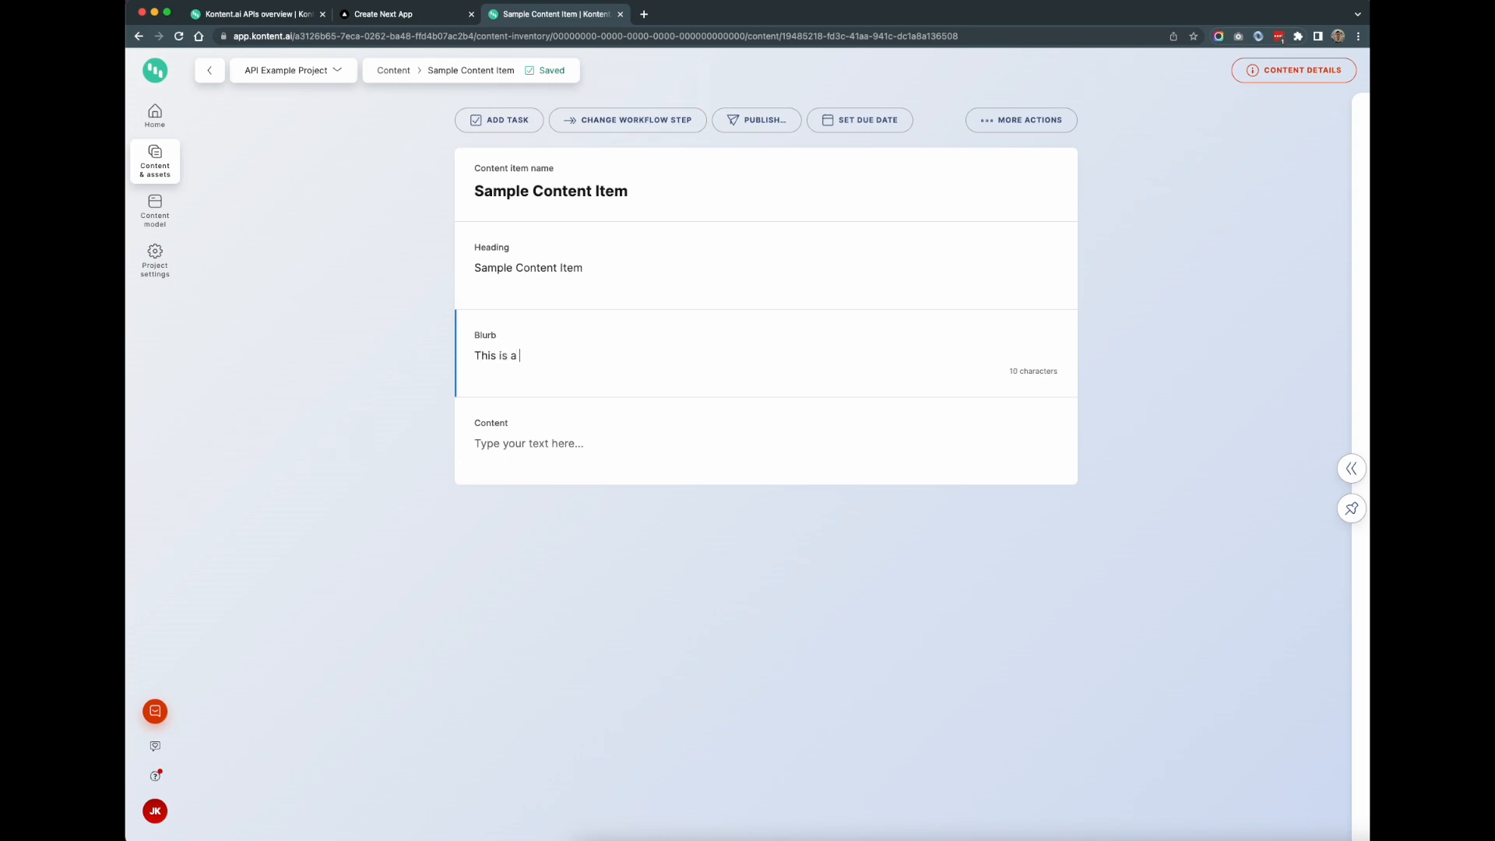
pyautogui.write('sample content item for our')
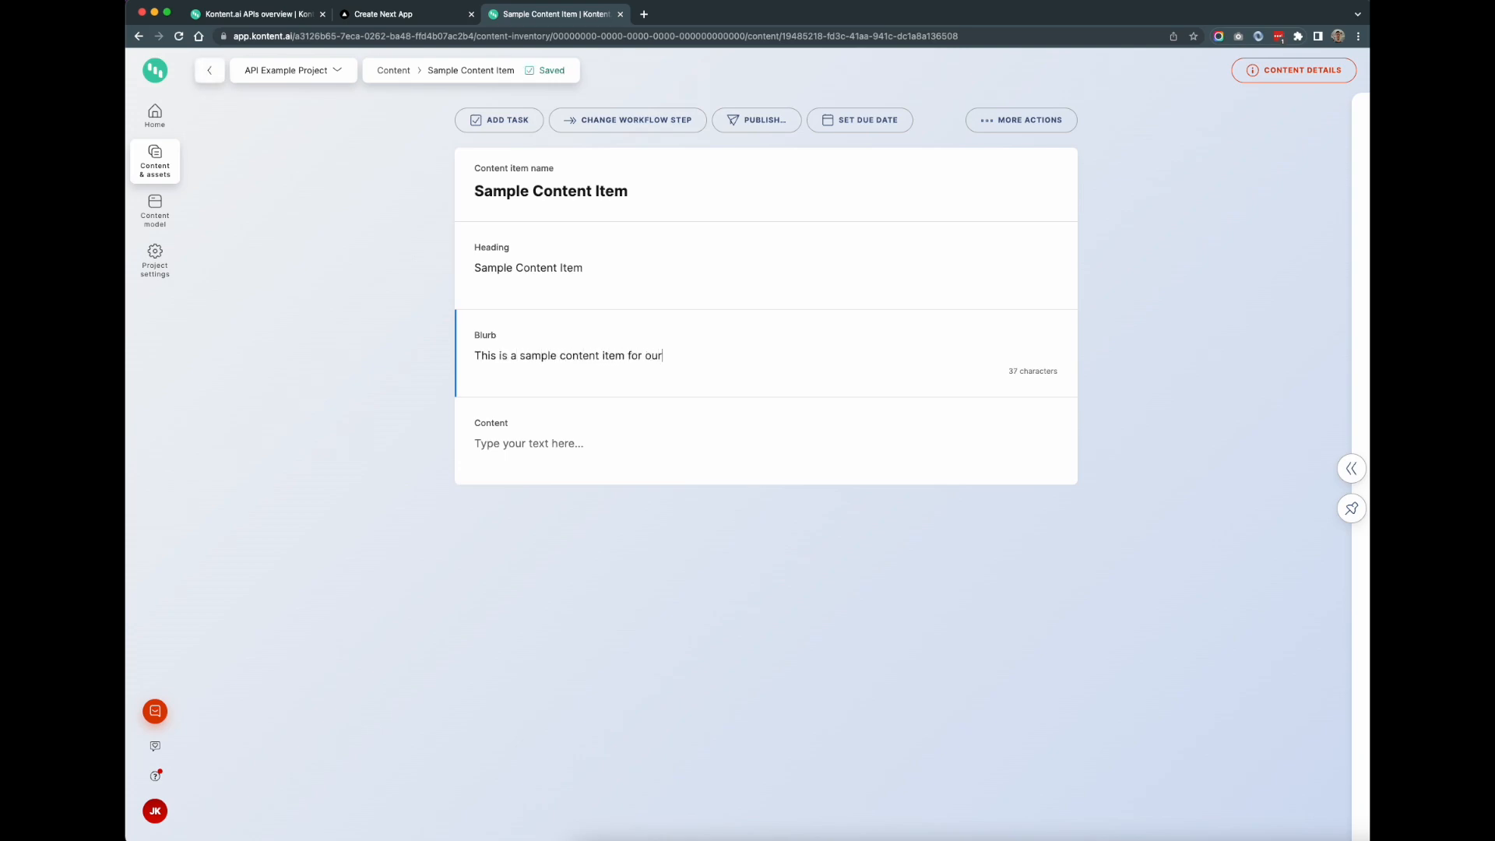
pyautogui.write('demo')
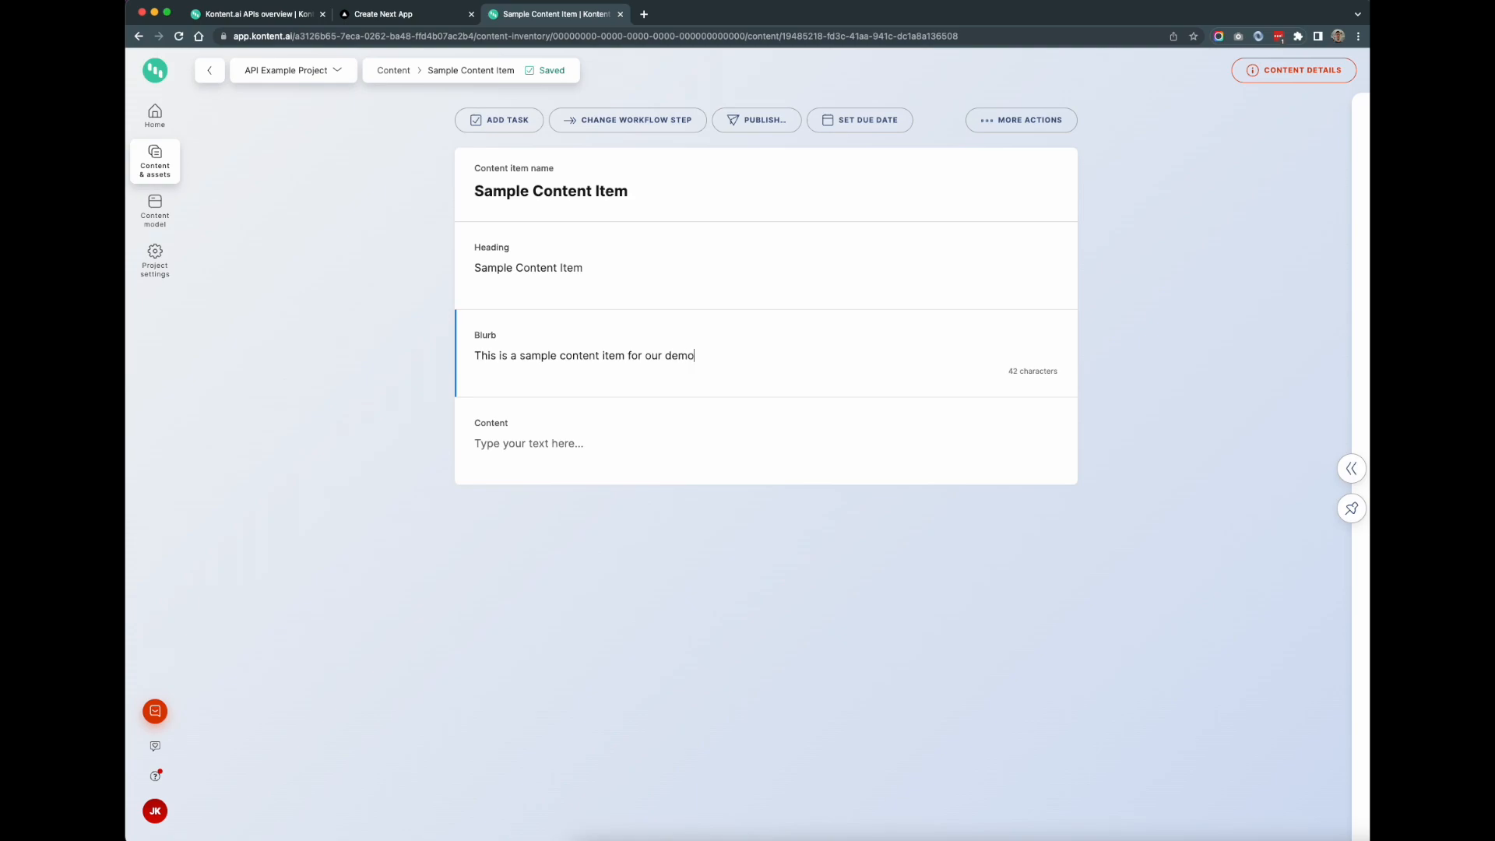
pyautogui.write('.')
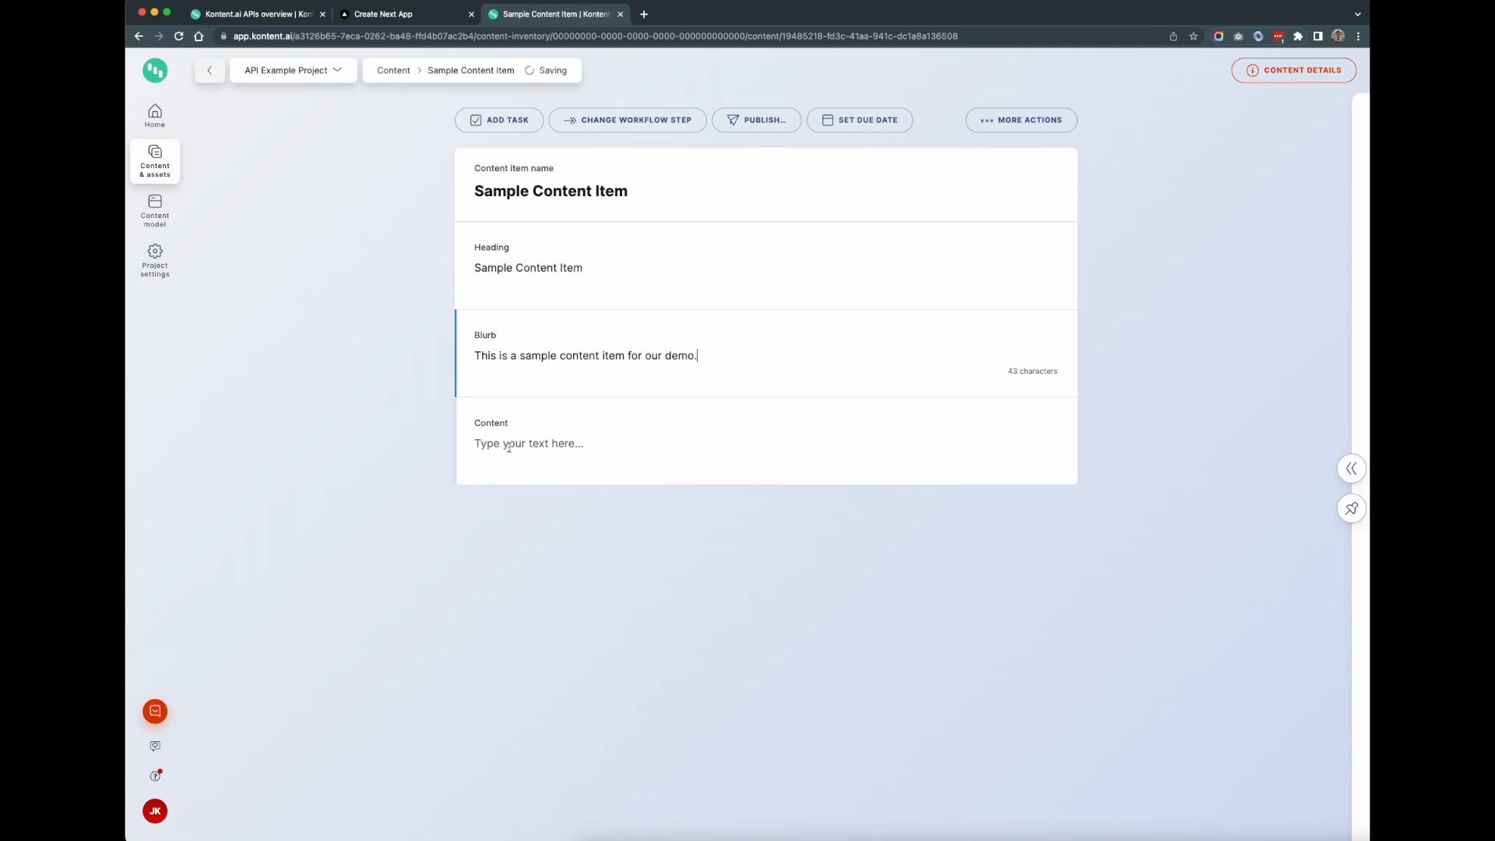
pyautogui.click(528, 442)
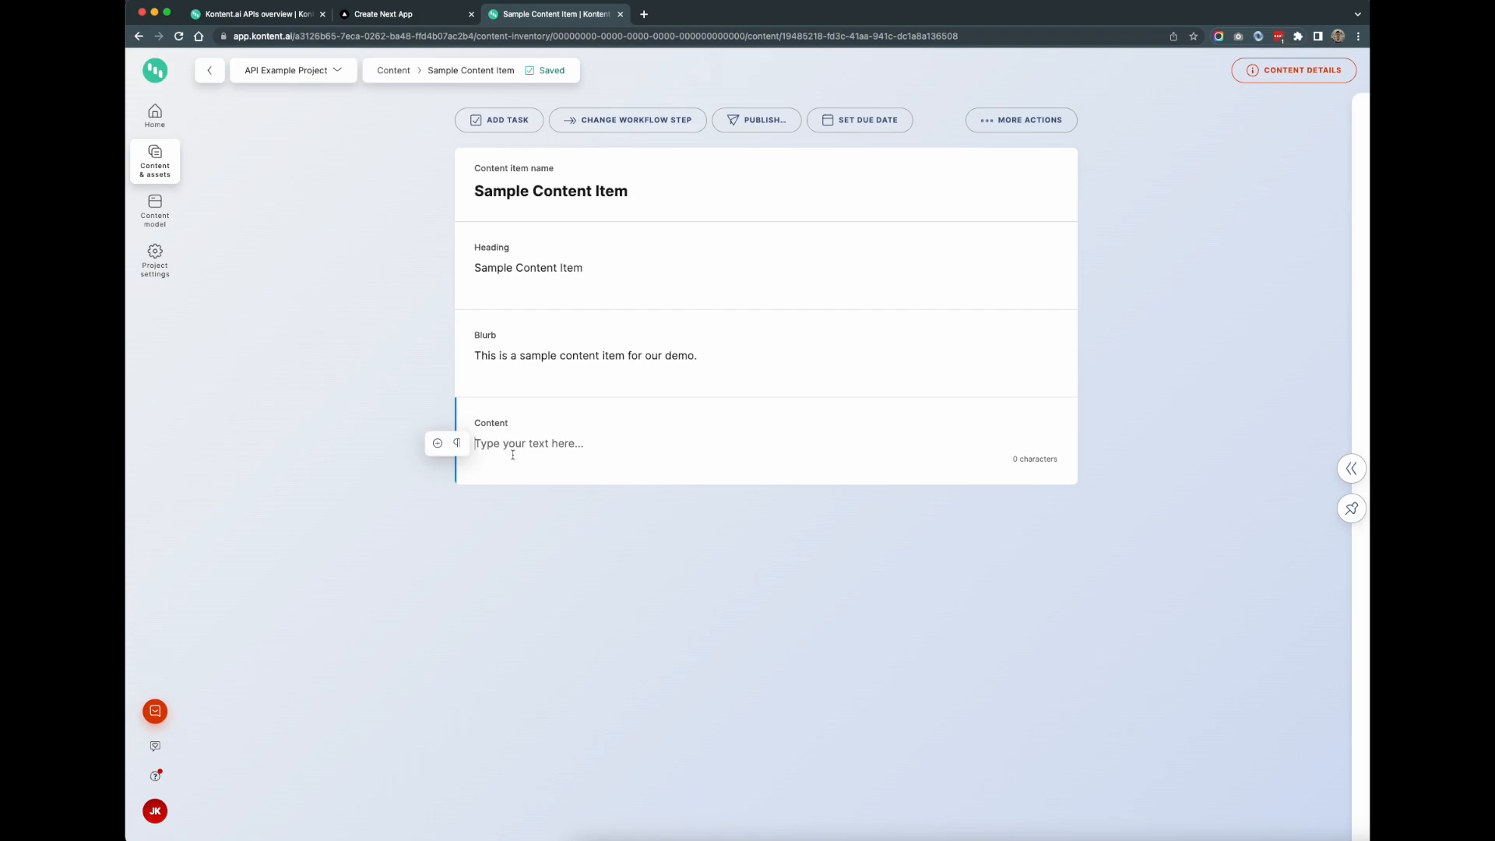
pyautogui.write('This is')
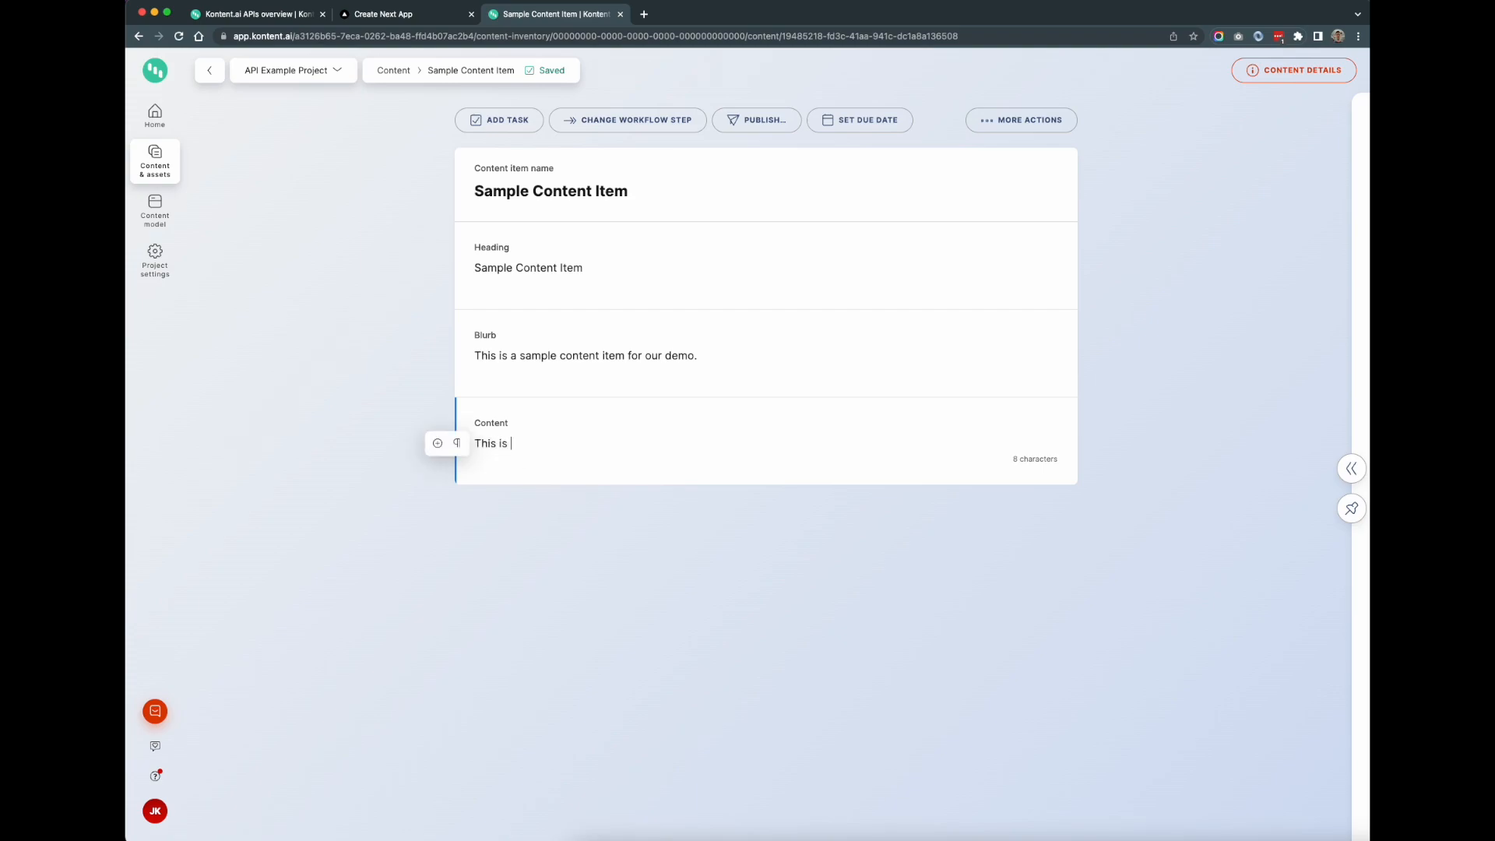
pyautogui.write('some content i')
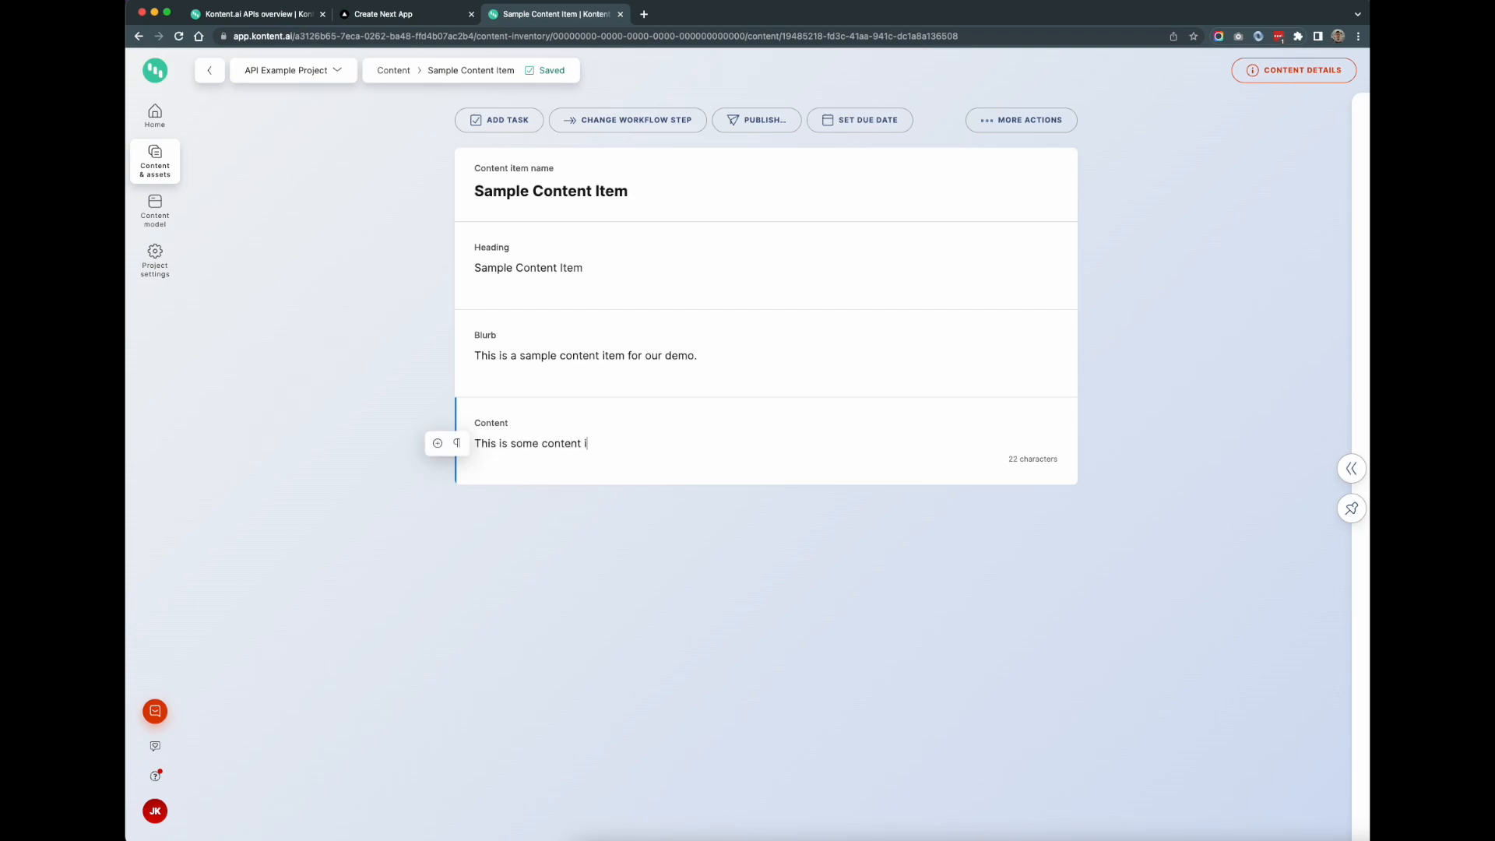
pyautogui.write('n the content ite,')
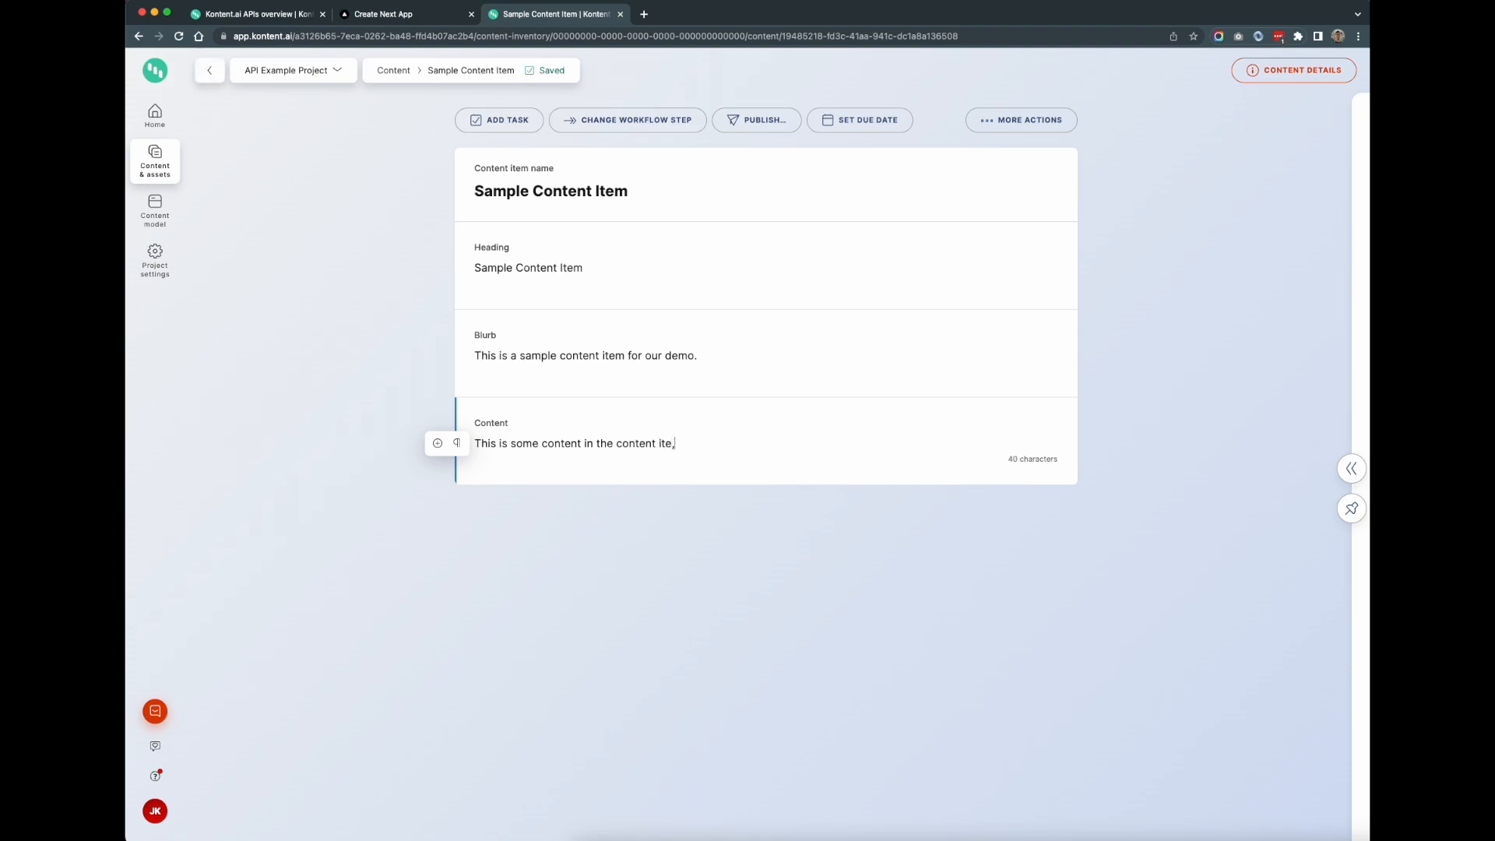
pyautogui.write('m')
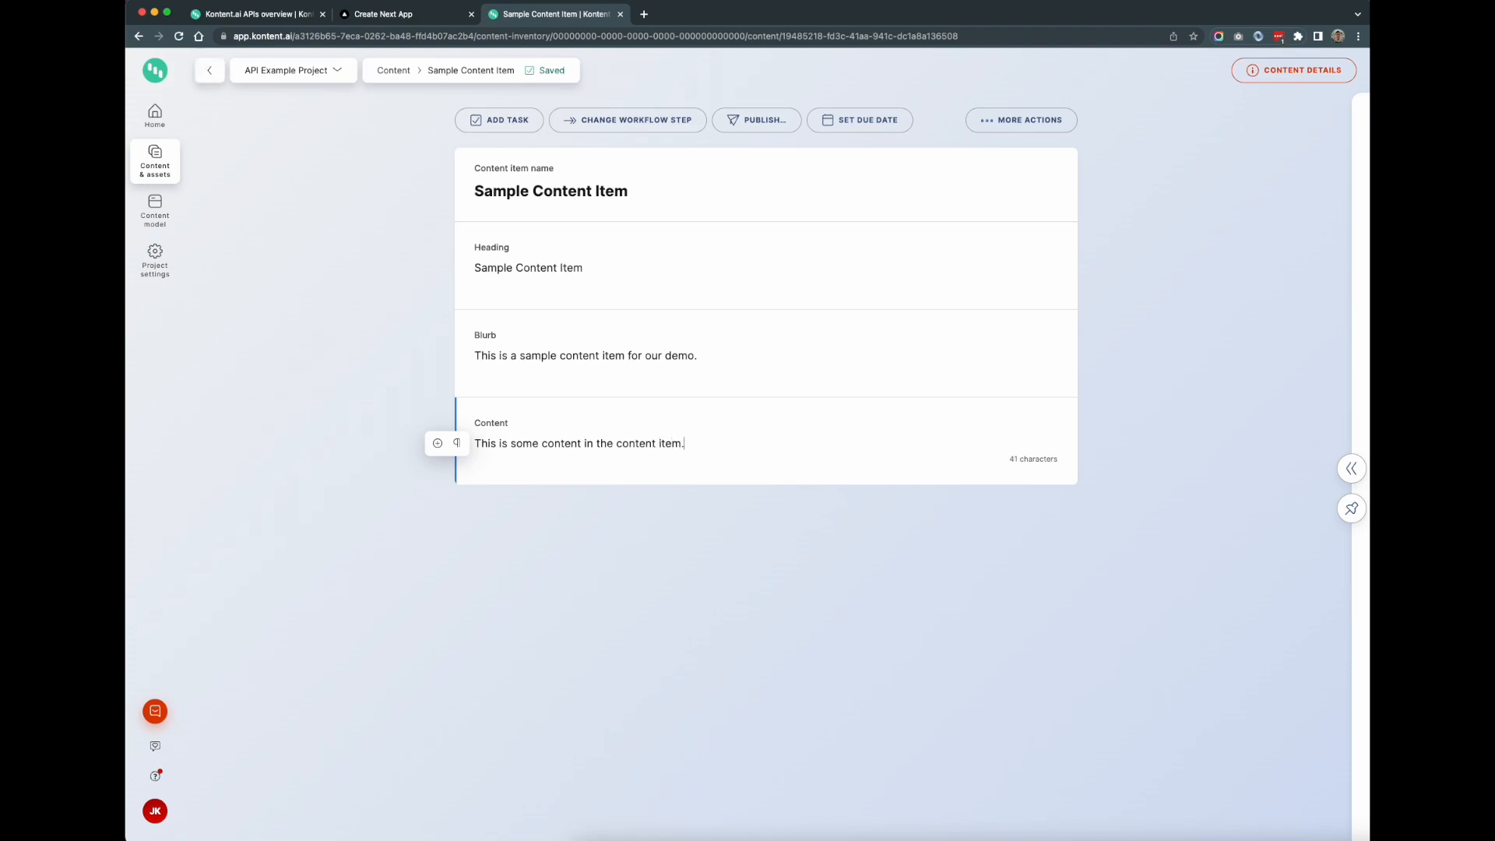
pyautogui.moveTo(555, 500)
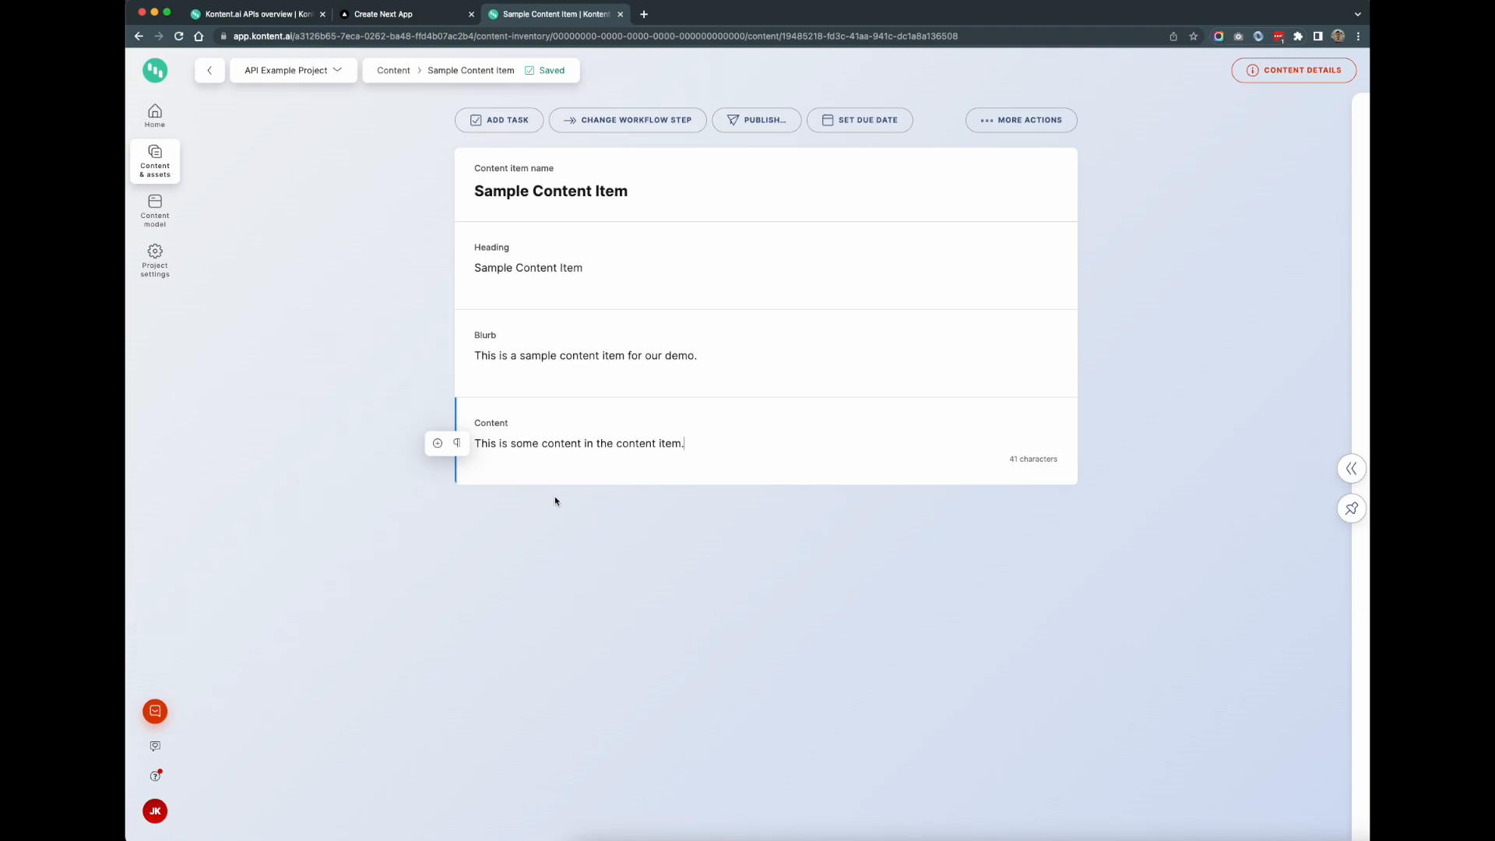
pyautogui.moveTo(153, 209)
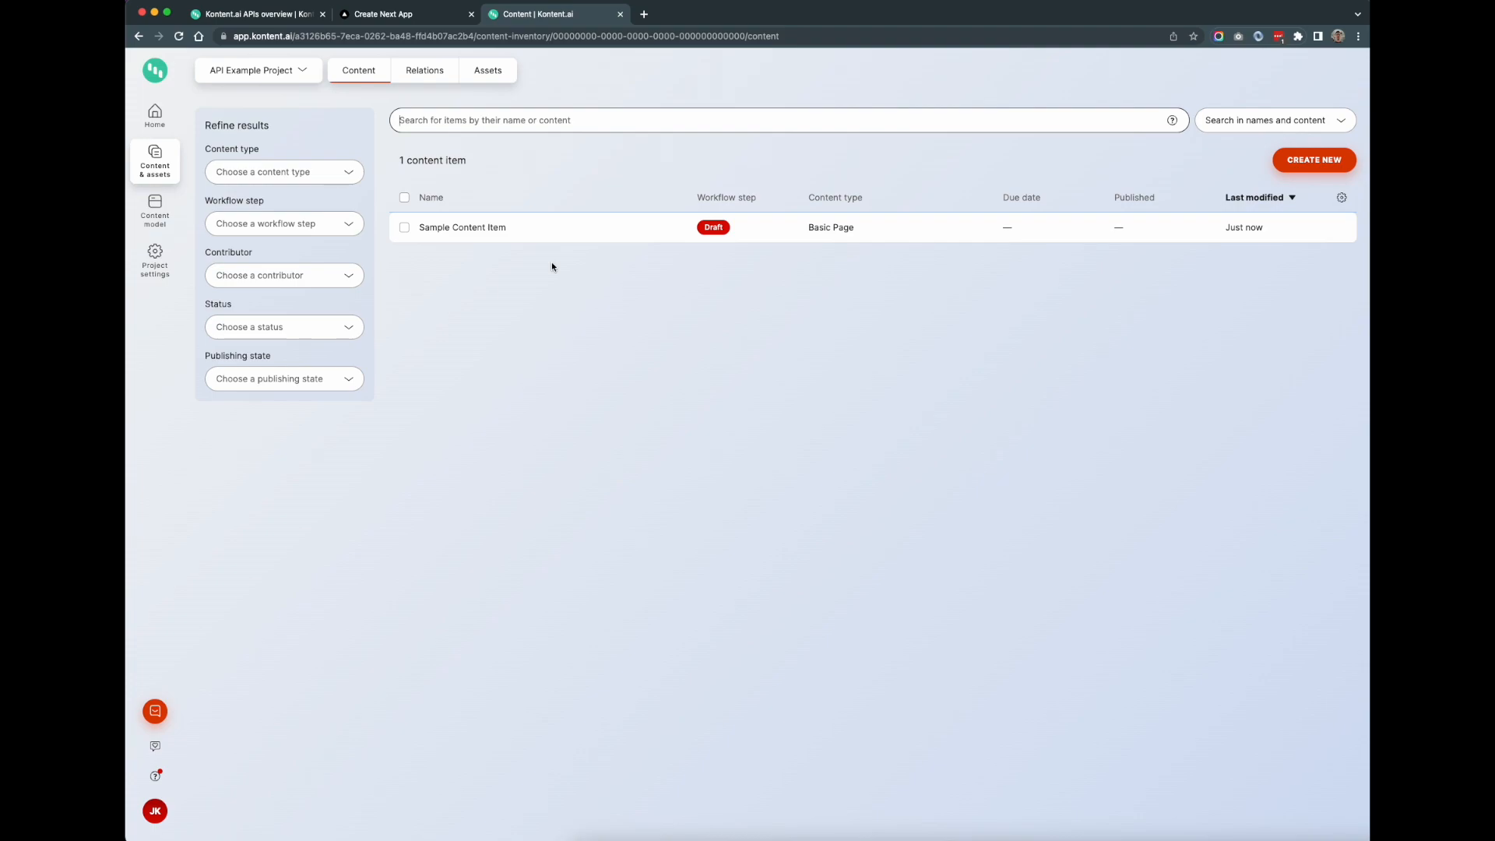
pyautogui.moveTo(995, 825)
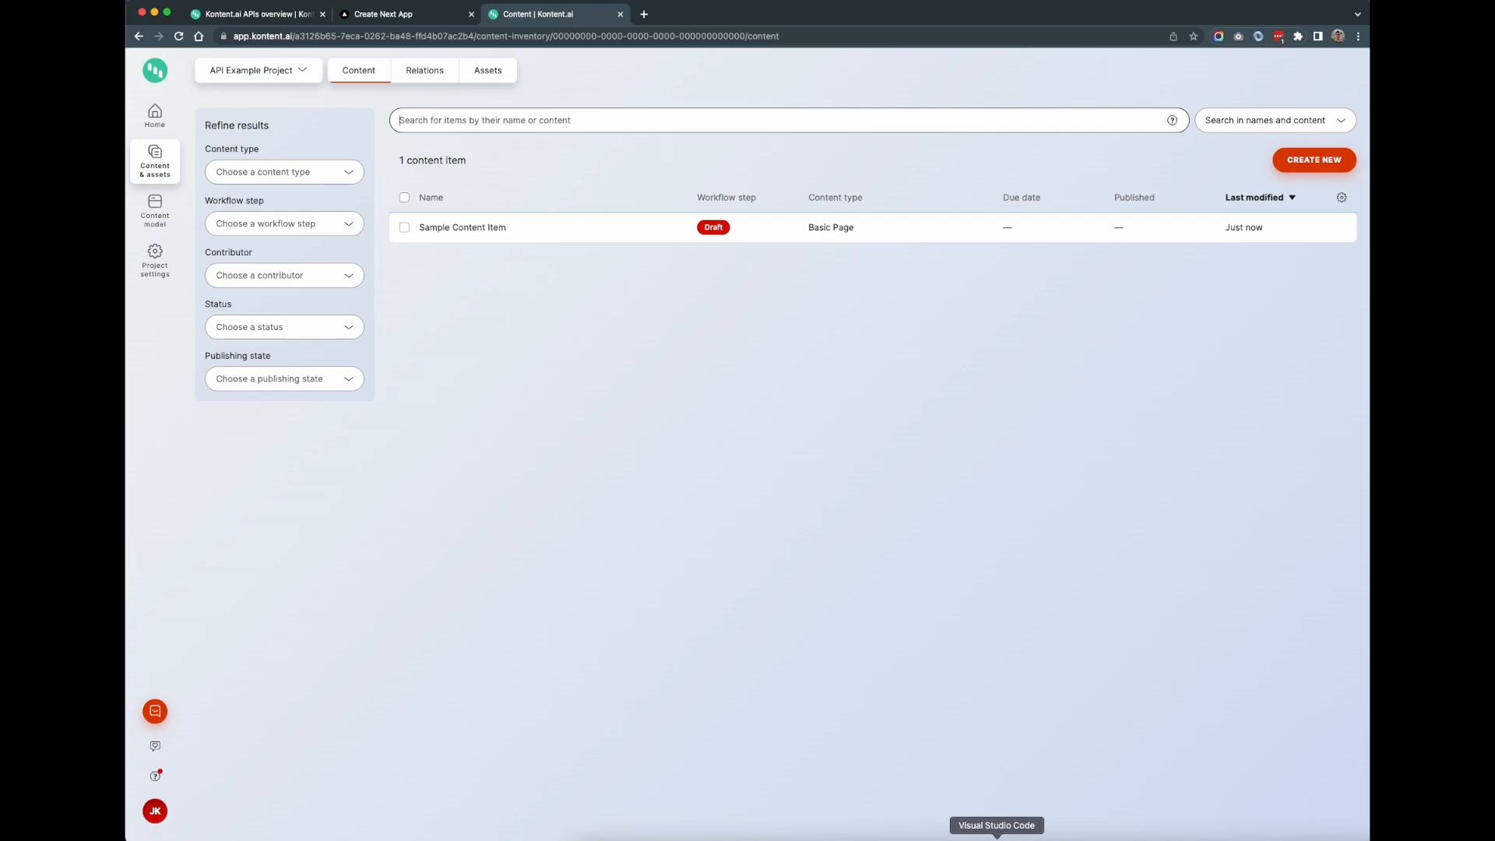
# Step: Switch to VS Code and stop the running npm run dev server
pyautogui.click(995, 824)
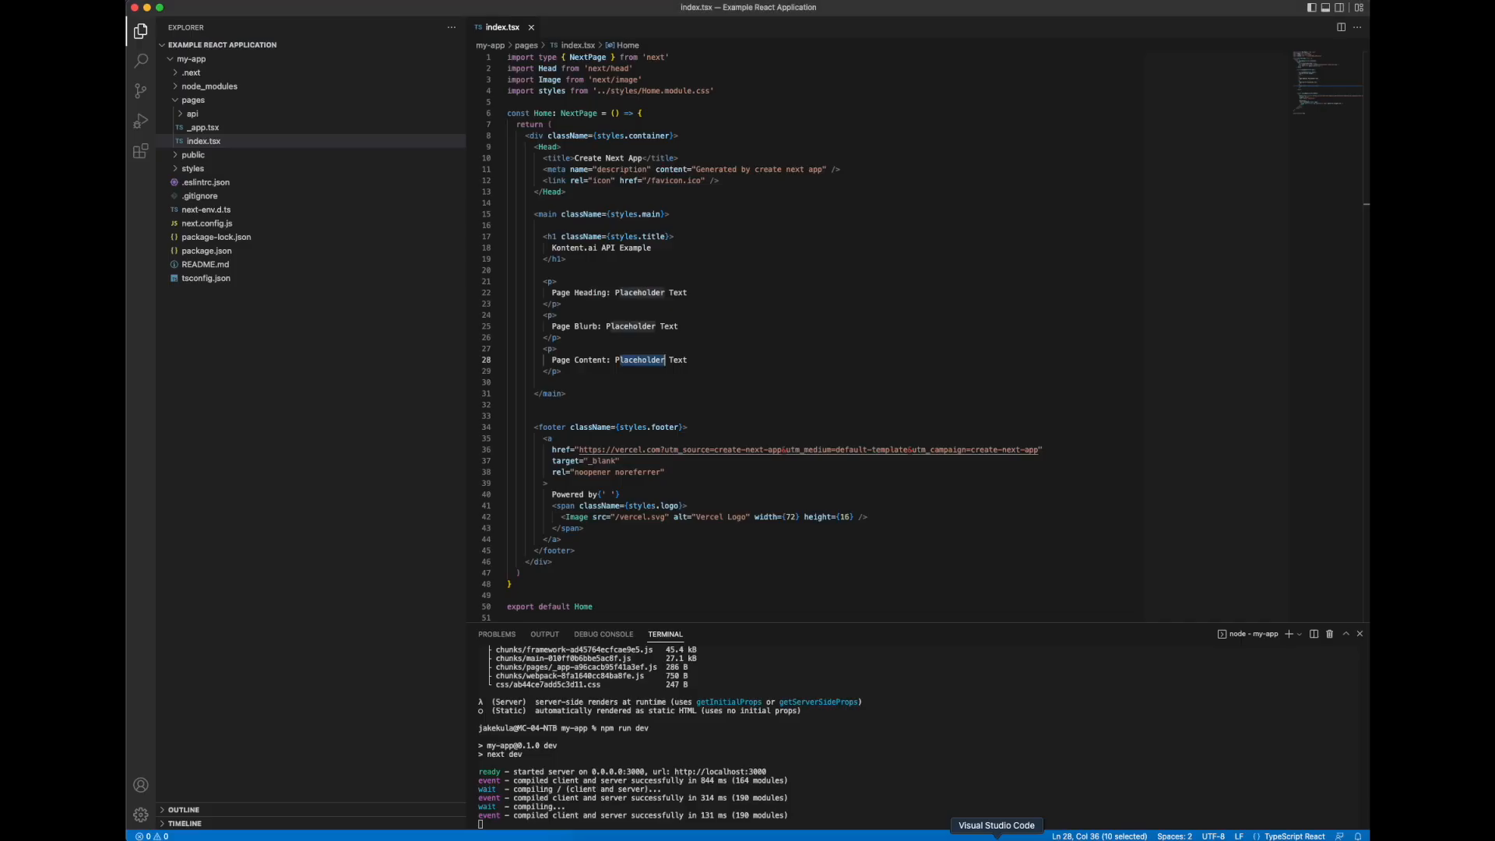
pyautogui.moveTo(1015, 460)
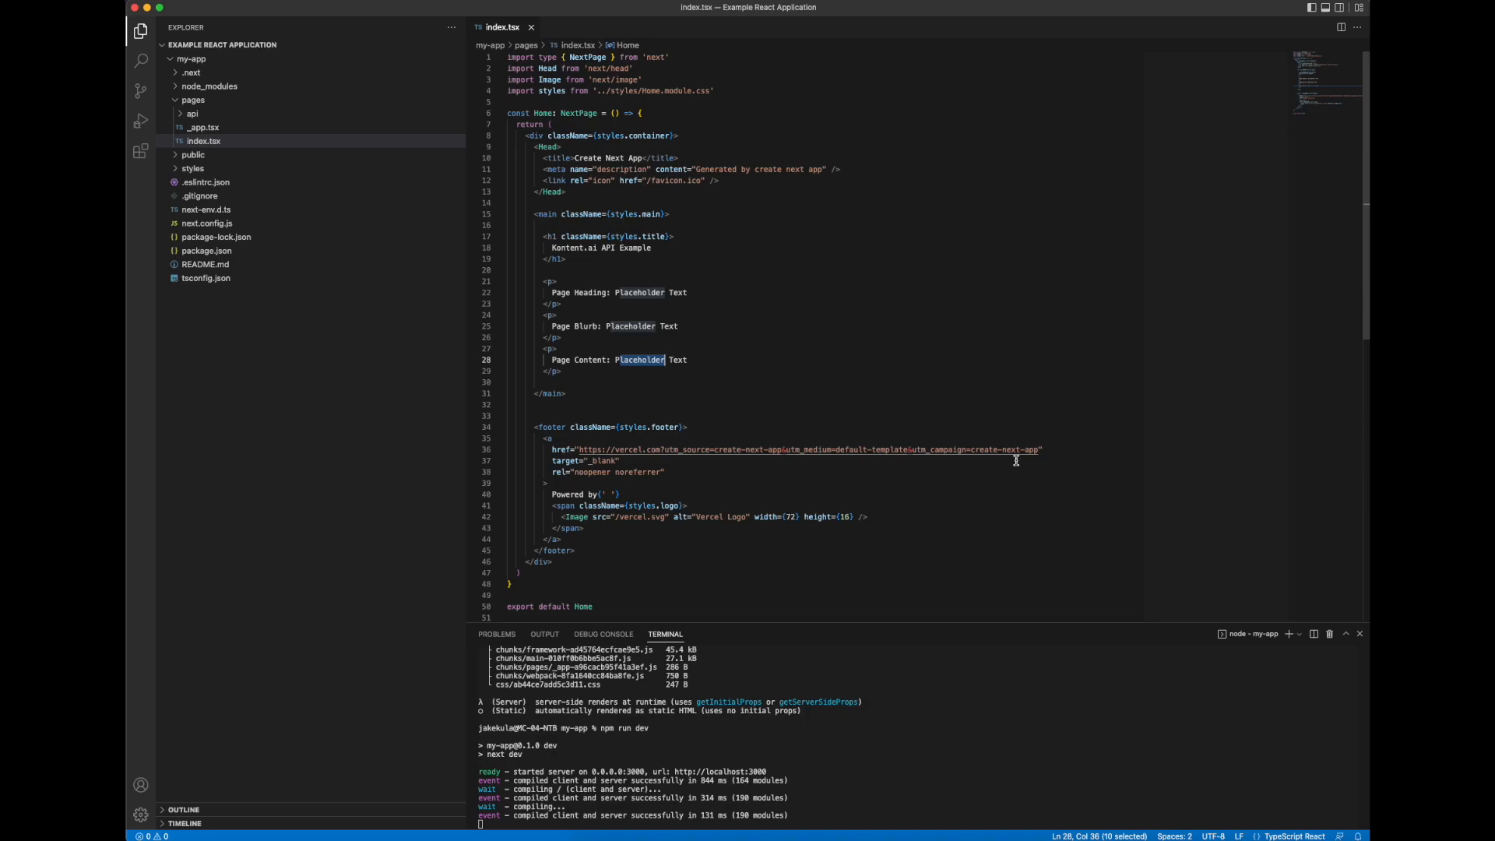
pyautogui.moveTo(948, 417)
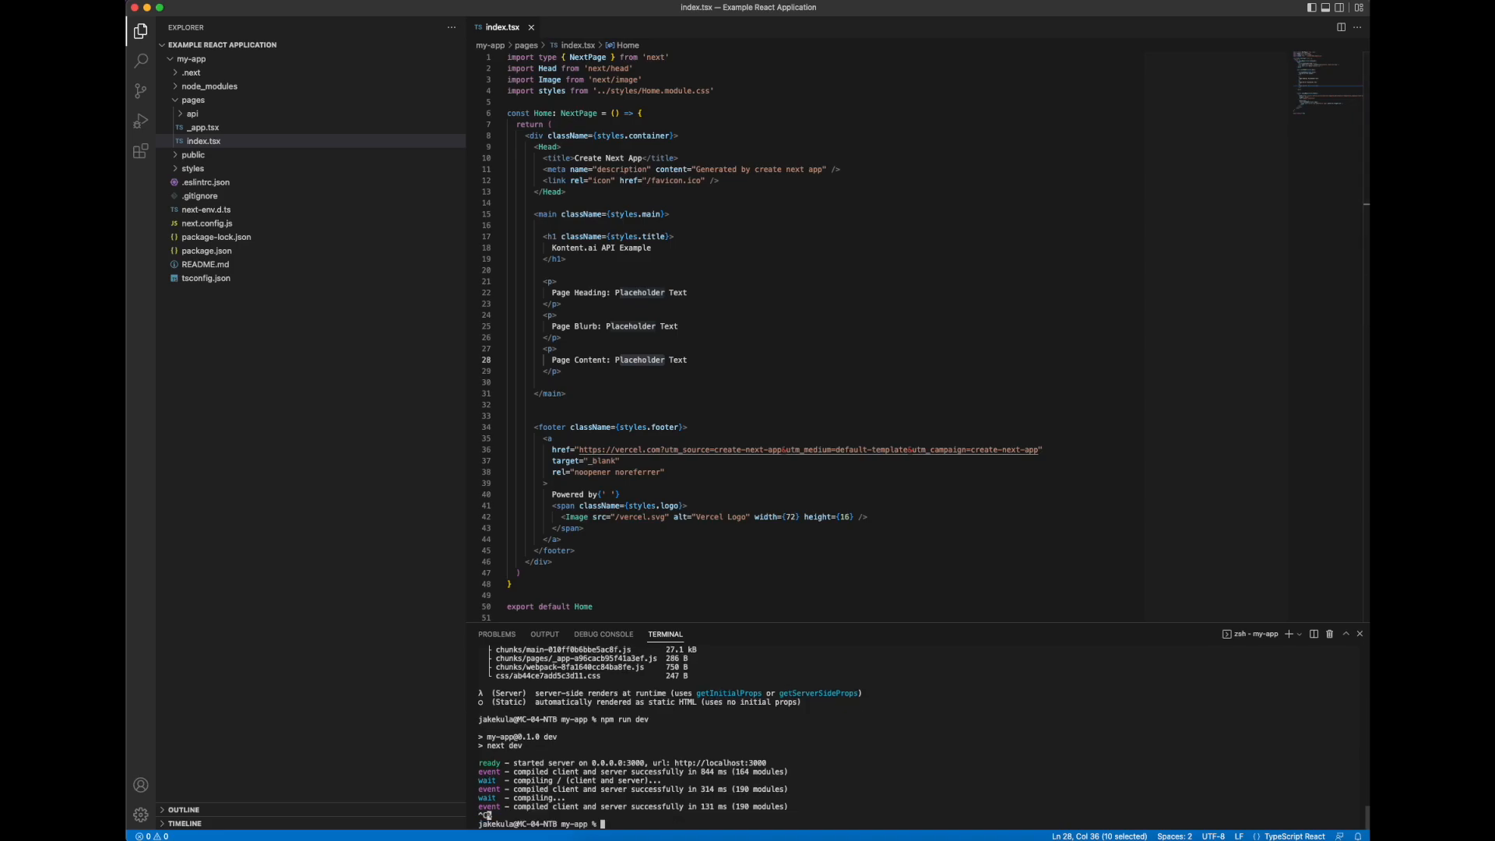
pyautogui.click(190, 58)
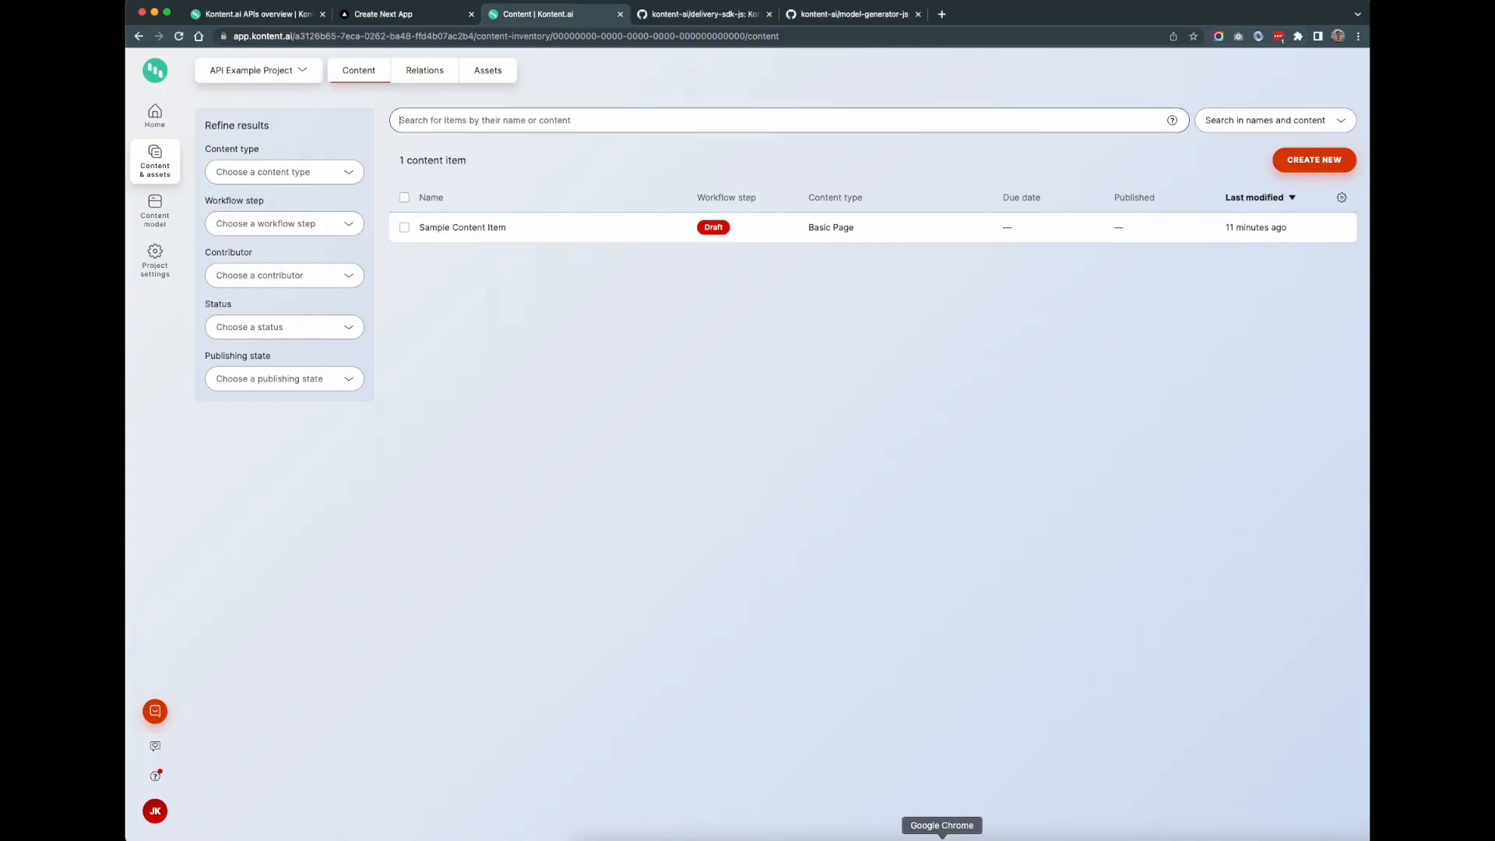
# Step: Open the kontent-ai/delivery-sdk-js GitHub tab and scroll through the repository page
pyautogui.click(702, 13)
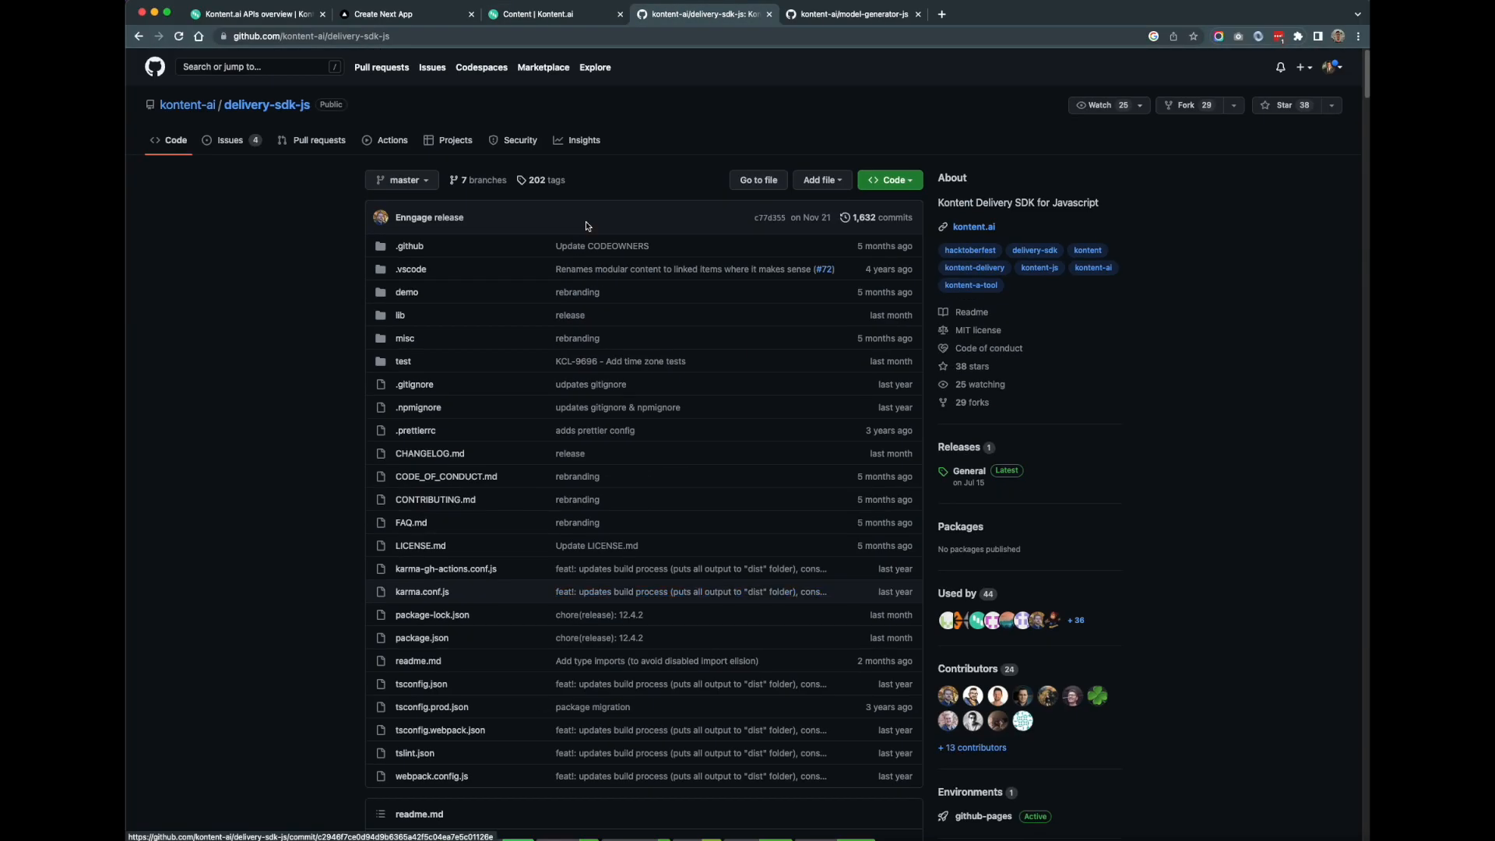
pyautogui.moveTo(252, 115)
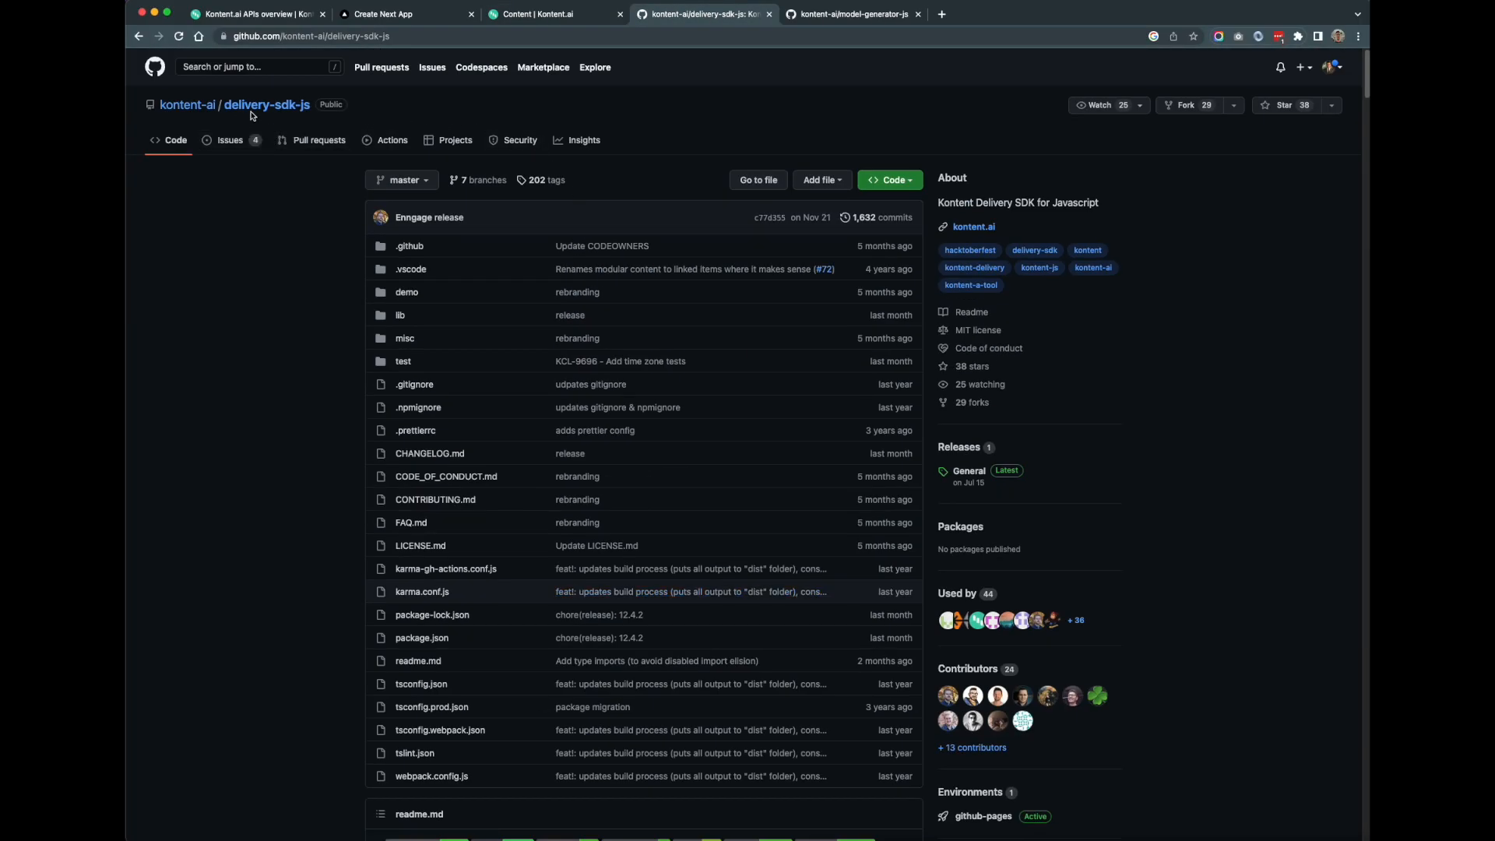
pyautogui.moveTo(282, 114)
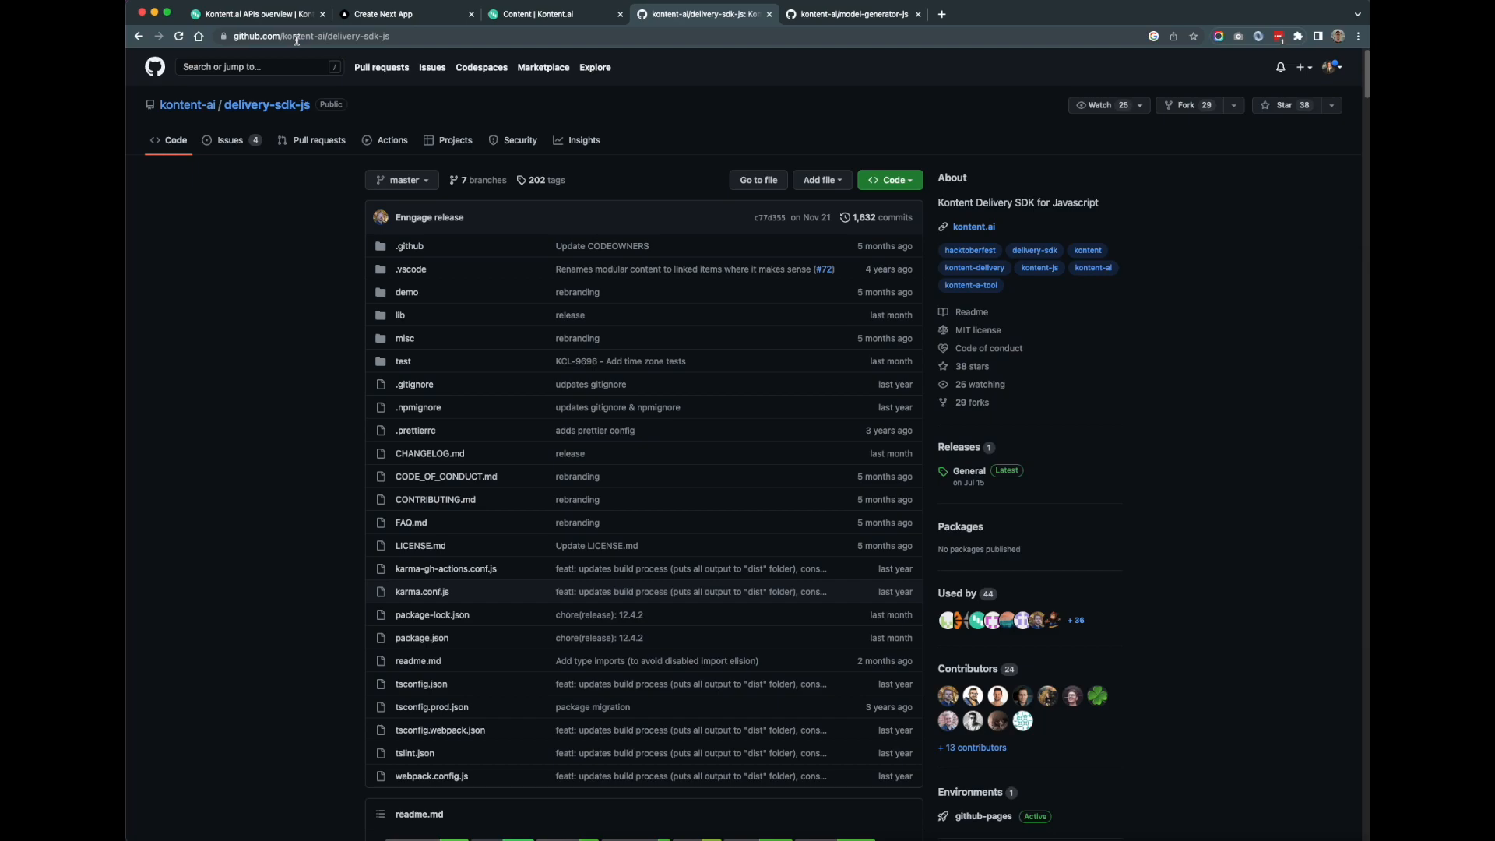
pyautogui.scroll(3)
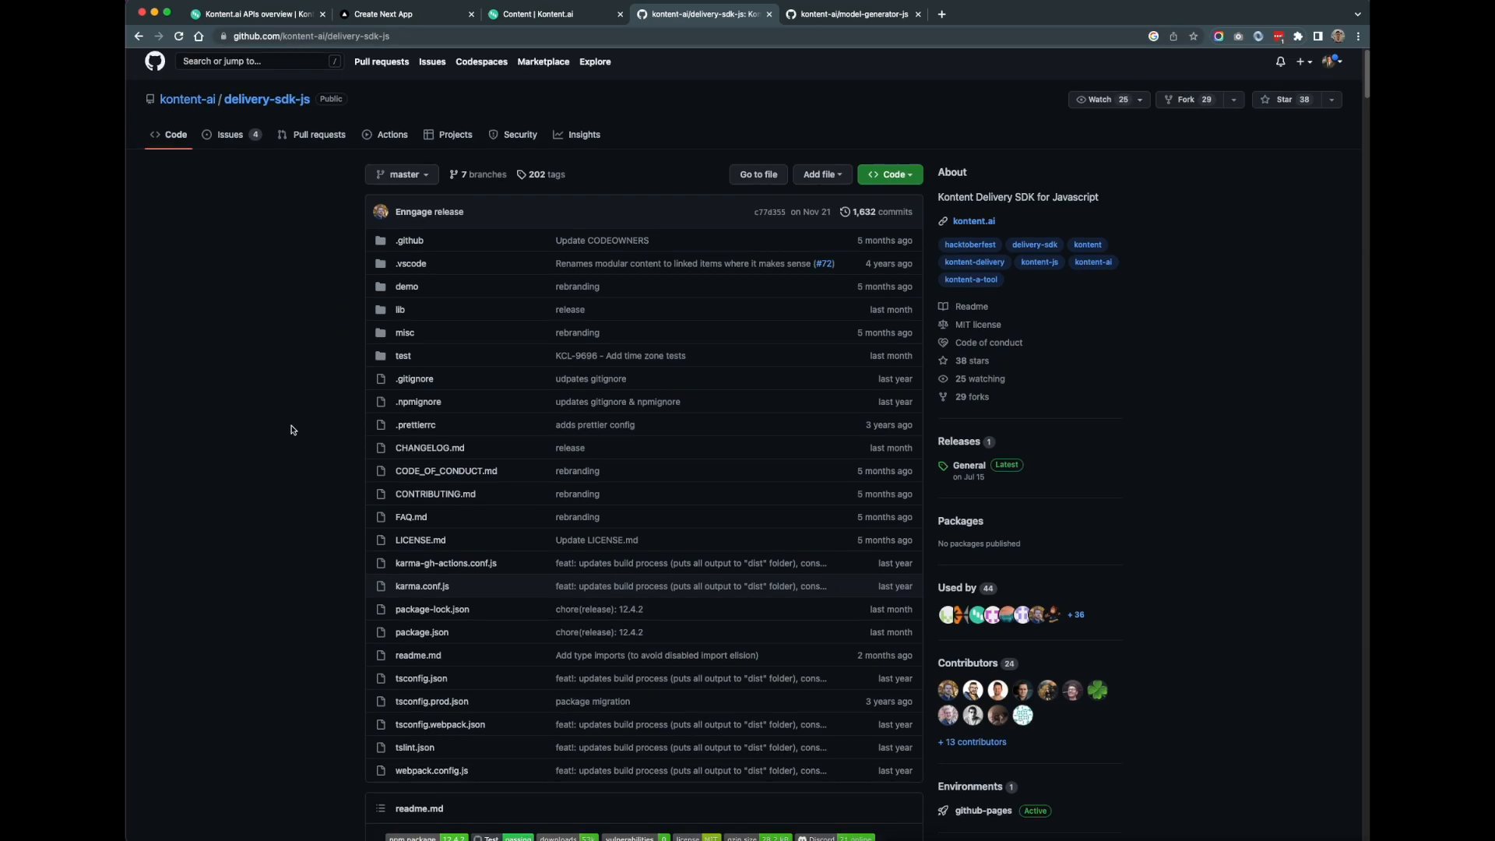
pyautogui.scroll(-3)
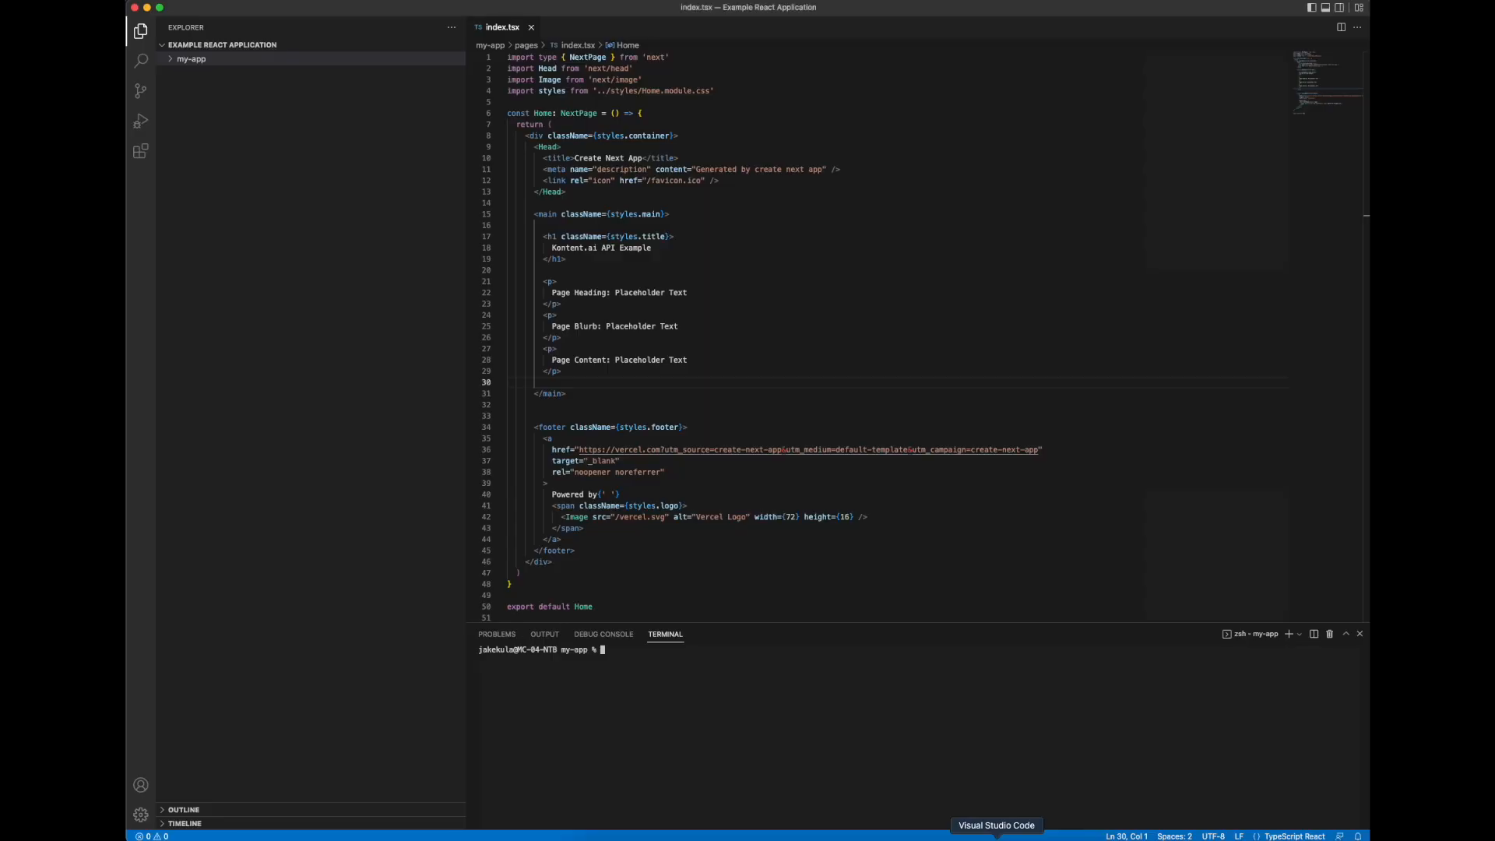
pyautogui.write('npm i @kontent-ai/delivery-sdk --save')
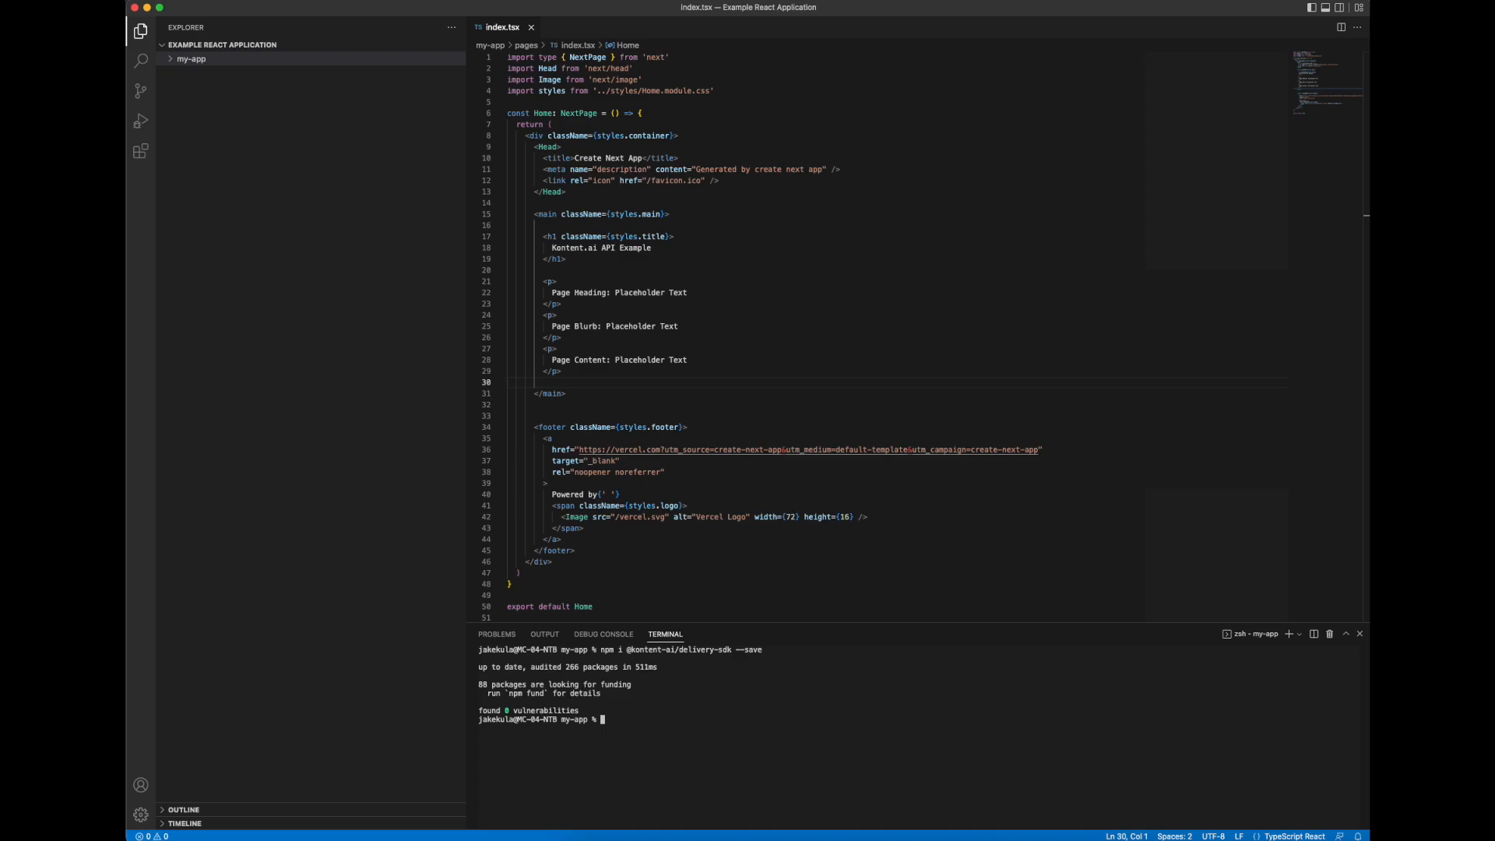
pyautogui.moveTo(934, 739)
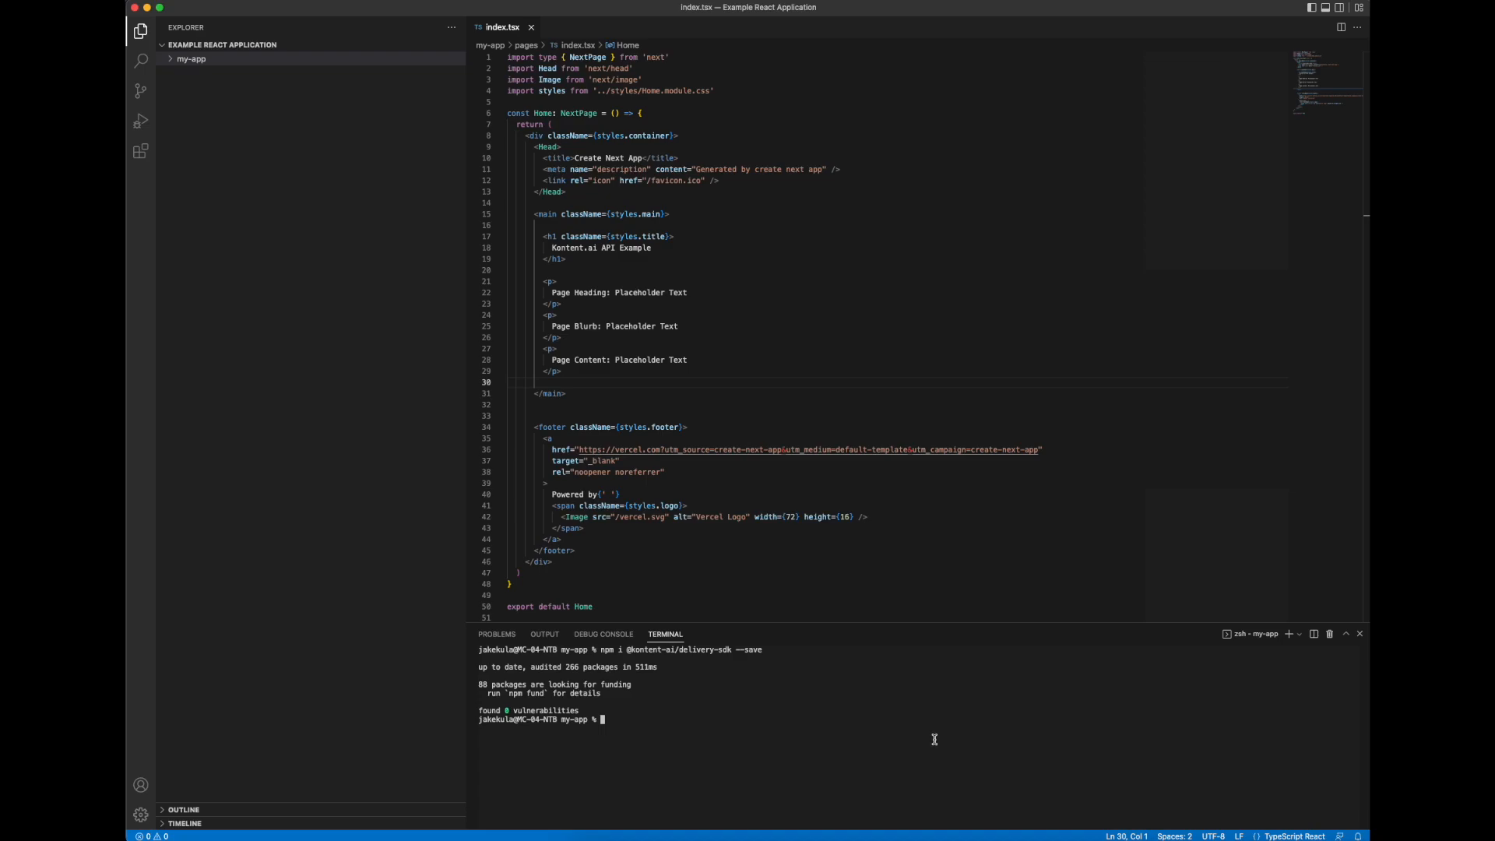
pyautogui.moveTo(940, 825)
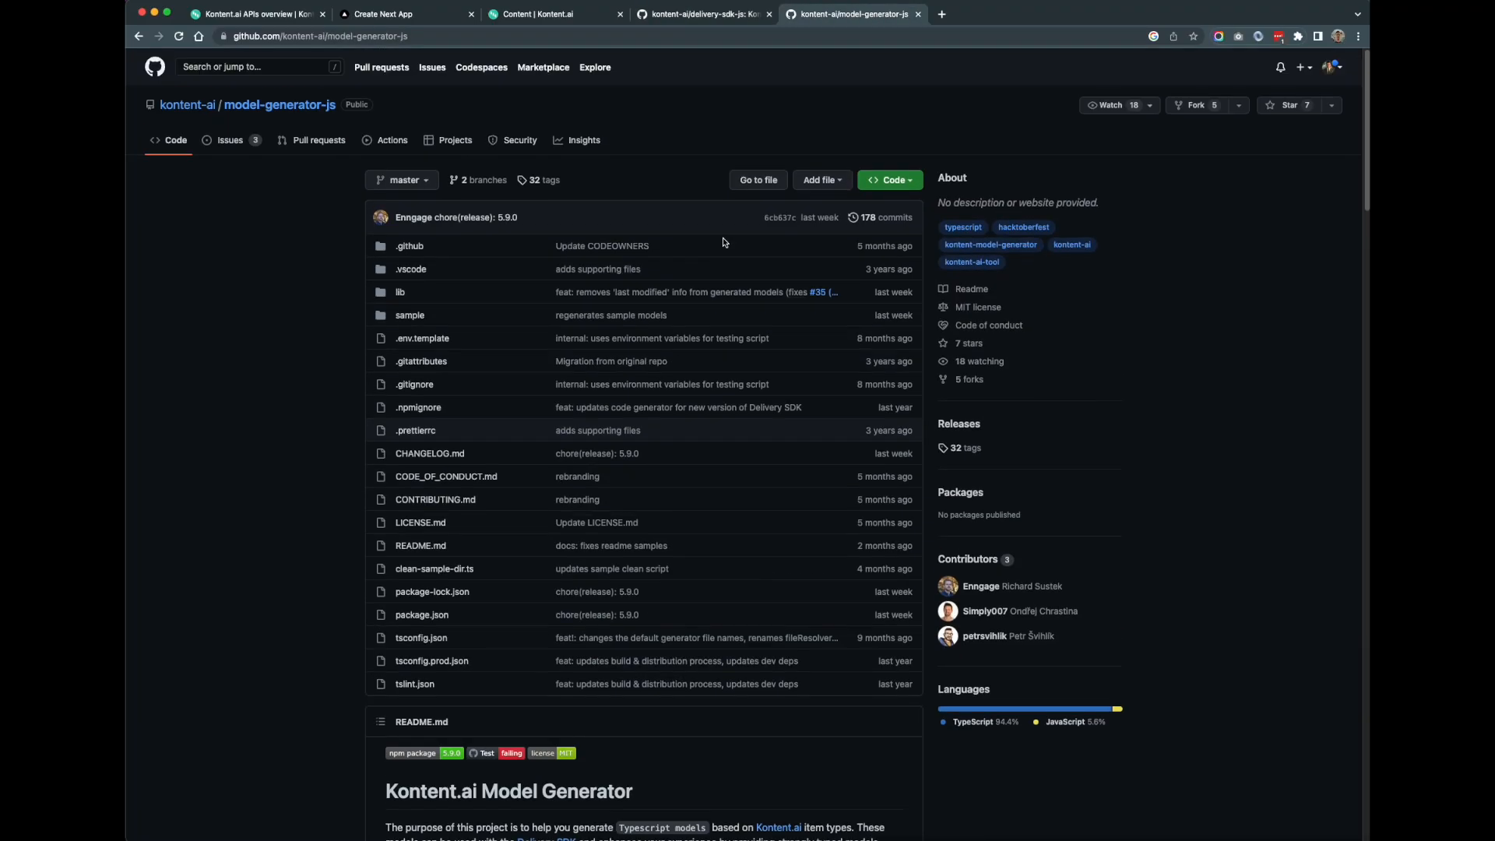
pyautogui.moveTo(326, 116)
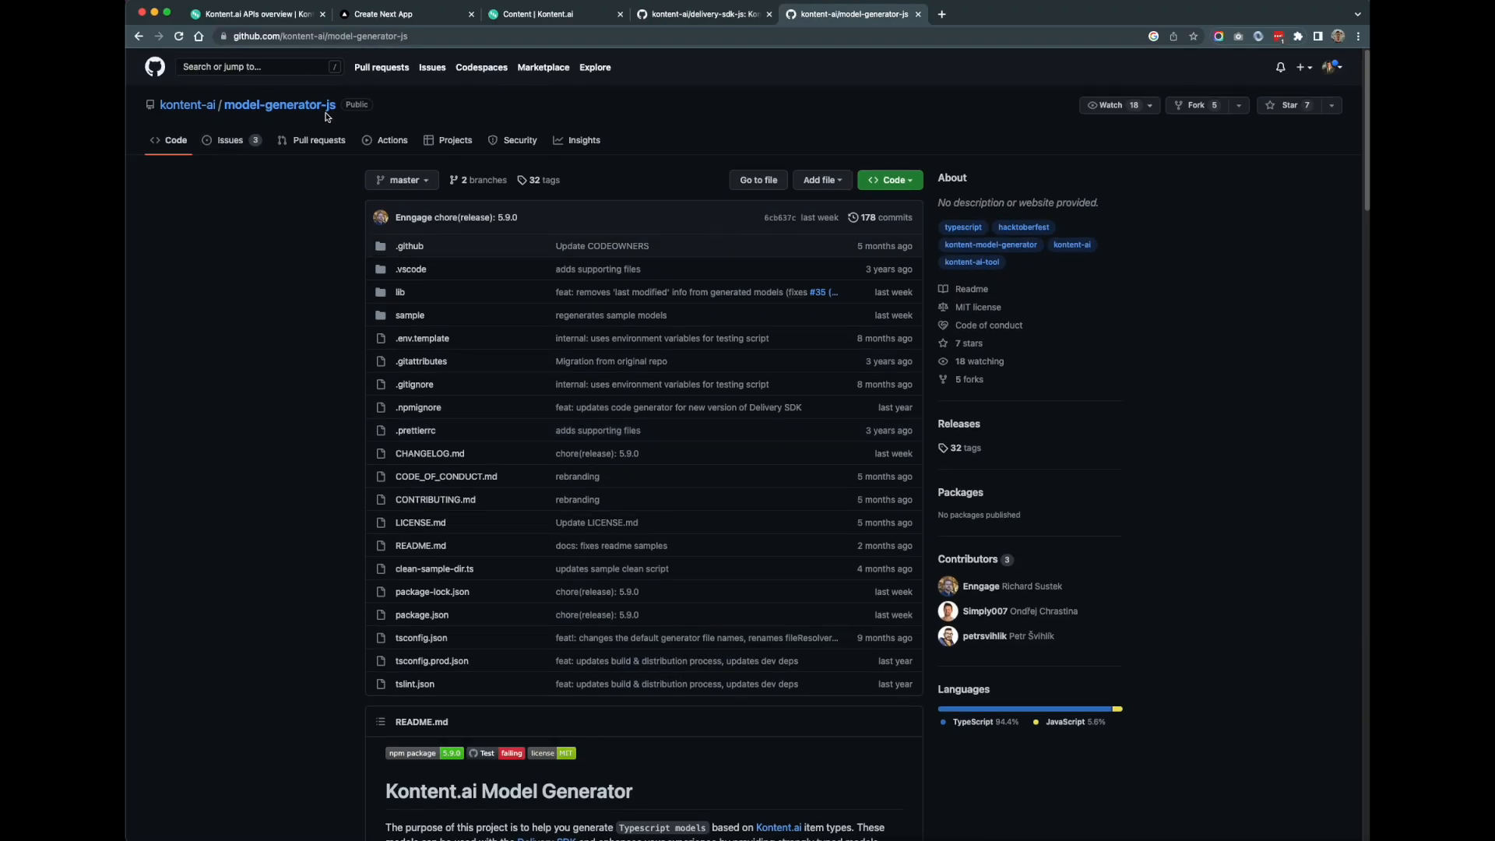
pyautogui.scroll(-3)
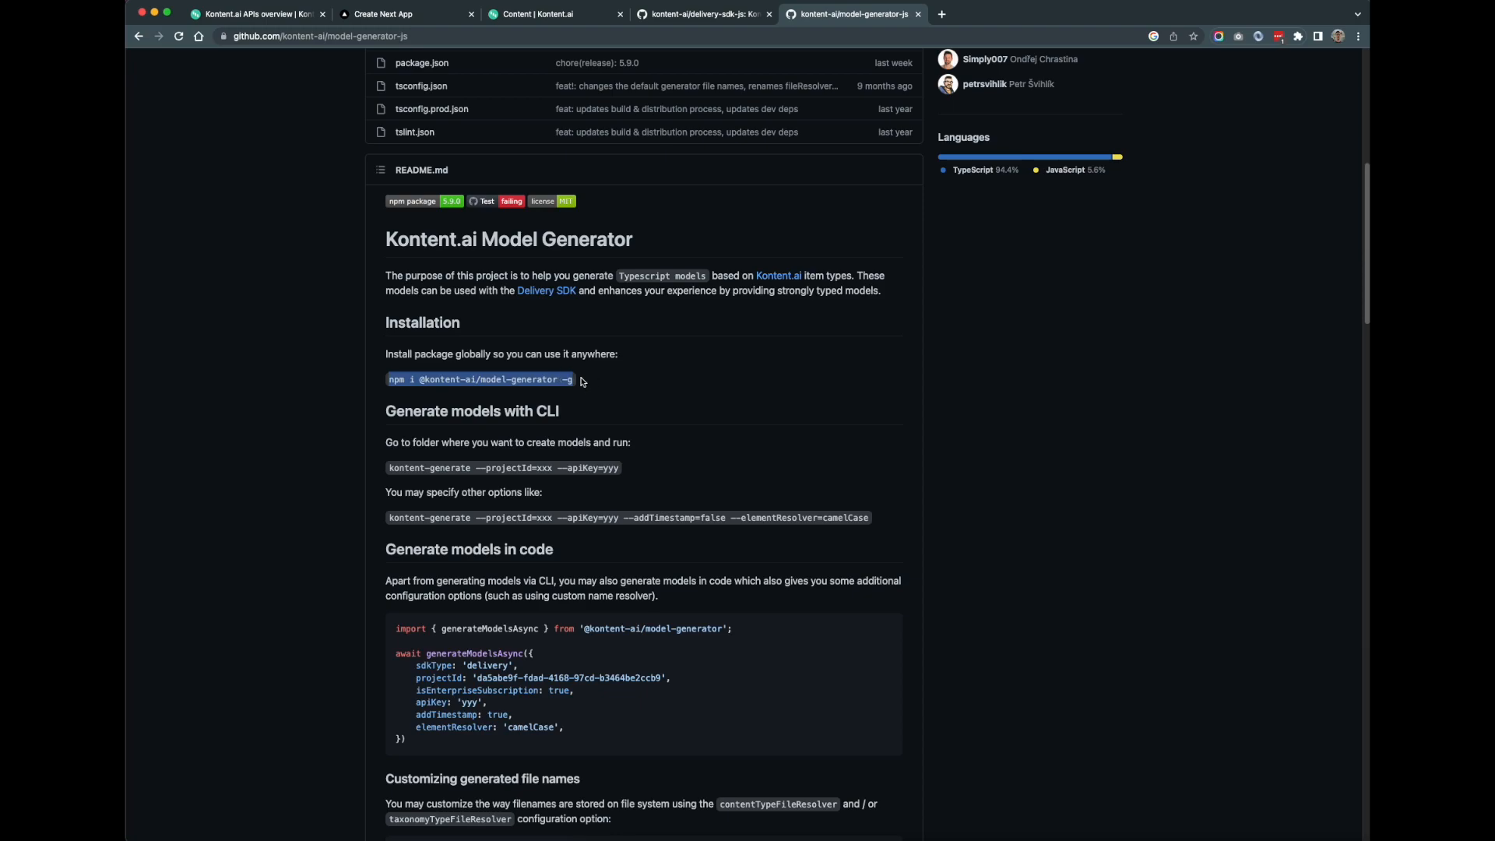
pyautogui.moveTo(995, 837)
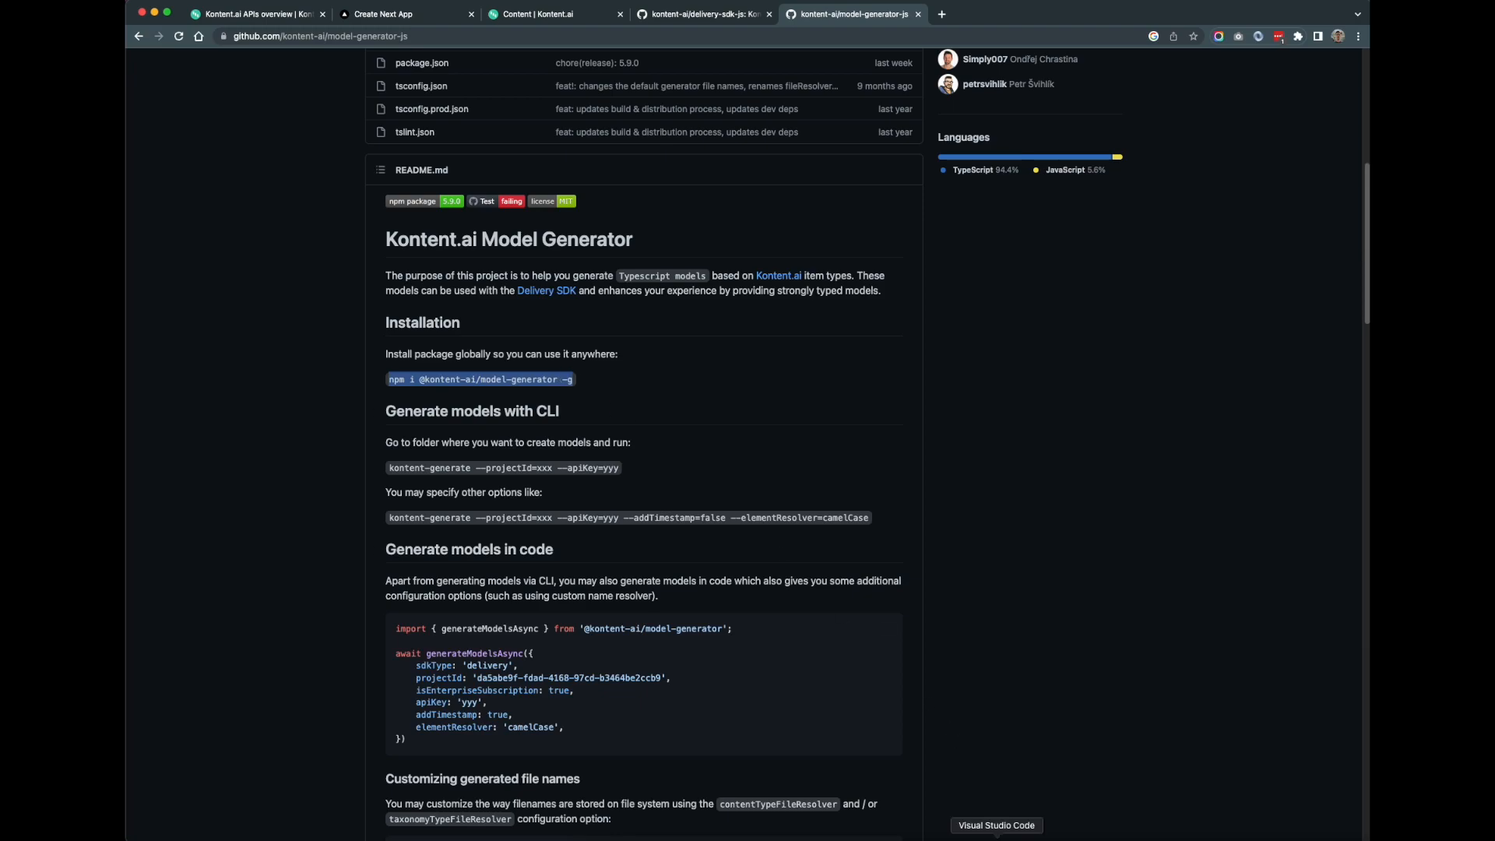
pyautogui.click(995, 825)
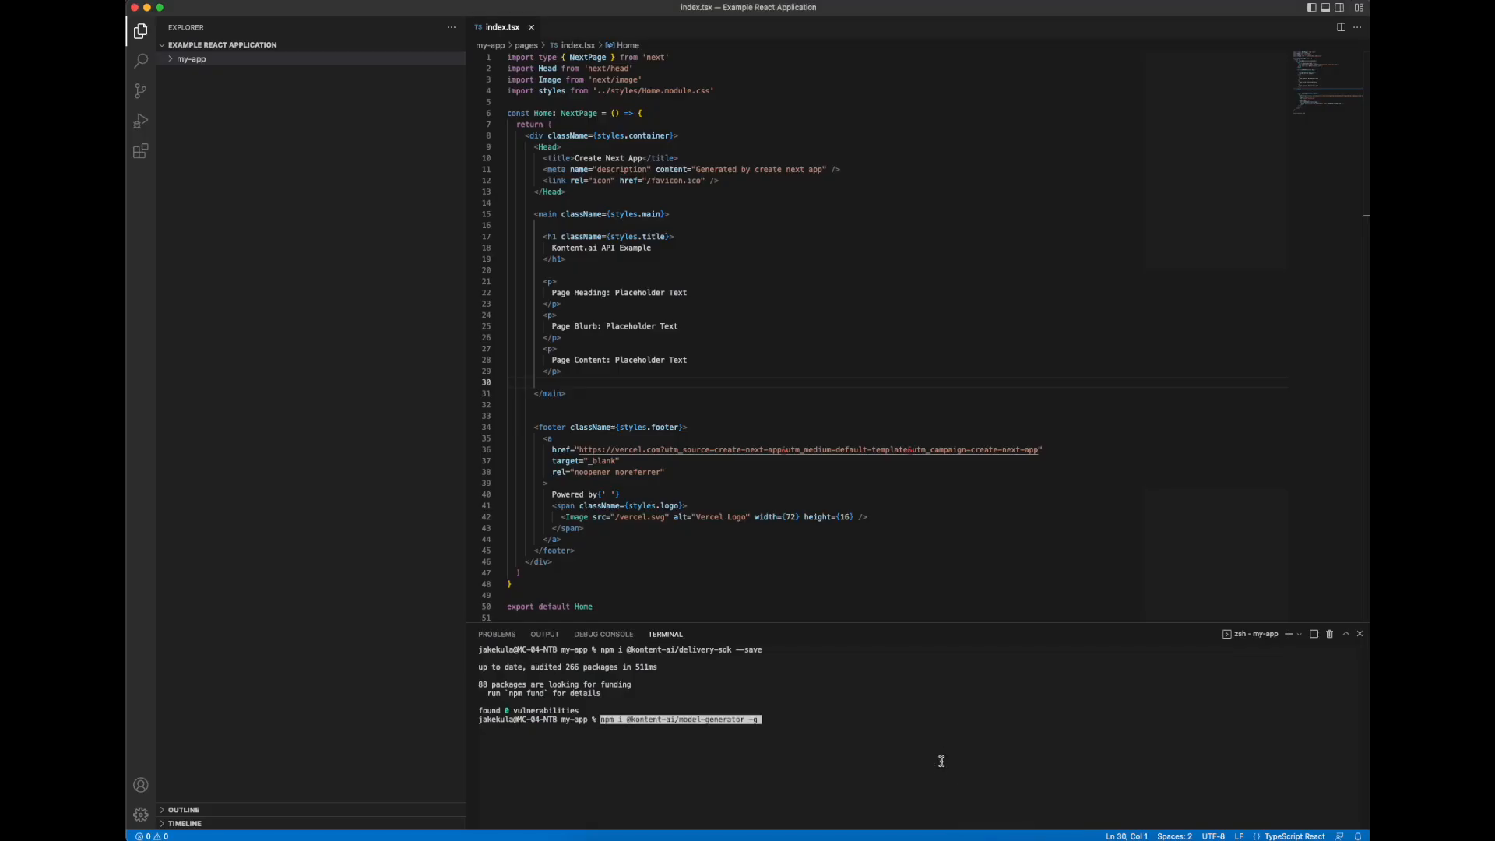
pyautogui.press('Return')
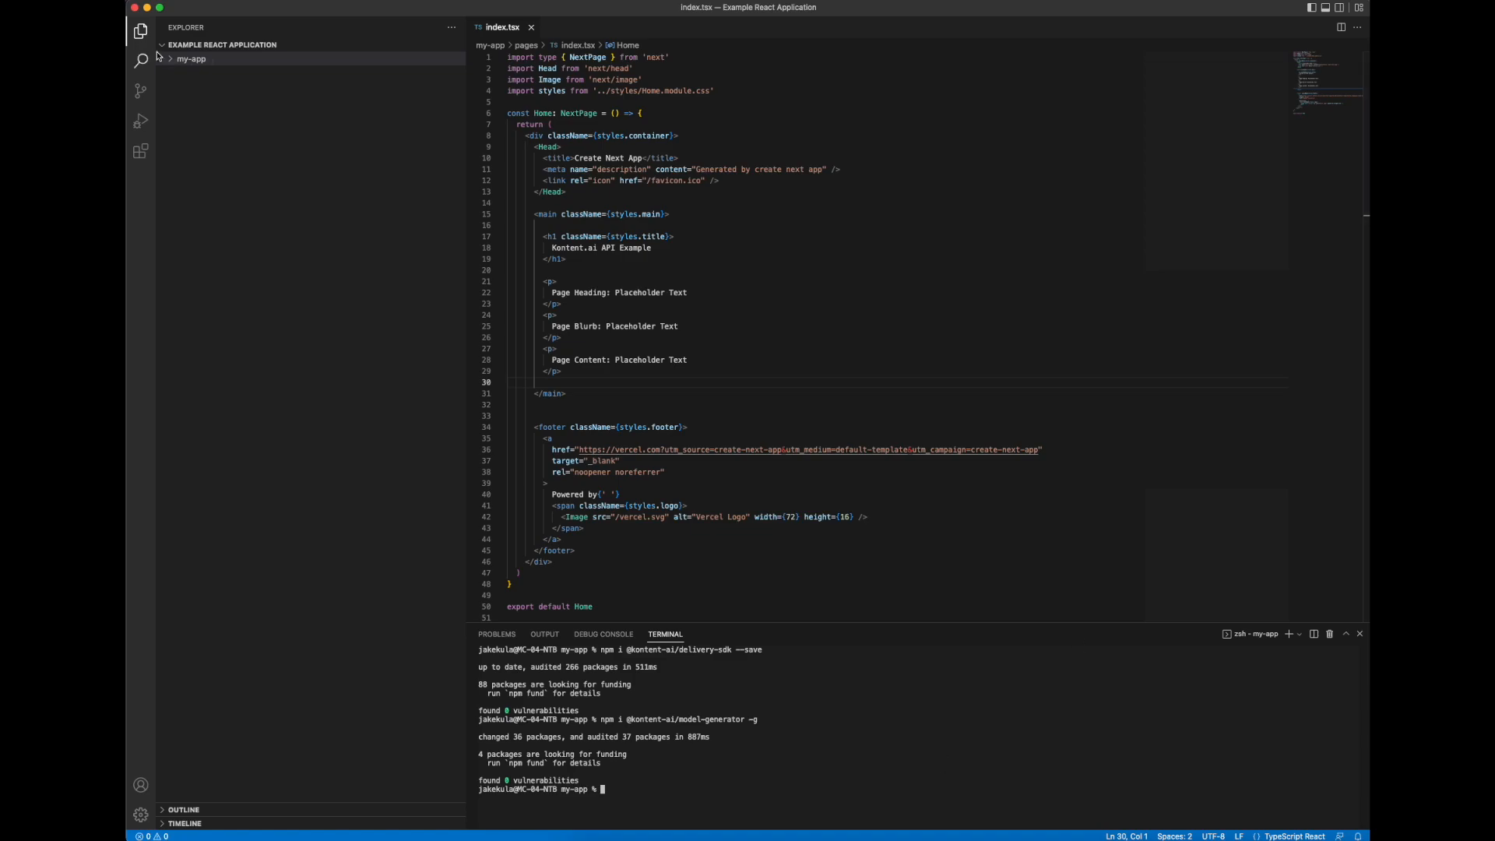
pyautogui.click(191, 59)
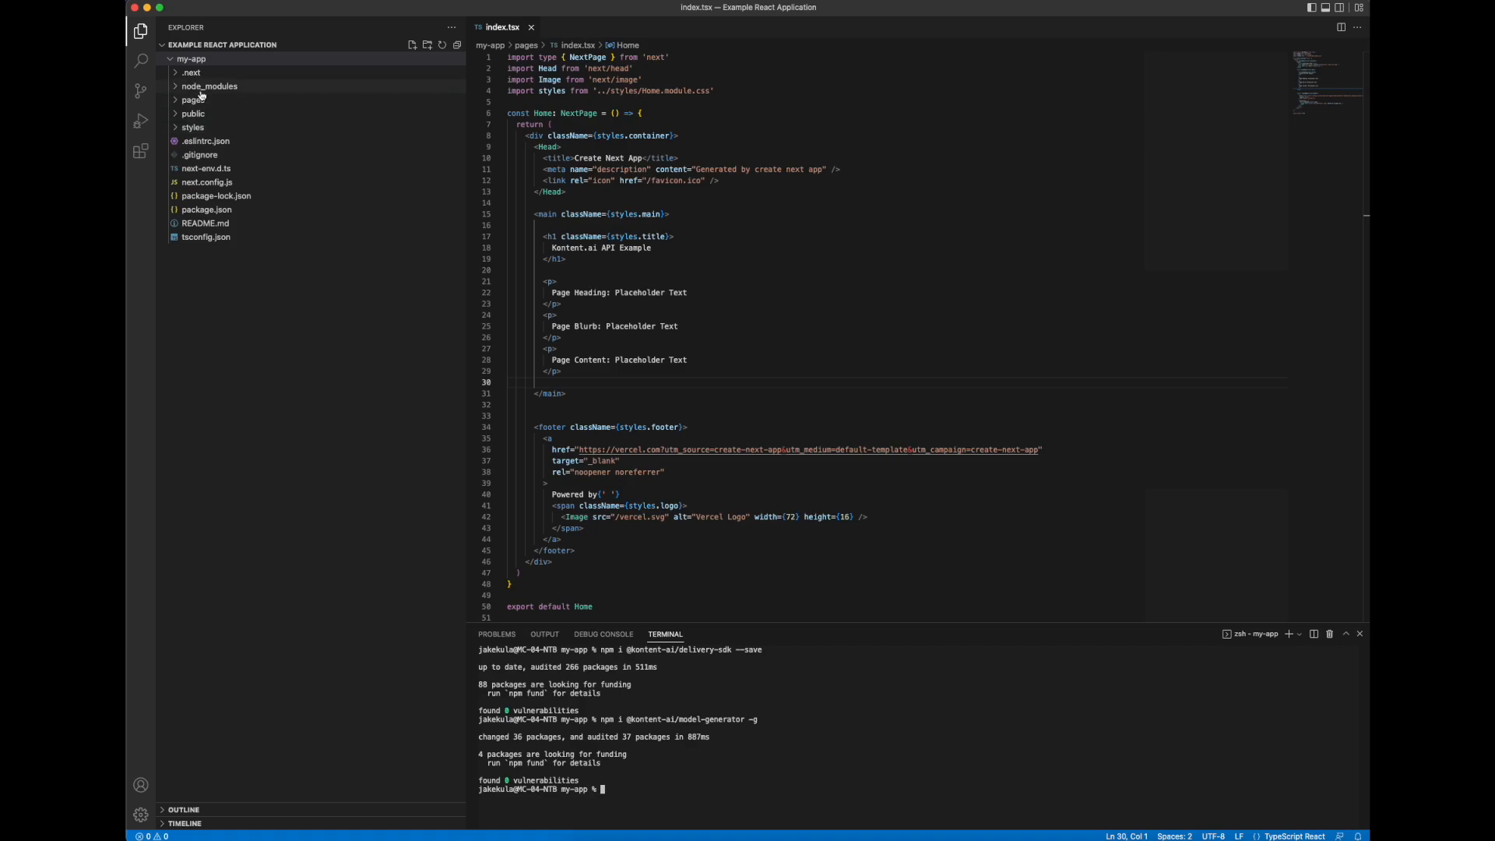
pyautogui.moveTo(209, 85)
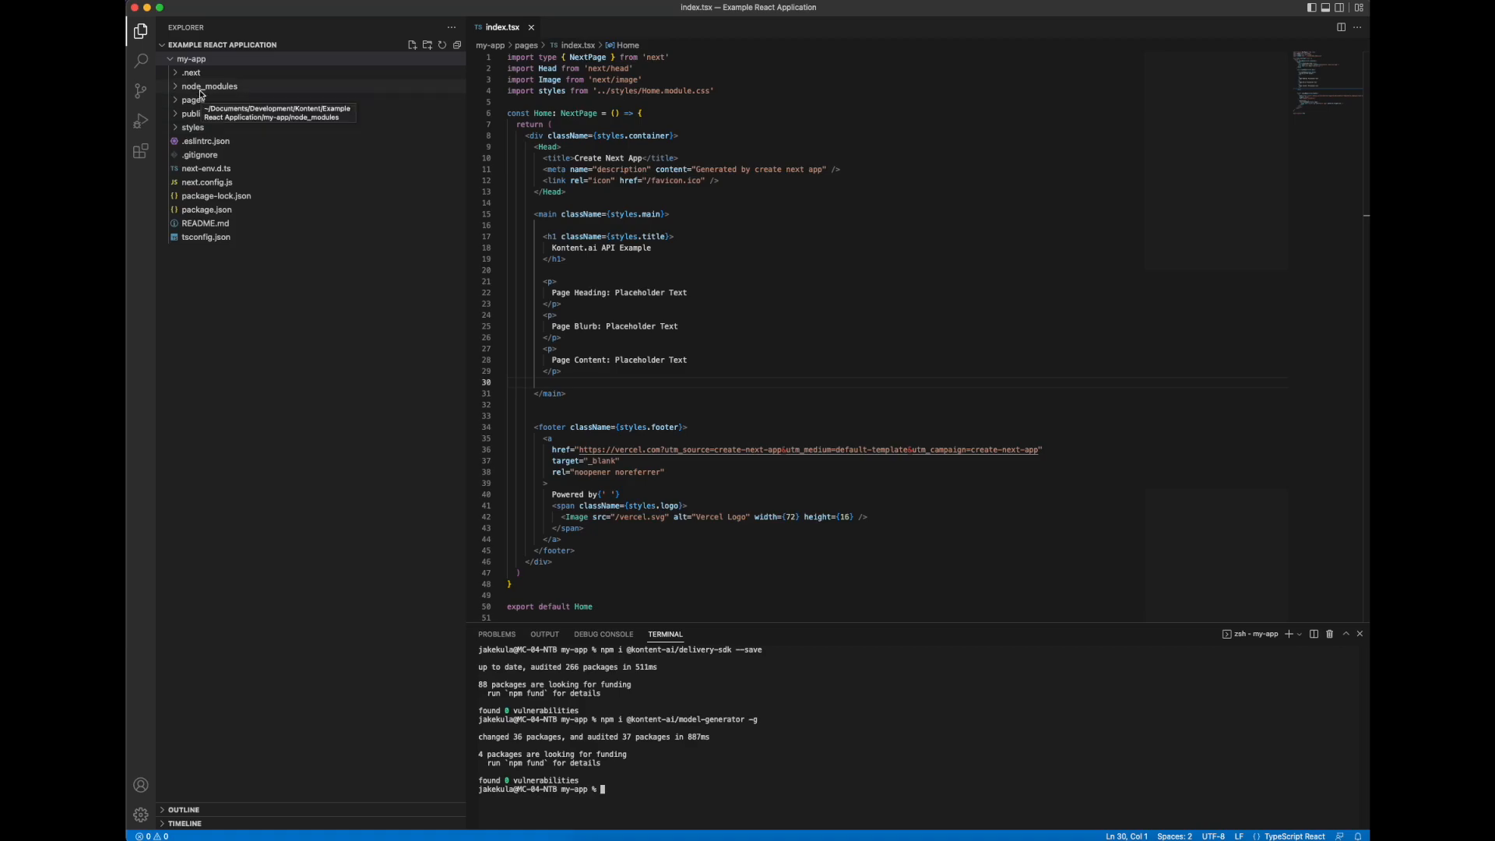
pyautogui.moveTo(201, 100)
pyautogui.write('mkdir models')
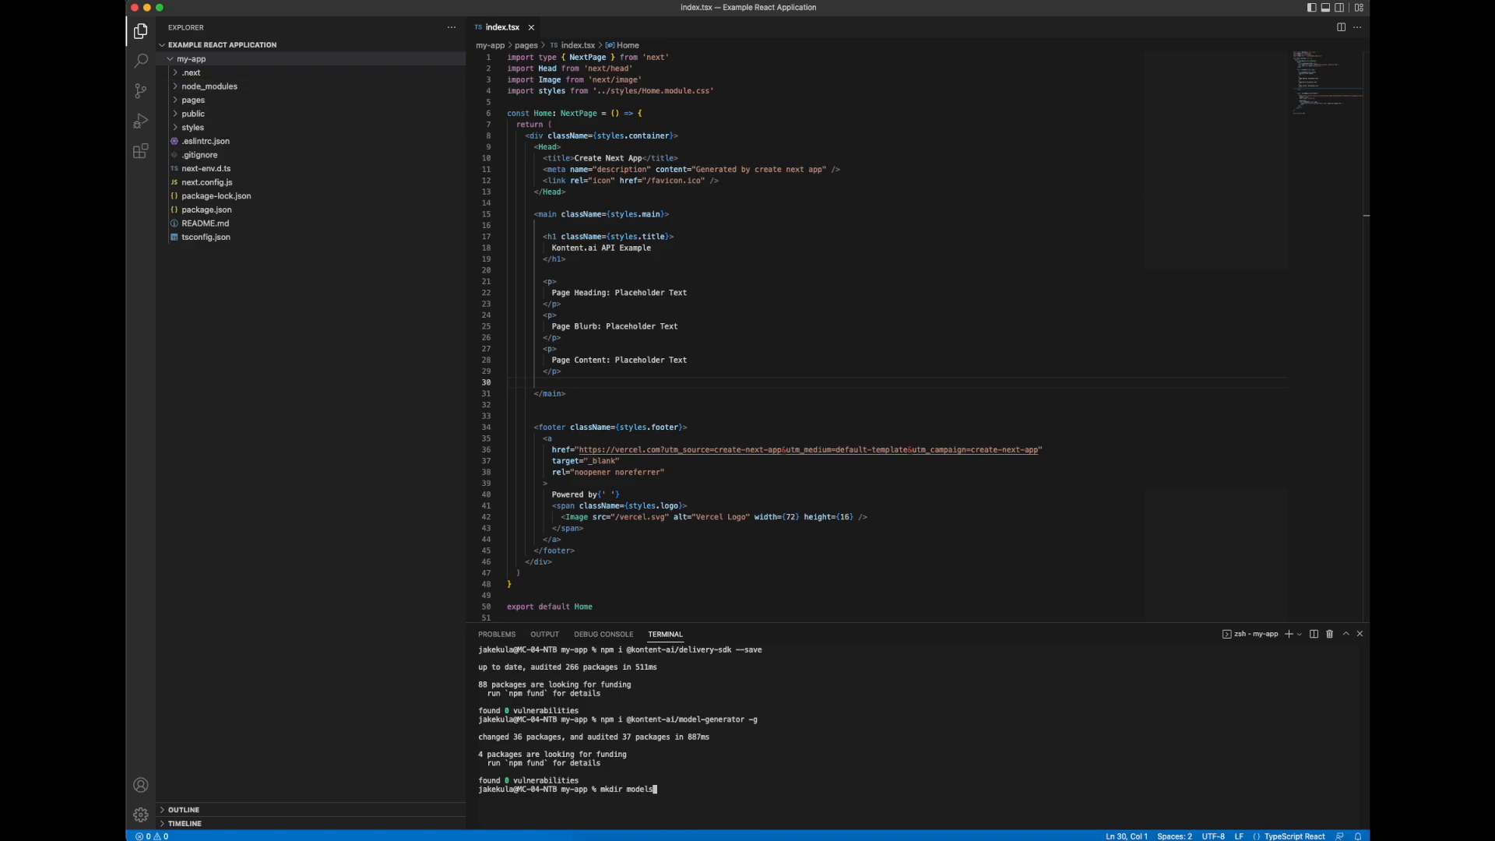
pyautogui.press('Return')
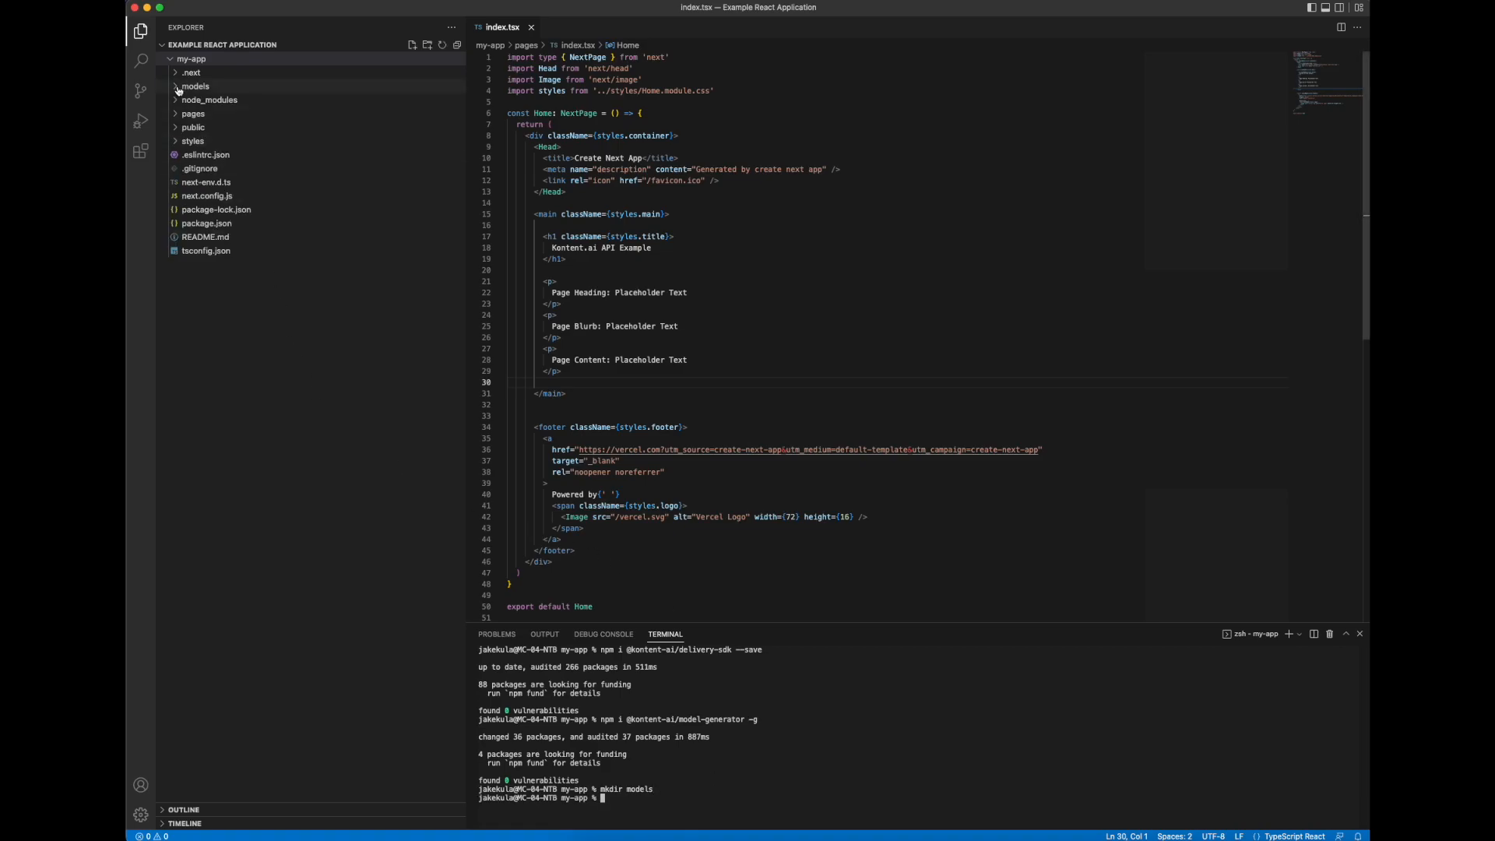
pyautogui.click(195, 85)
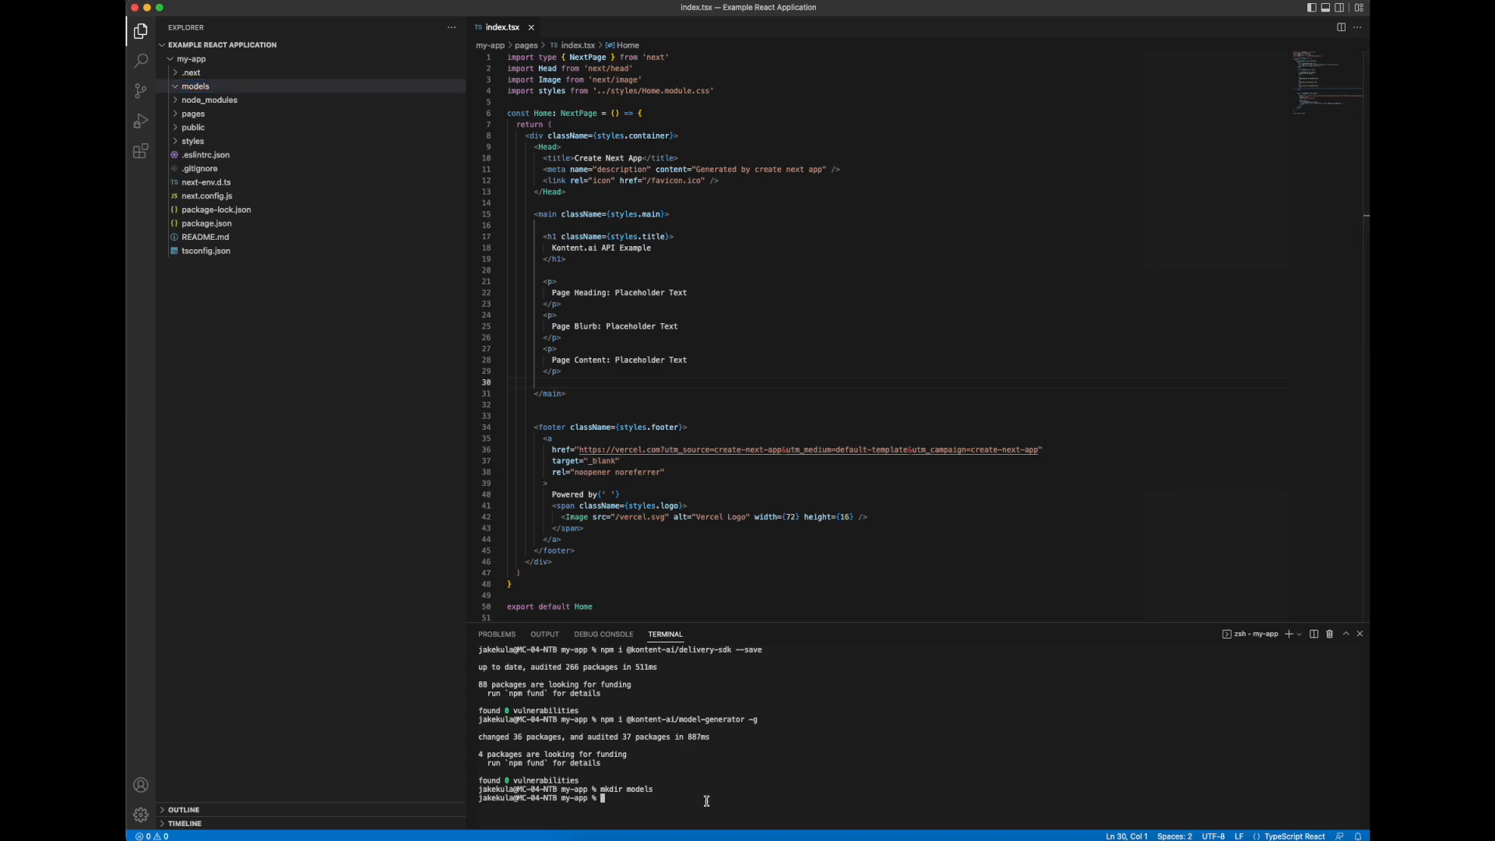
# Step: Change the terminal into models and open the note holding the kontent-generate command
pyautogui.write('cd models')
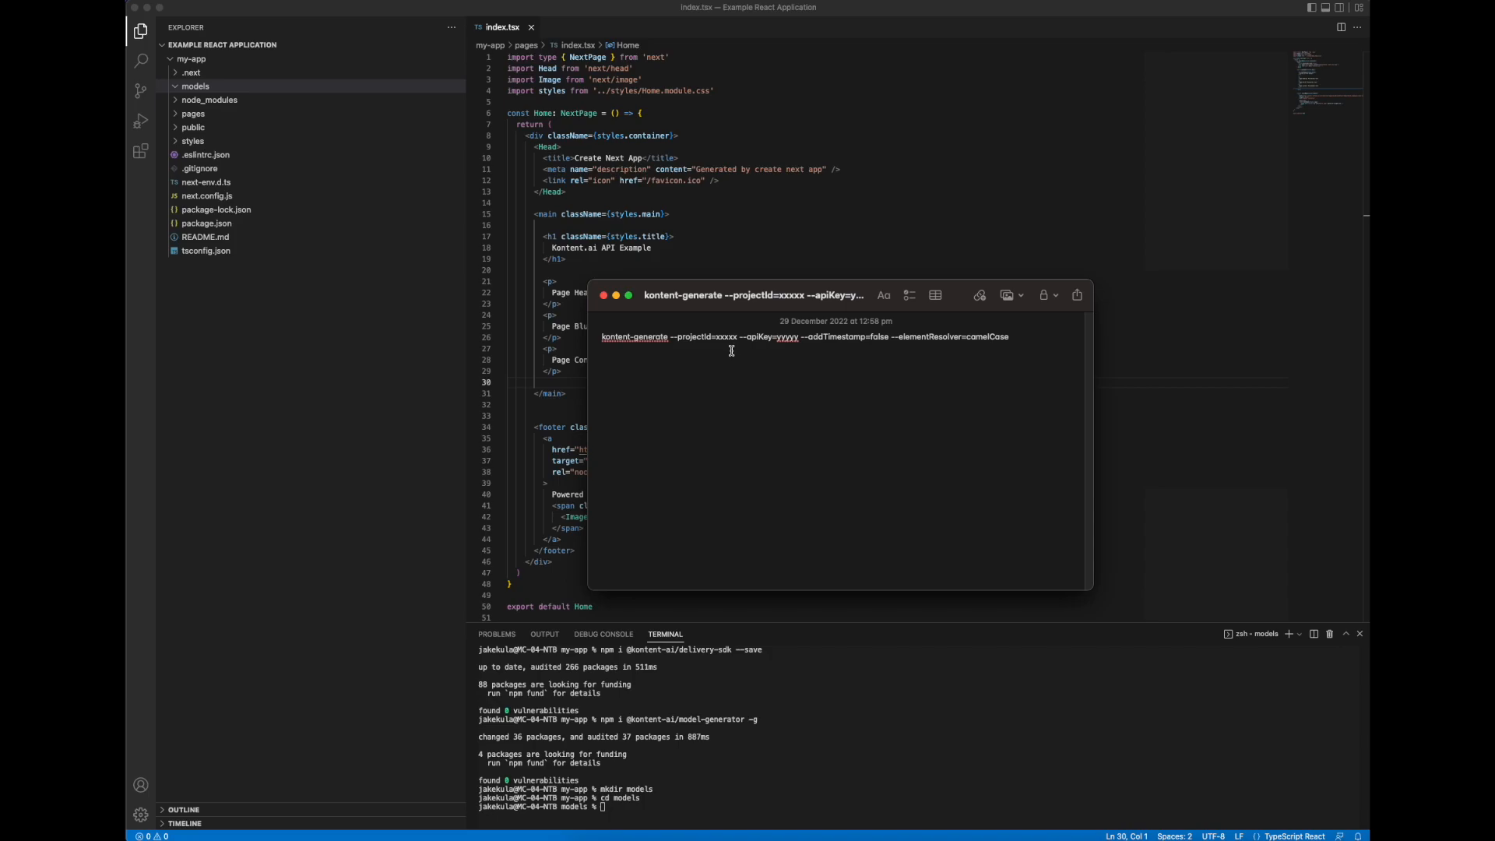
pyautogui.doubleClick(726, 336)
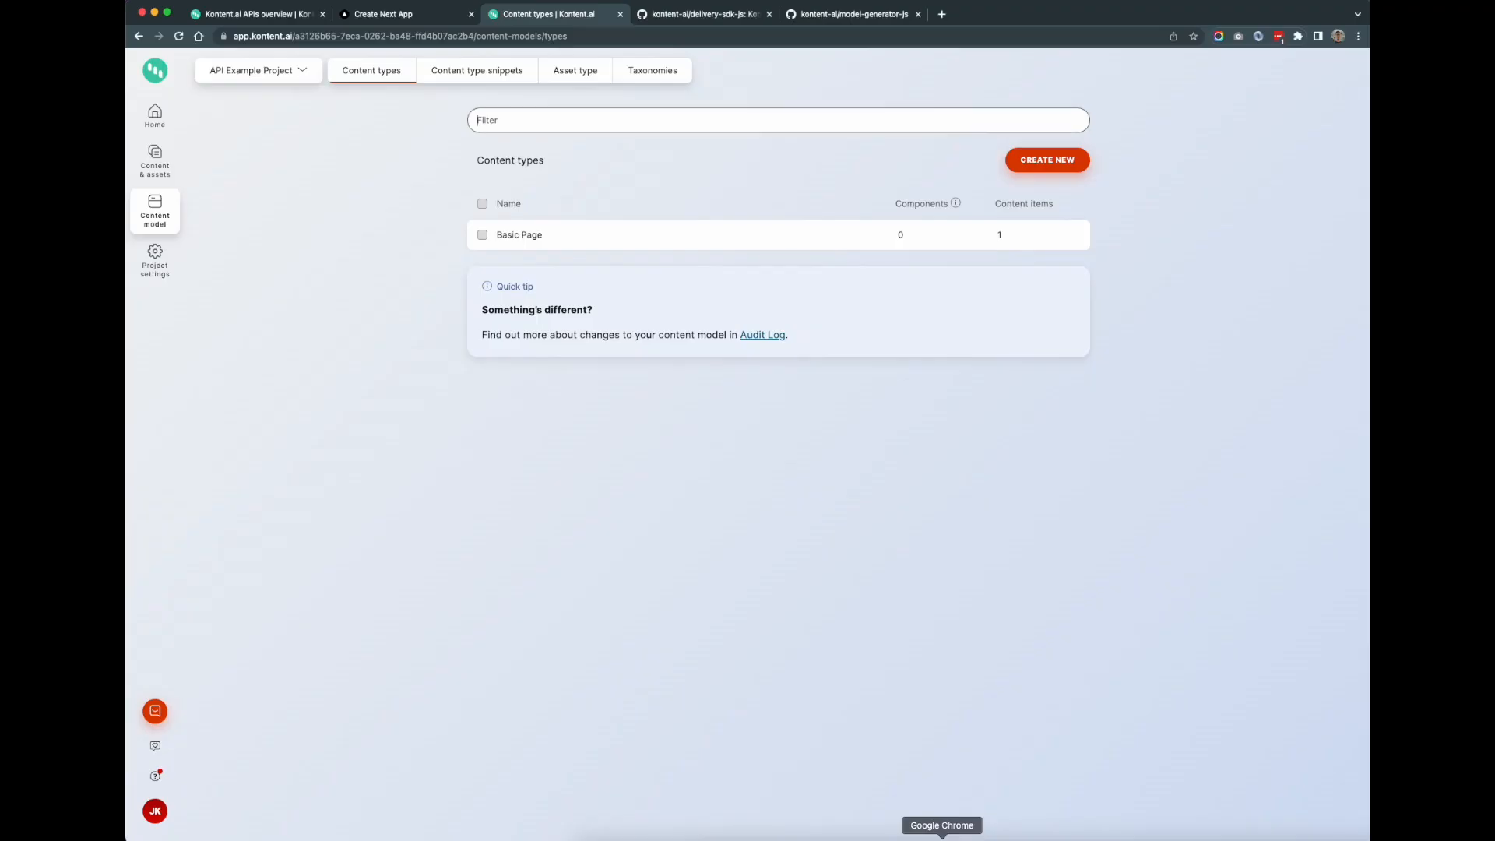
pyautogui.click(153, 259)
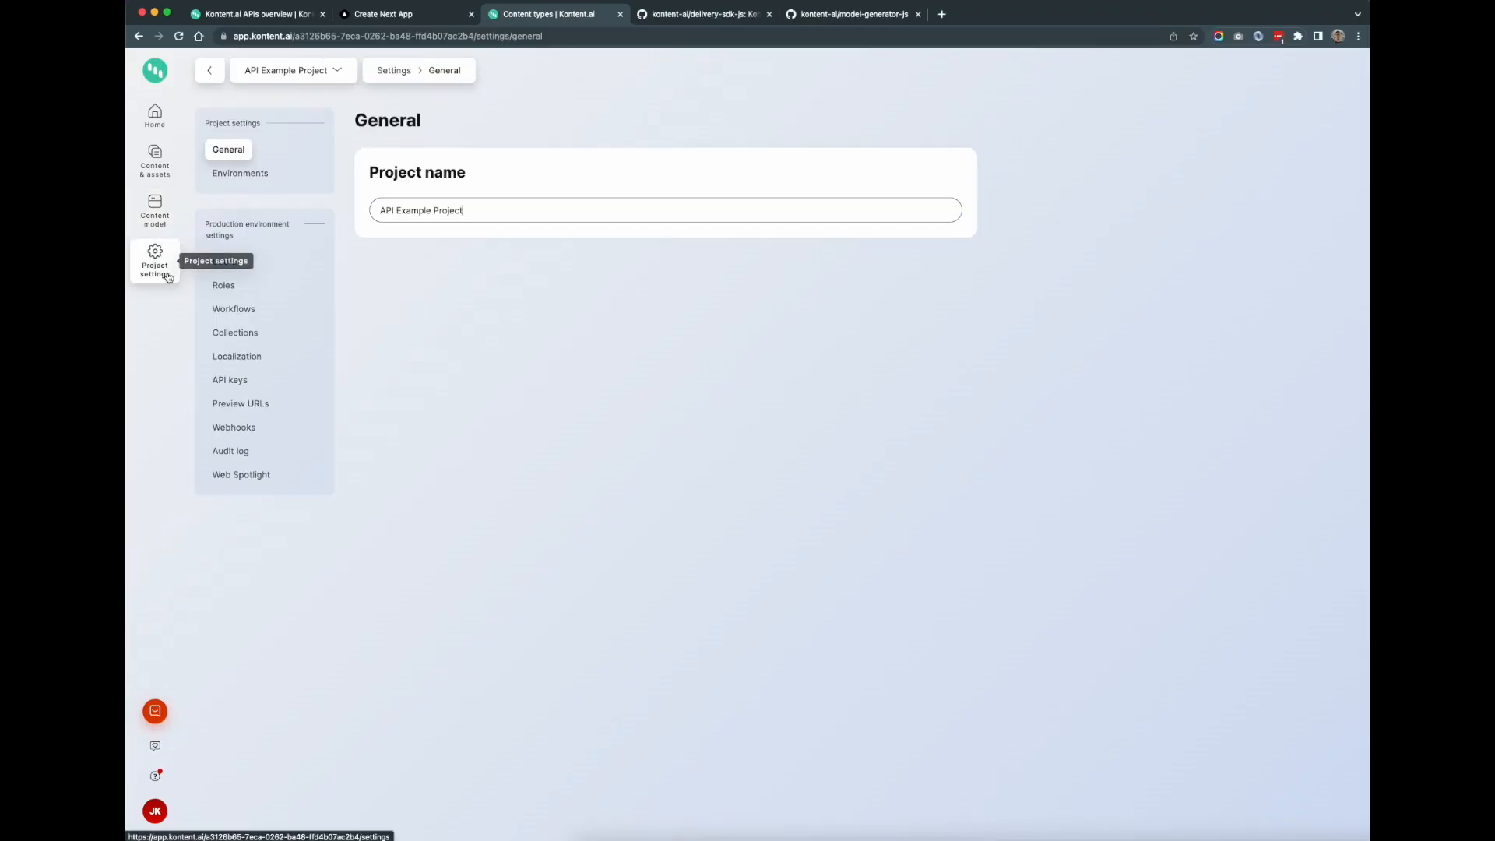
pyautogui.click(229, 379)
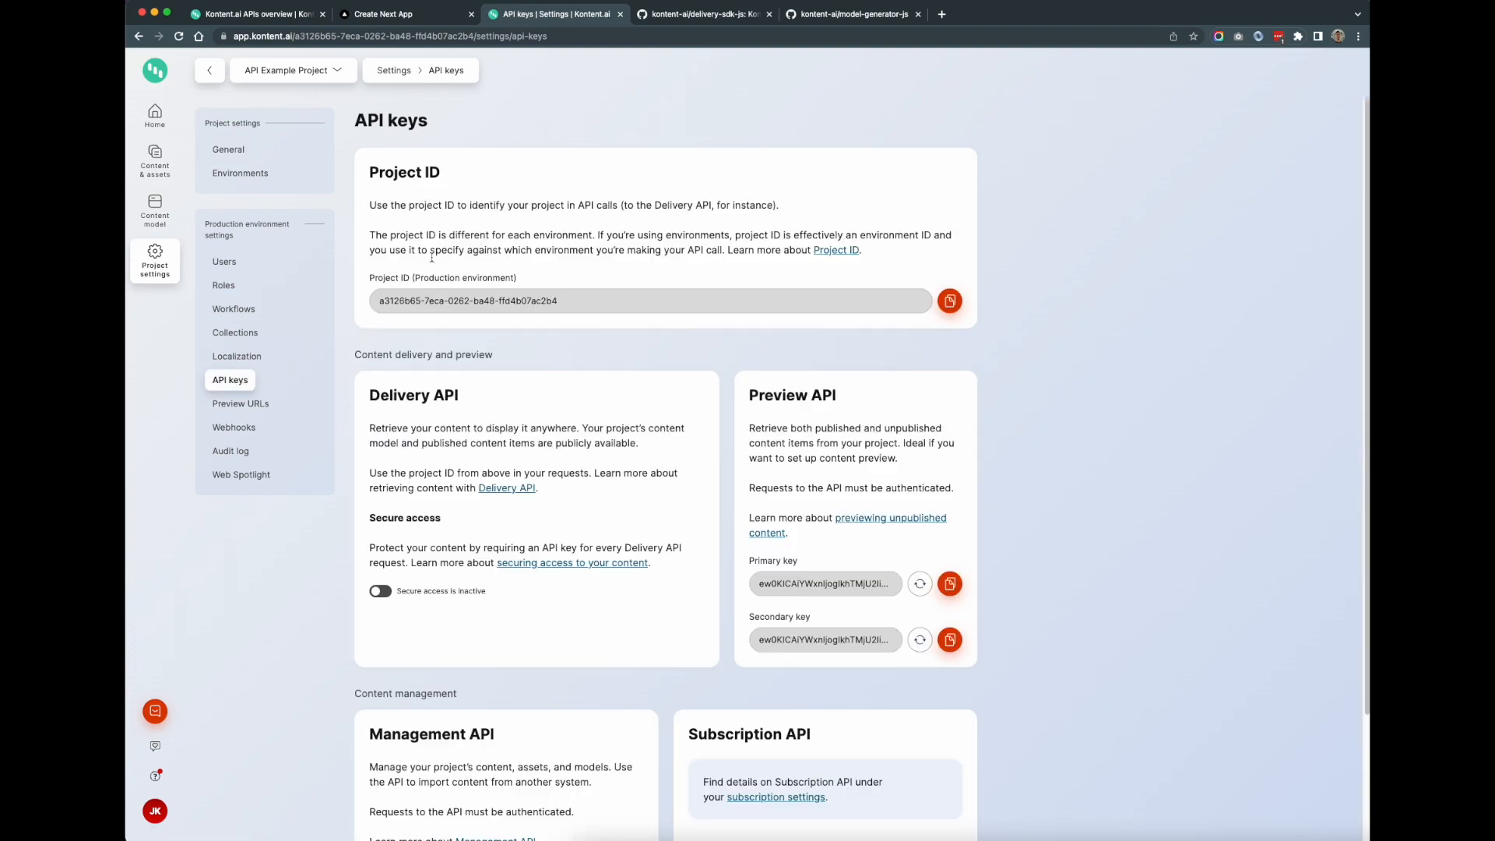
pyautogui.click(948, 301)
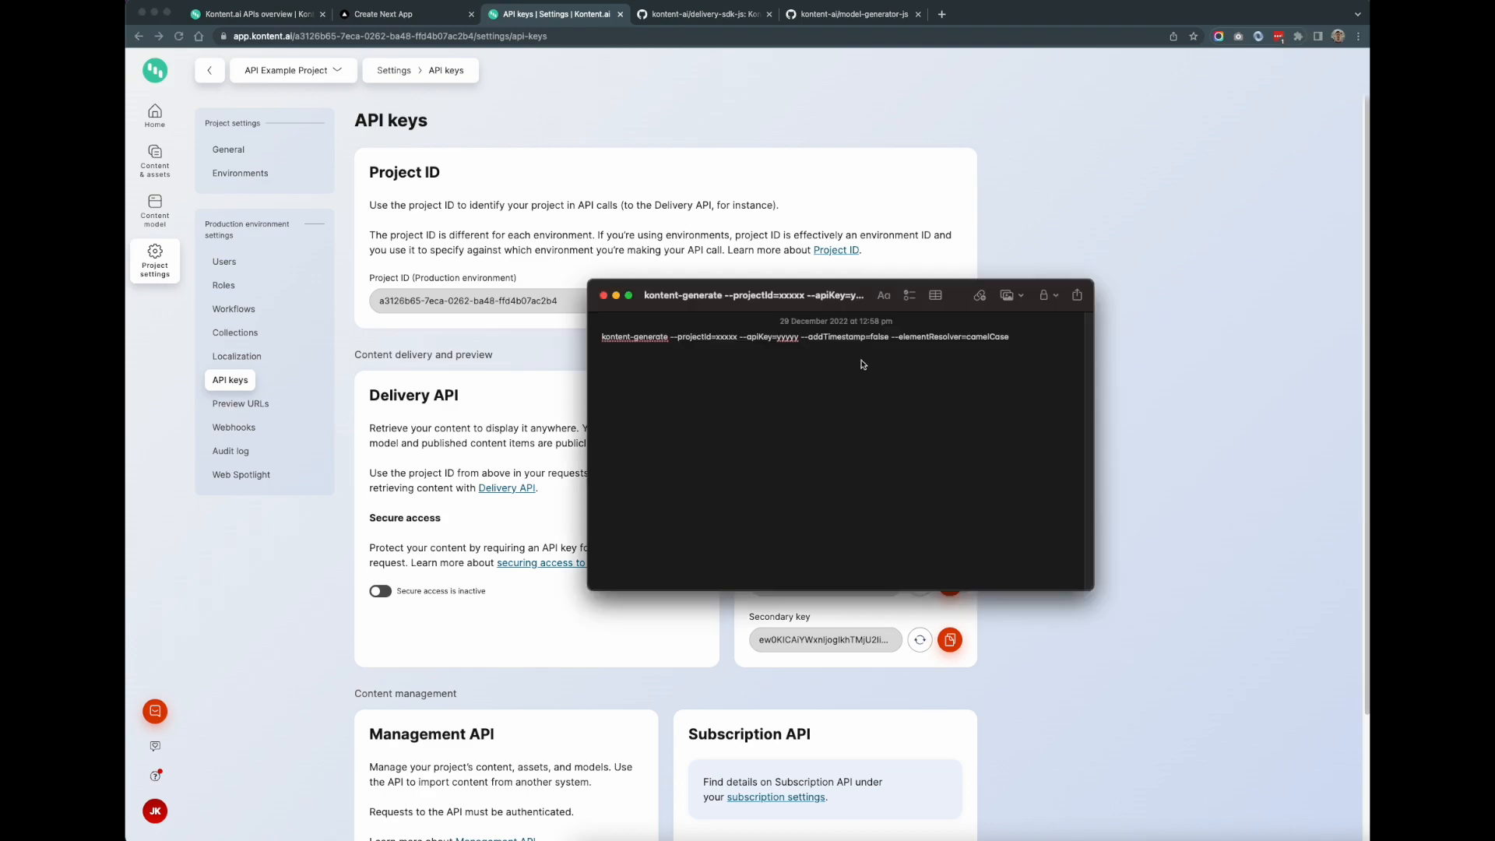
pyautogui.doubleClick(724, 336)
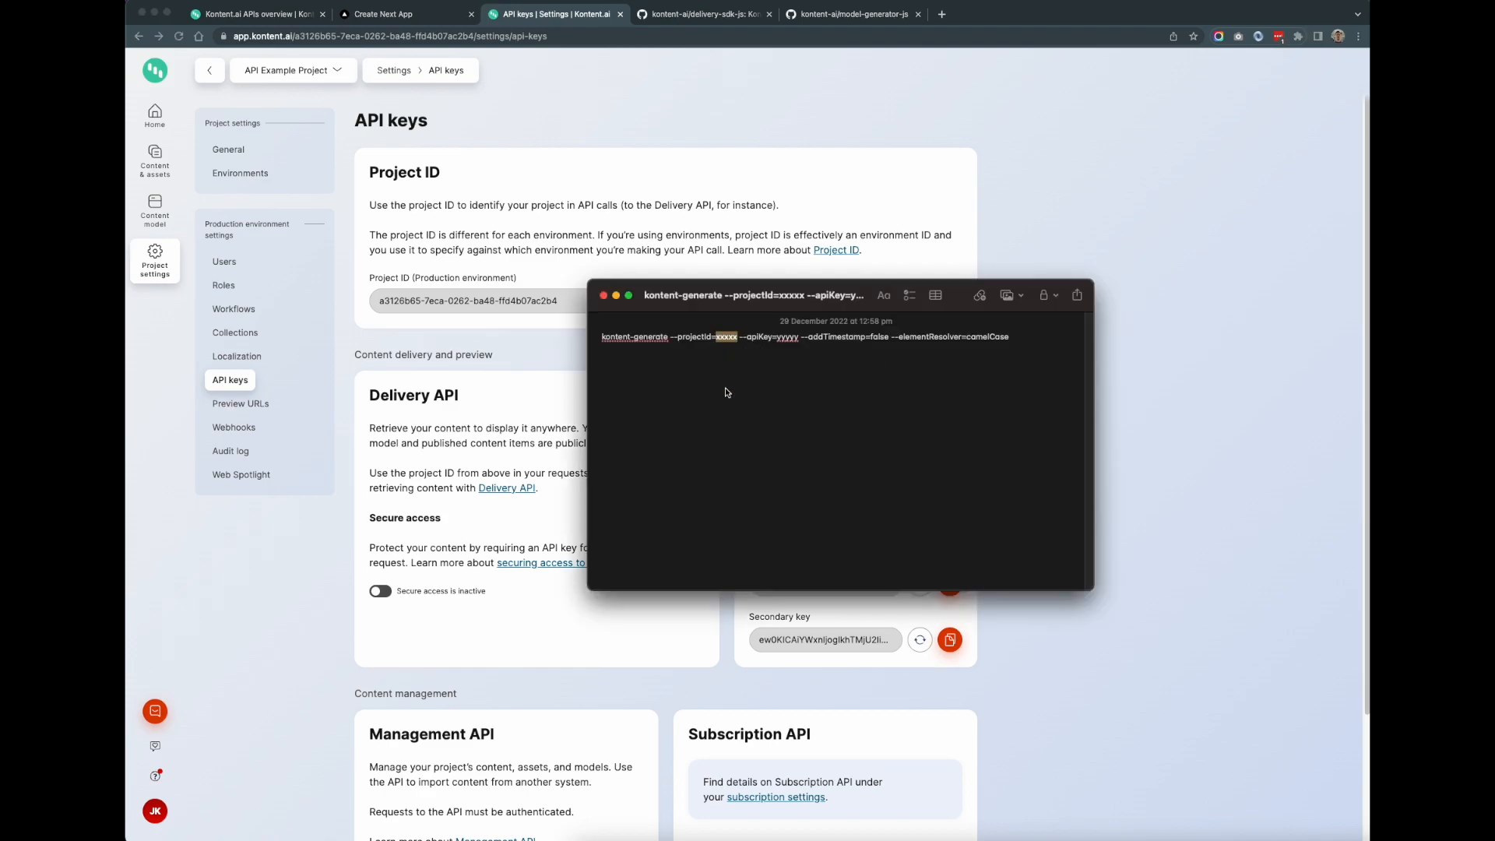
pyautogui.write('a3126b65-7eca-0262-ba48-ffd4b07ac2b4')
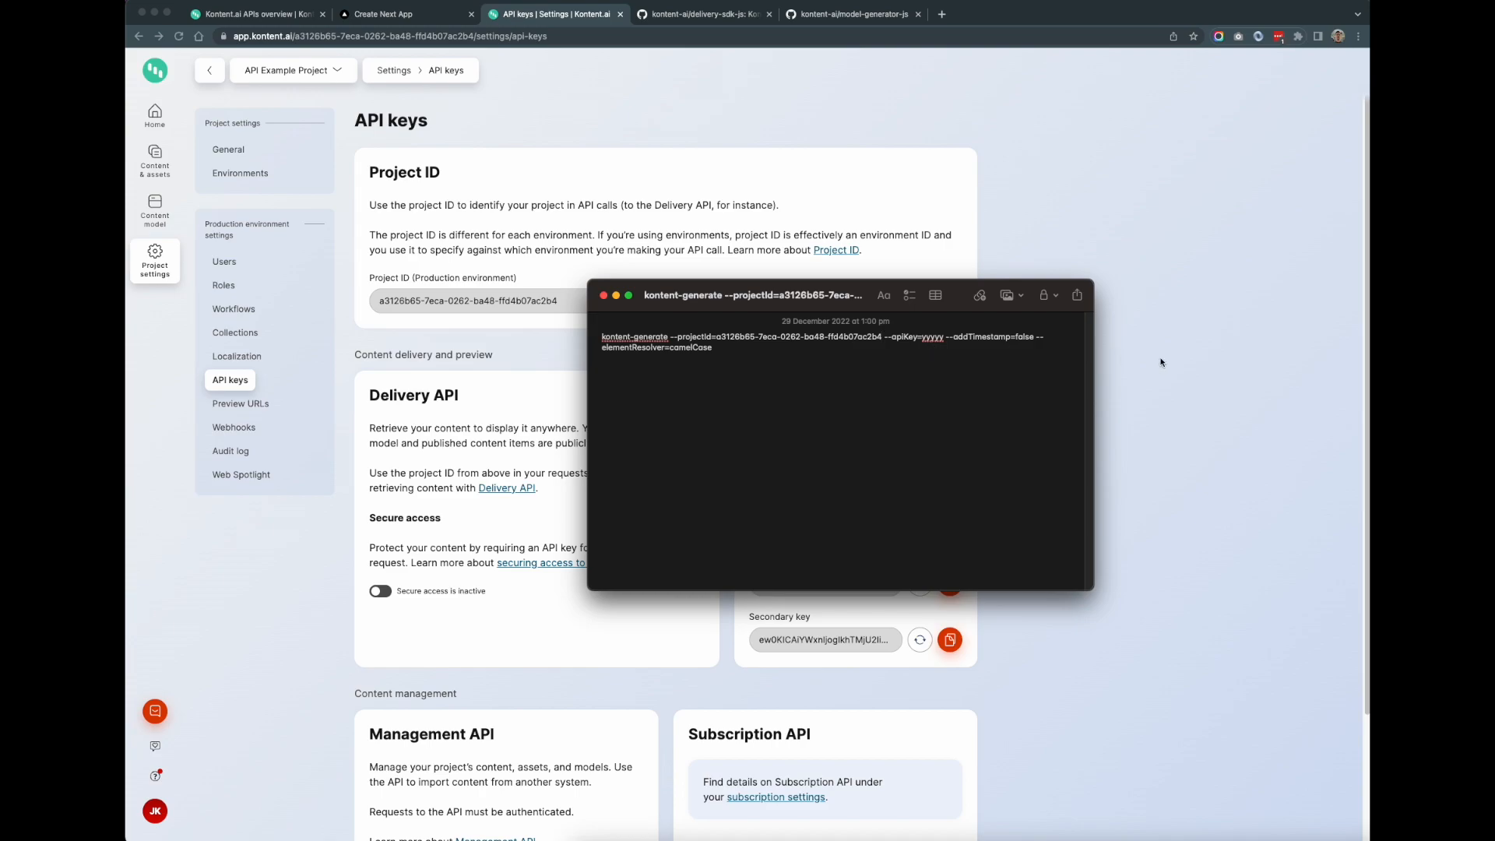
# Step: Copy the personal Management API key from Kontent.ai for the command
pyautogui.click(604, 294)
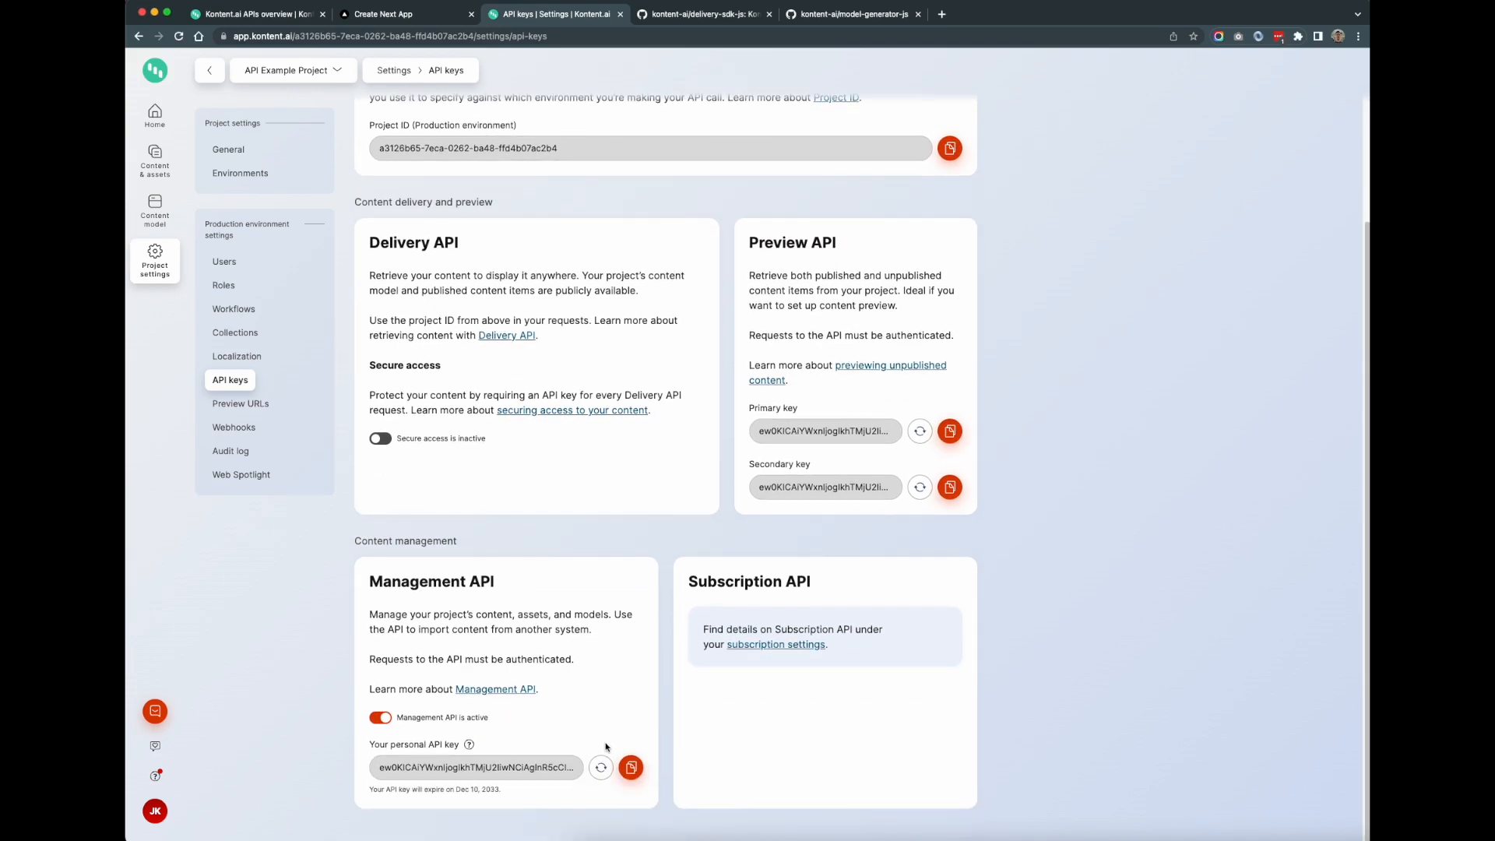
pyautogui.click(630, 766)
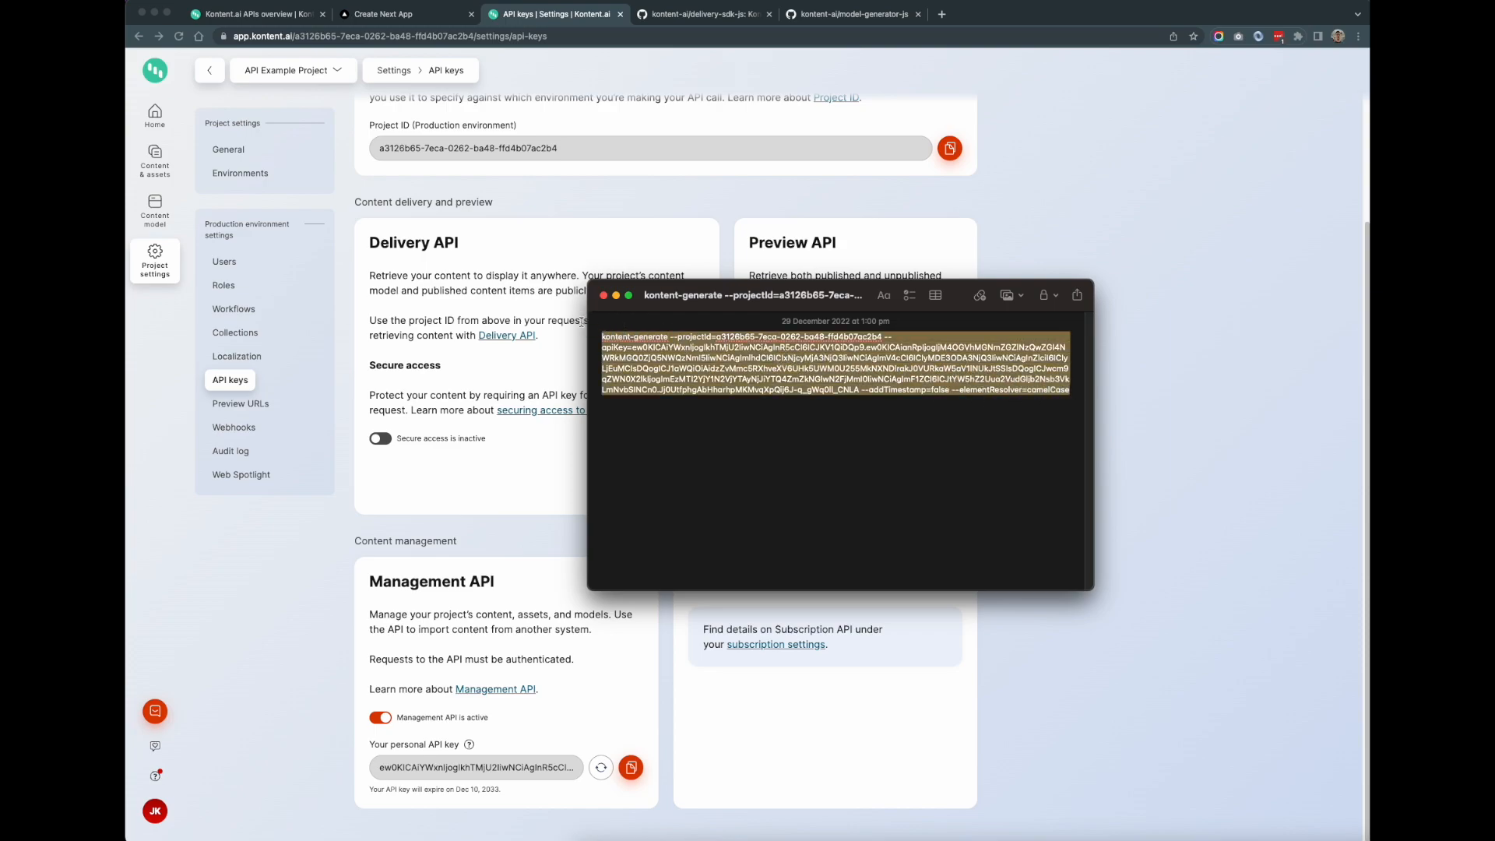
pyautogui.moveTo(995, 829)
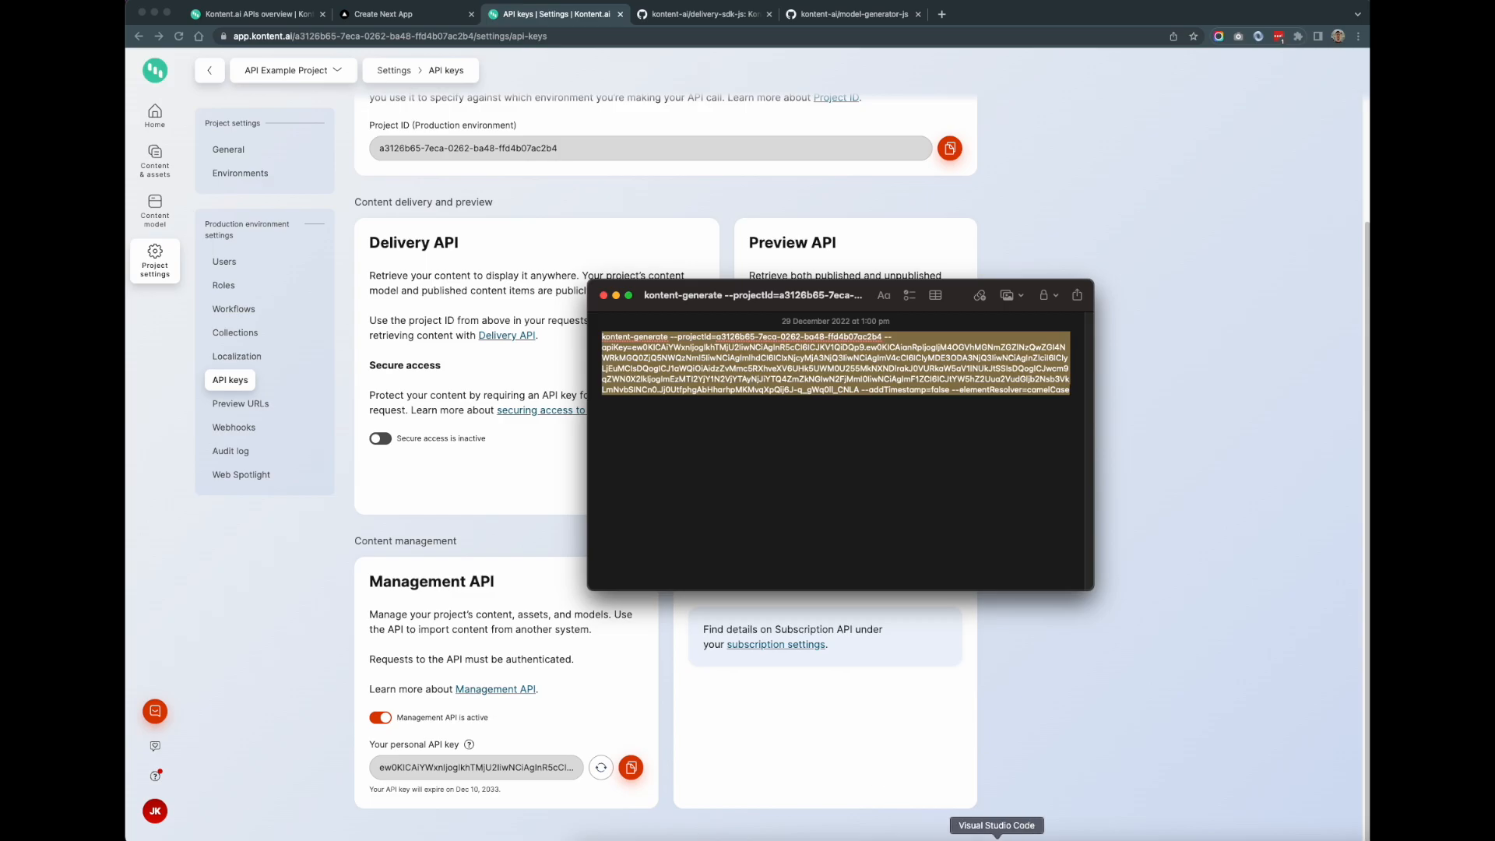
pyautogui.click(995, 824)
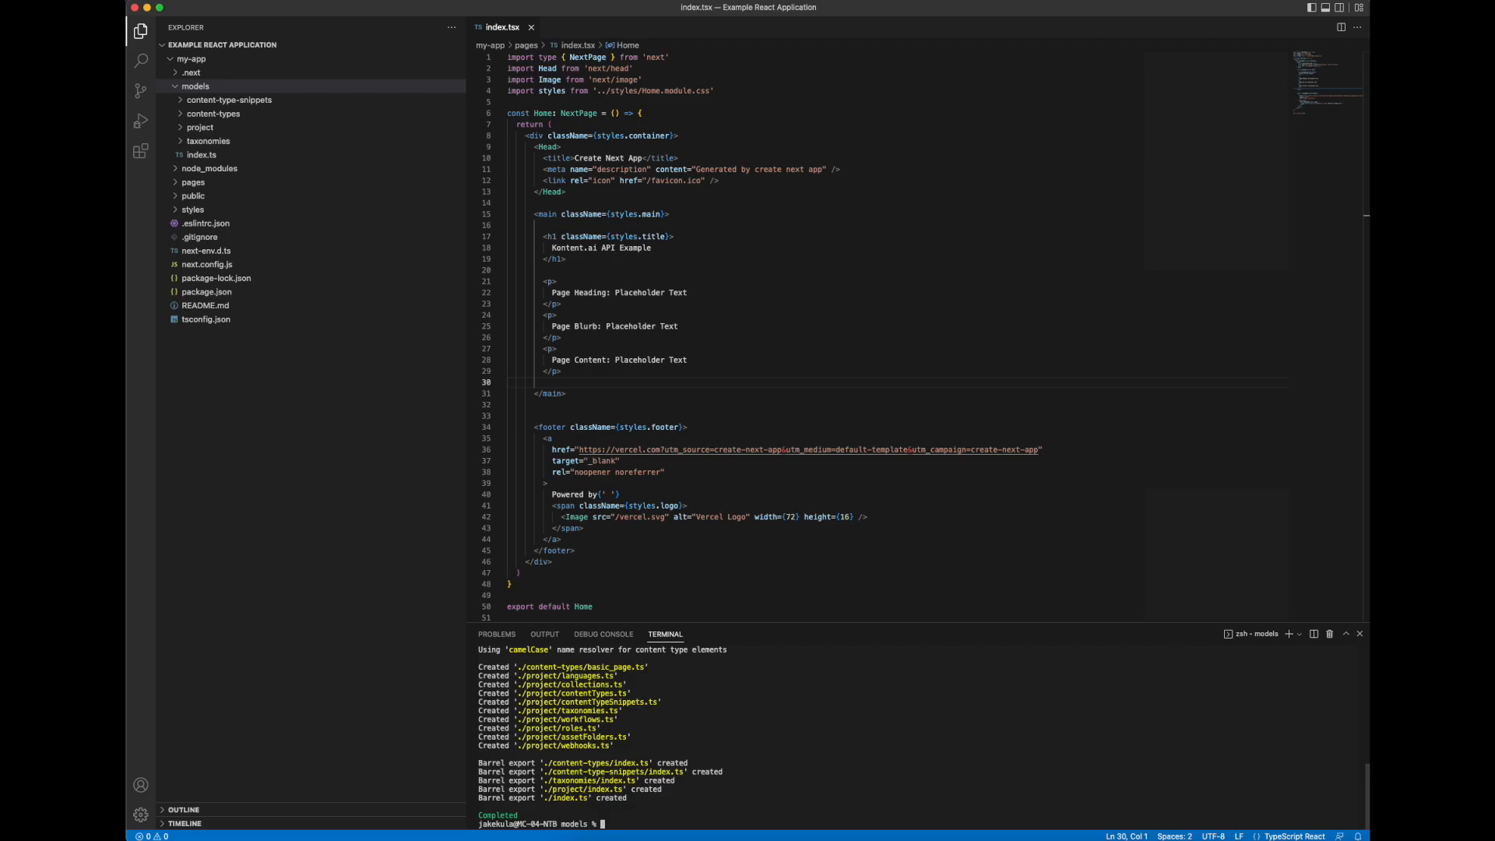
pyautogui.moveTo(900, 622)
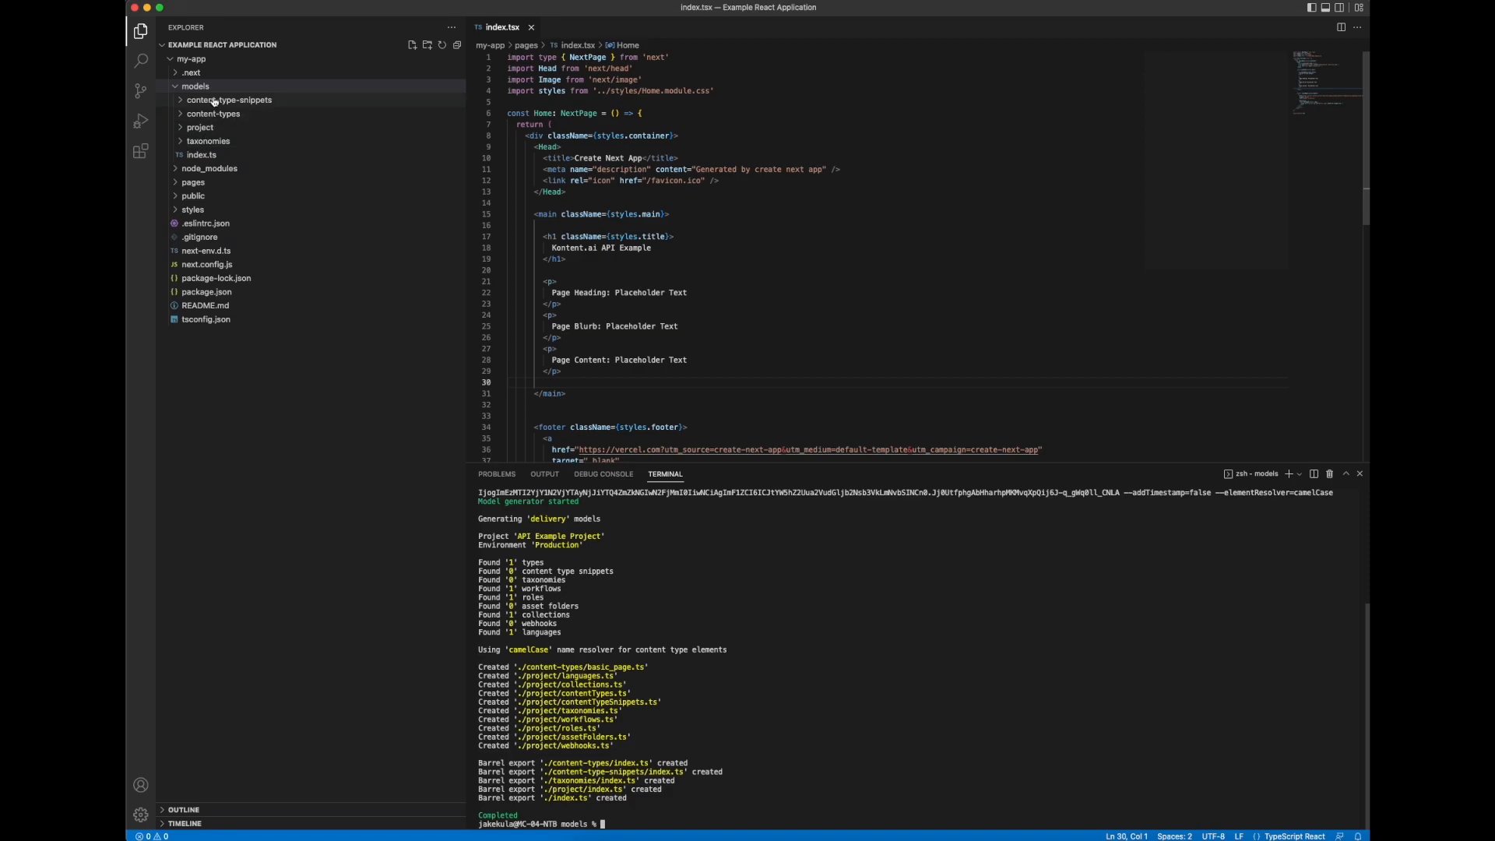
pyautogui.moveTo(212, 114)
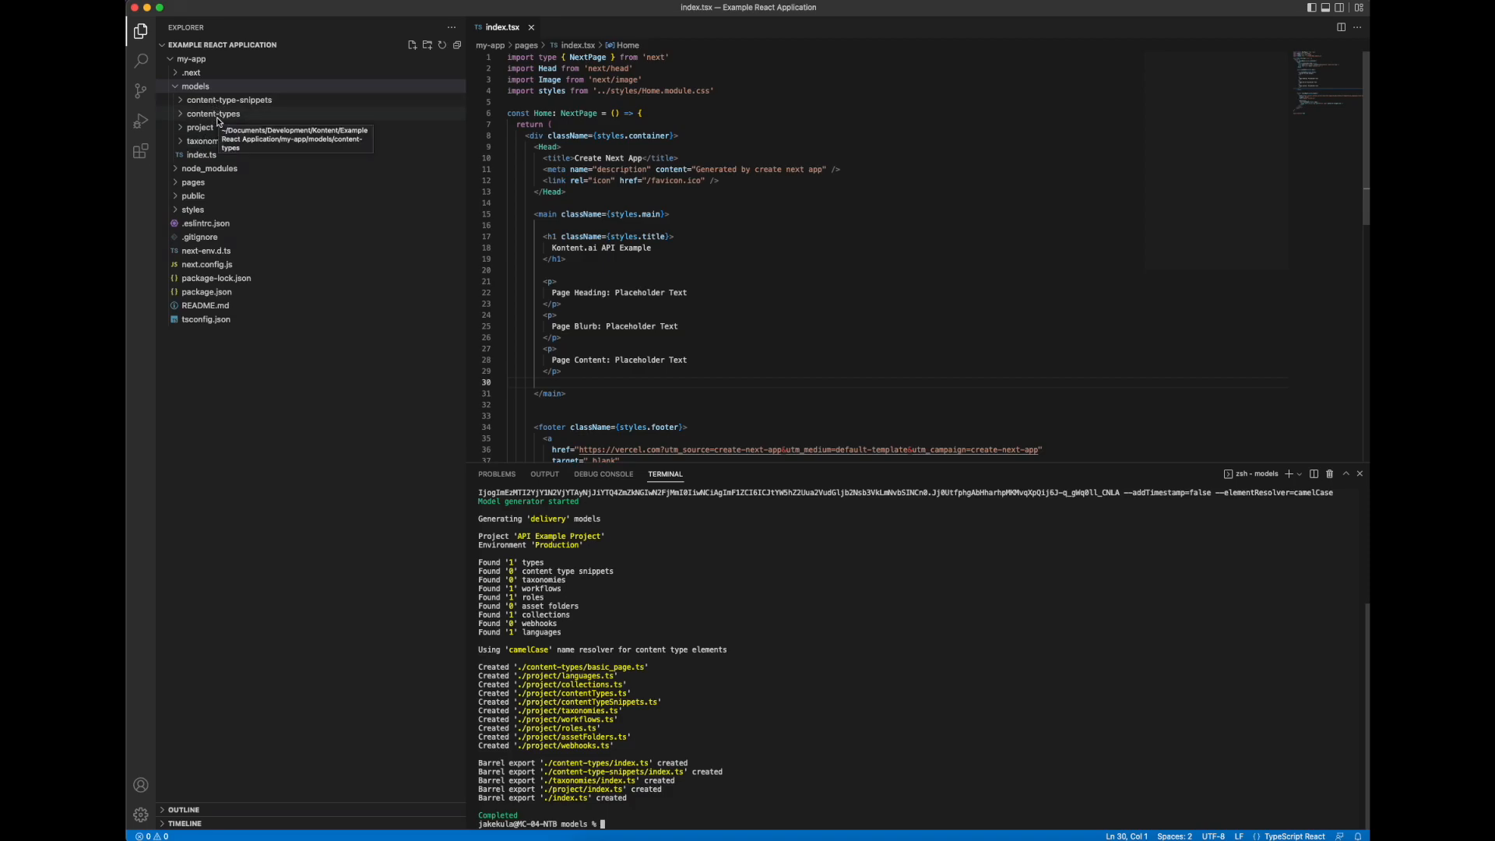
# Step: Expand the generated content-types folder and the pages folder, then open index.tsx
pyautogui.click(214, 114)
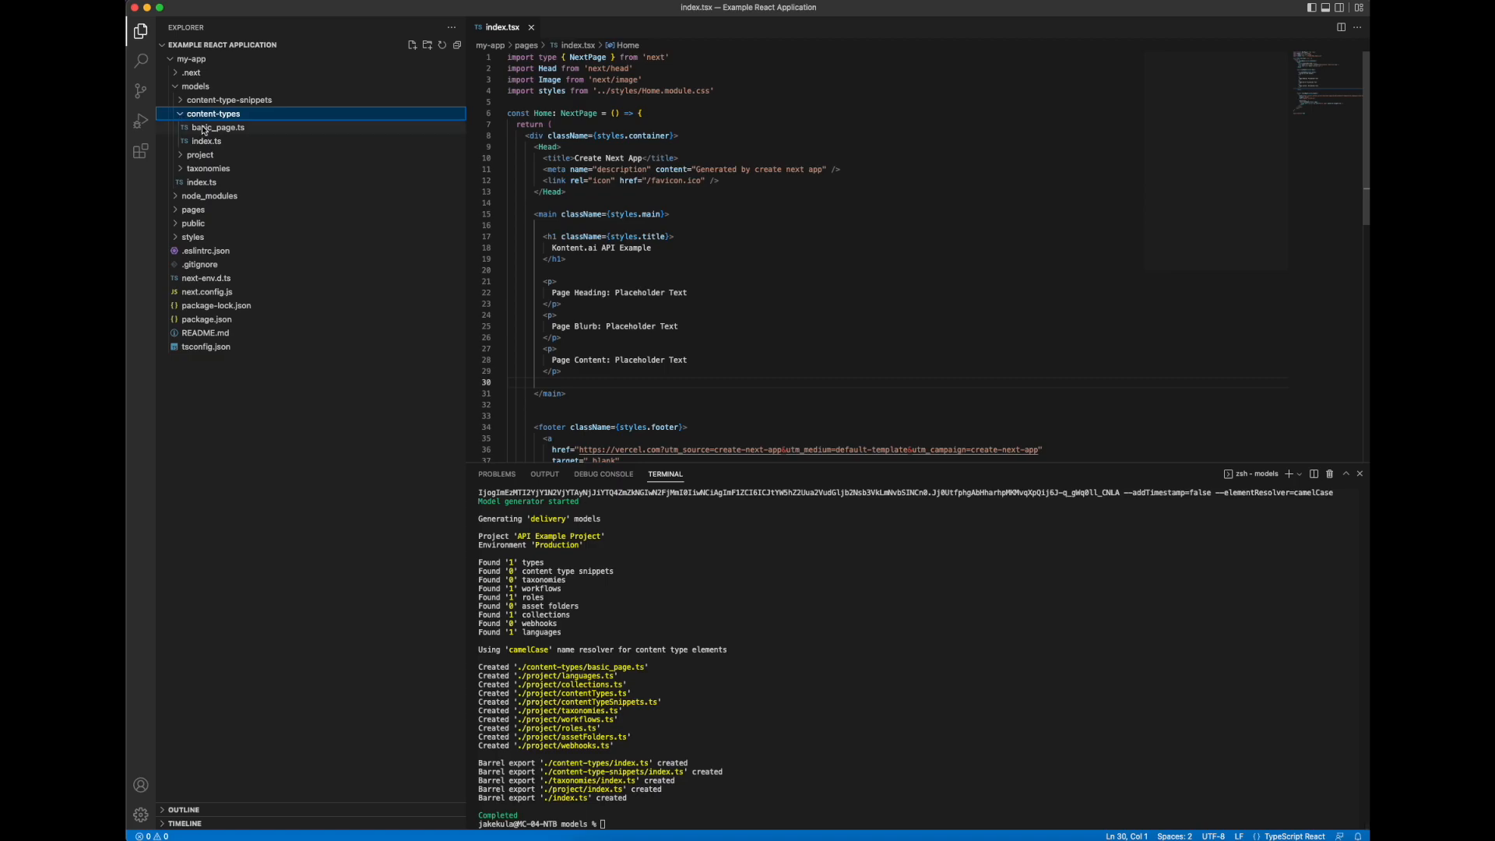
pyautogui.moveTo(218, 126)
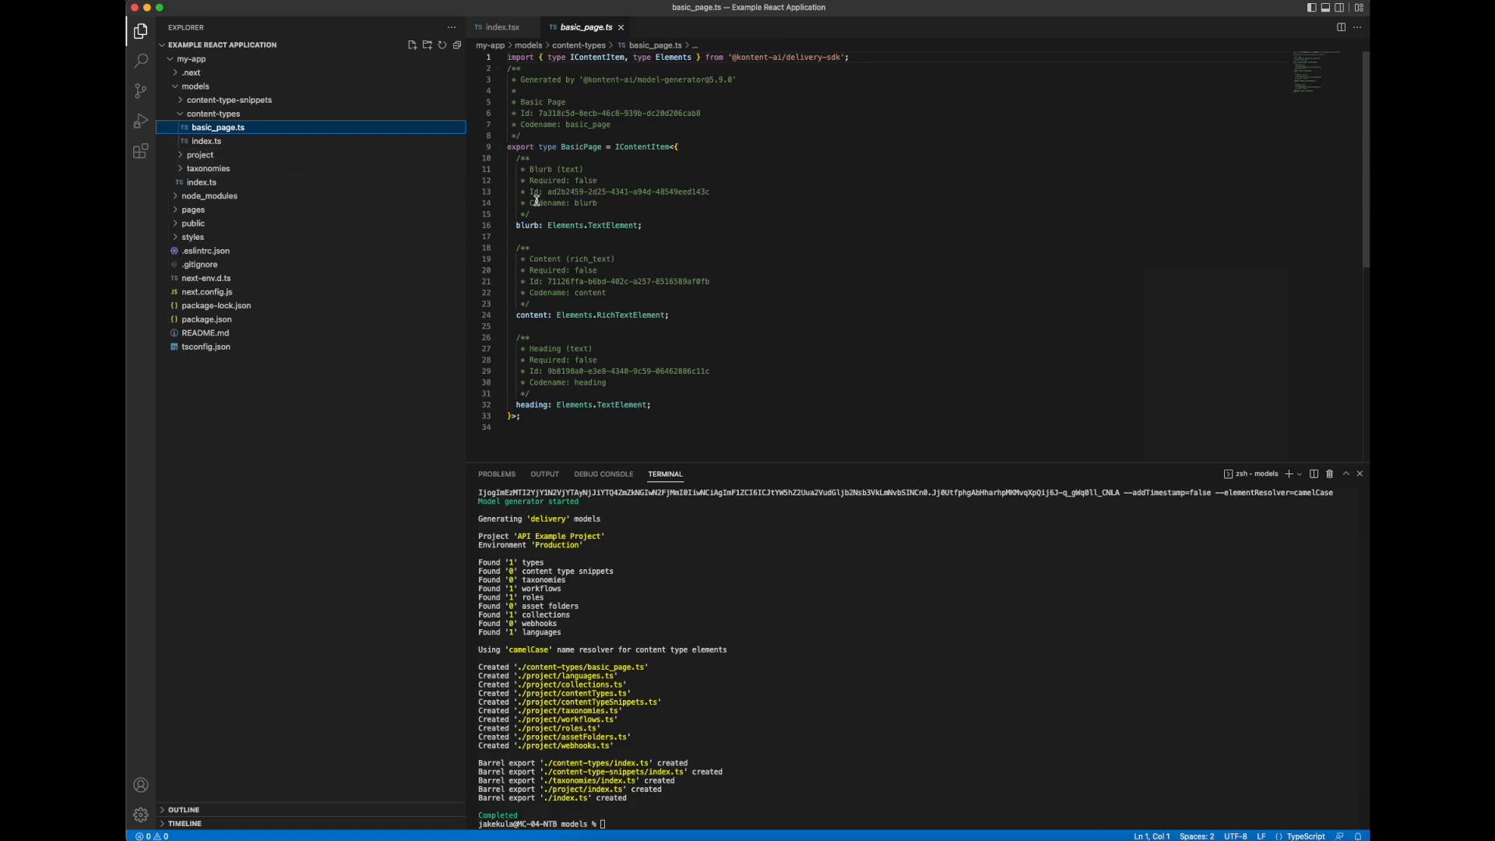
pyautogui.moveTo(531, 225)
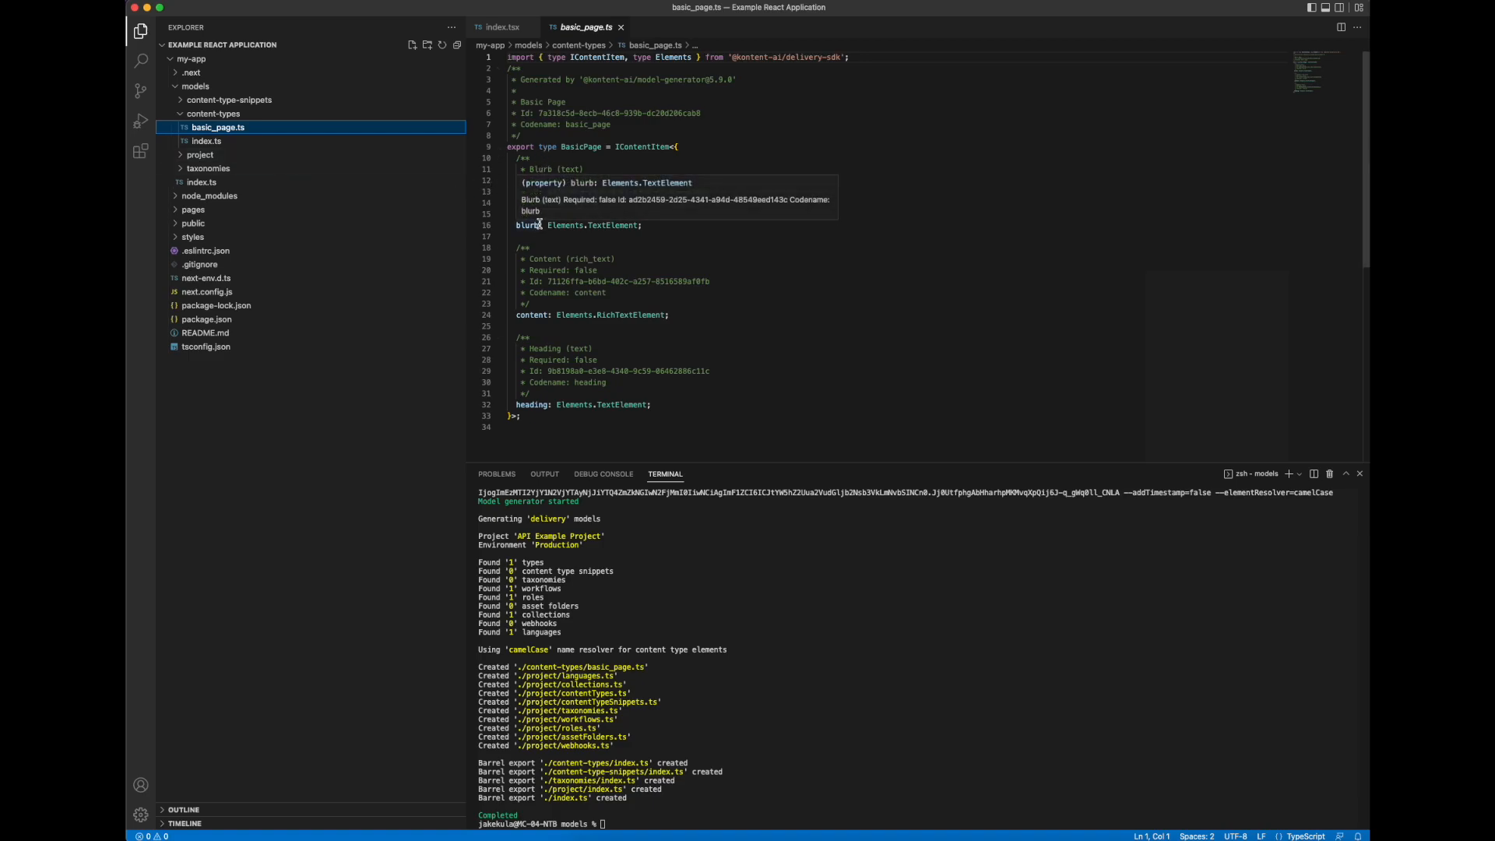
pyautogui.moveTo(531, 314)
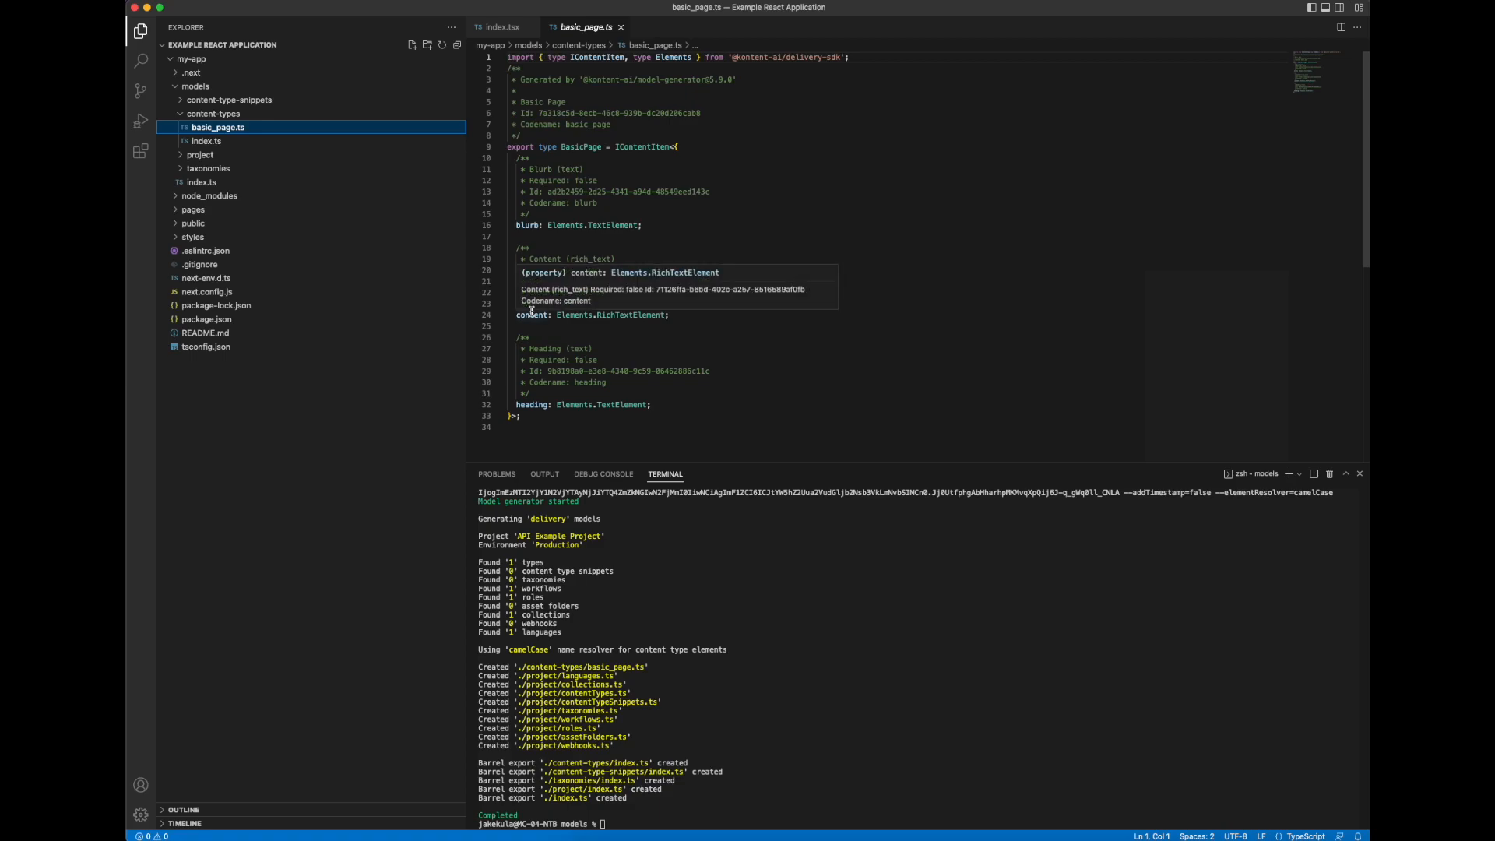
pyautogui.moveTo(535, 403)
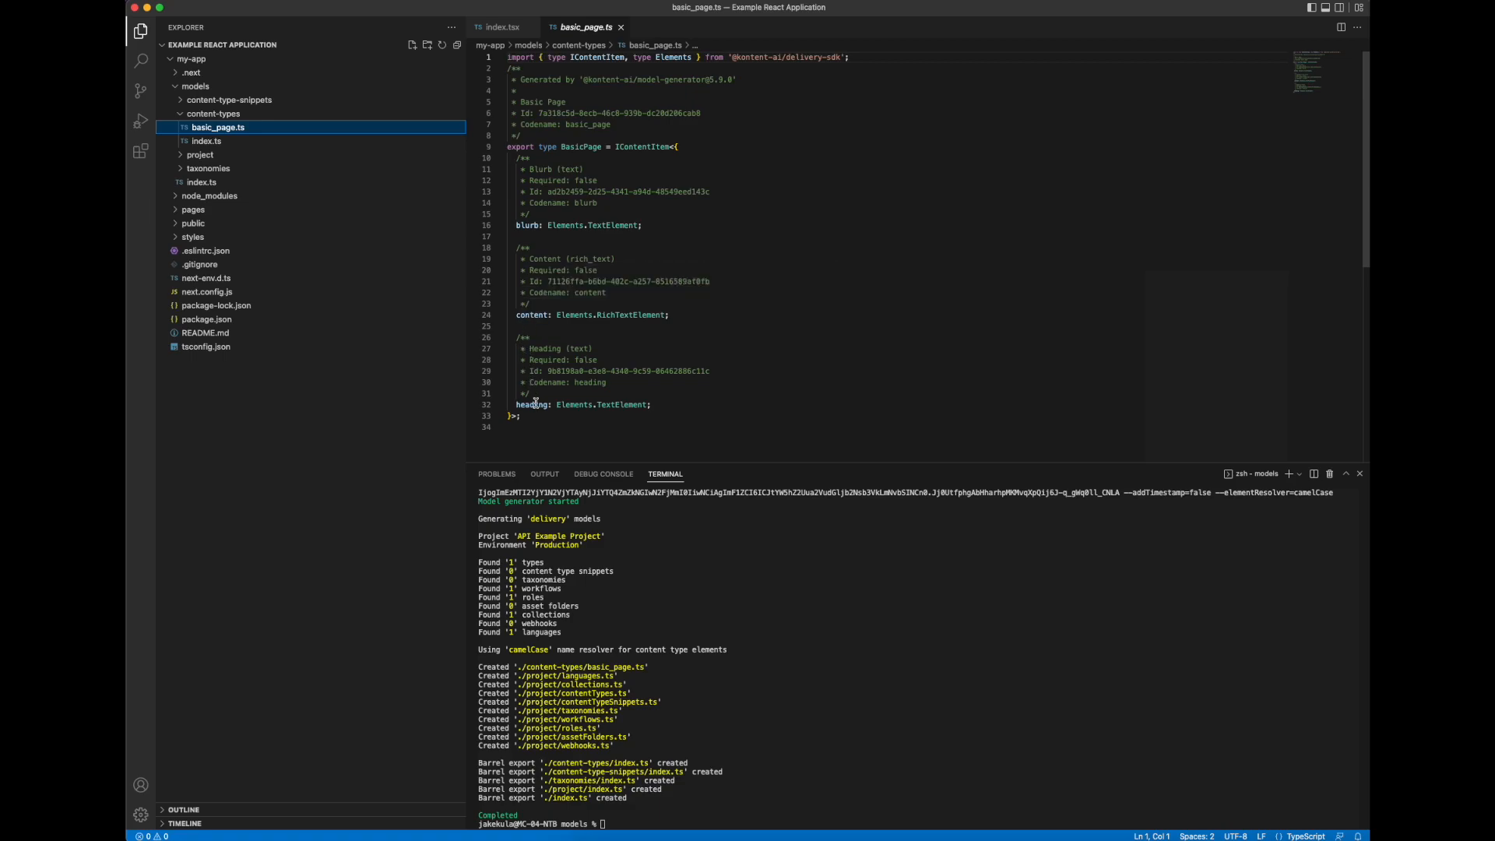
pyautogui.click(192, 209)
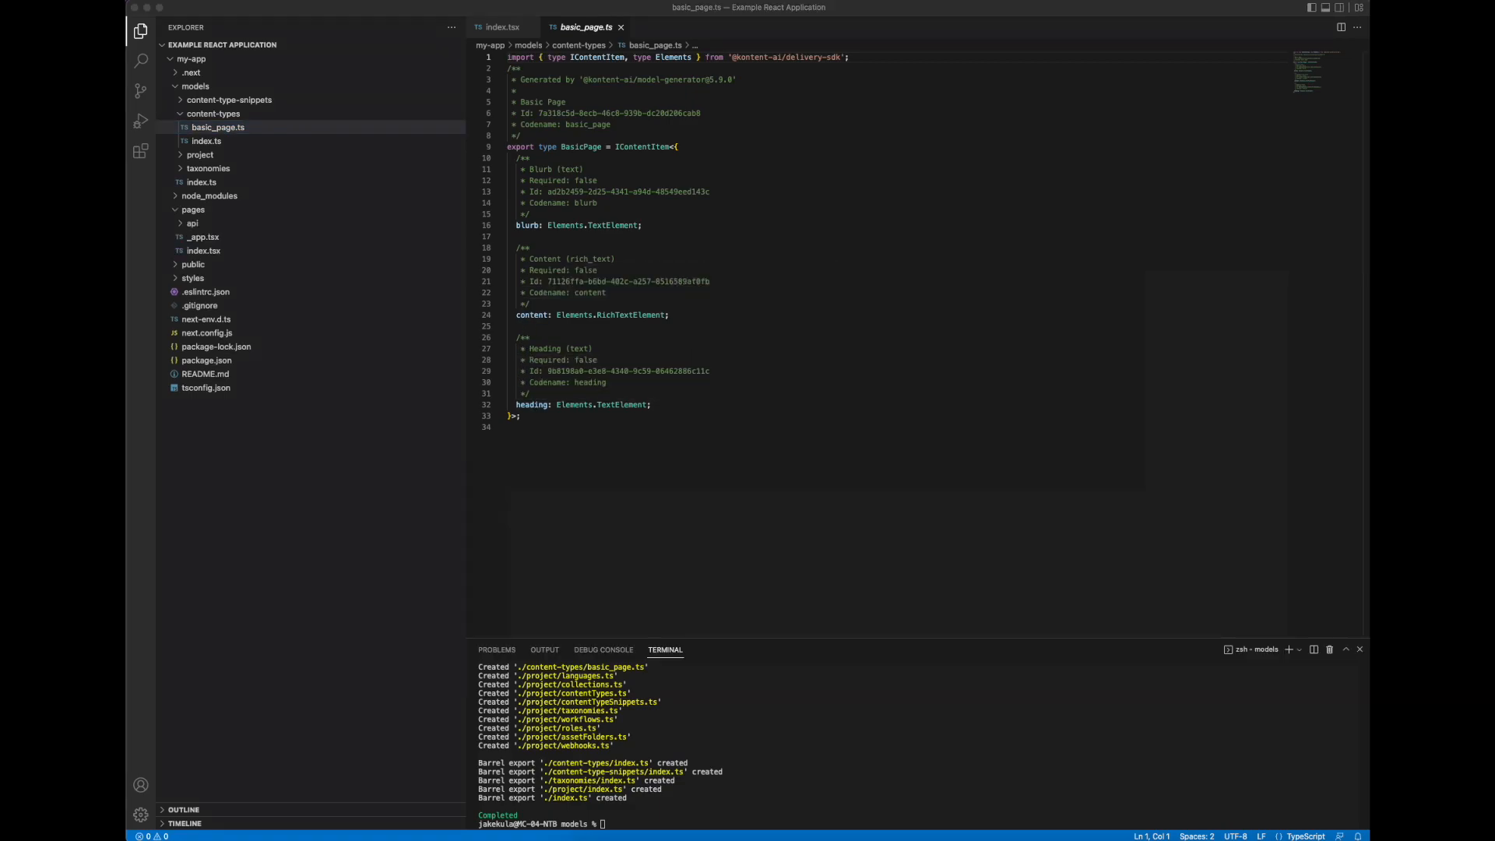
pyautogui.moveTo(1026, 393)
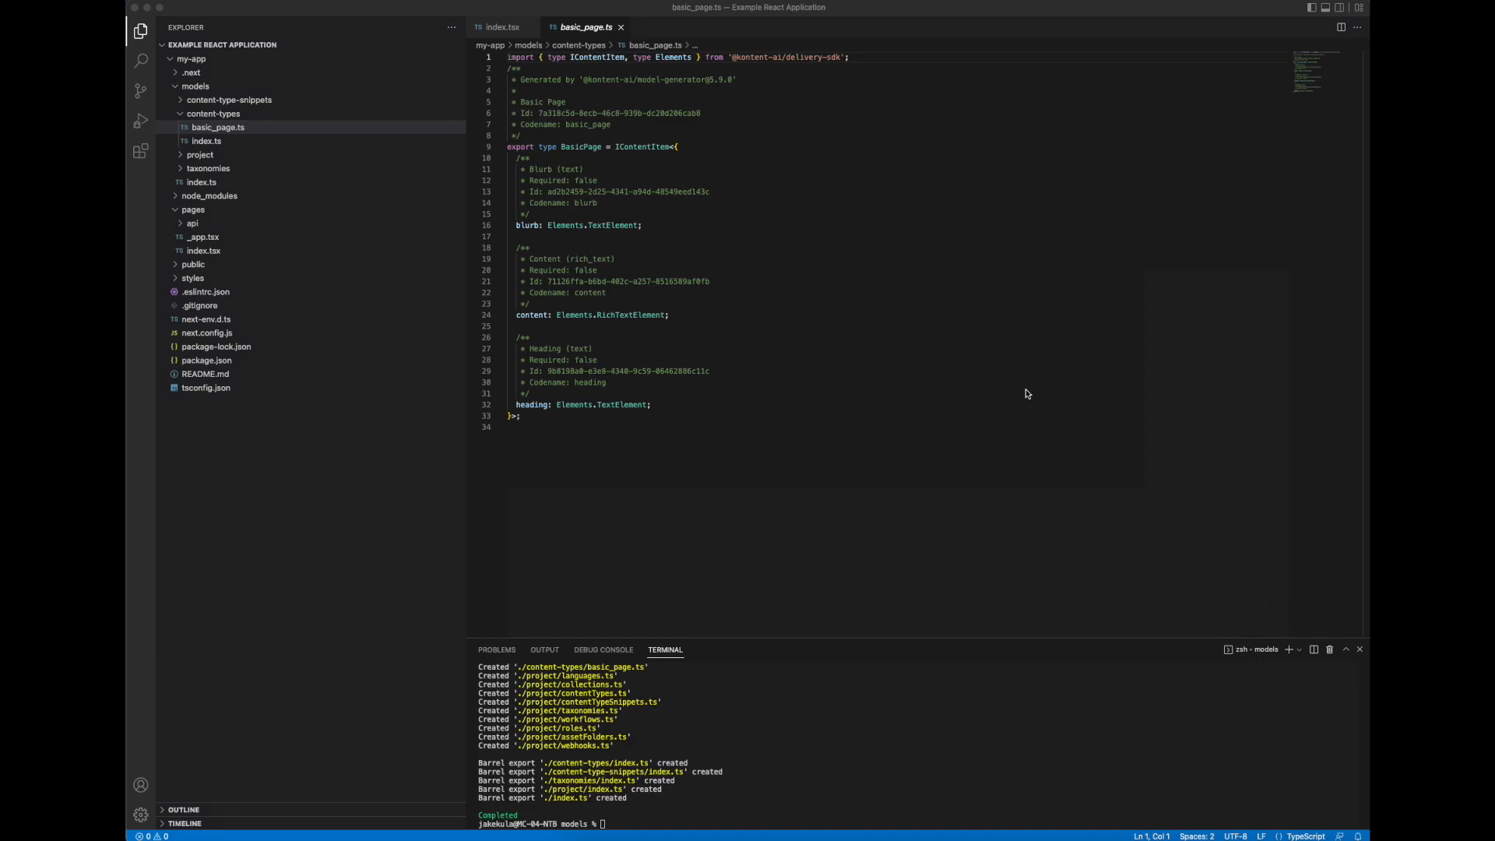
pyautogui.click(502, 26)
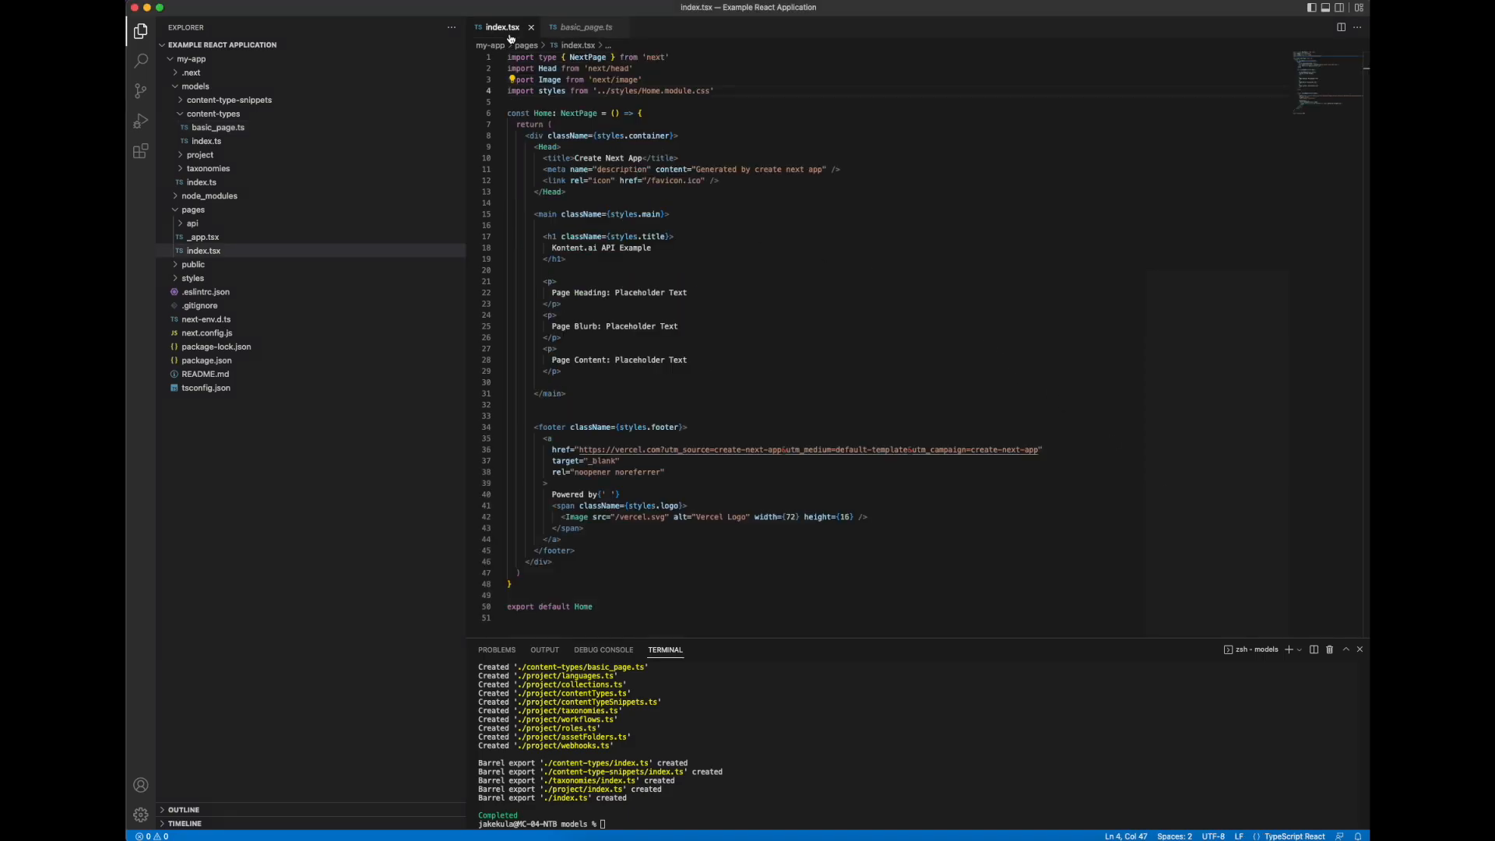
pyautogui.moveTo(502, 27)
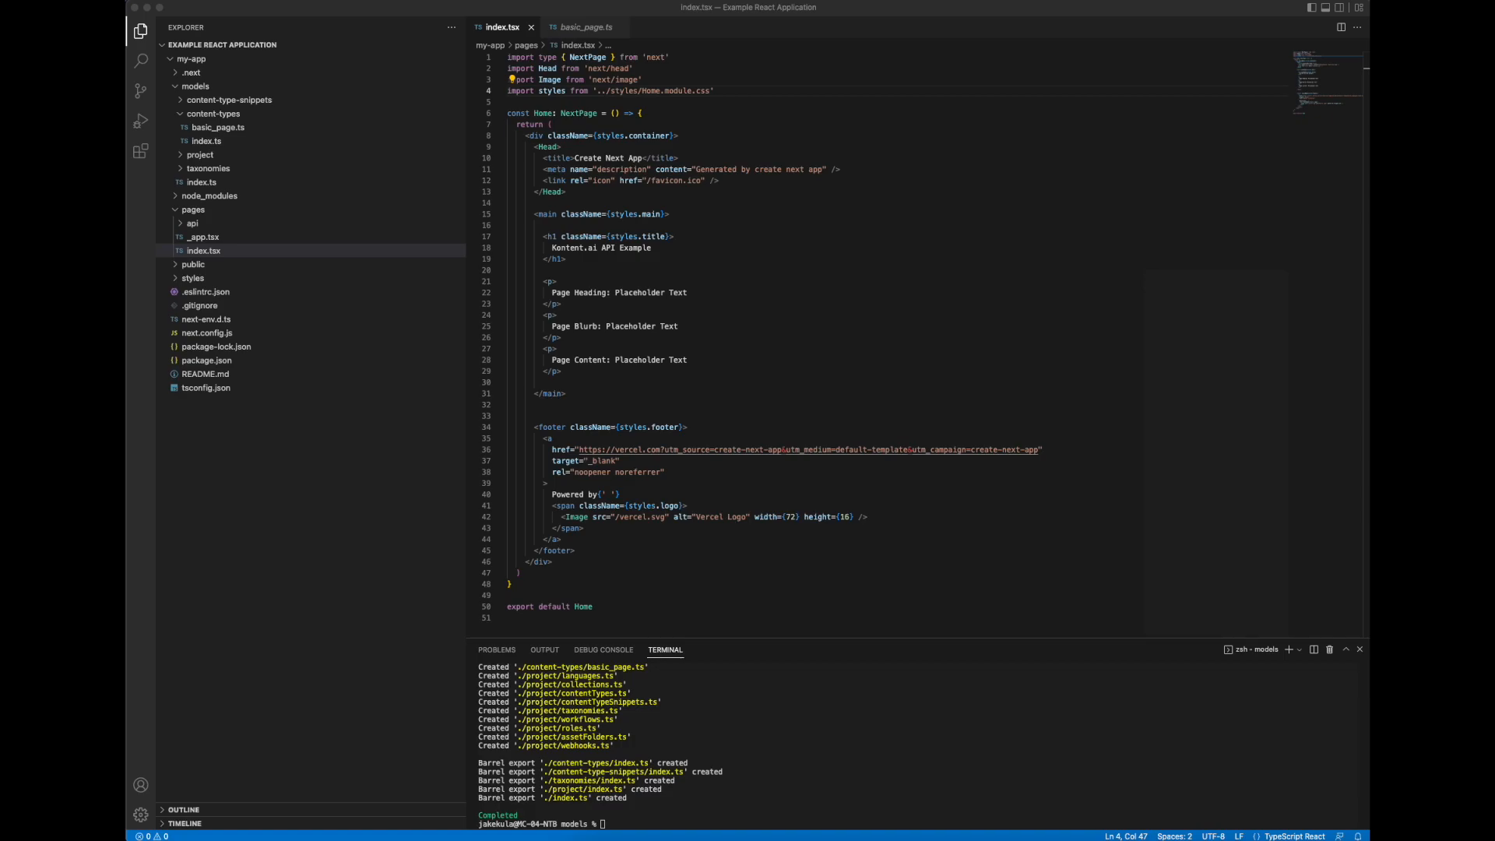
pyautogui.moveTo(687, 59)
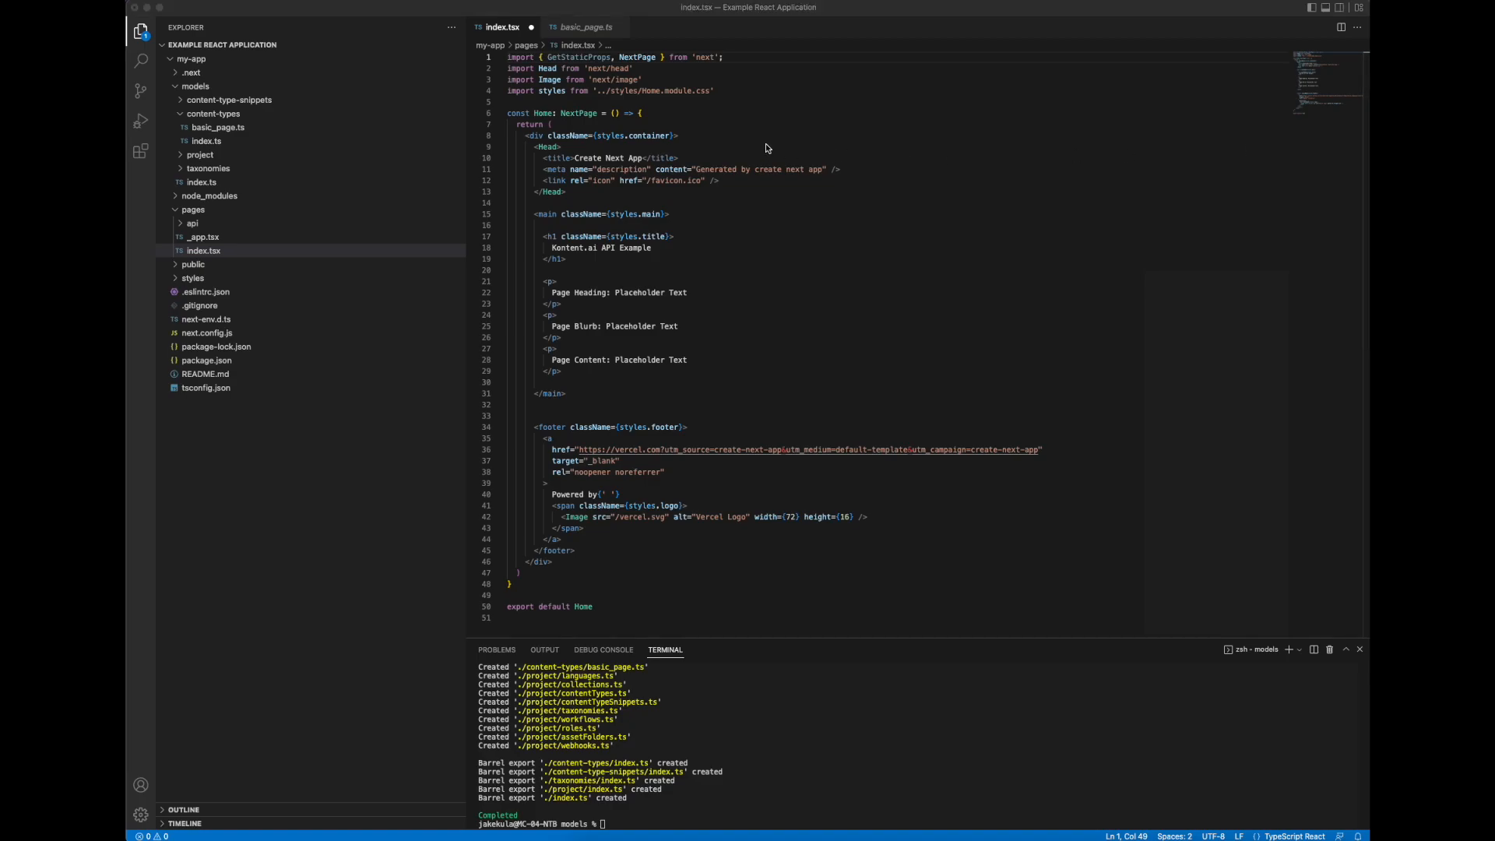
# Step: Import createDeliveryClient and BasicPage, and add const itemCodeName = 'placeholder'
pyautogui.write("import { createDeliveryClient } from '@kontent-ai/delivery-sdk'")
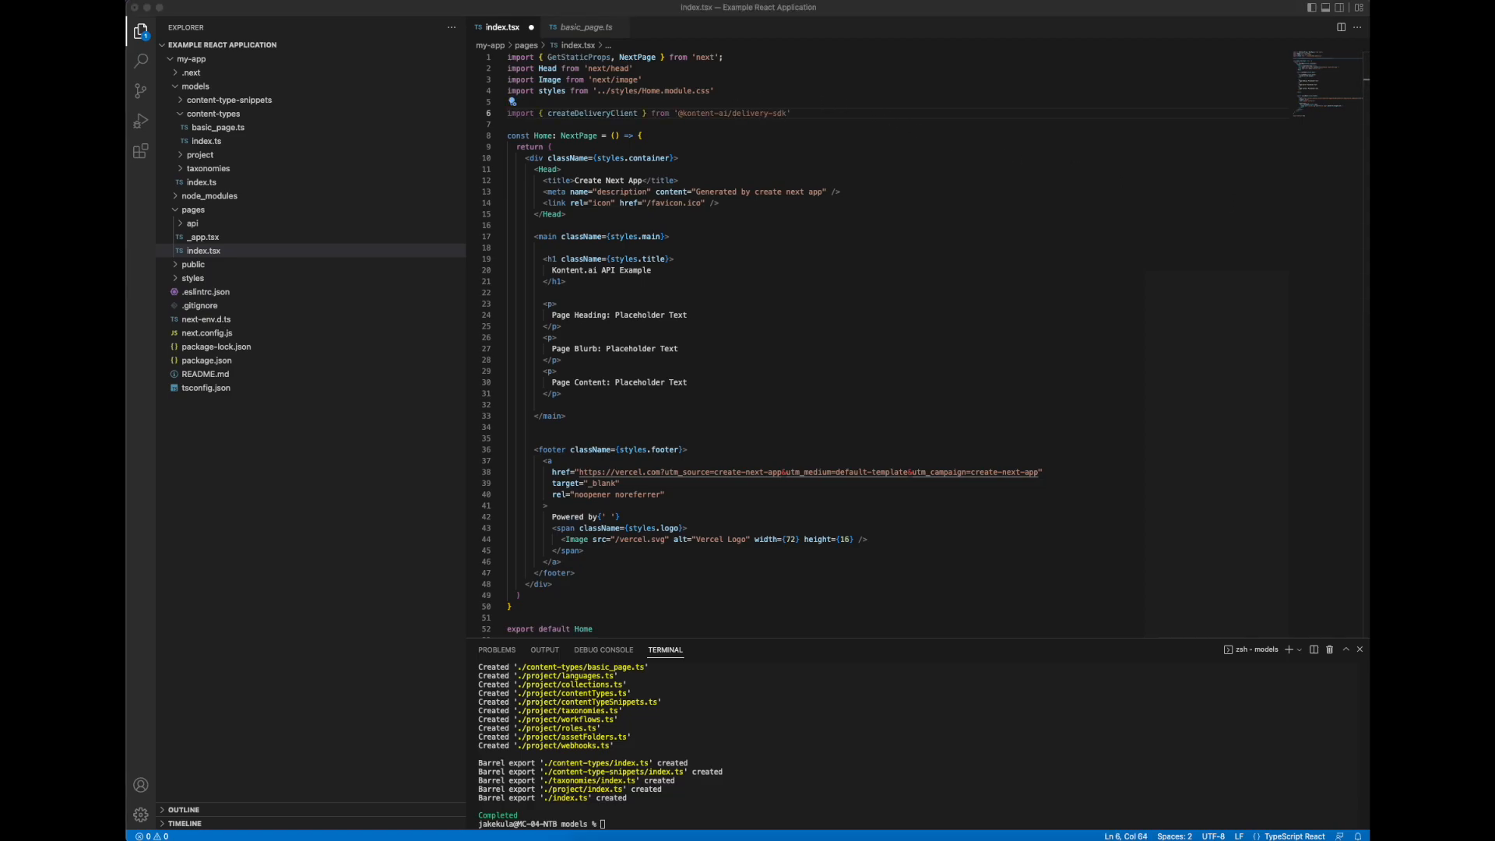
pyautogui.moveTo(878, 110)
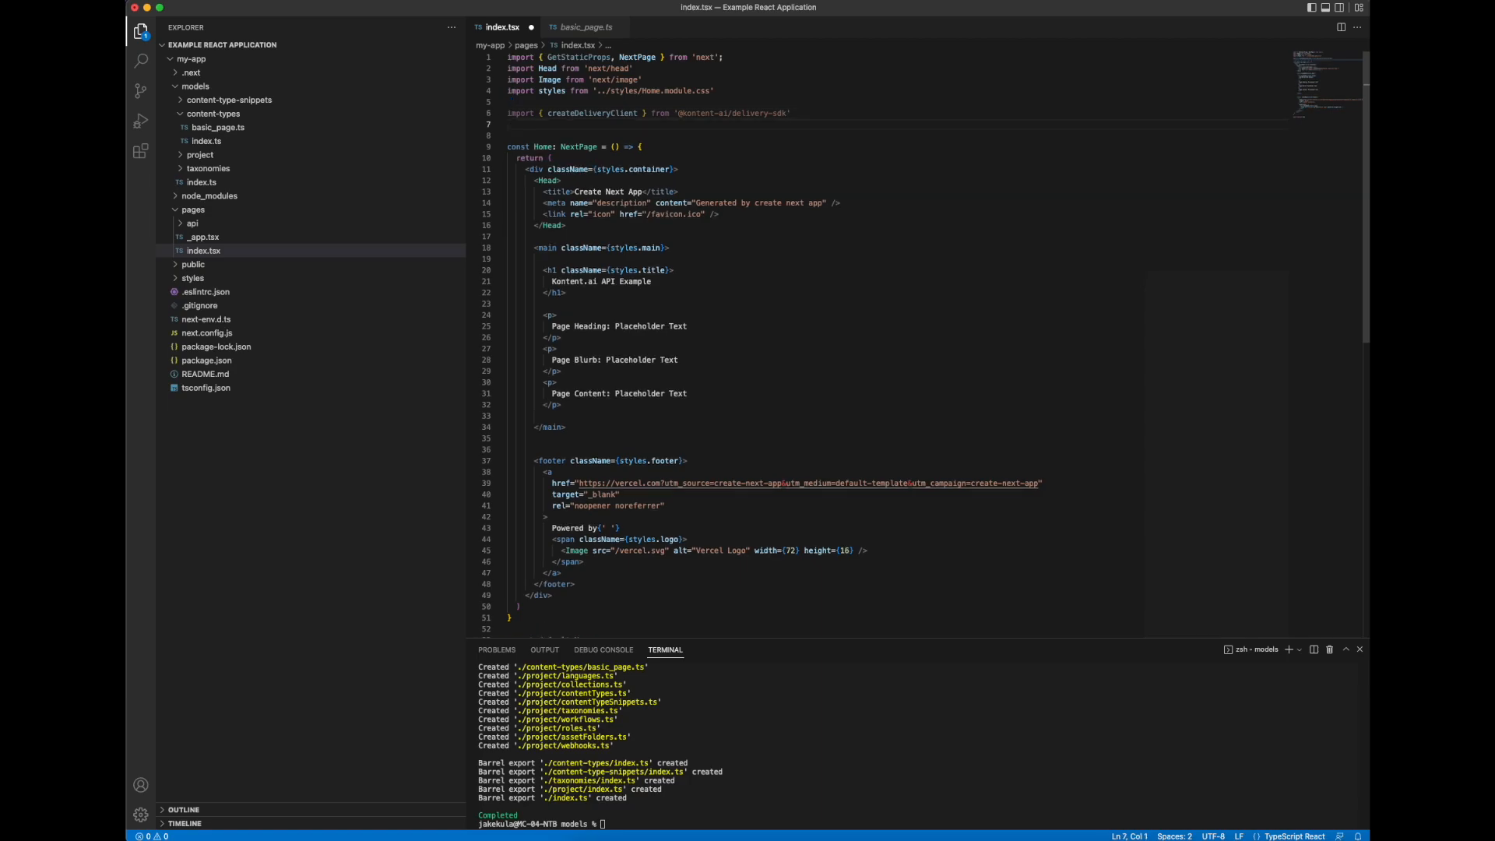
pyautogui.write('import { BasicPage } from "../models/content-types/basic_page"')
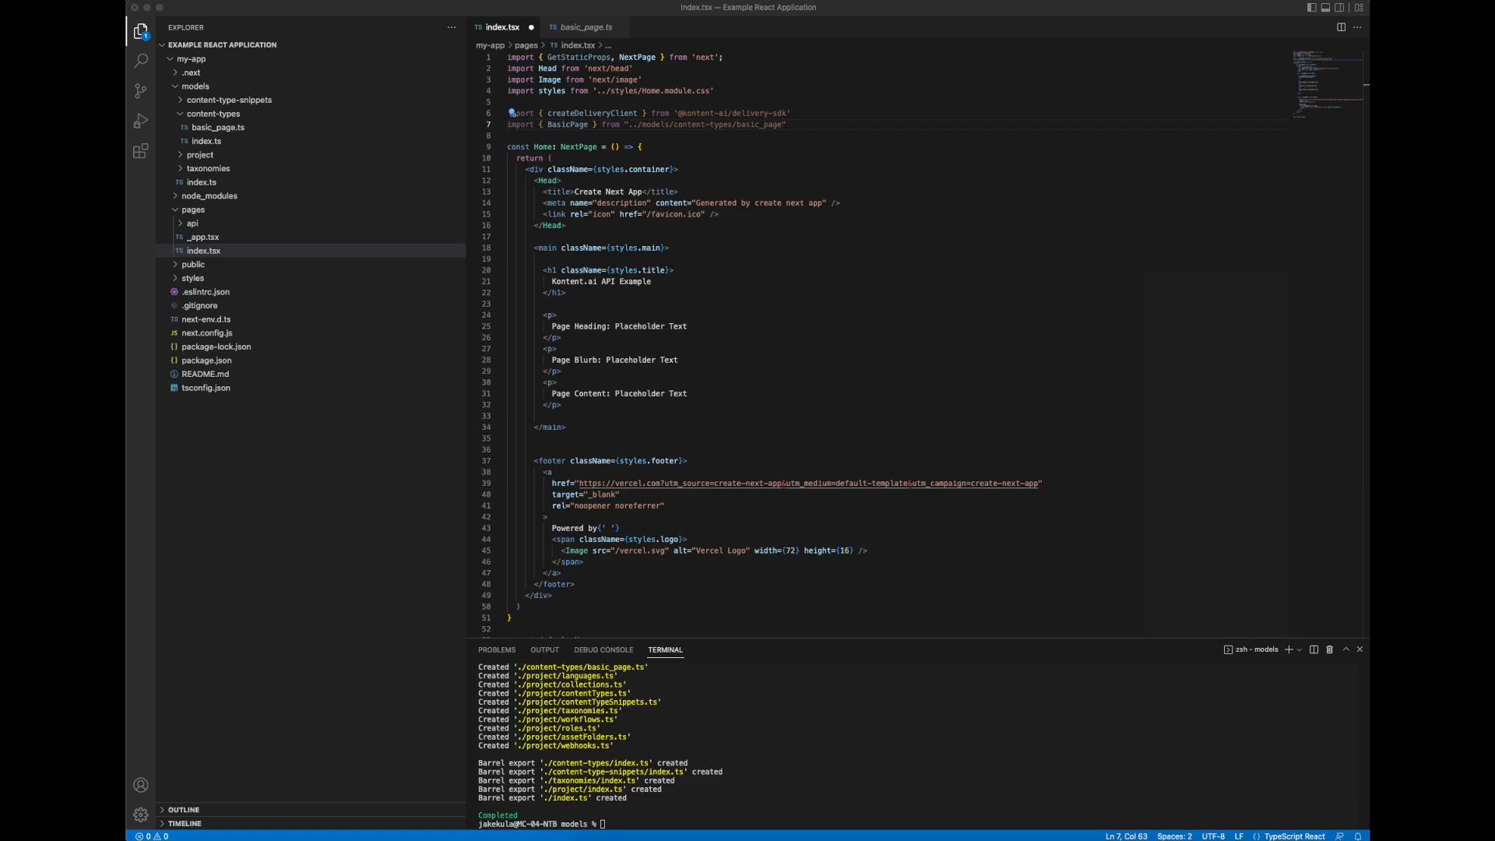
pyautogui.click(787, 123)
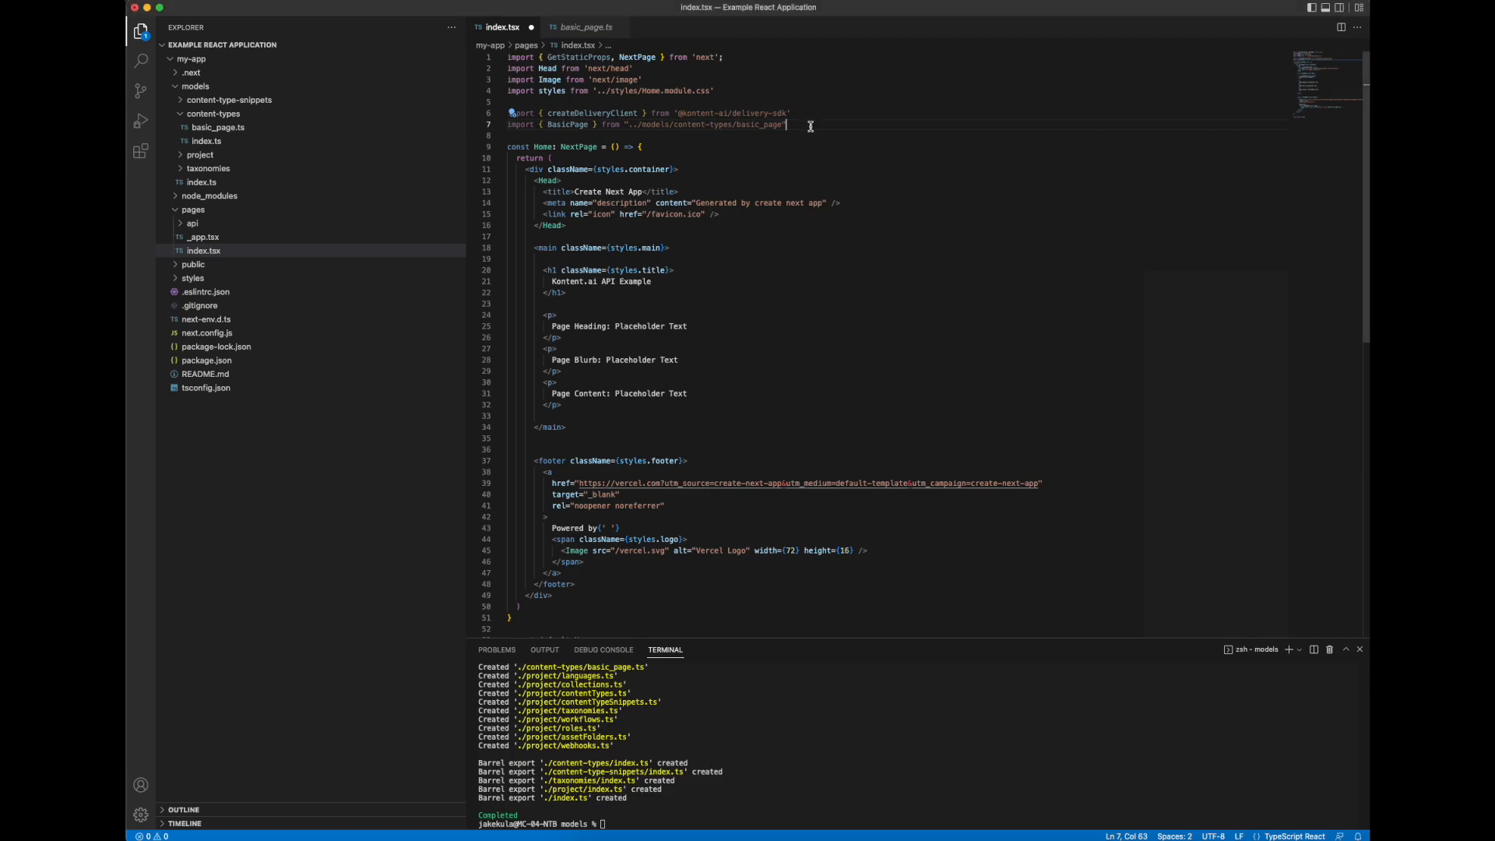
pyautogui.press('enter')
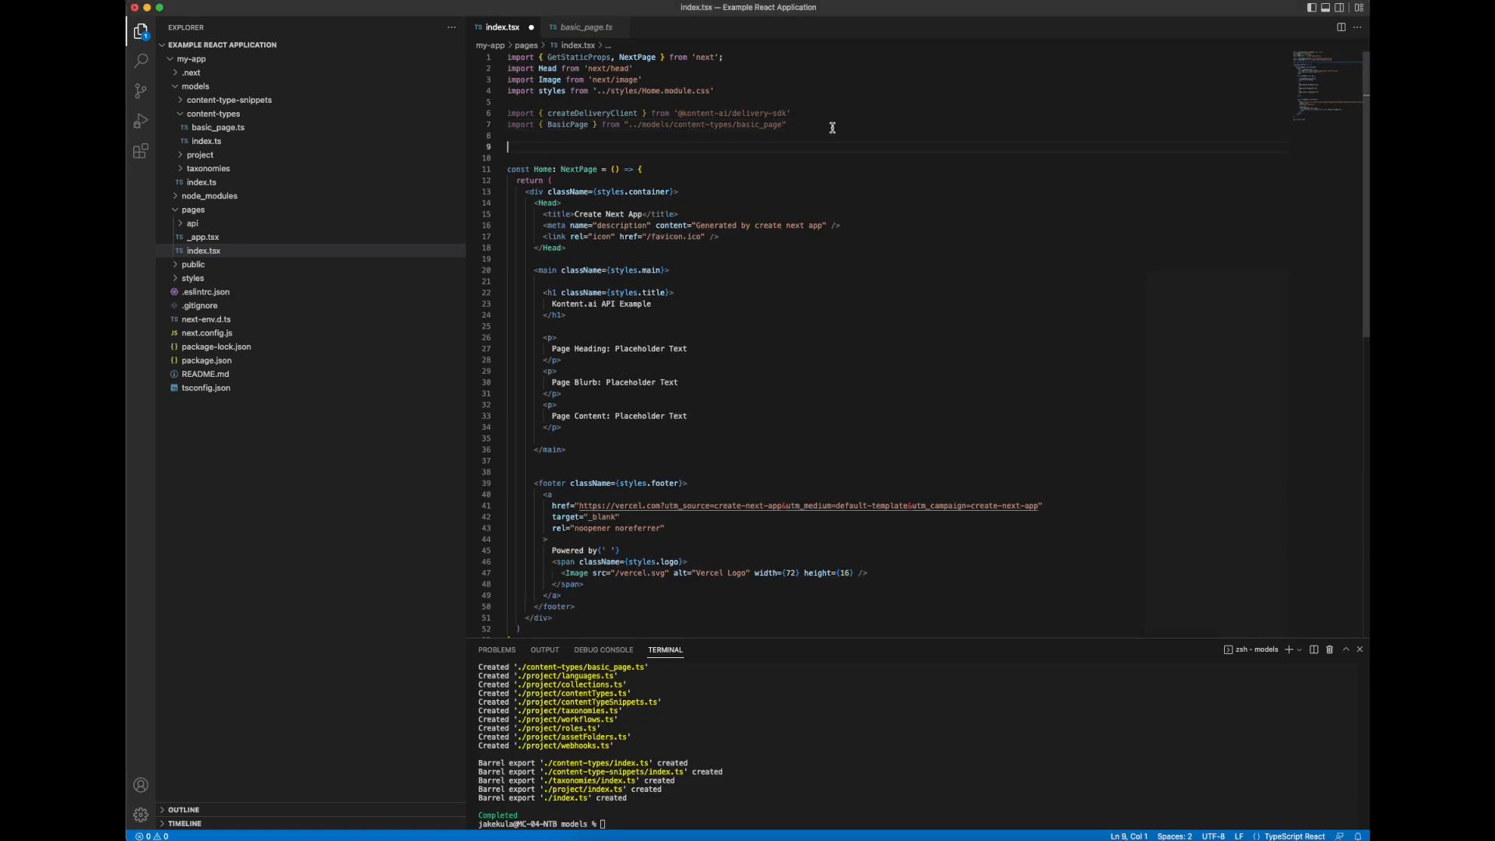
pyautogui.write("const itemCodeName = 'placeholder';")
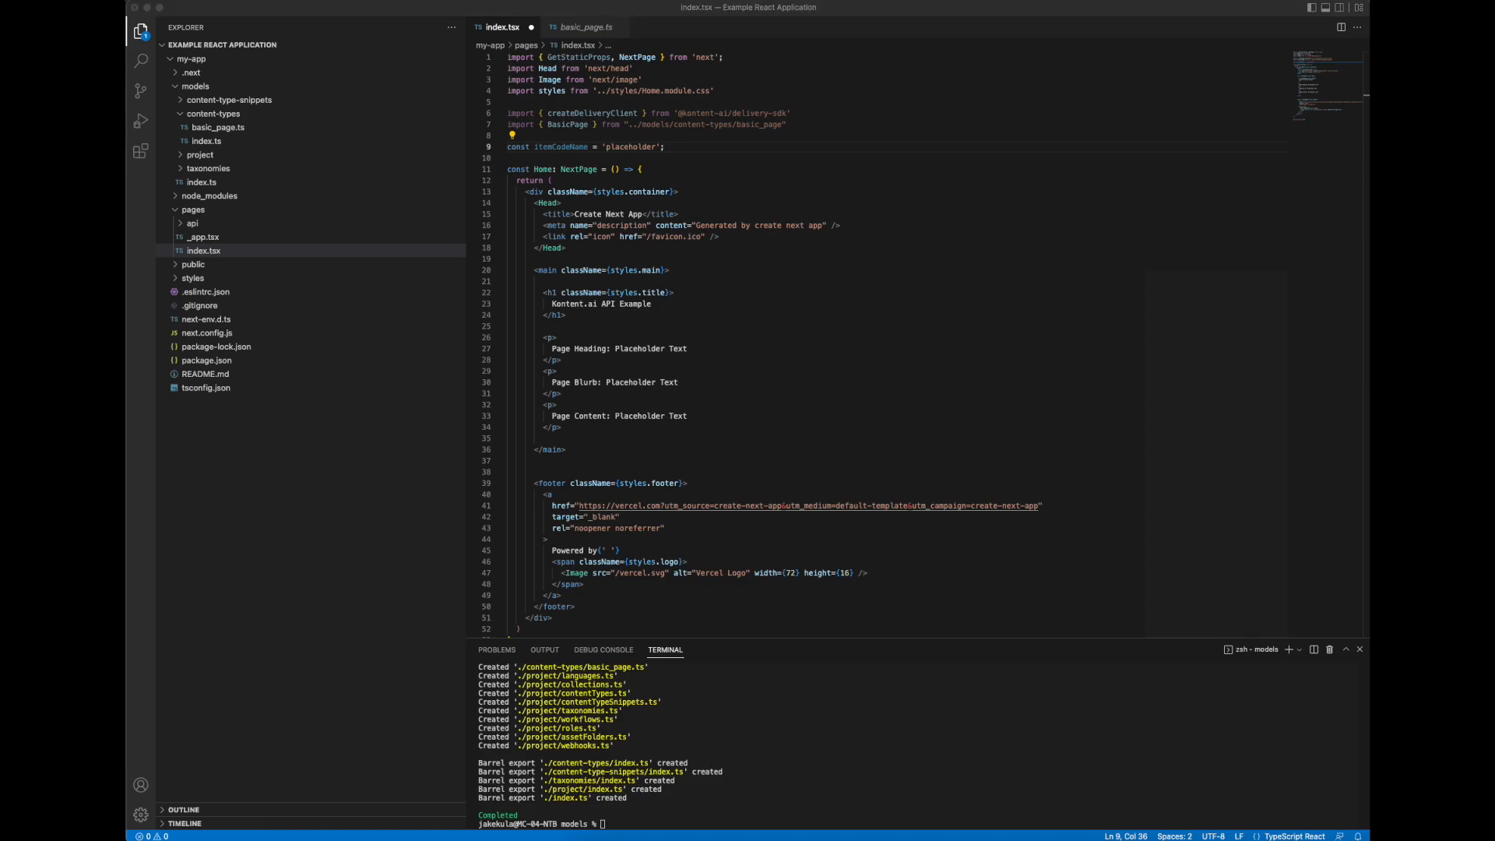
pyautogui.moveTo(730, 166)
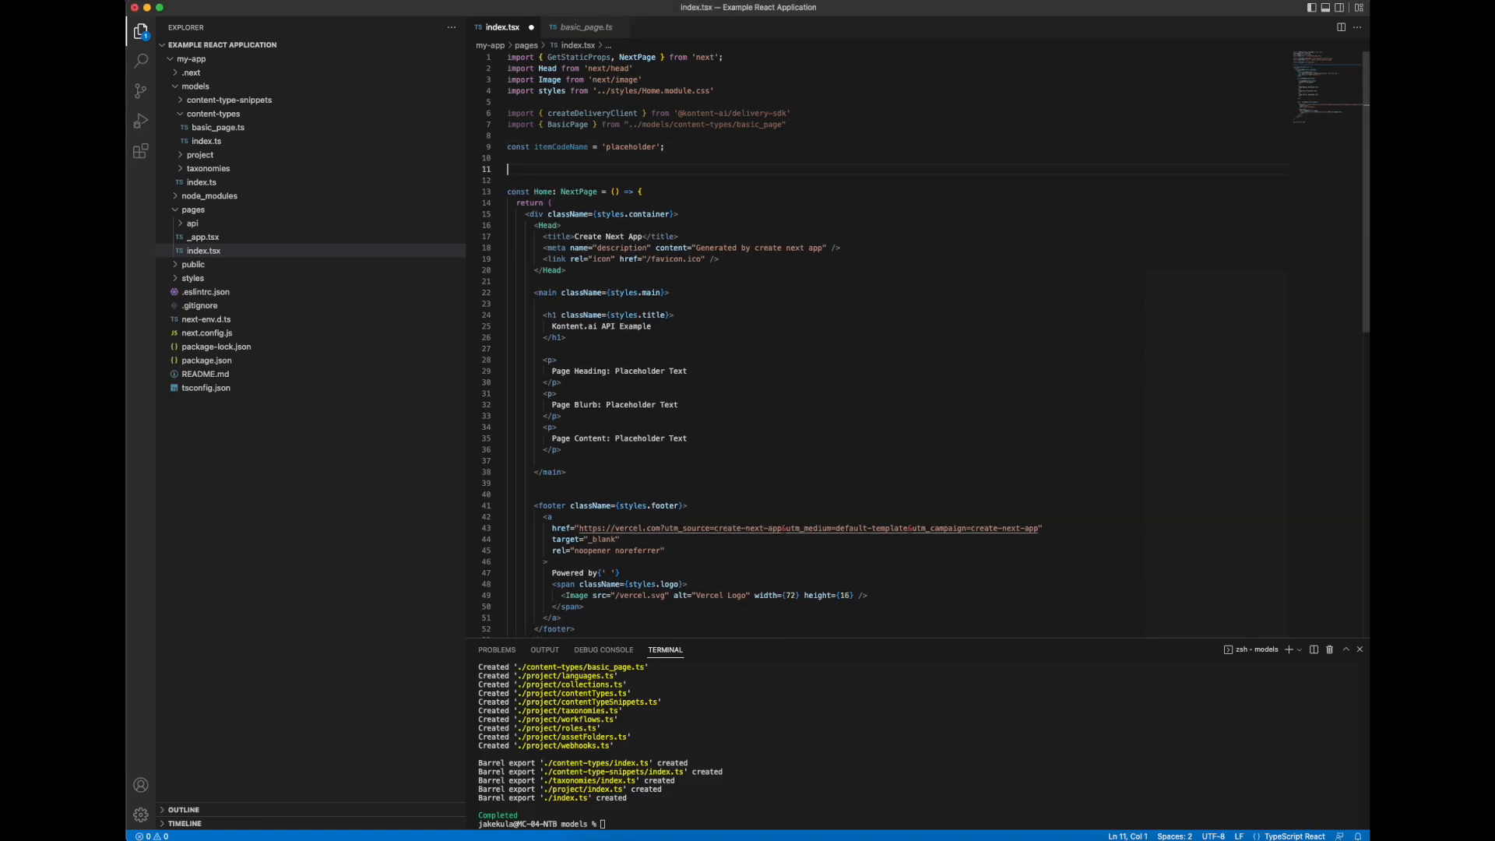
# Step: Add the IndexProps interface, the Delivery API client, and the getBasicPageItem function
pyautogui.write('interface IndexProps {')
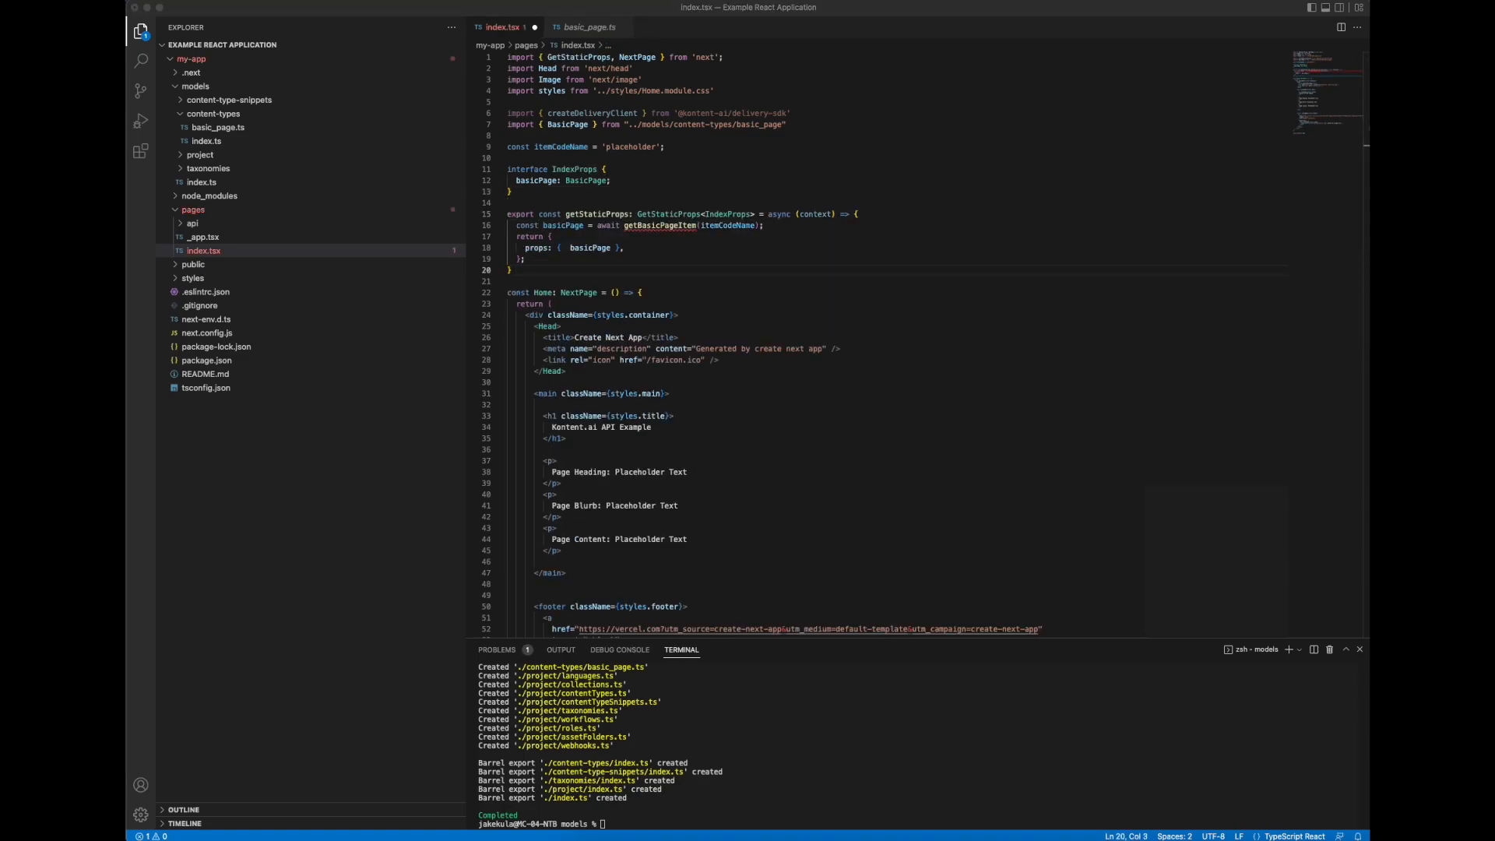
pyautogui.moveTo(651, 289)
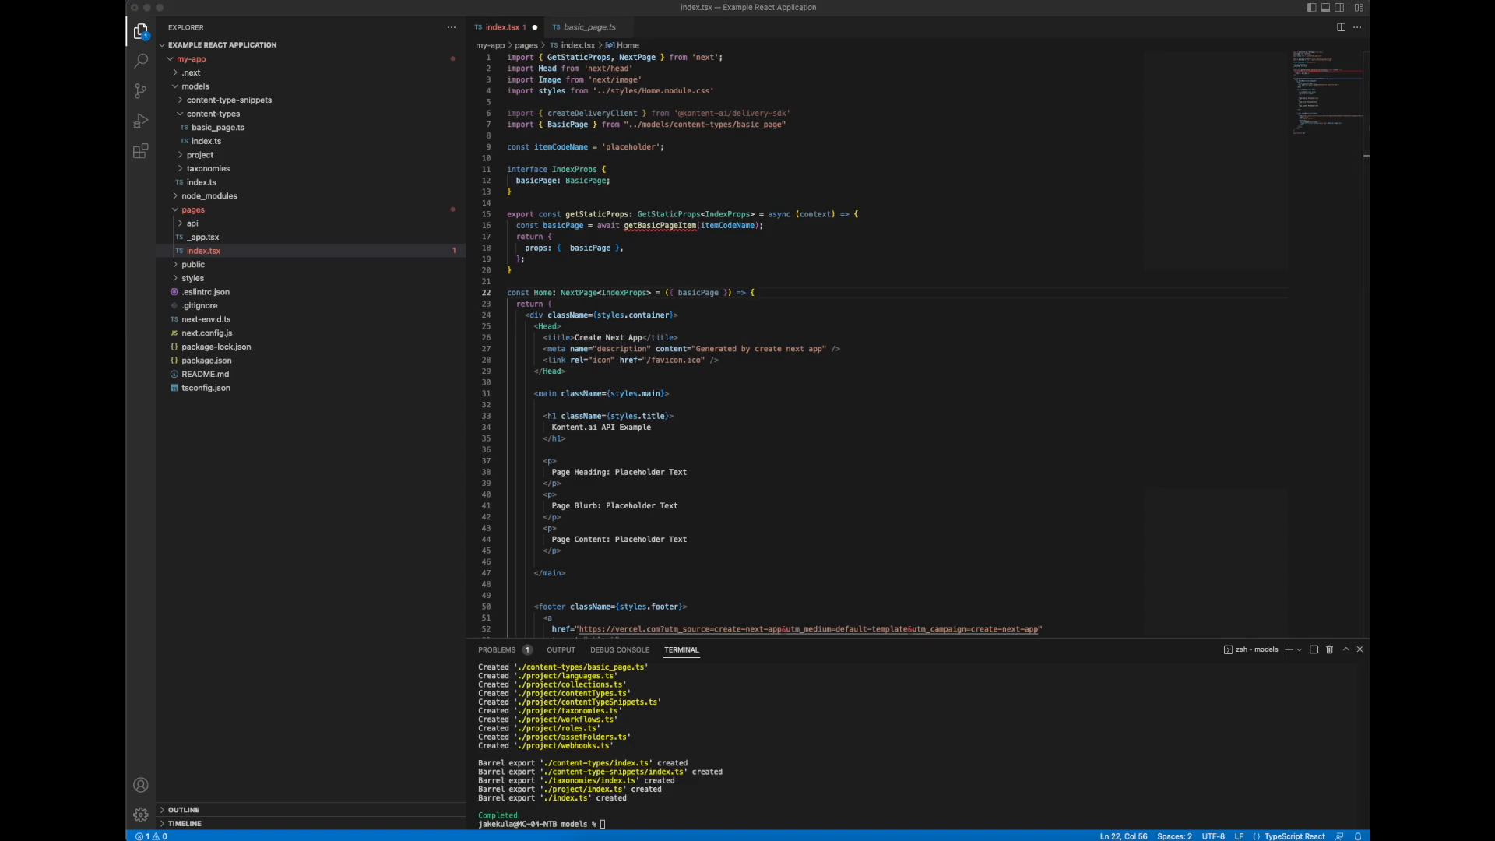
pyautogui.scroll(-3)
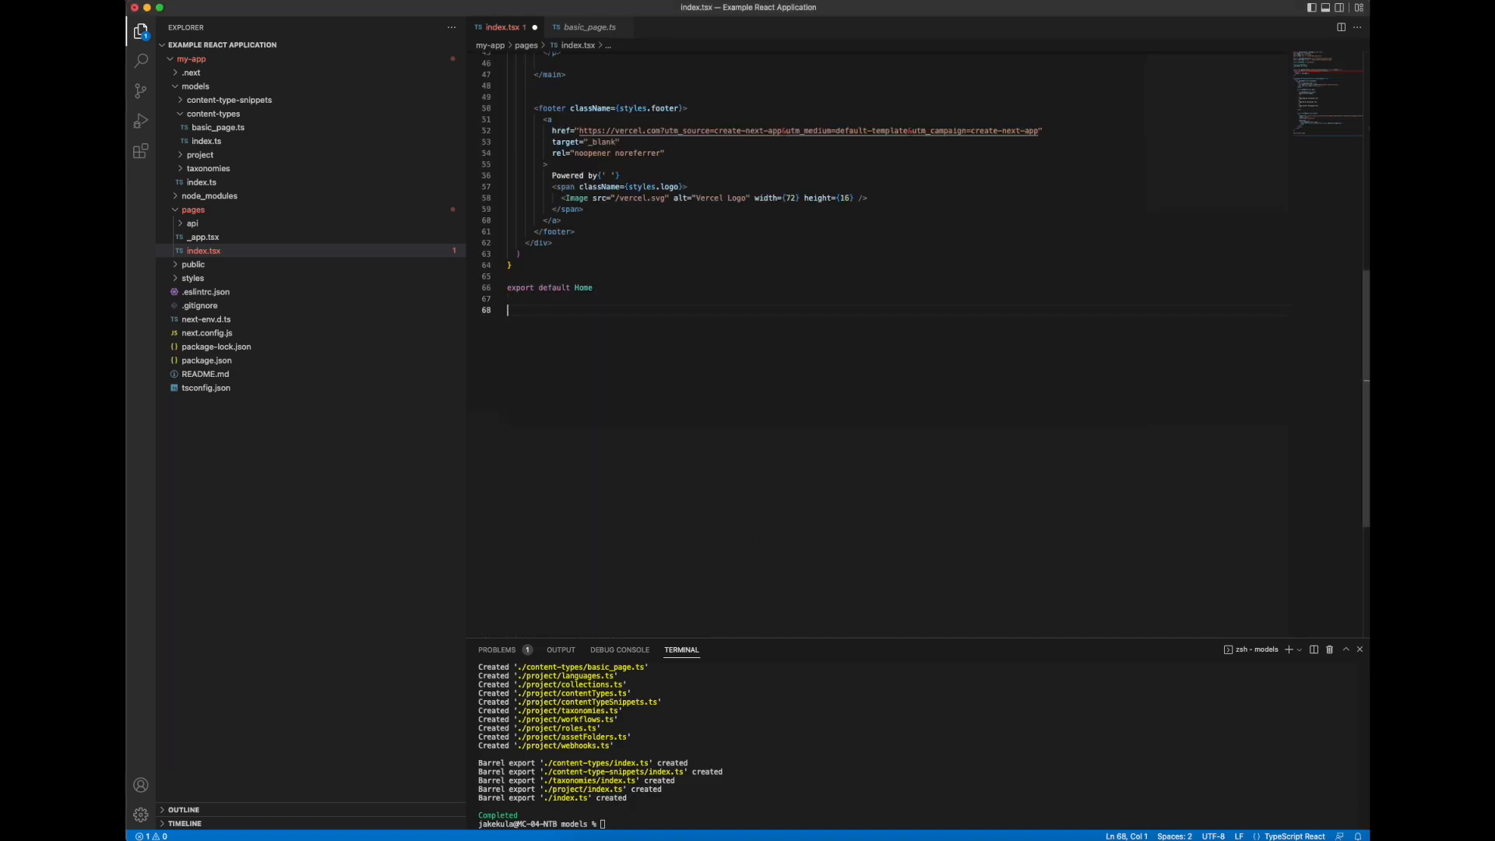
pyautogui.write('// Initialise Delivery API client')
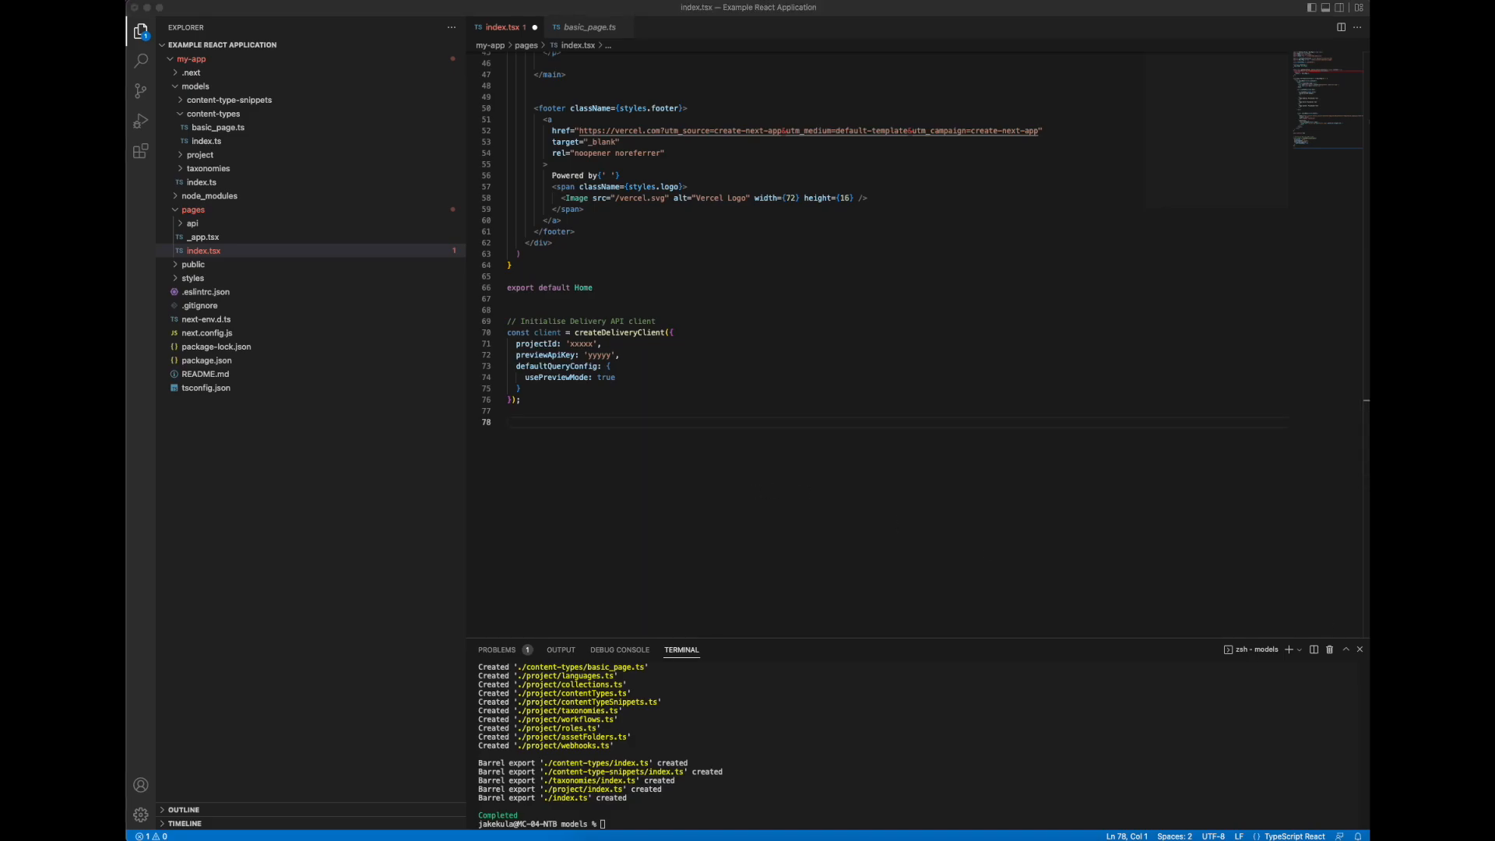
pyautogui.write('export async function getBasicPageItem(codeName:any) : Promise<BasicPage> {')
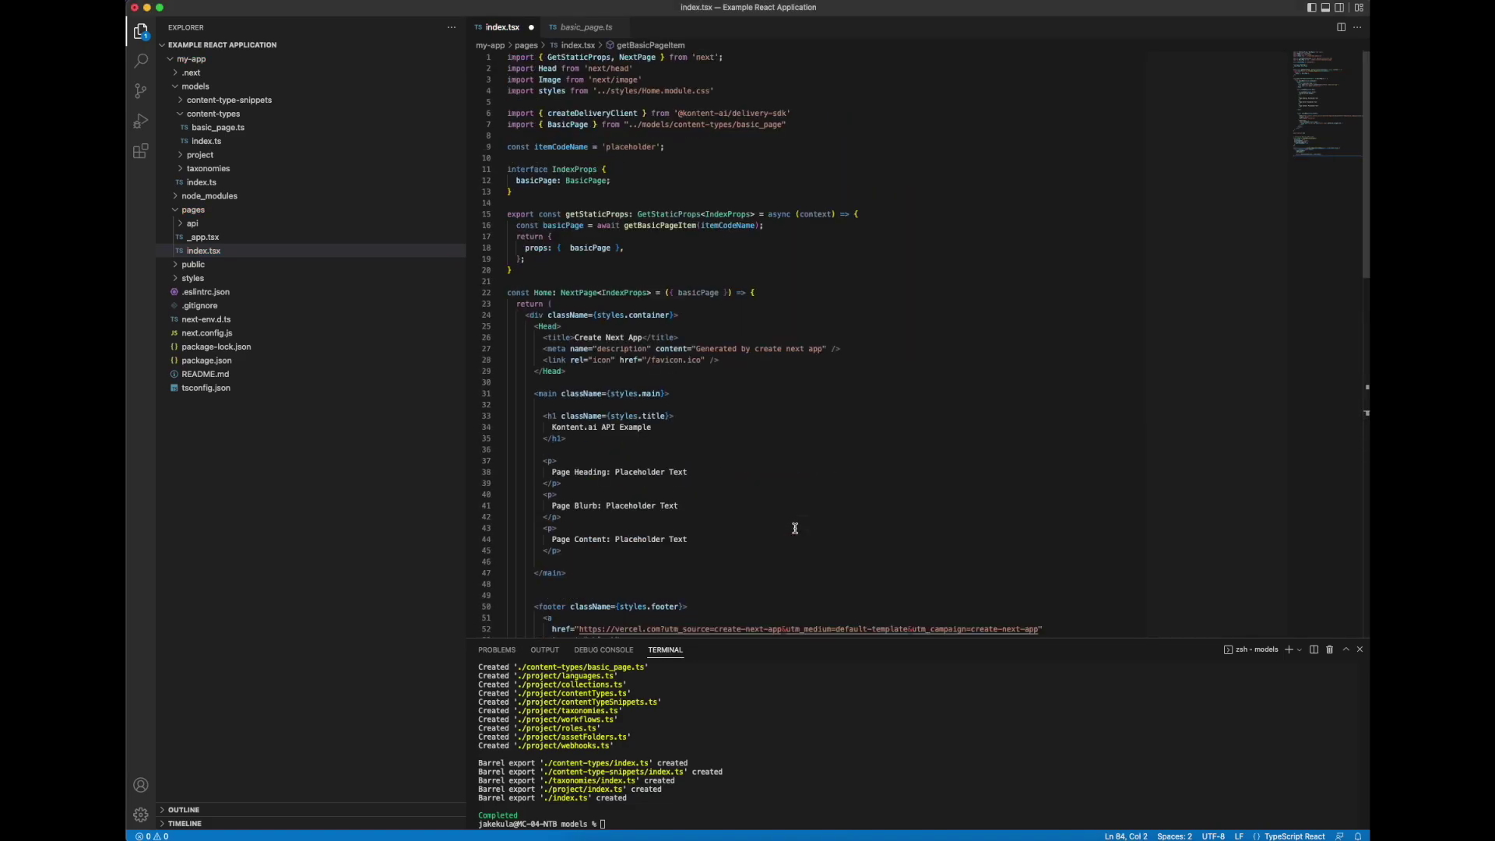
pyautogui.moveTo(917, 499)
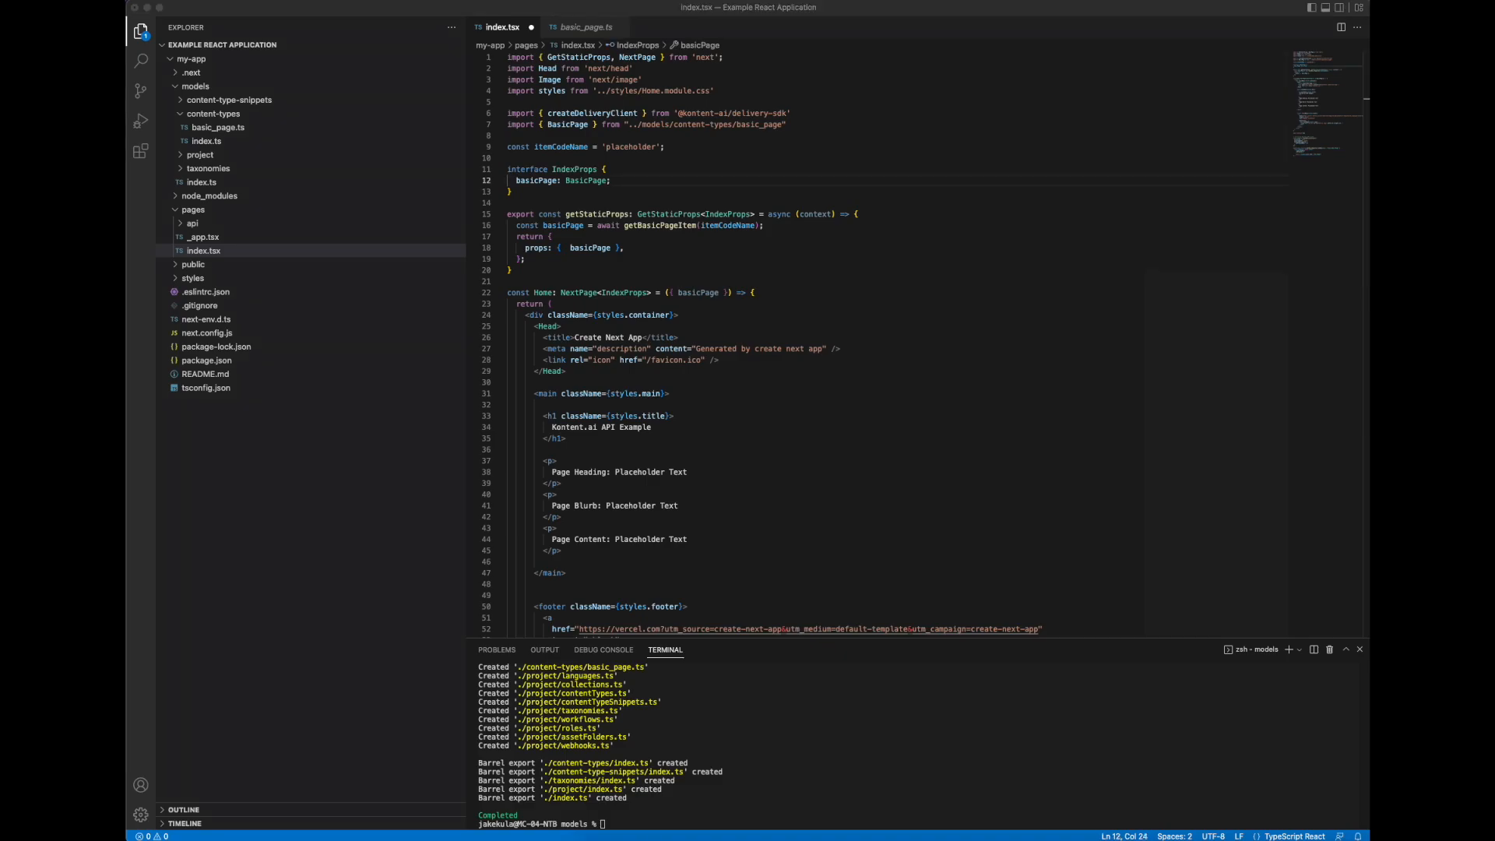
pyautogui.moveTo(719, 175)
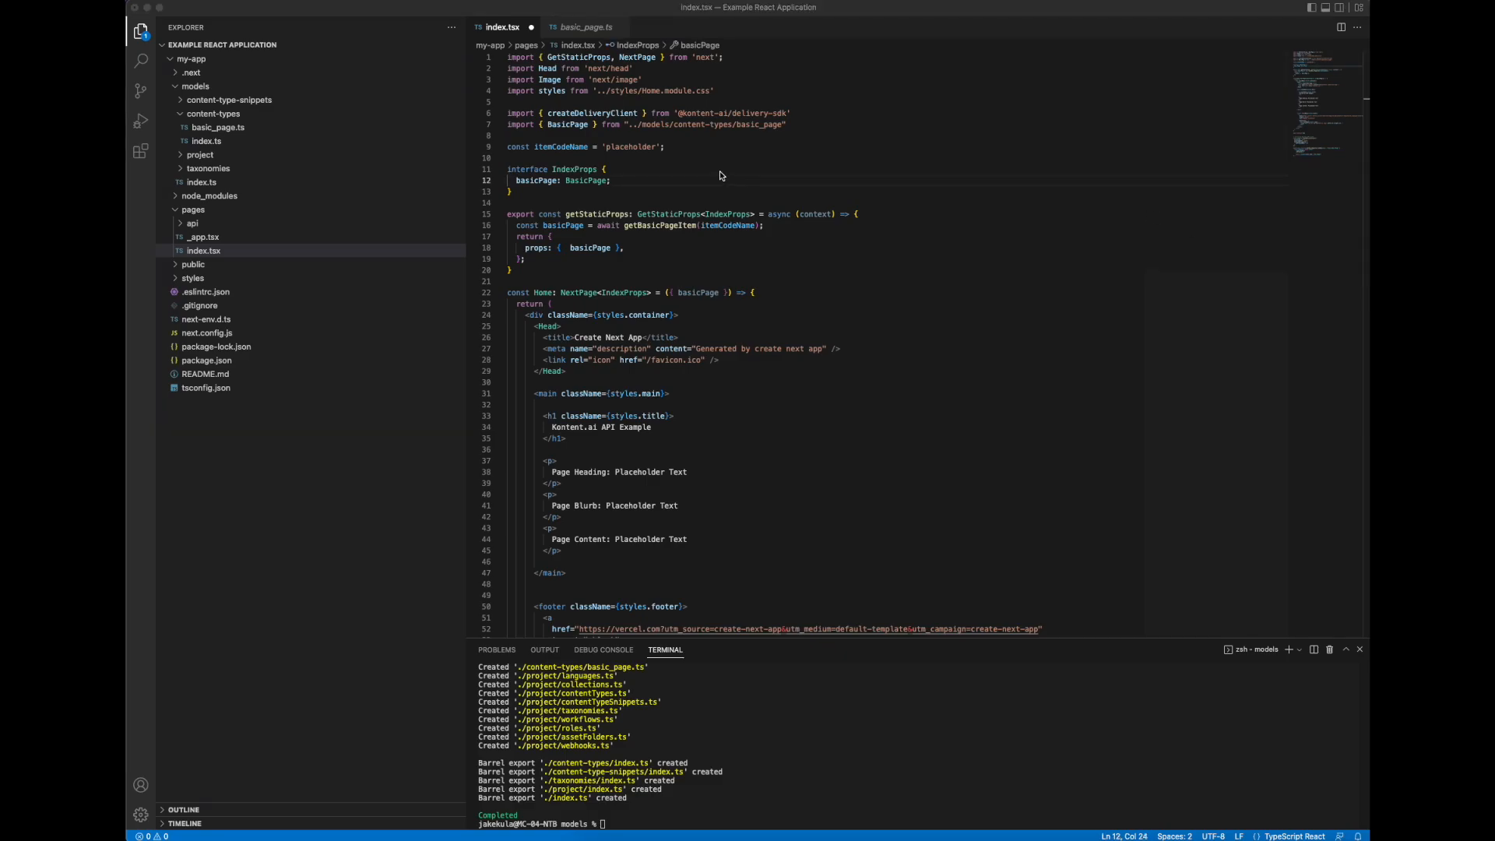
pyautogui.moveTo(678, 216)
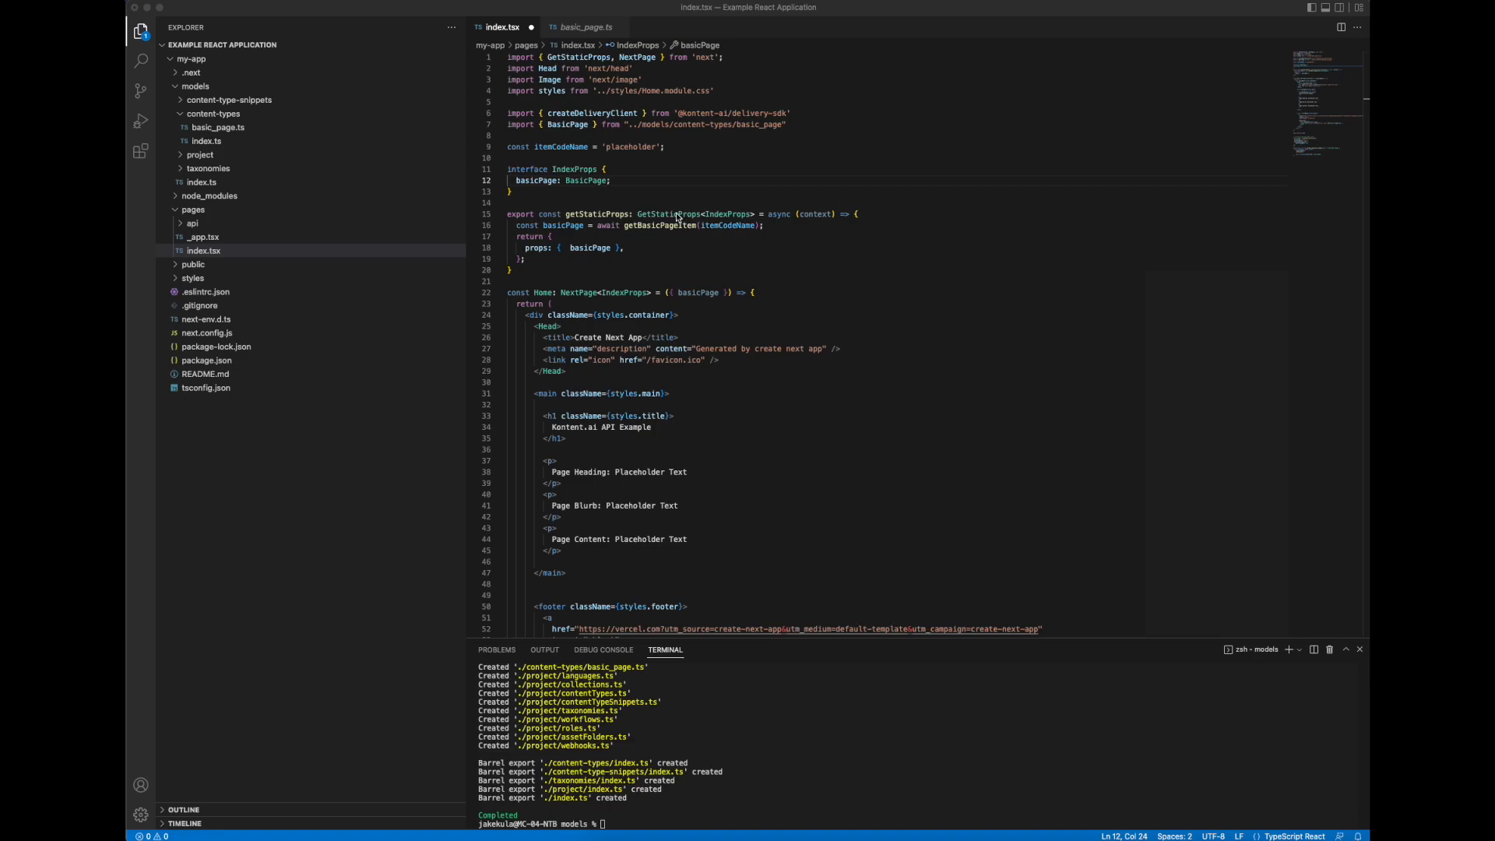
pyautogui.moveTo(591, 186)
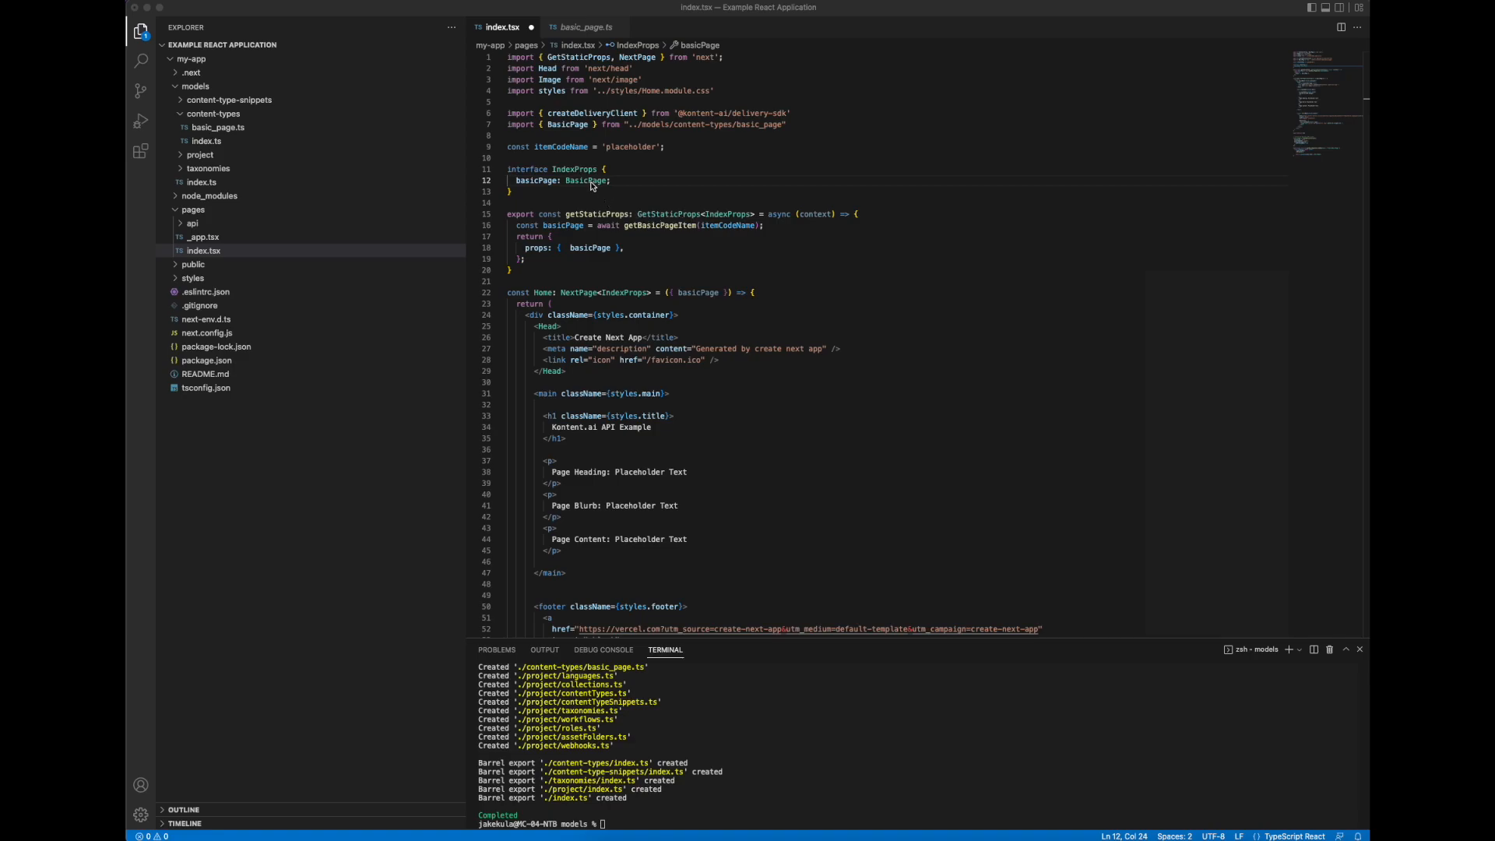
pyautogui.moveTo(579, 175)
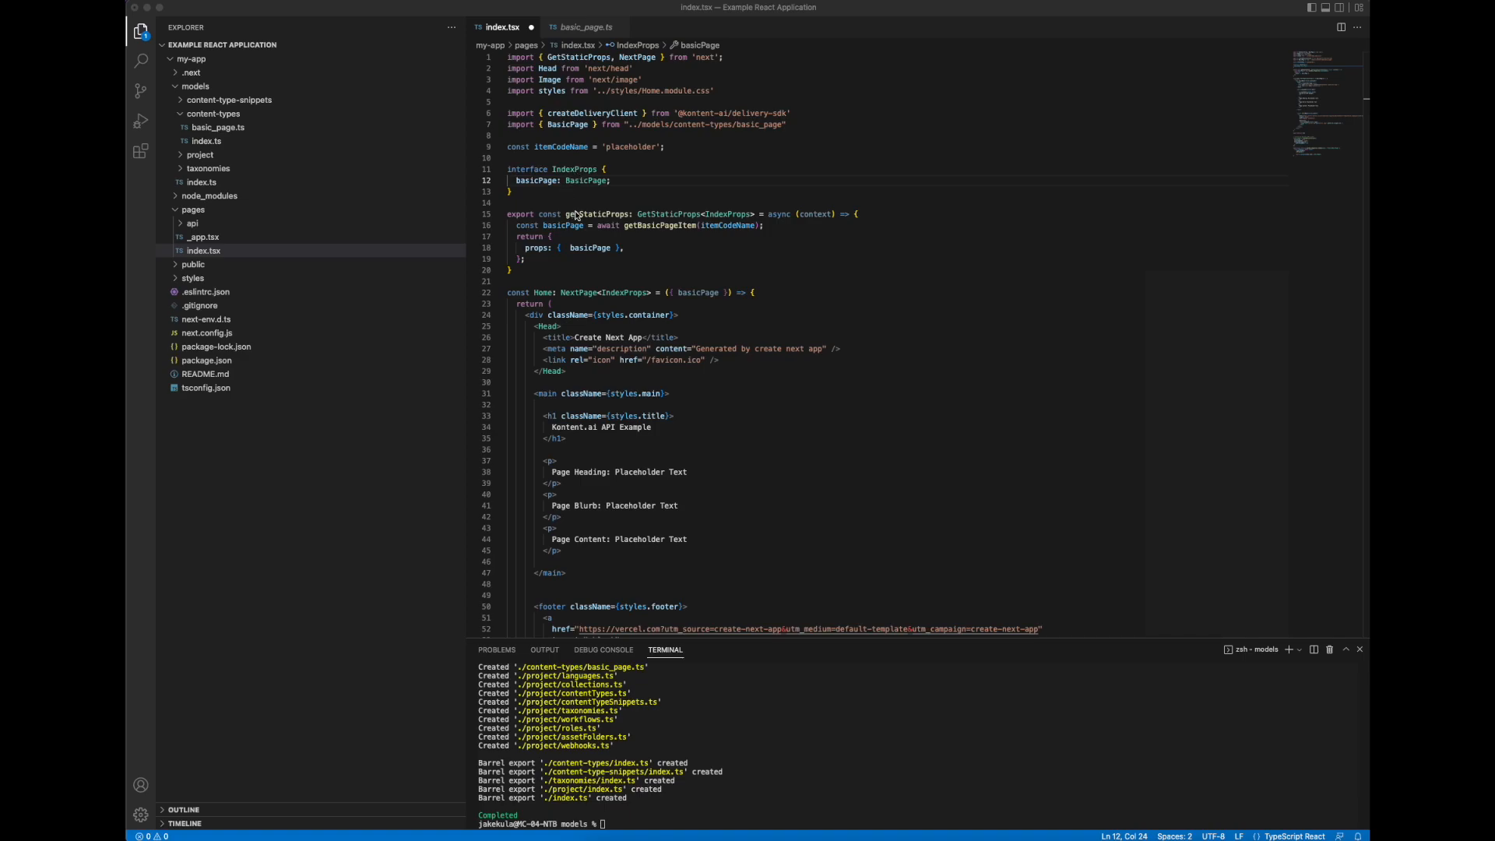
pyautogui.moveTo(692, 299)
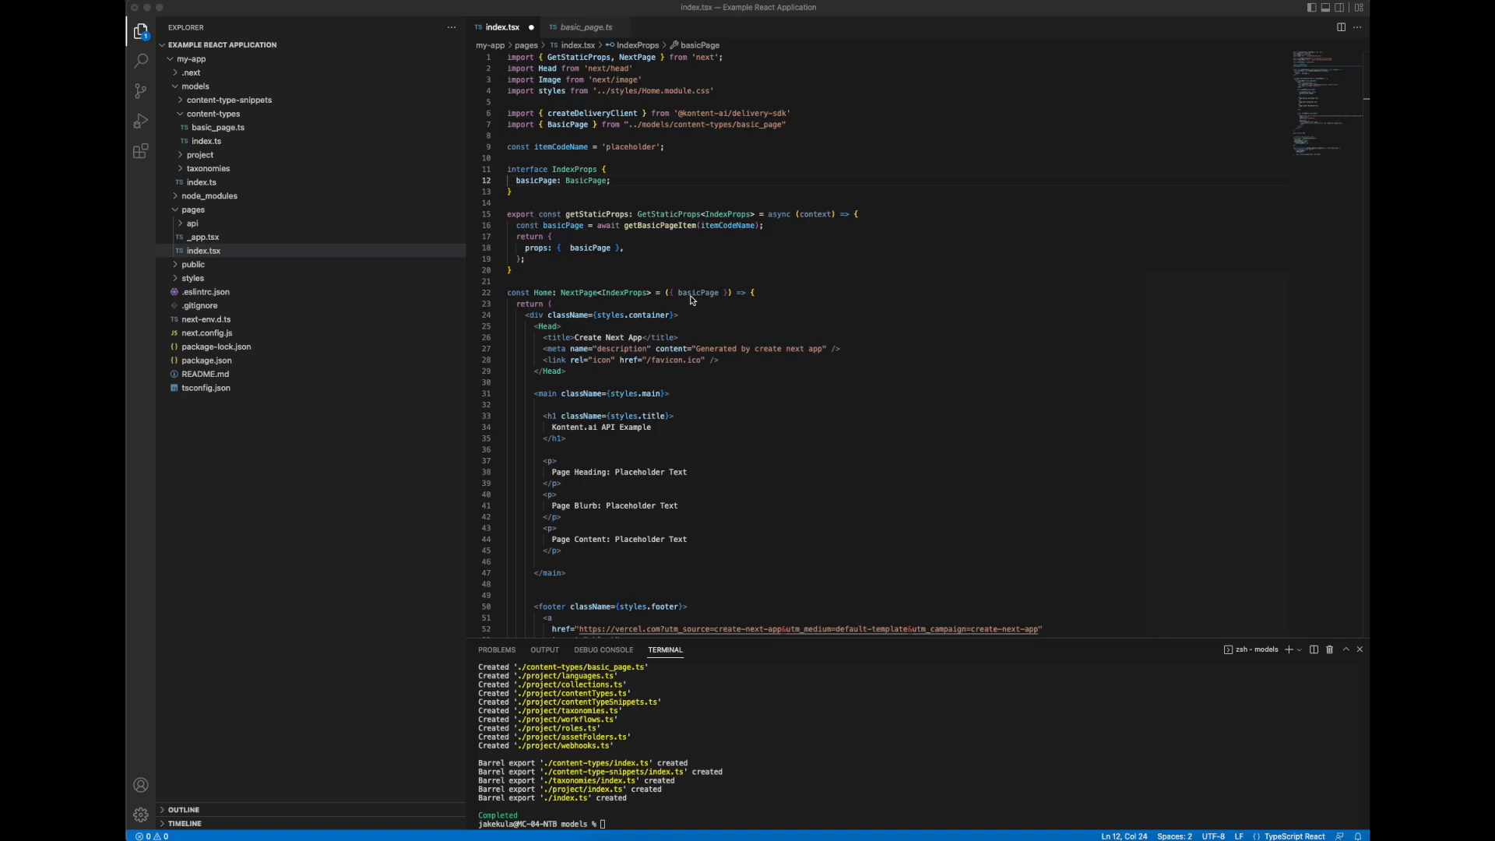
pyautogui.moveTo(569, 139)
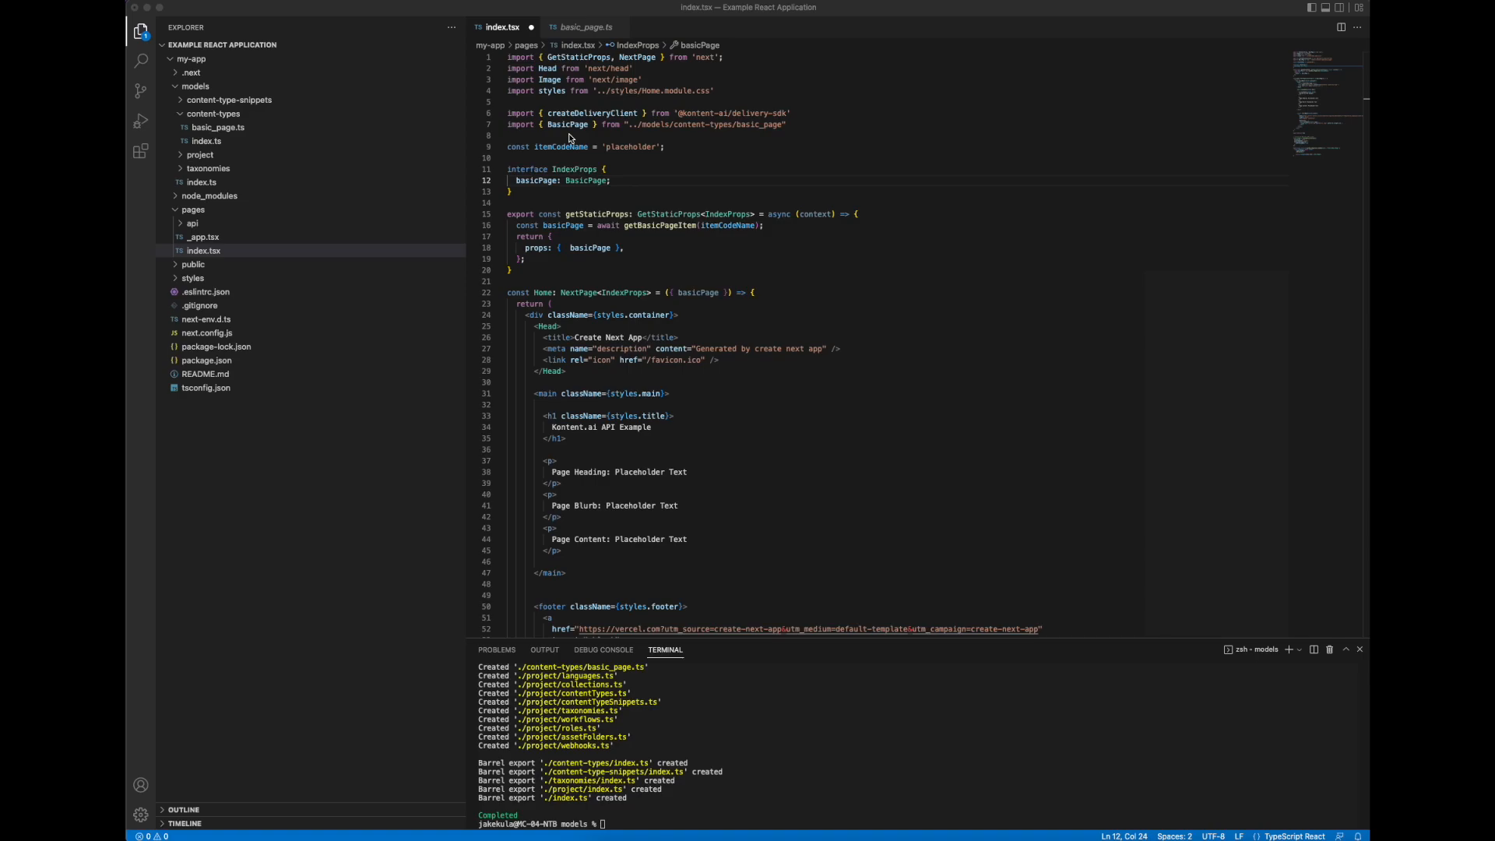
pyautogui.moveTo(580, 123)
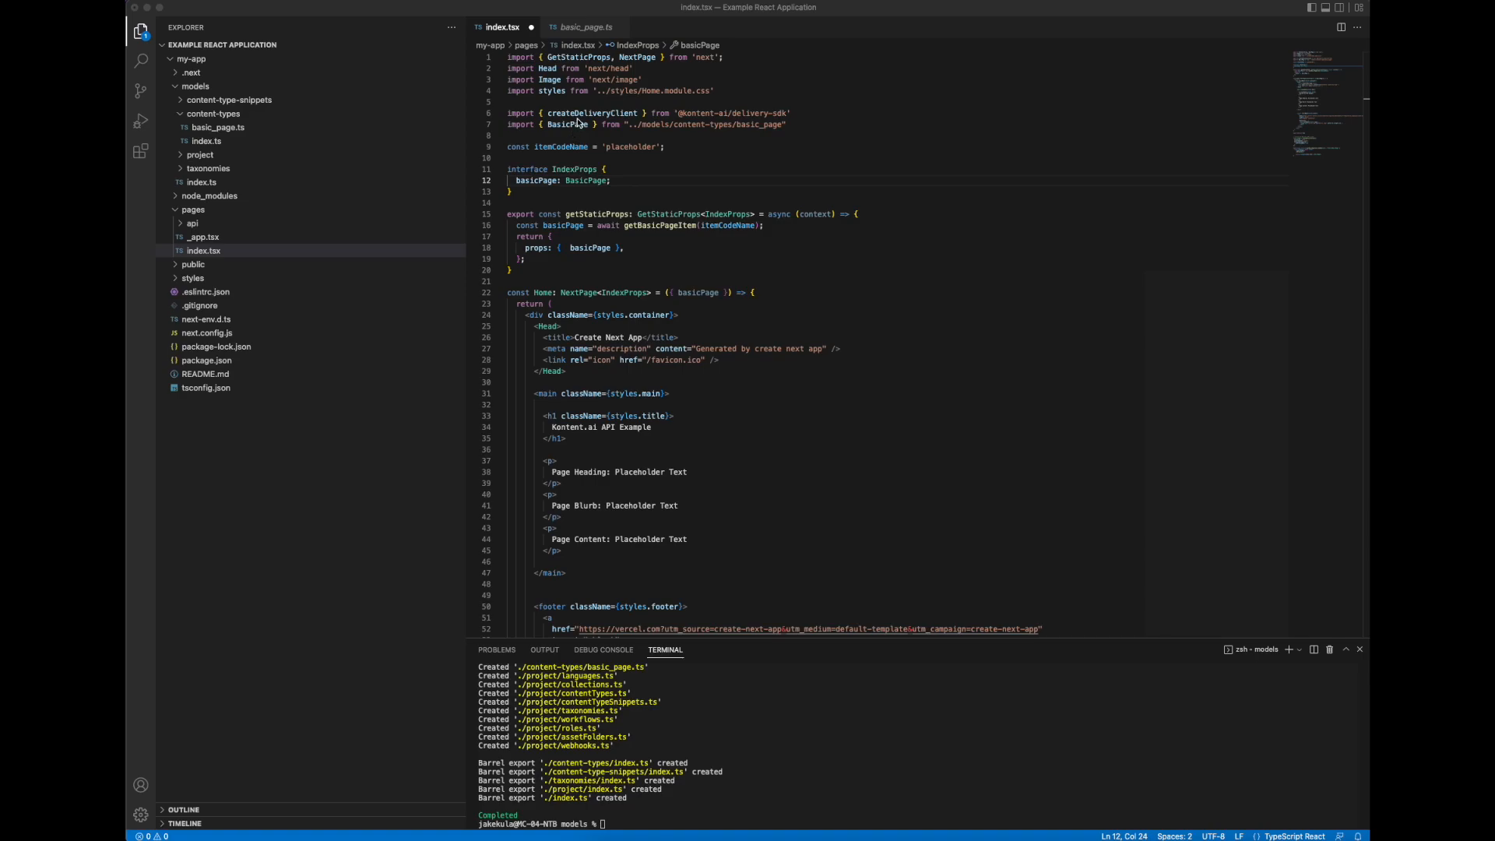
pyautogui.click(789, 112)
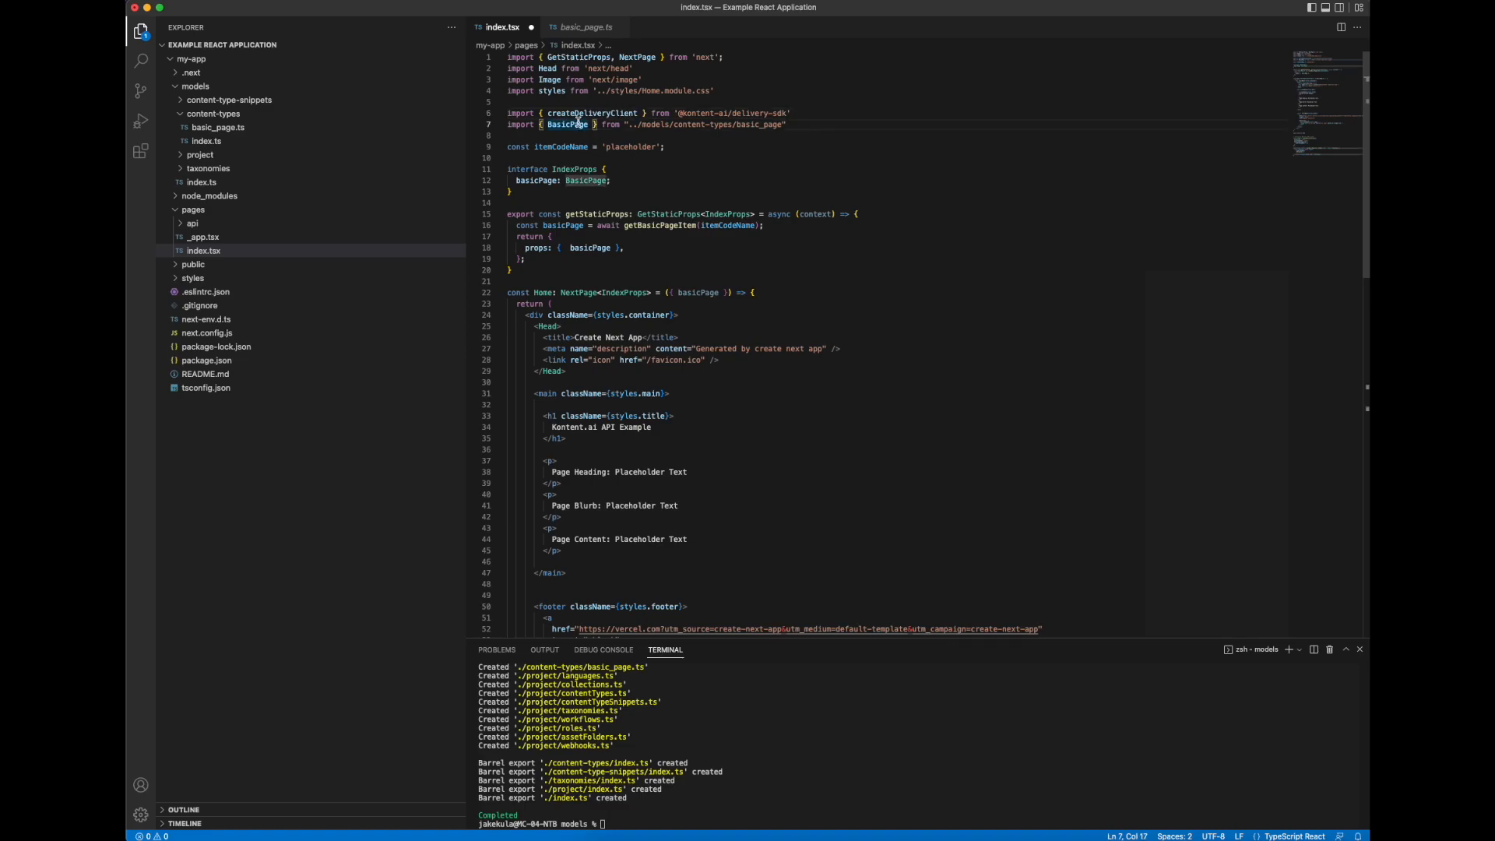
pyautogui.scroll(-3)
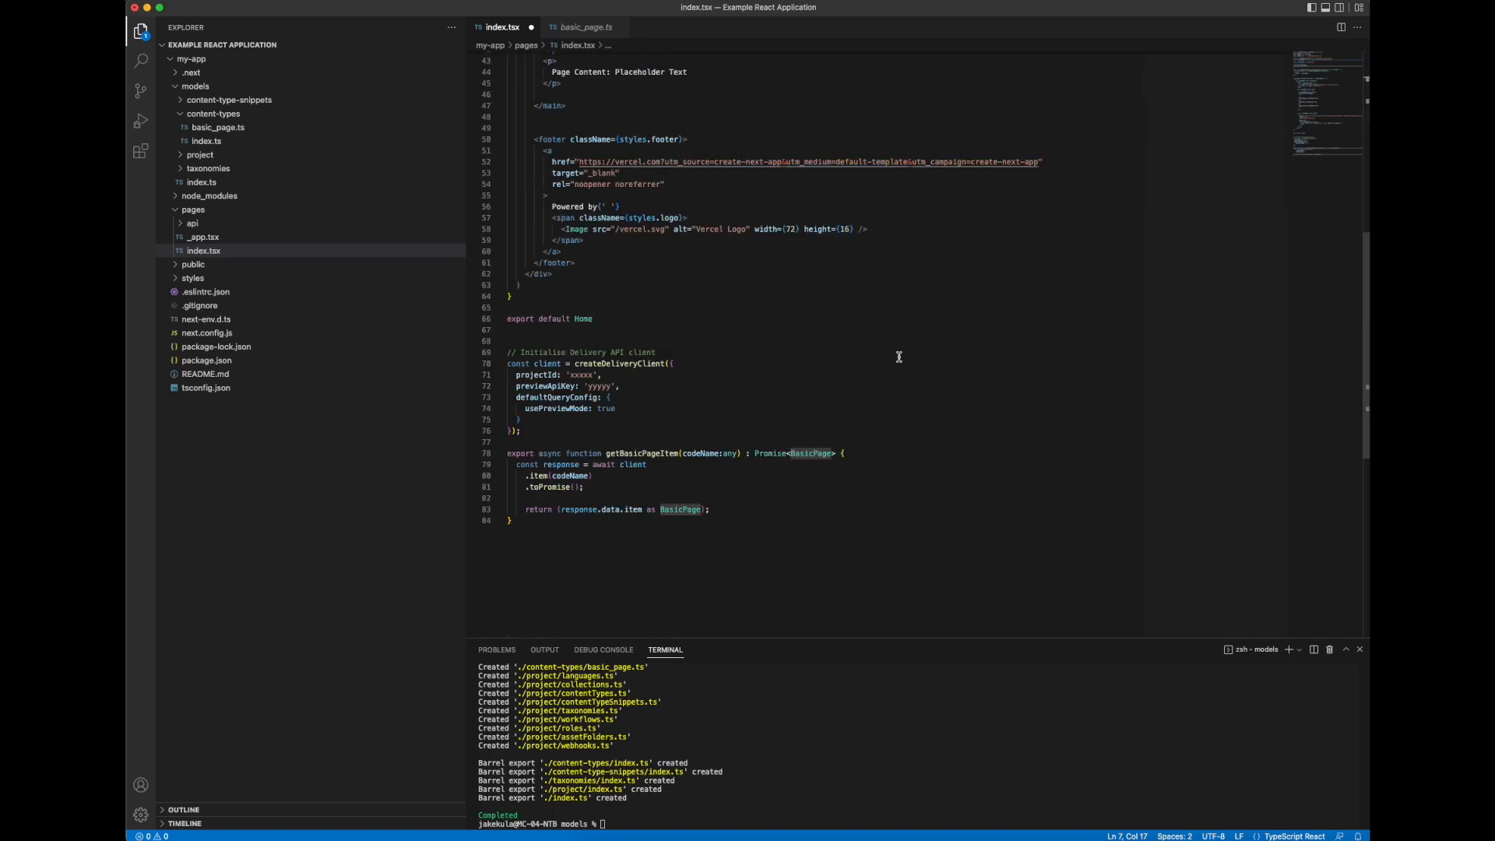
pyautogui.moveTo(713, 366)
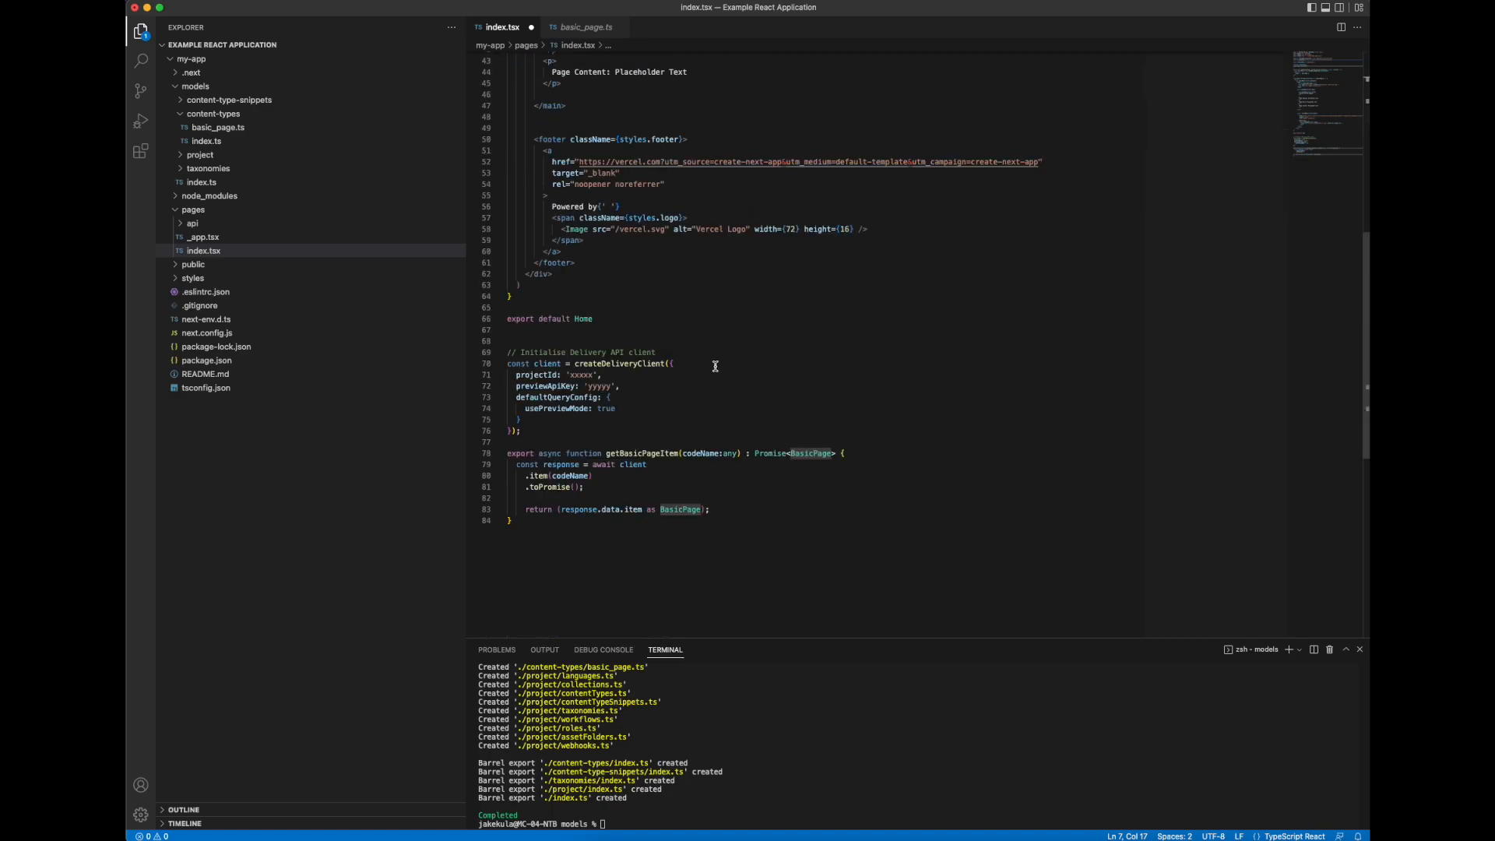
pyautogui.moveTo(612, 364)
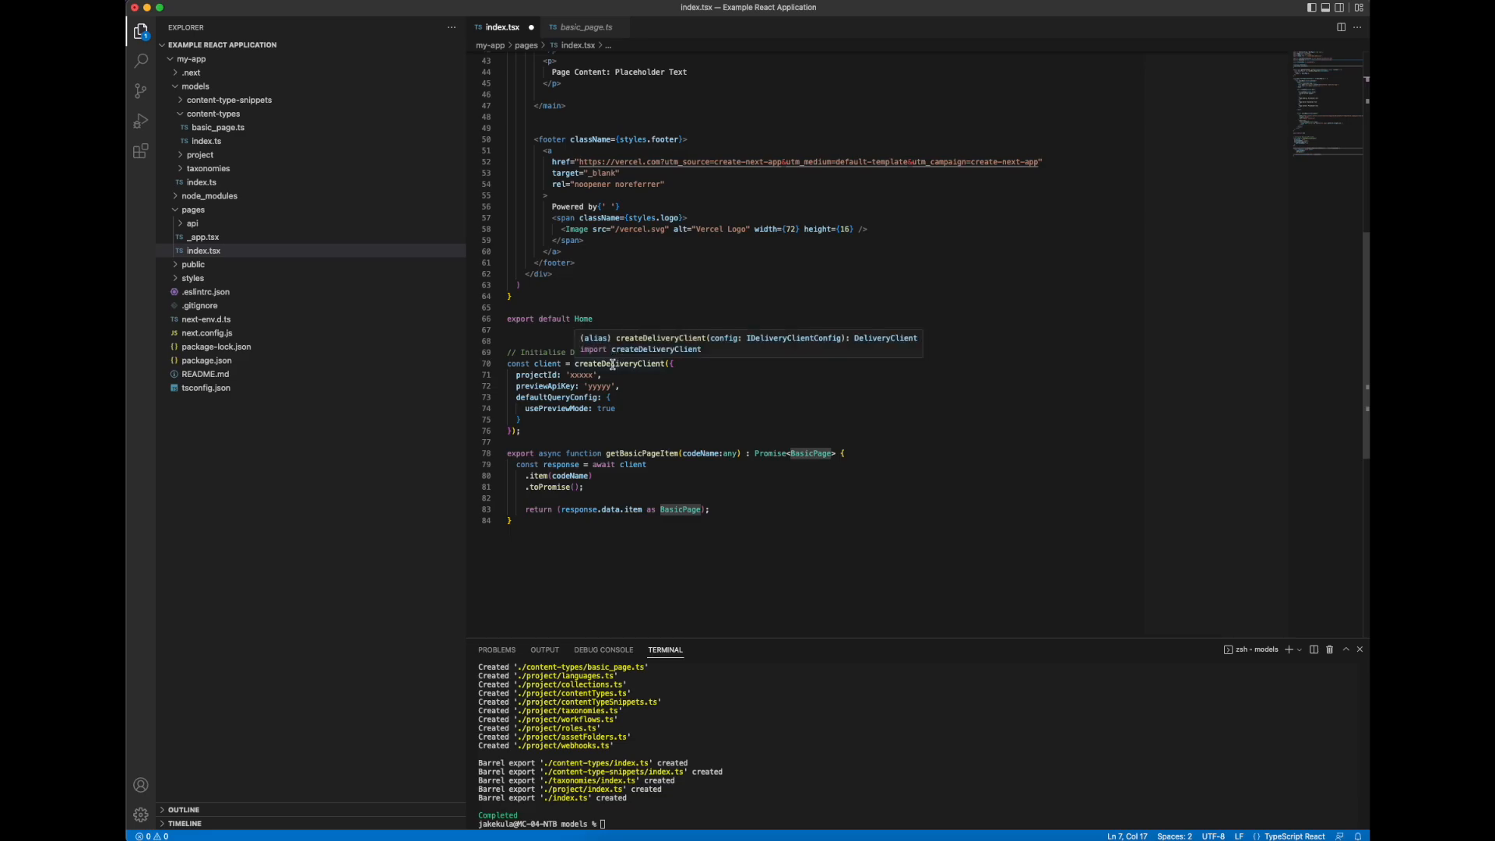
pyautogui.click(580, 375)
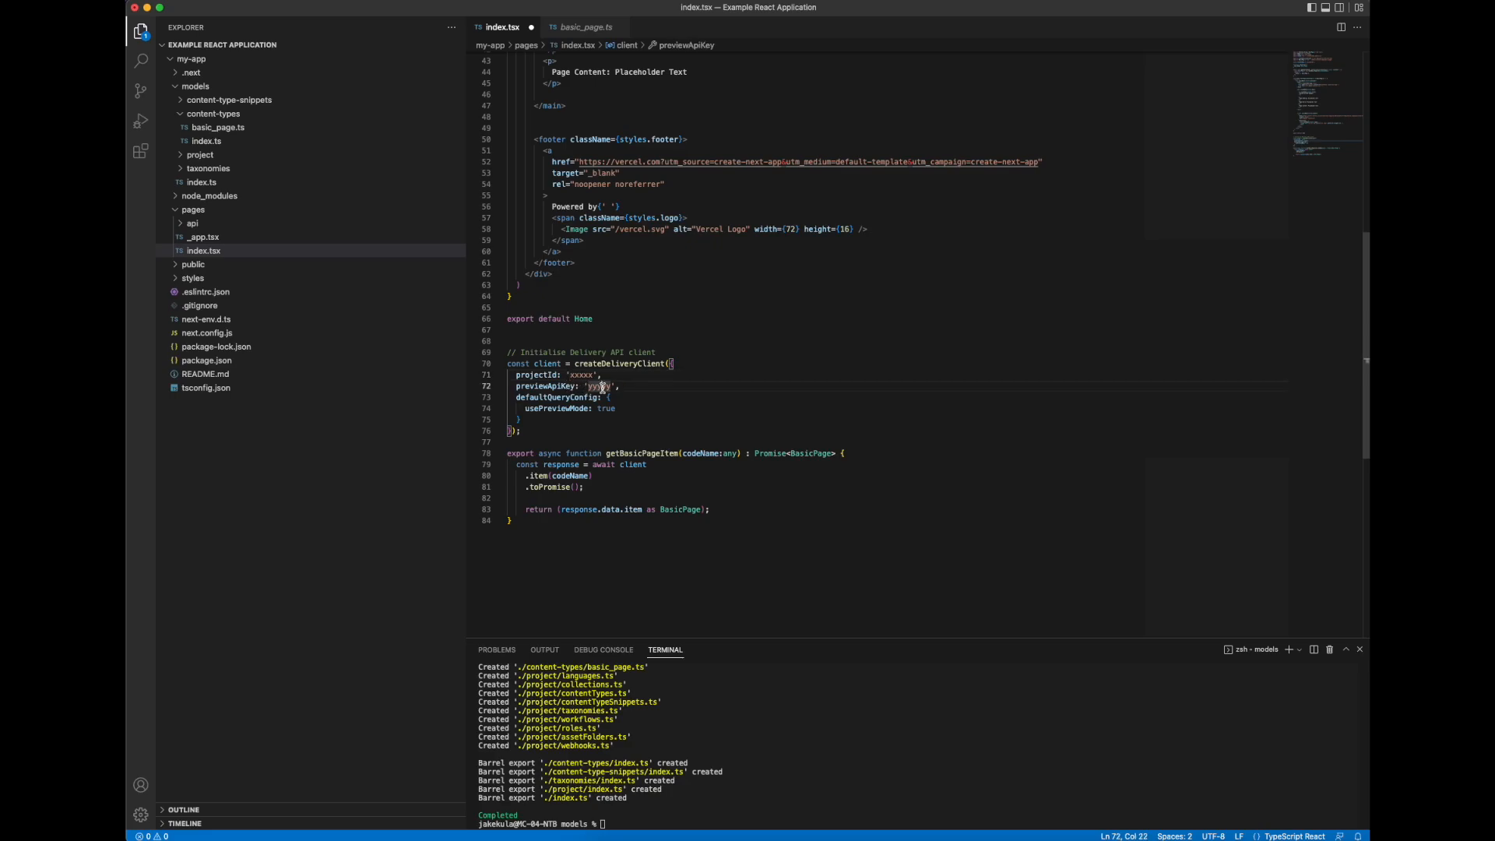
pyautogui.moveTo(586, 453)
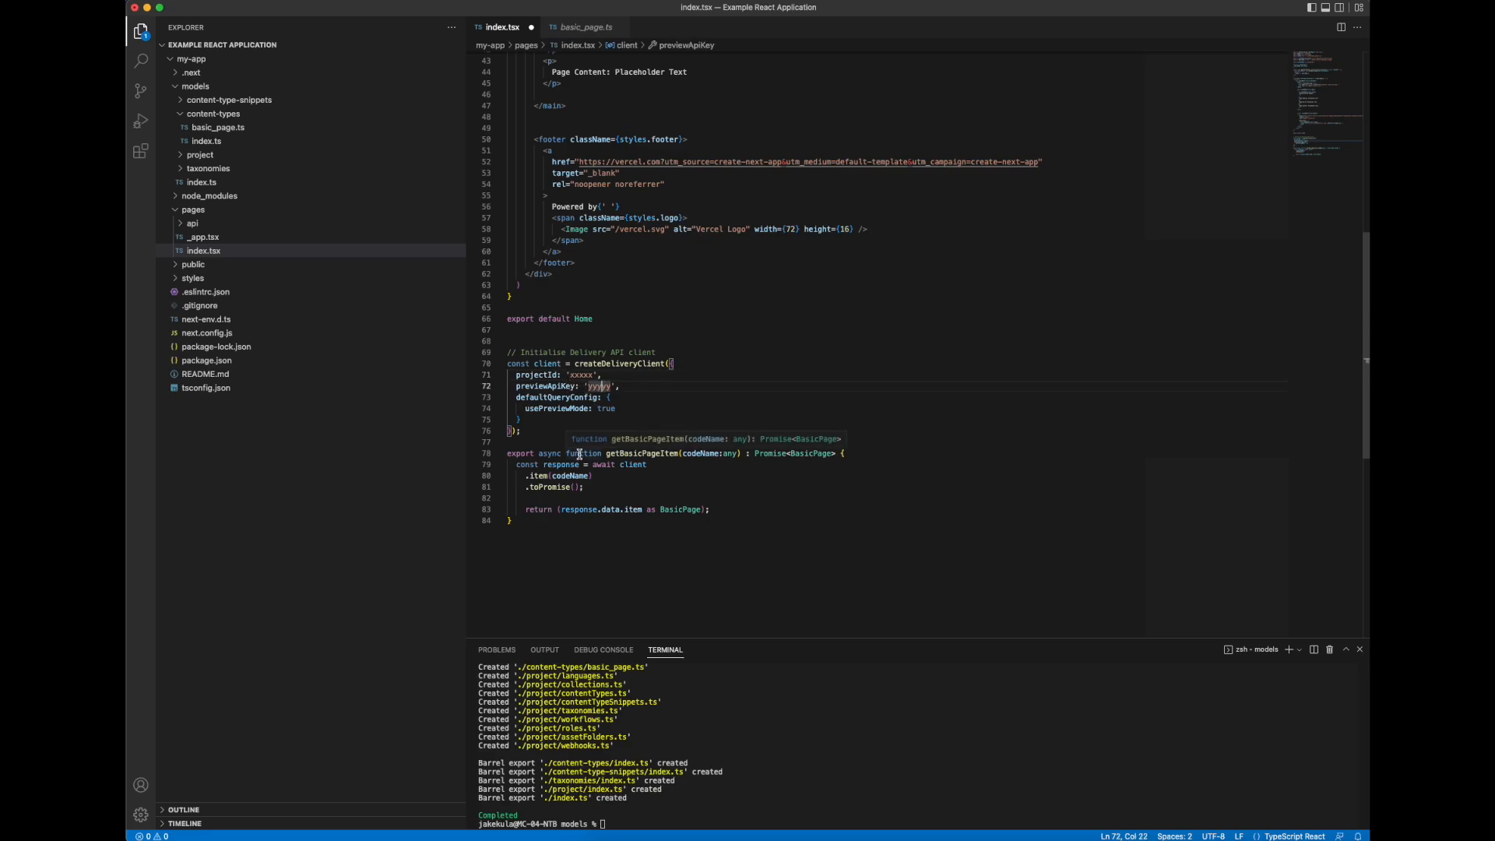
pyautogui.moveTo(626, 500)
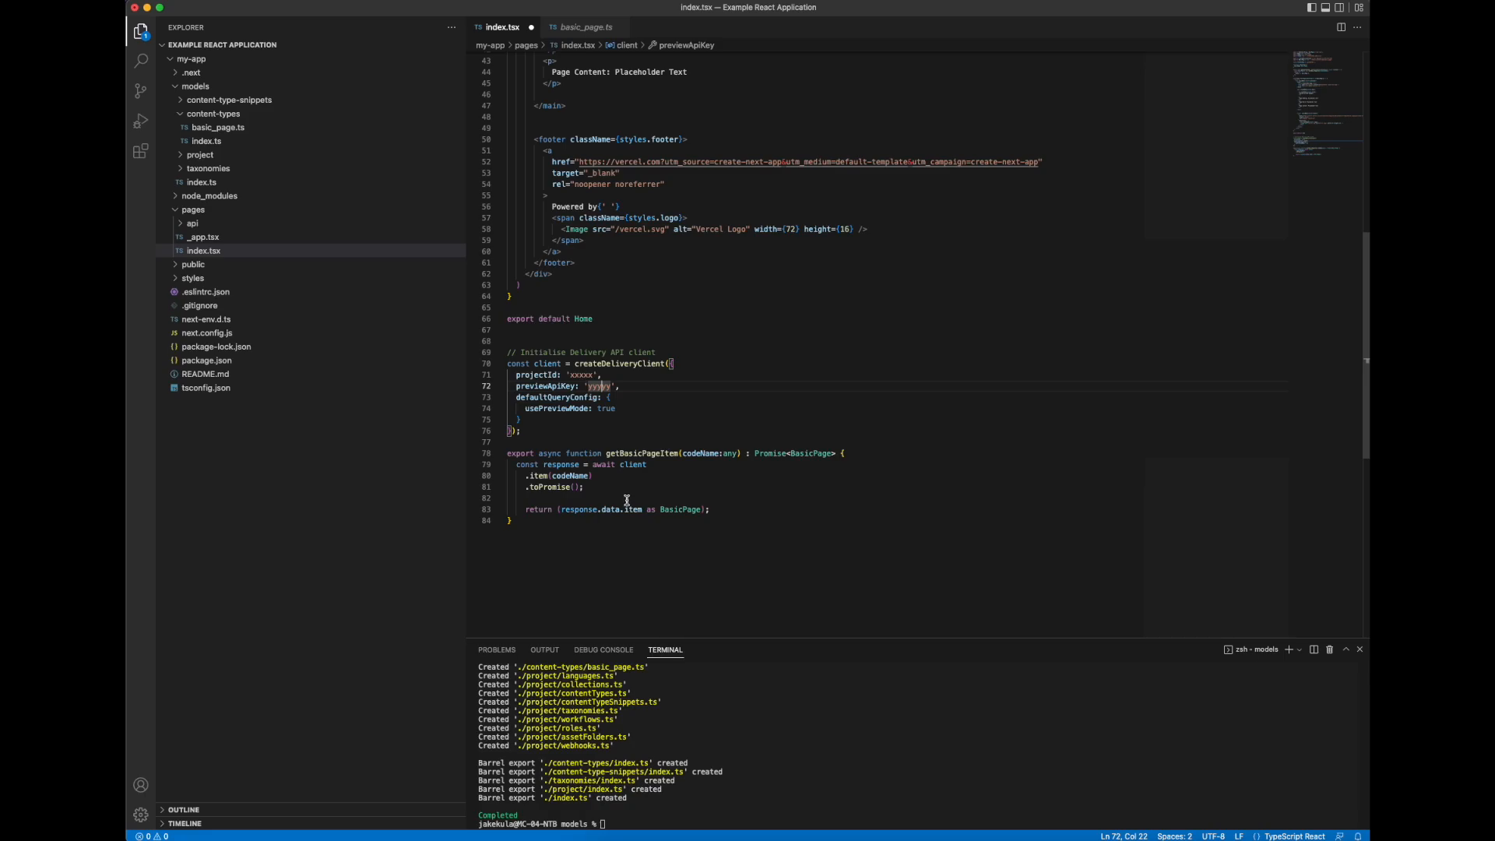
pyautogui.moveTo(659, 464)
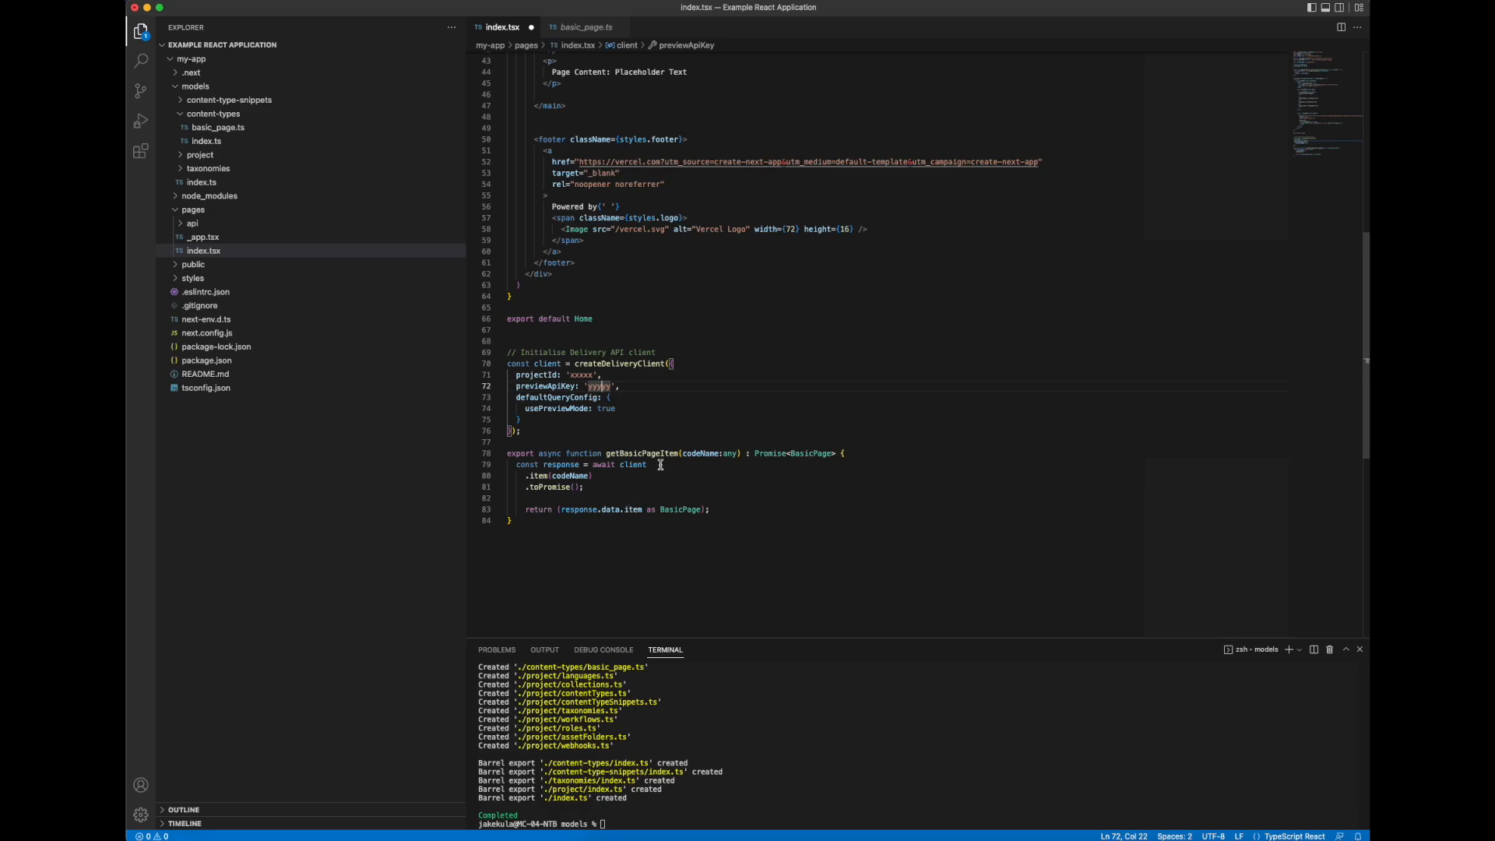
pyautogui.moveTo(816, 461)
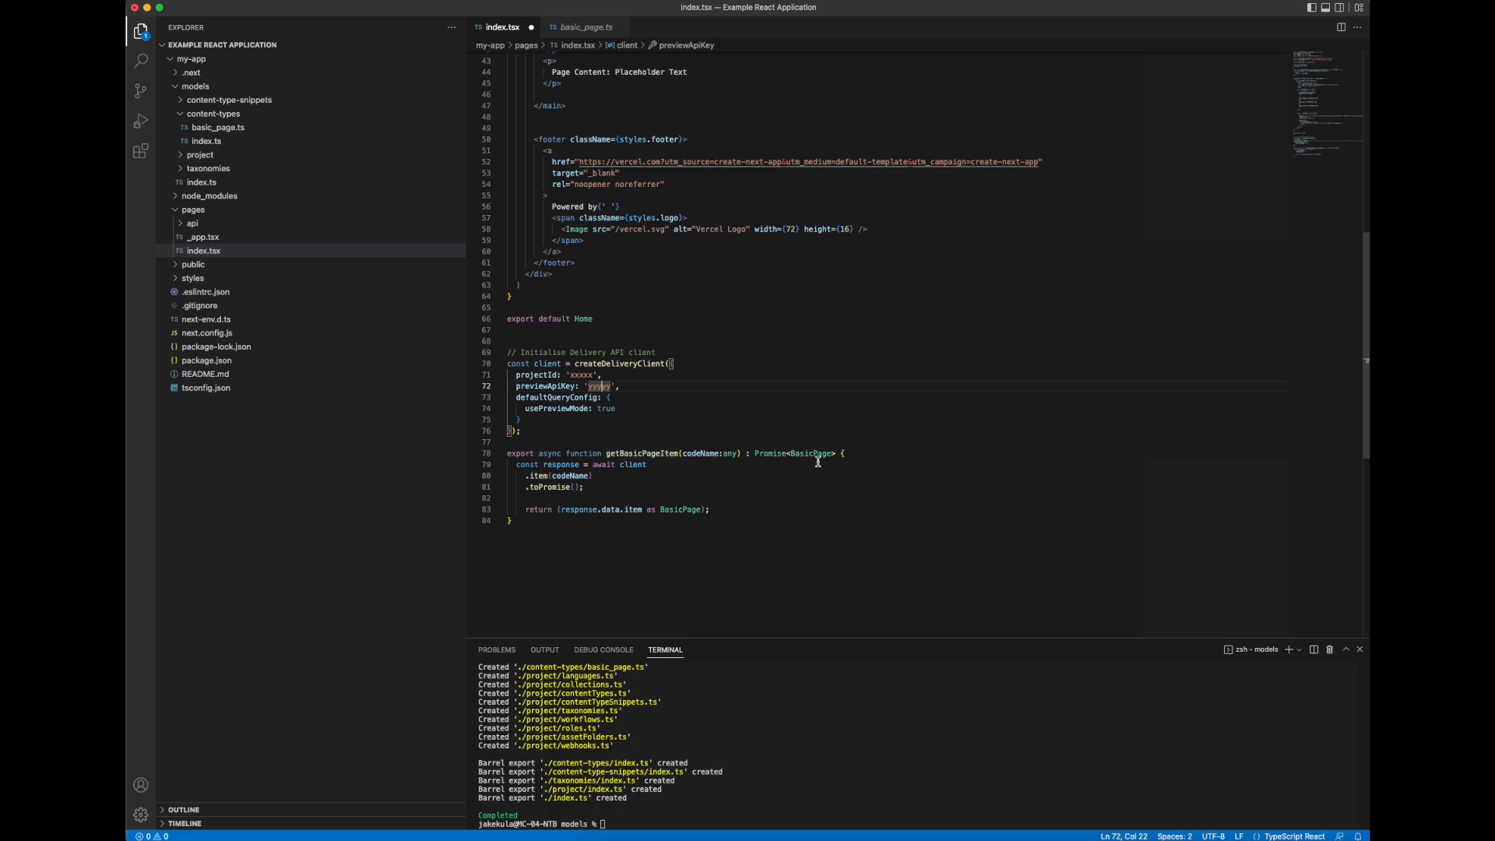
pyautogui.moveTo(681, 508)
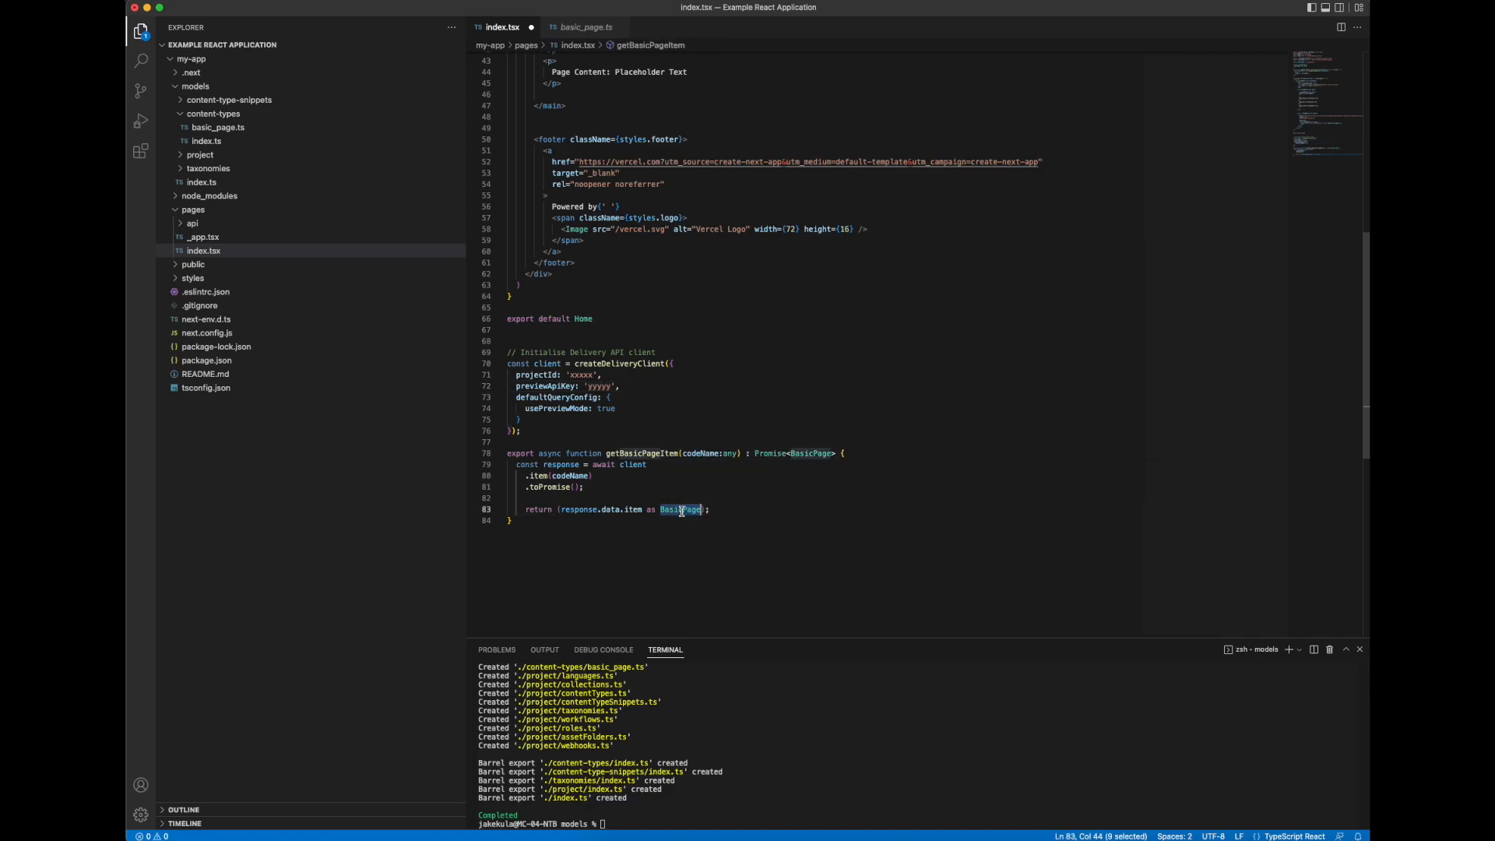
pyautogui.moveTo(644, 493)
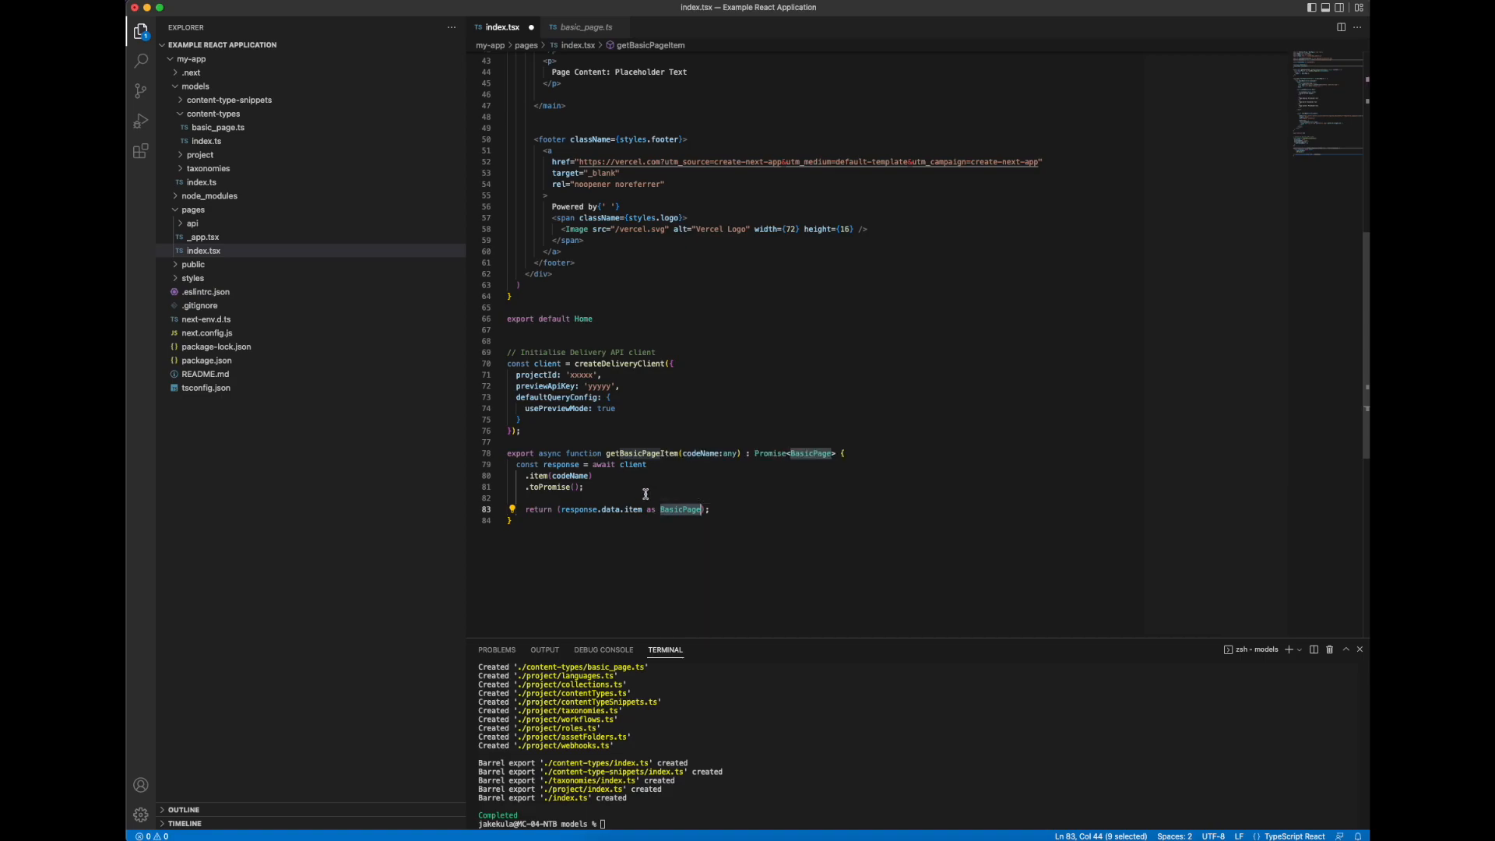
pyautogui.moveTo(675, 432)
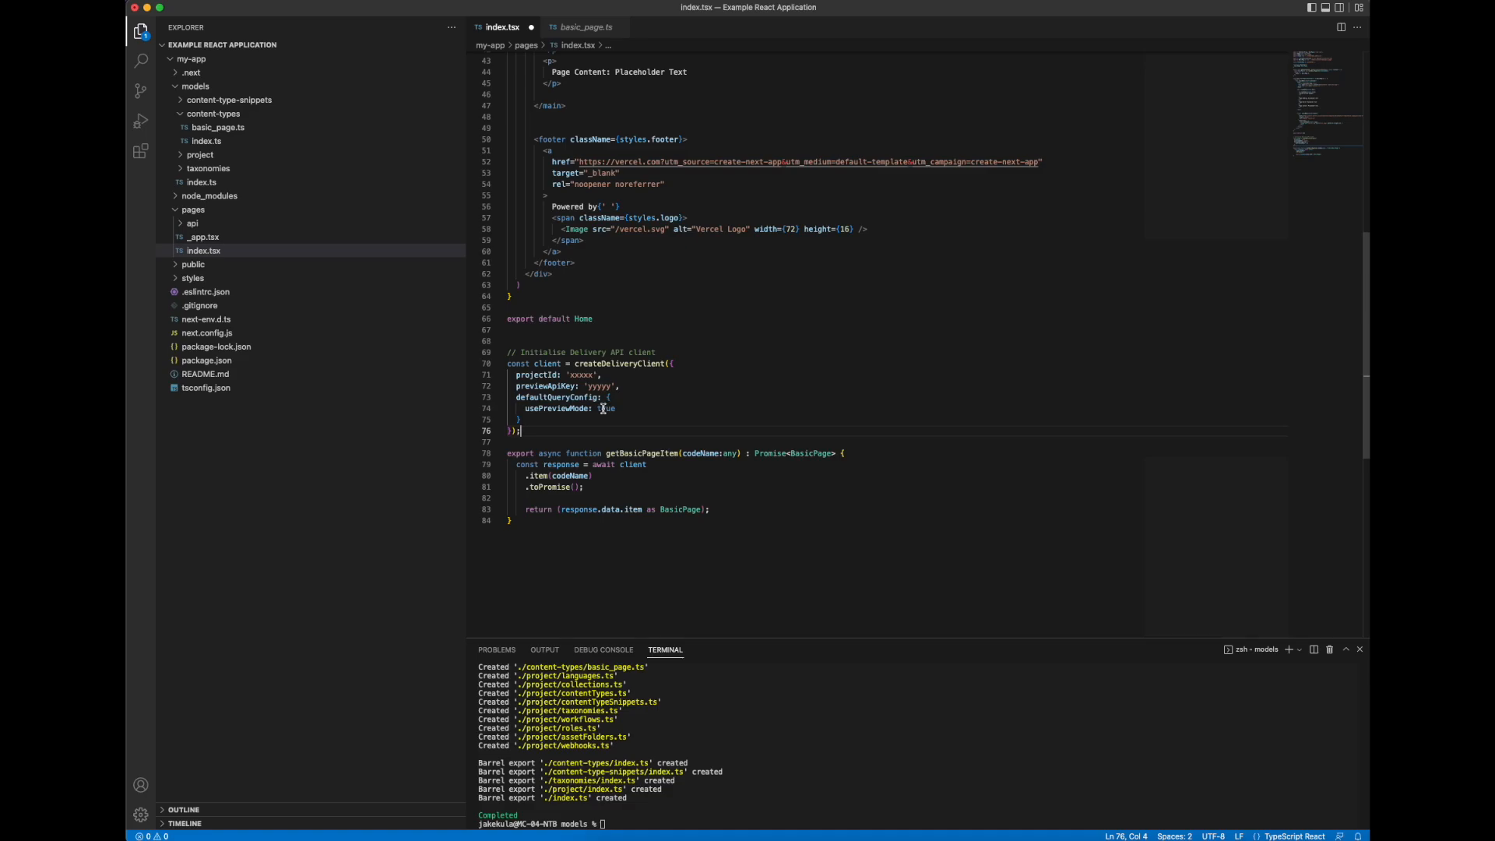
pyautogui.doubleClick(603, 408)
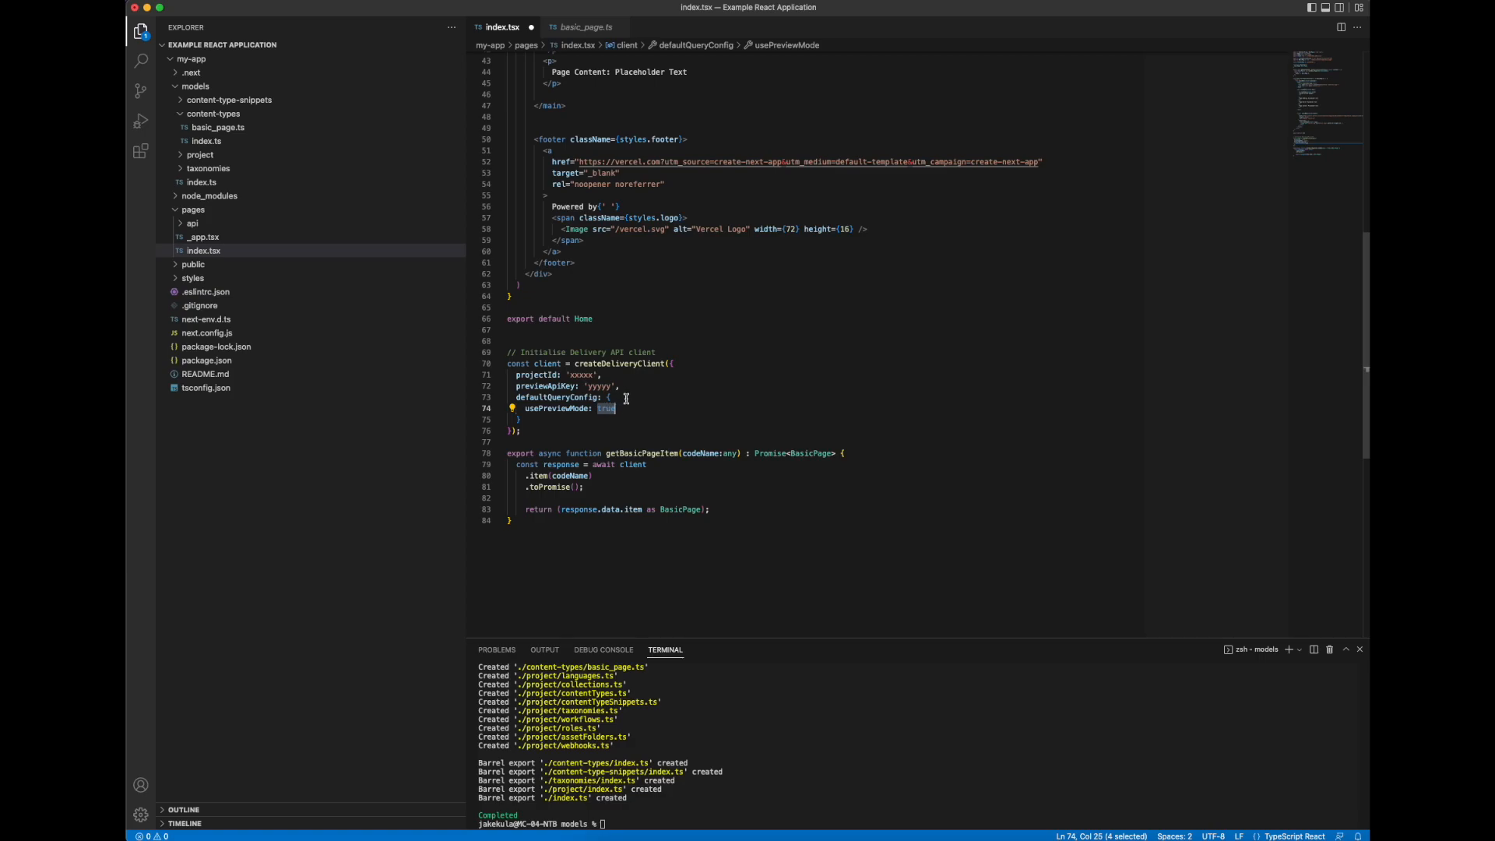
pyautogui.moveTo(581, 373)
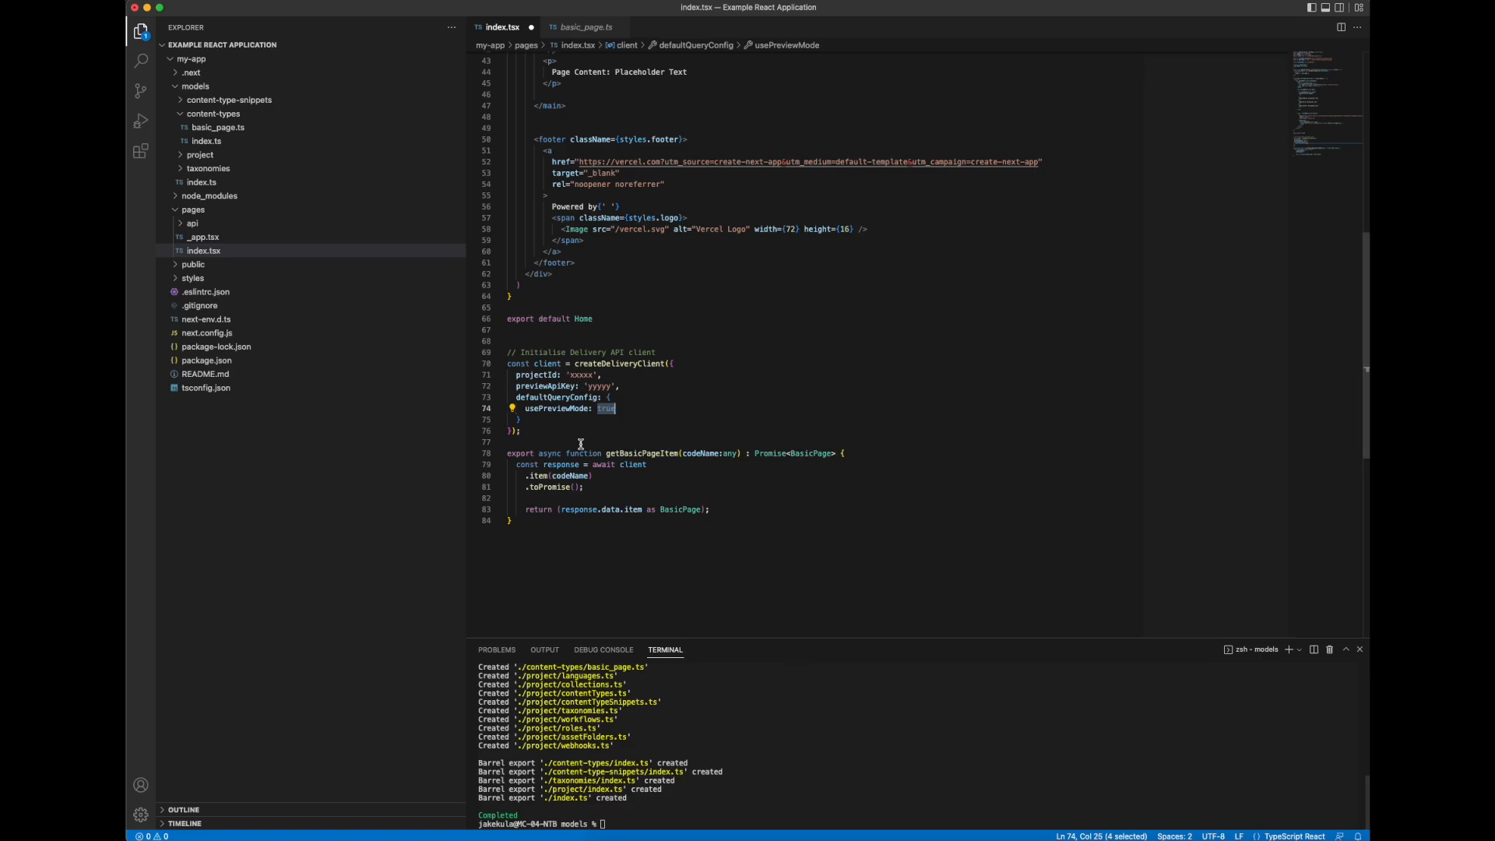
pyautogui.moveTo(895, 636)
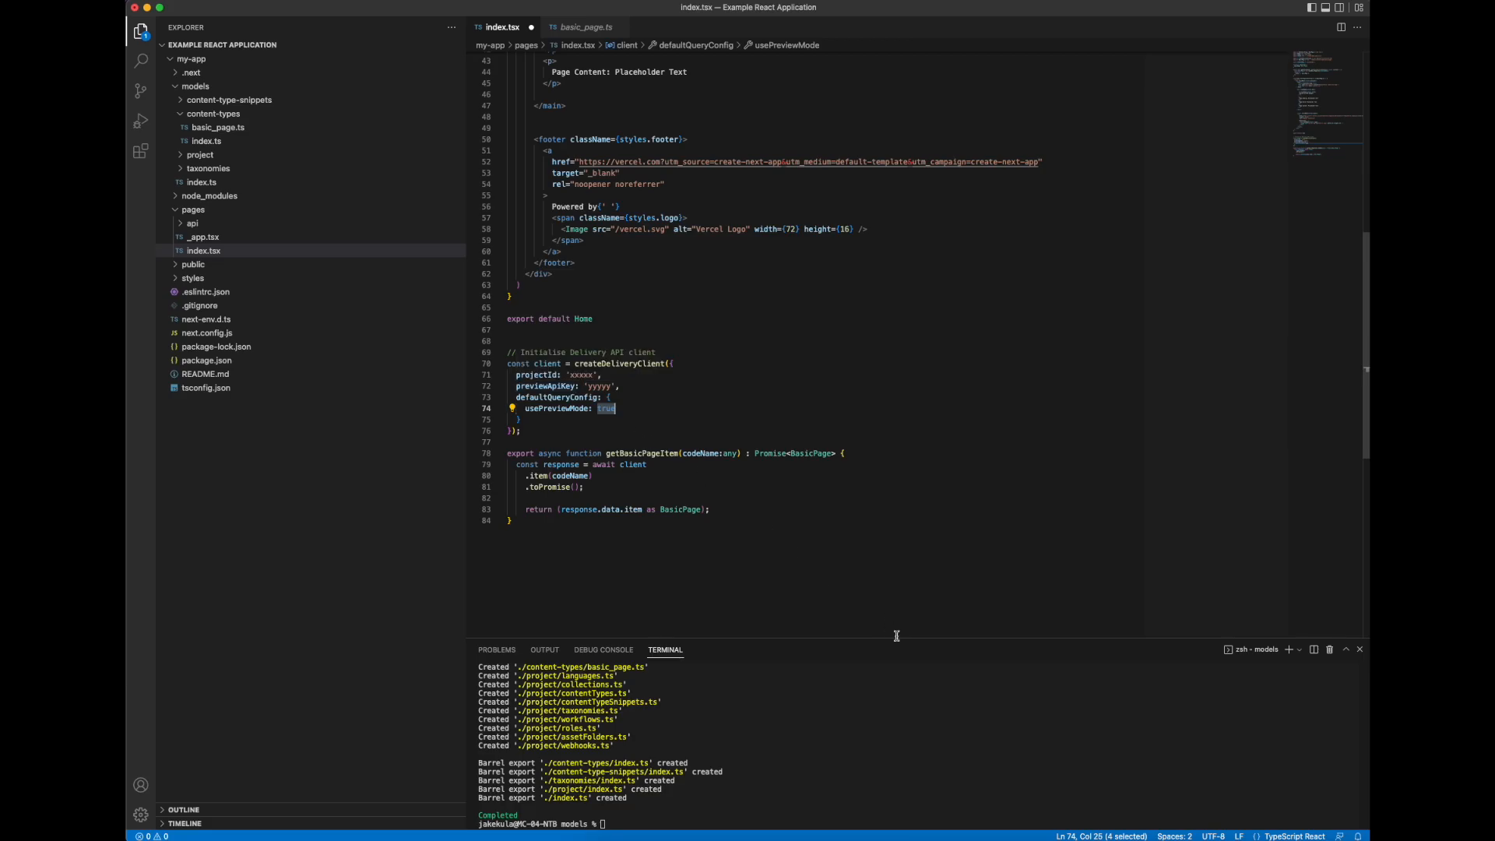
# Step: Copy the Preview API primary key from Kontent.ai's API keys page
pyautogui.click(553, 13)
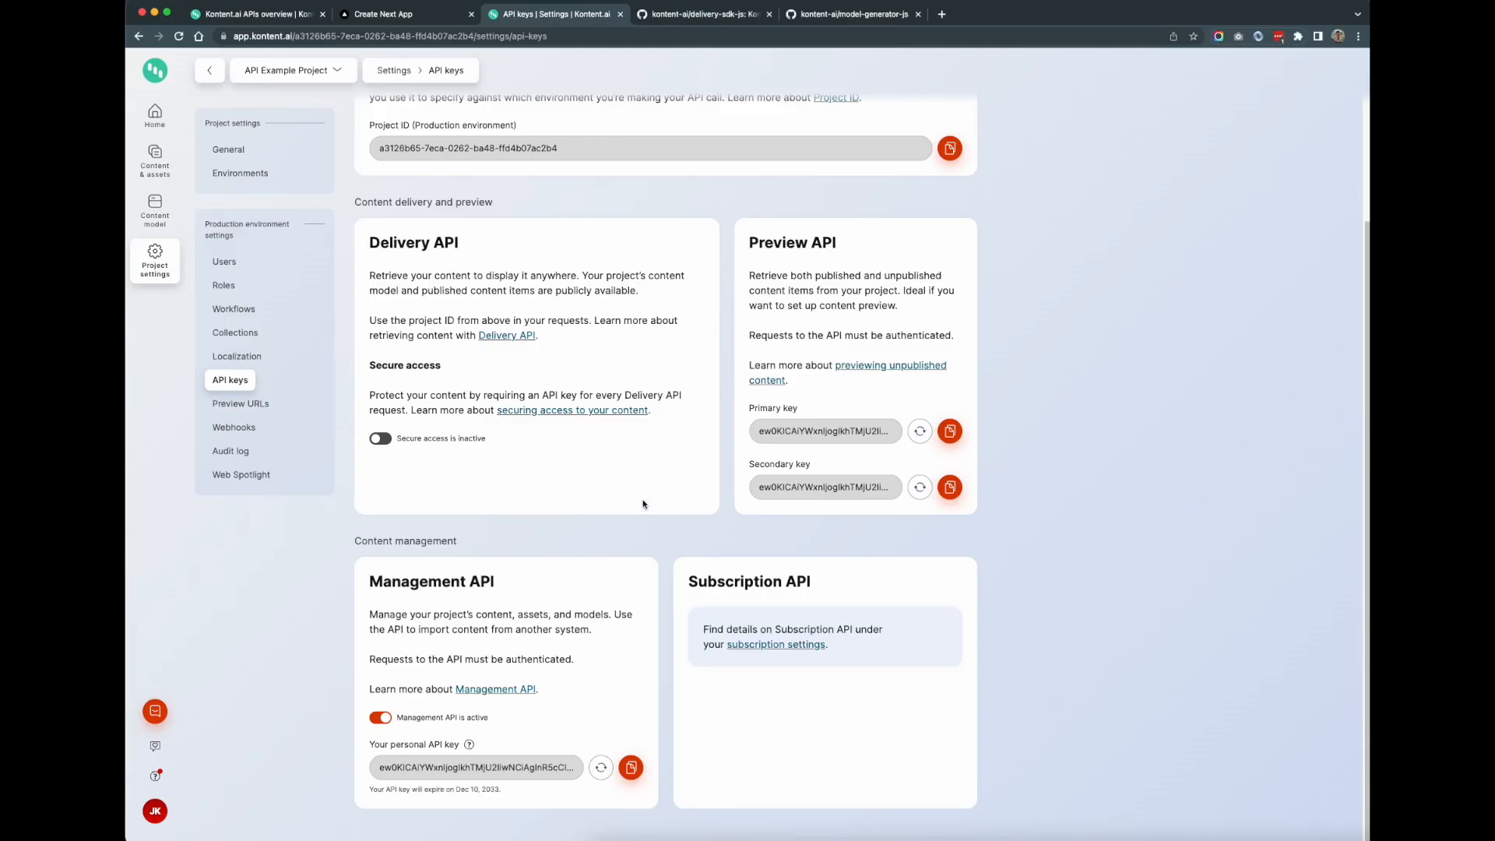
pyautogui.scroll(3)
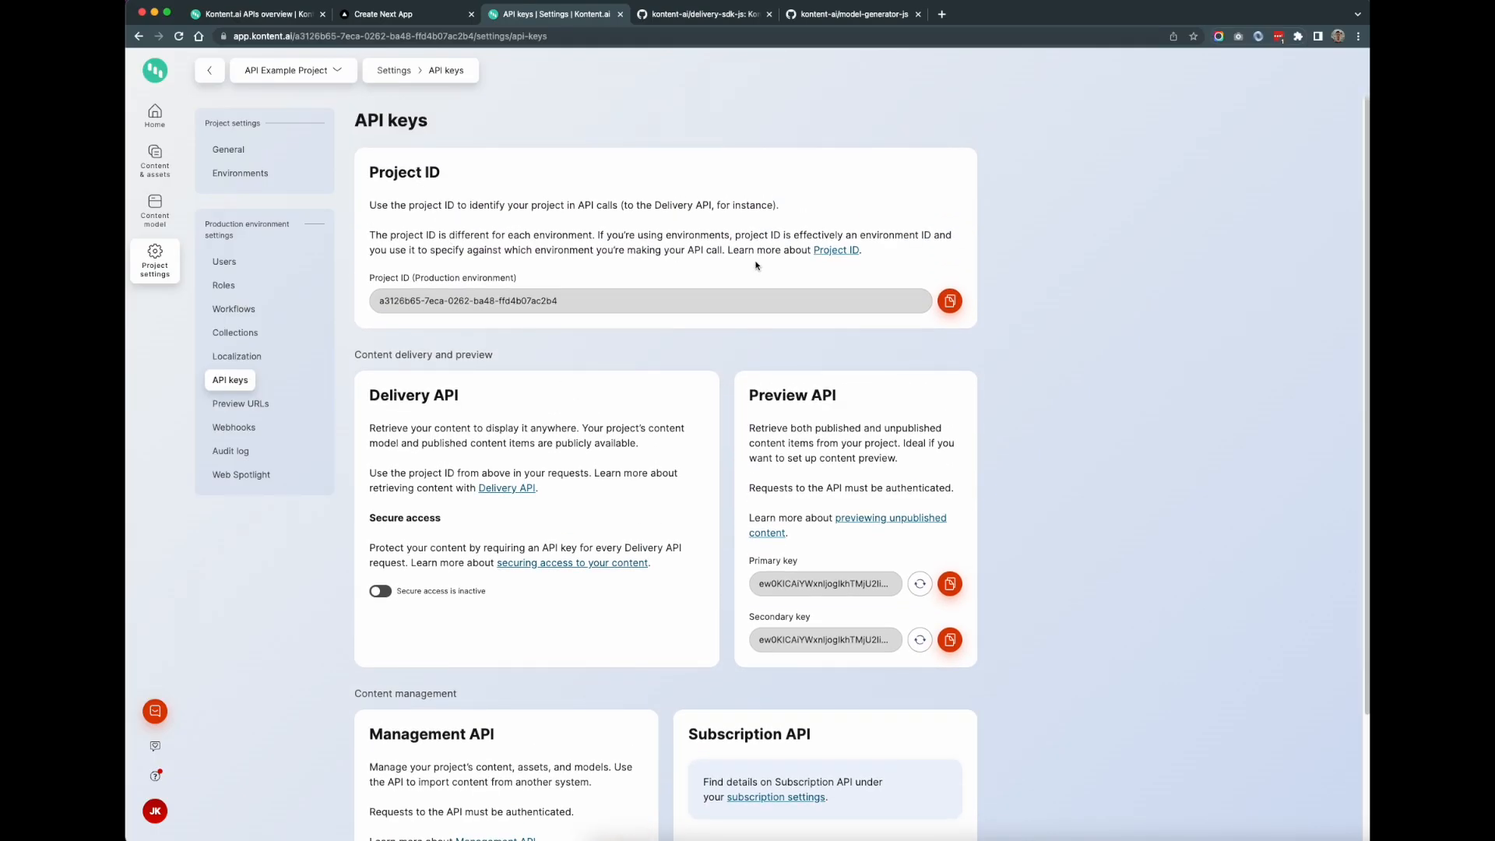
pyautogui.click(948, 301)
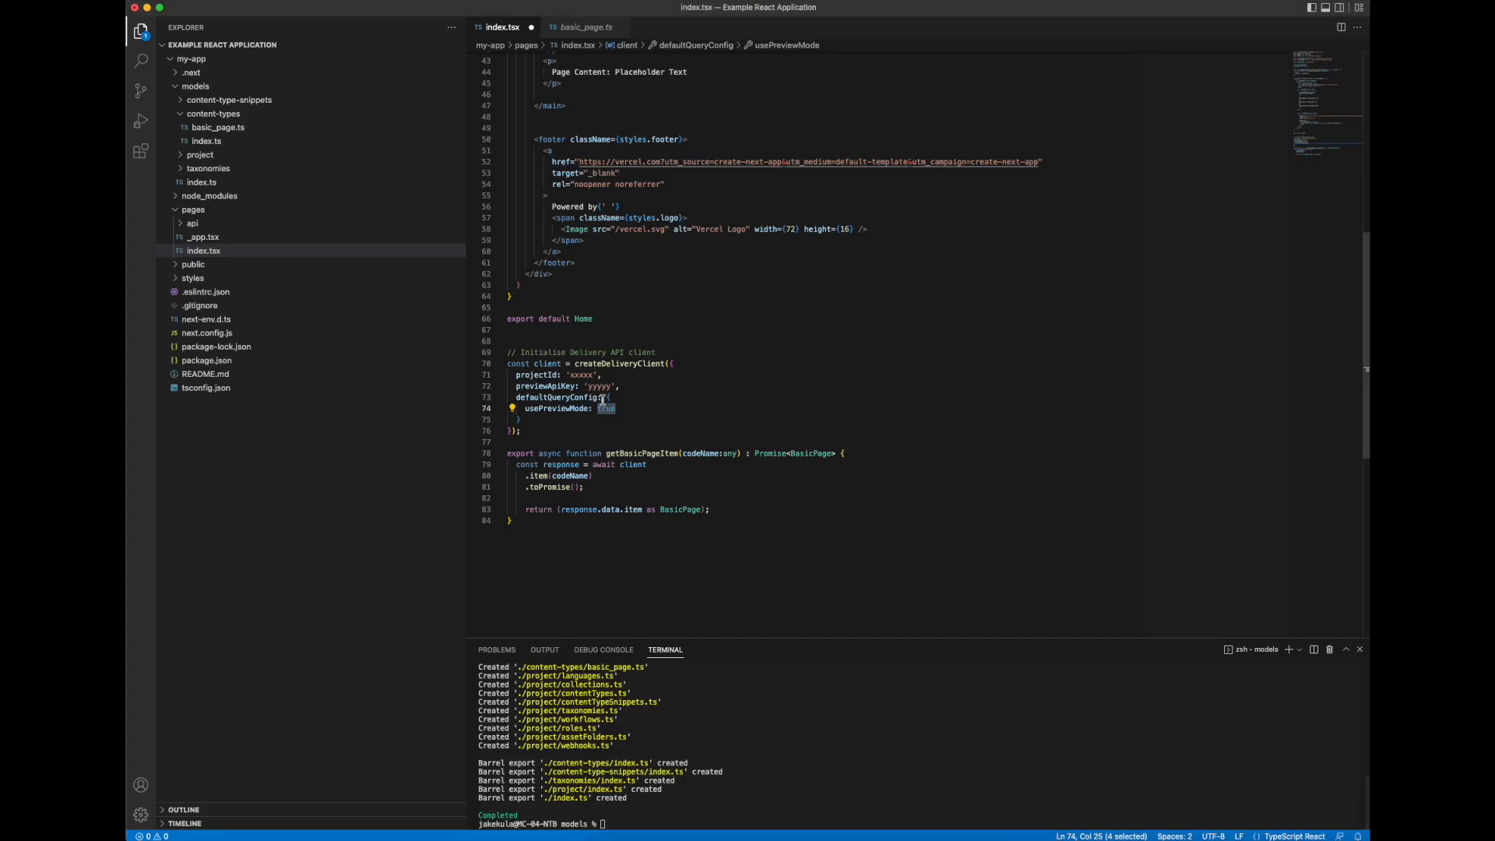
pyautogui.doubleClick(579, 374)
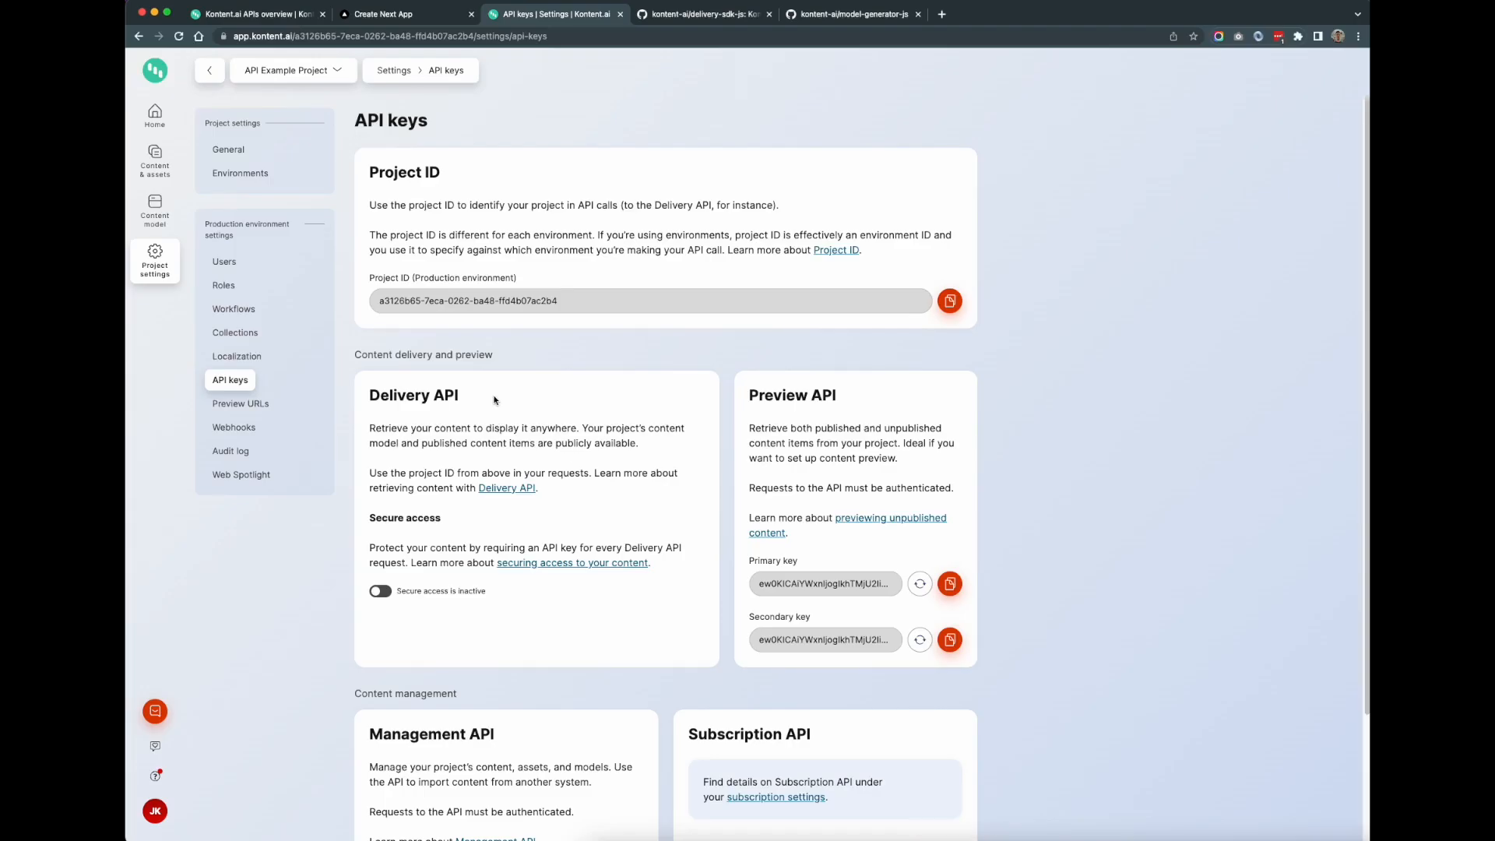
pyautogui.scroll(-3)
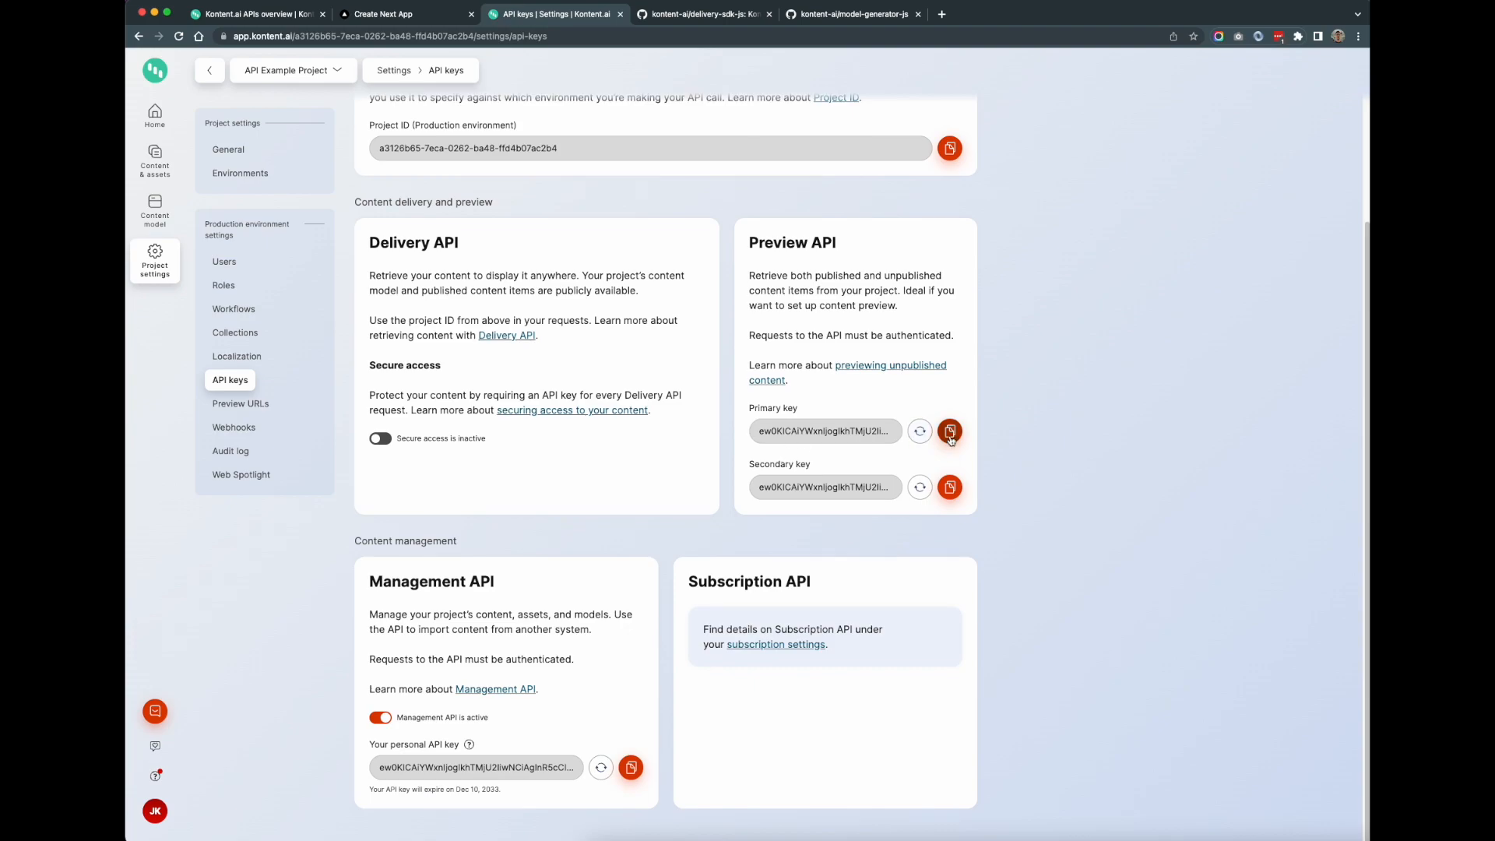
pyautogui.moveTo(1009, 829)
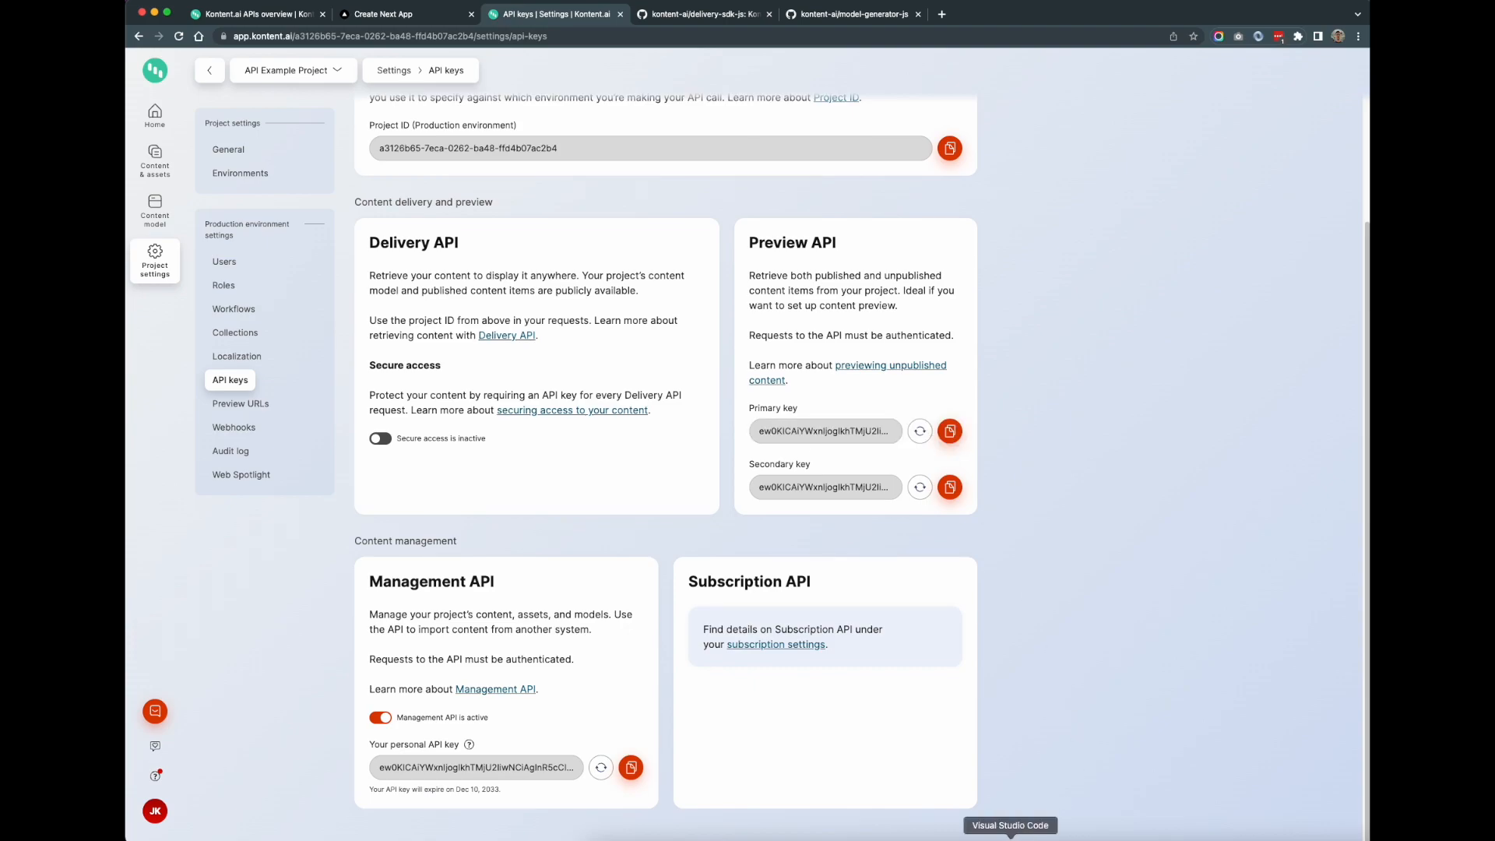
pyautogui.click(1008, 825)
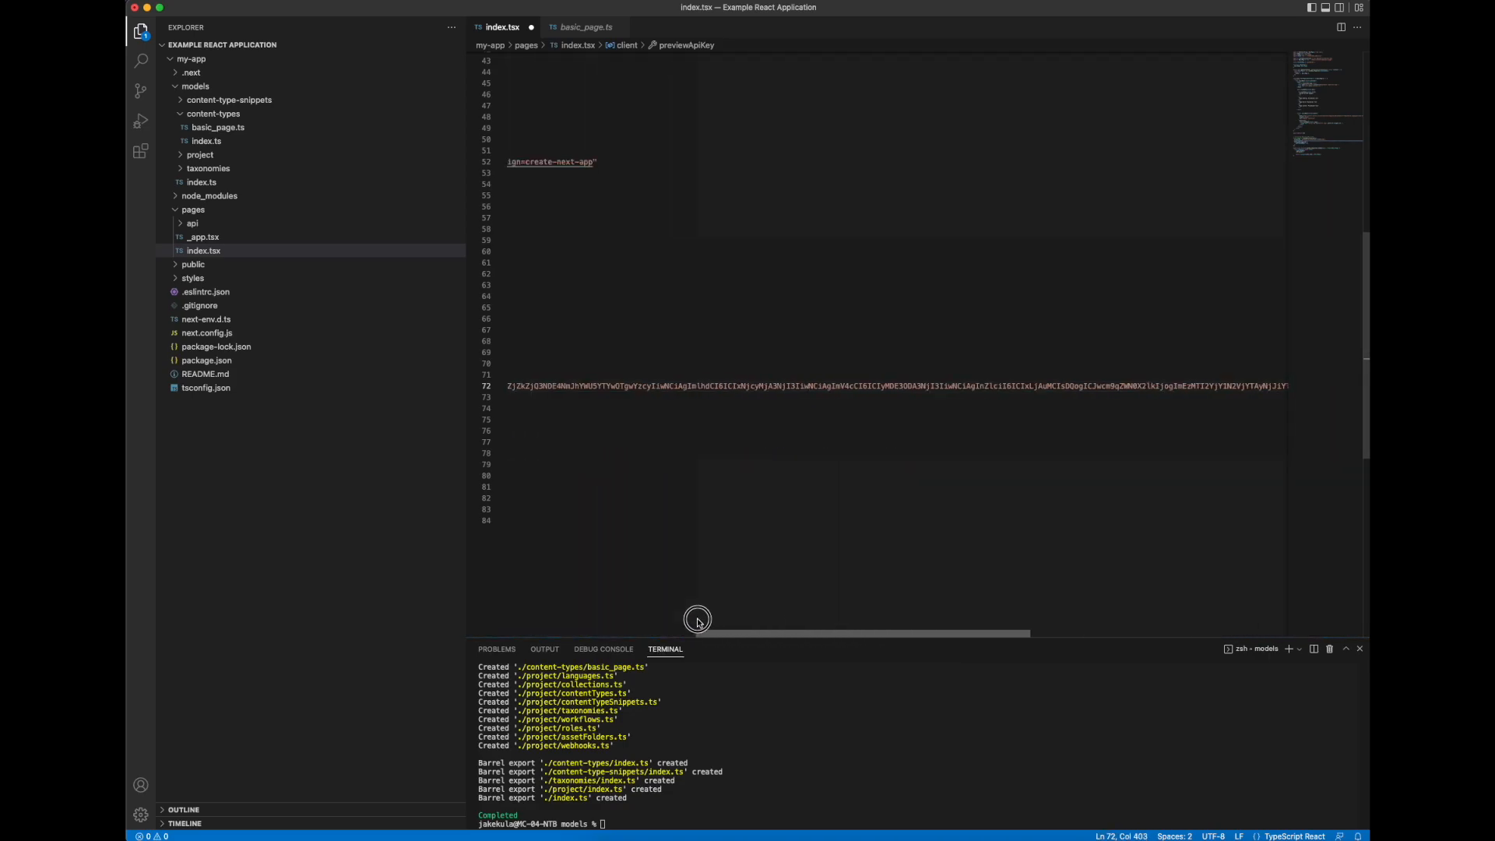
# Step: Fill the real project ID and preview API key into index.tsx's client config
pyautogui.scroll(3)
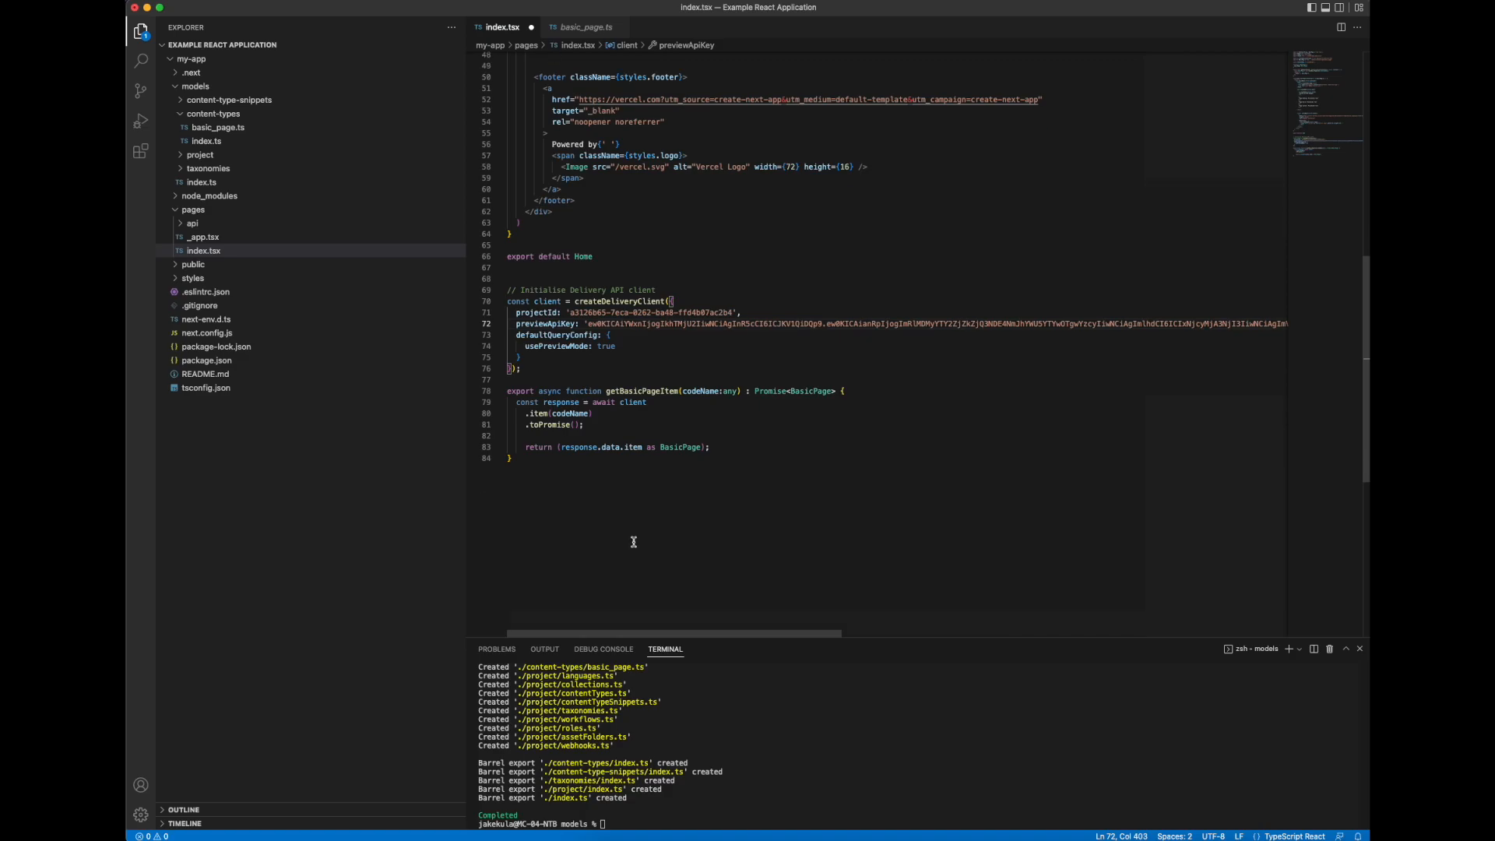
pyautogui.scroll(3)
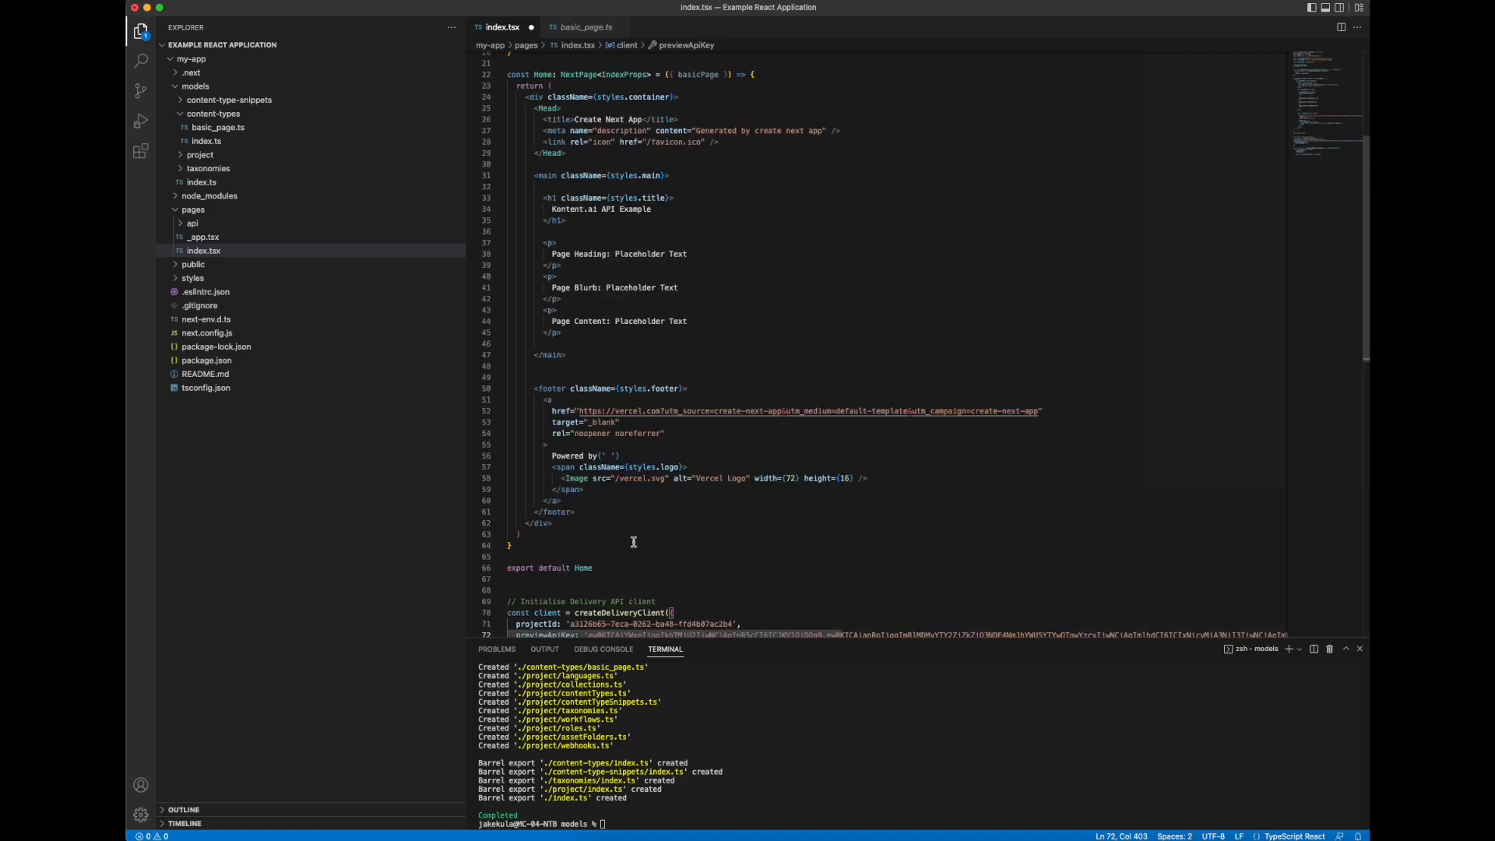
pyautogui.moveTo(650, 531)
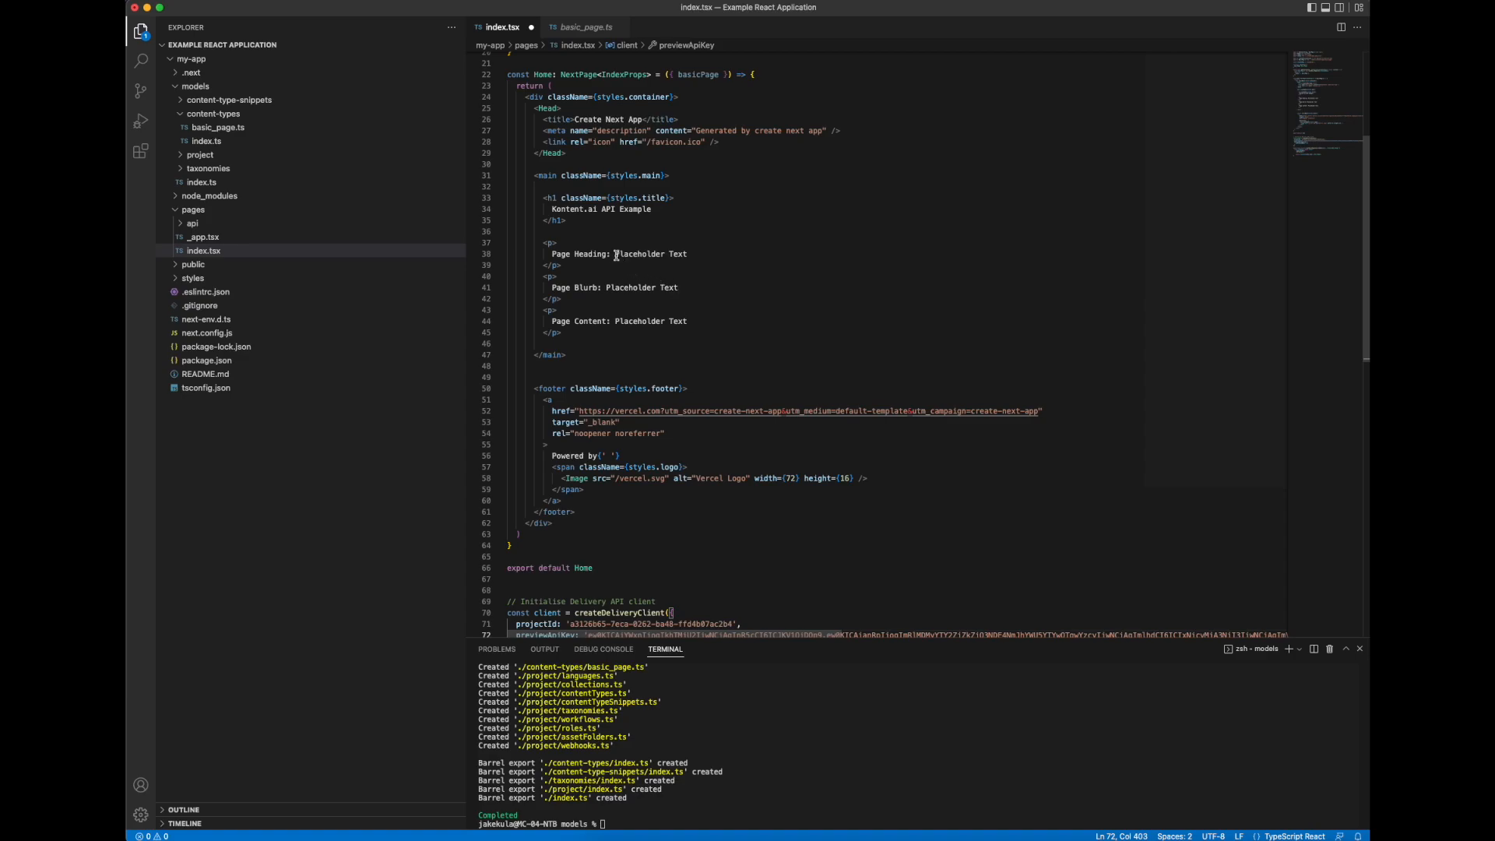
pyautogui.doubleClick(650, 254)
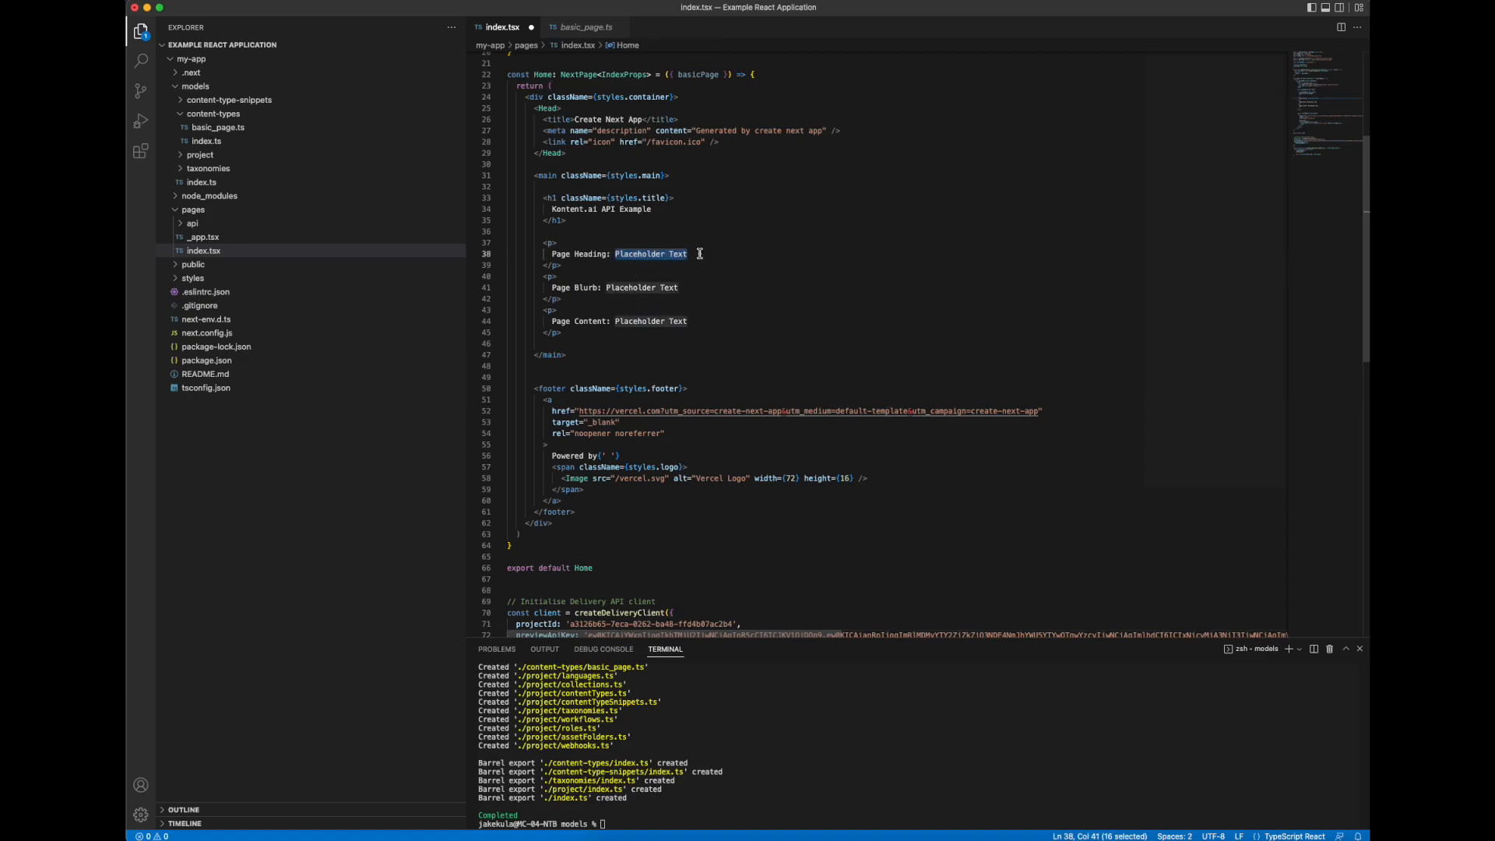
# Step: Return to my-app with cd .. and run npm run build
pyautogui.click(687, 253)
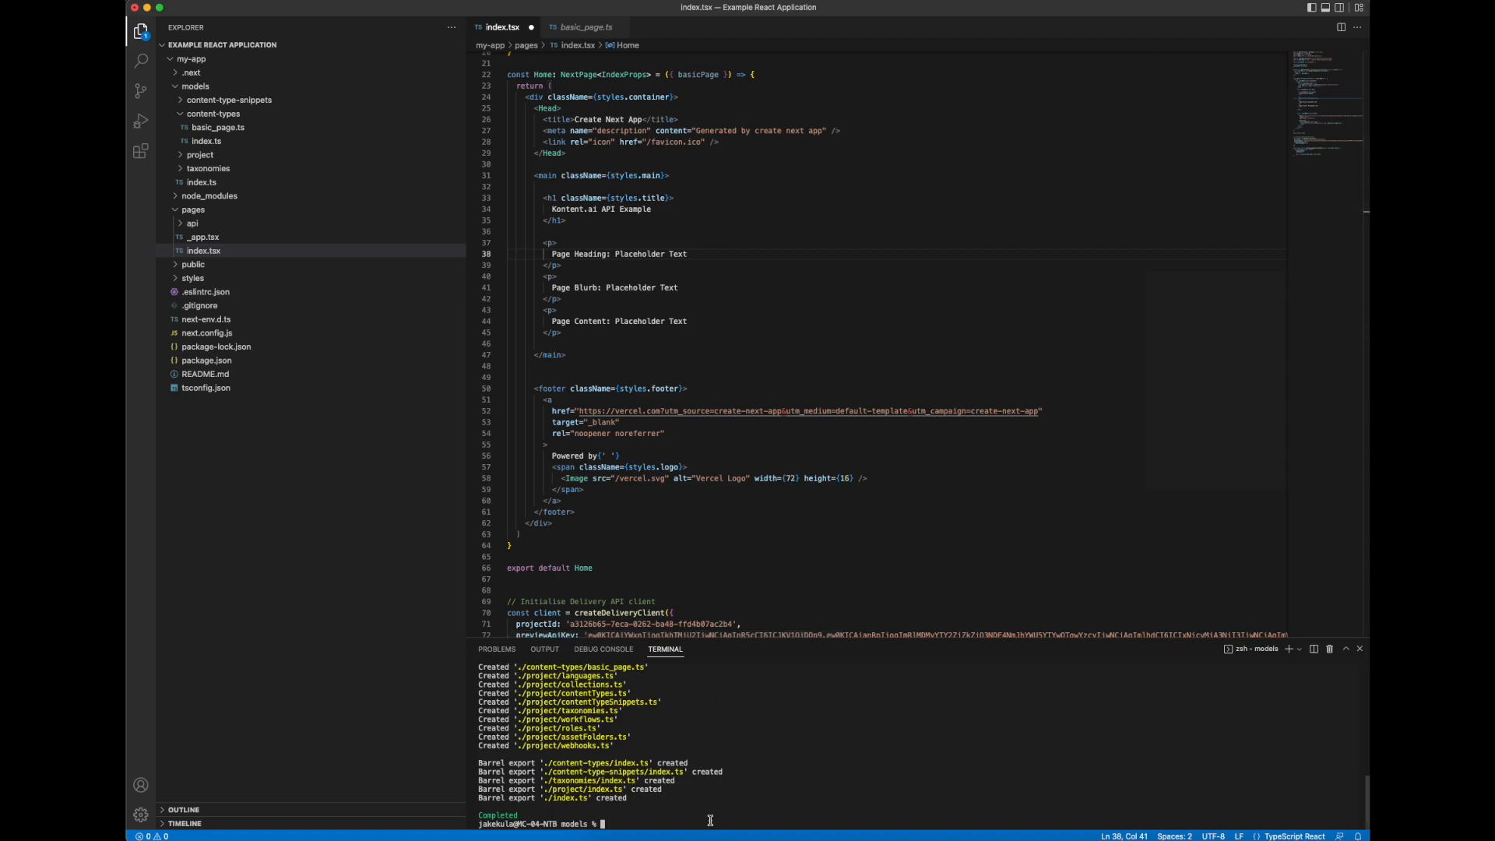
pyautogui.write('cd ..')
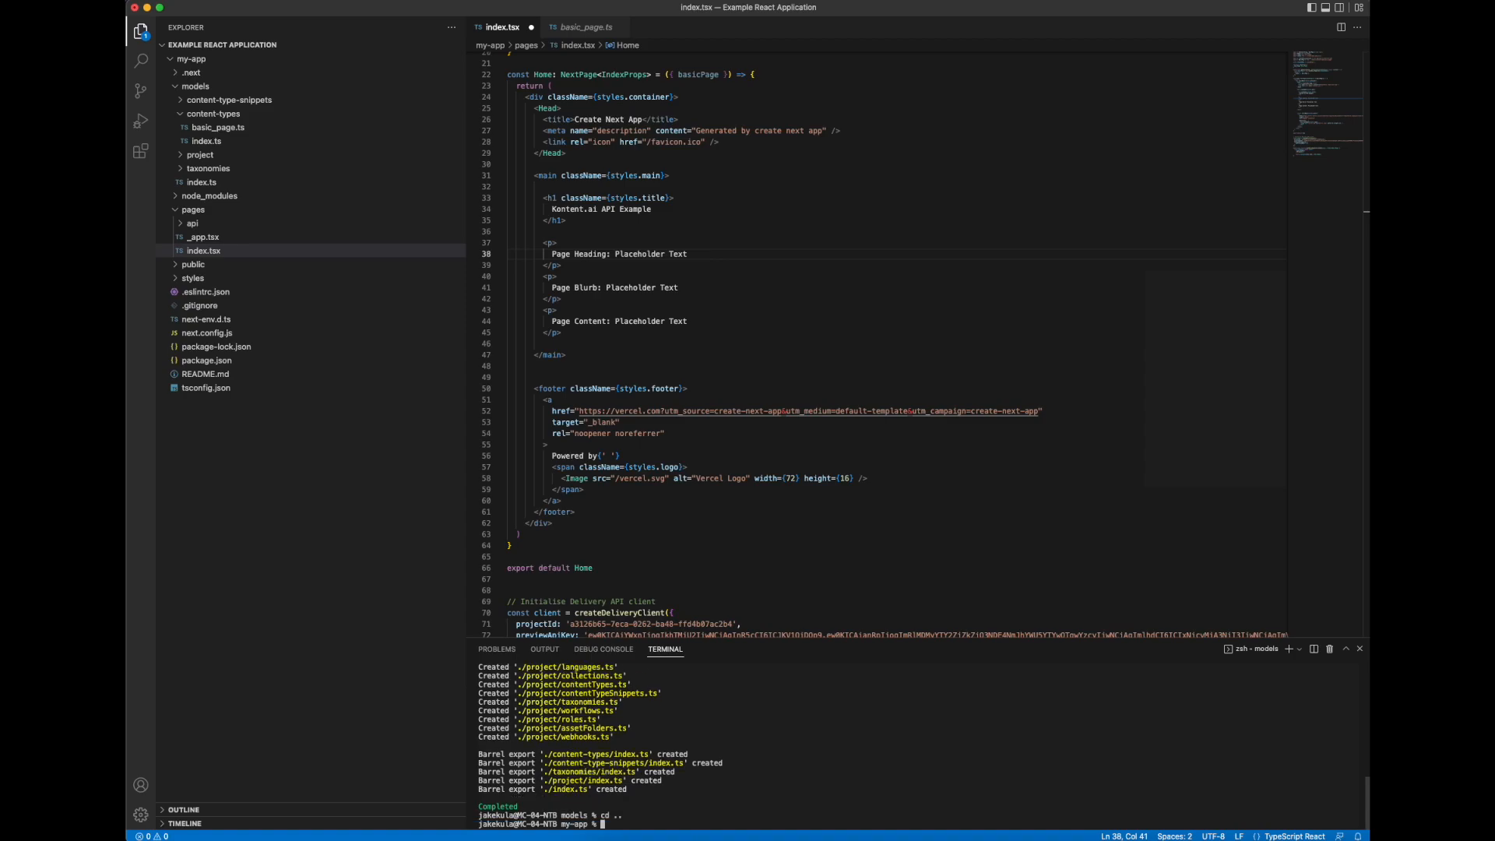
pyautogui.write('npm r')
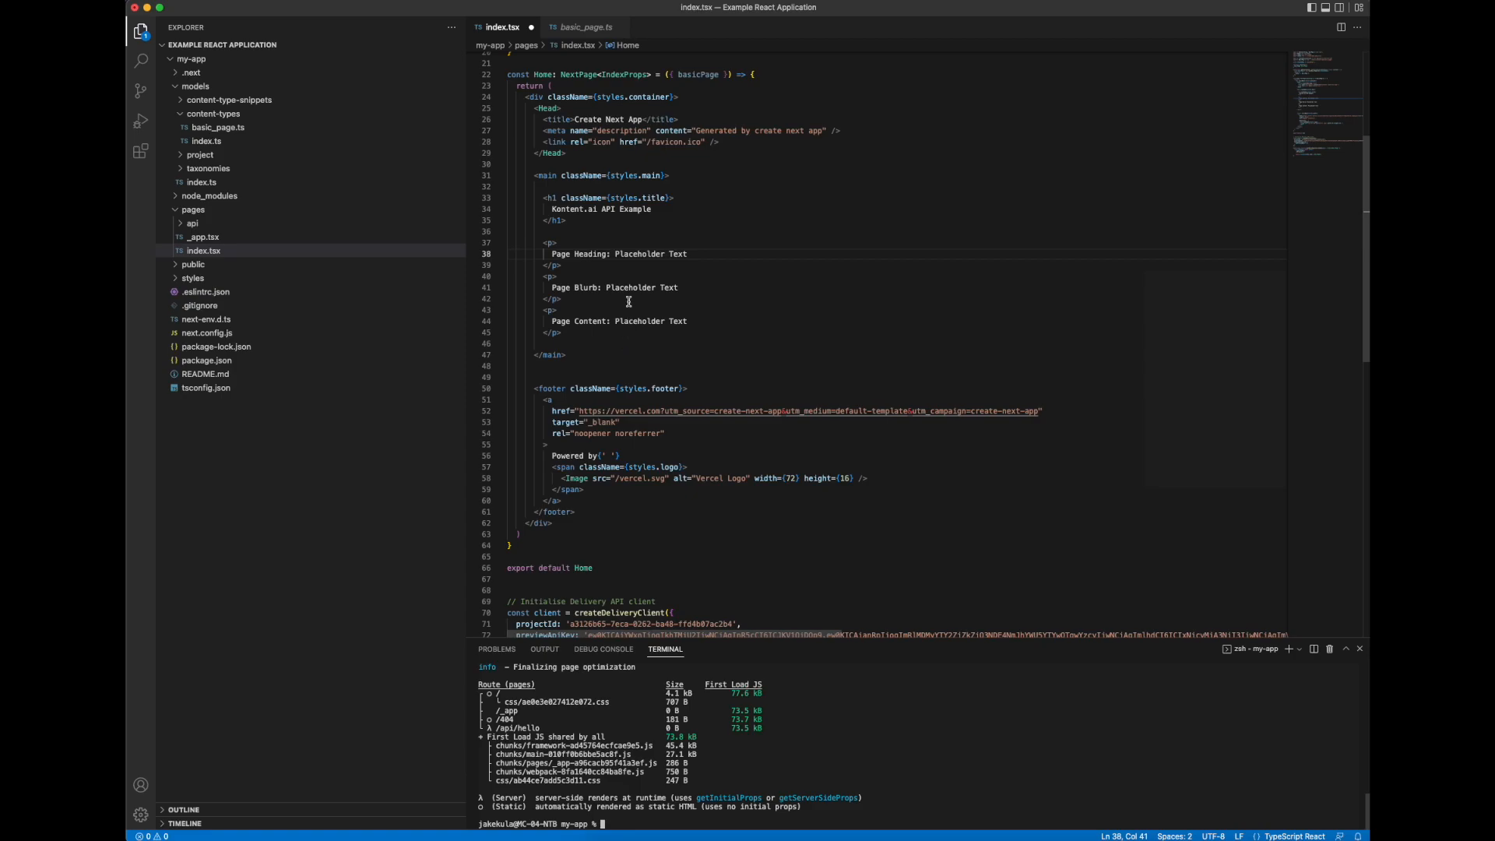
pyautogui.moveTo(571, 228)
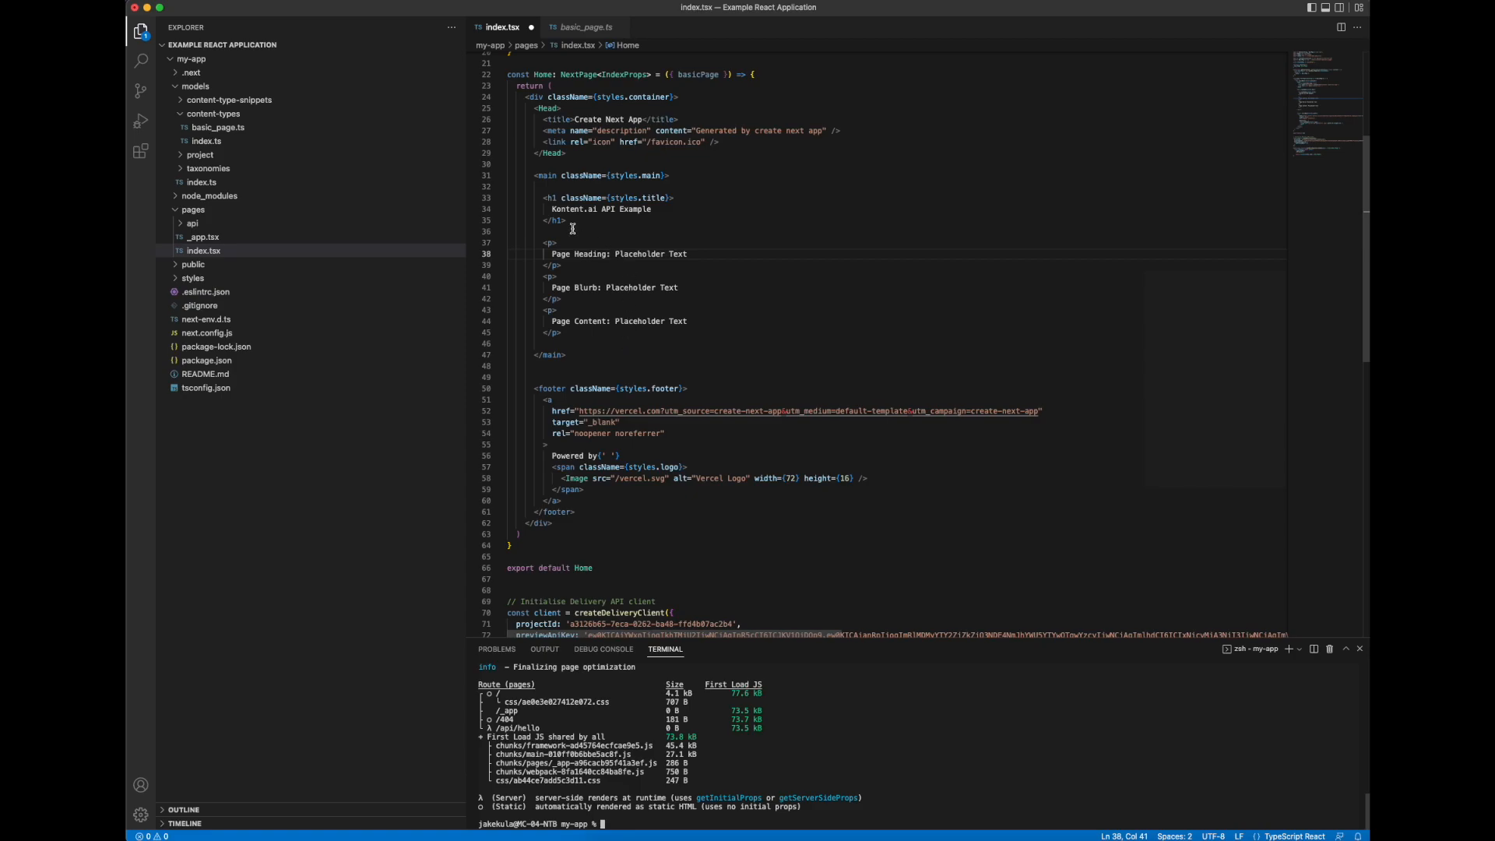
pyautogui.moveTo(587, 26)
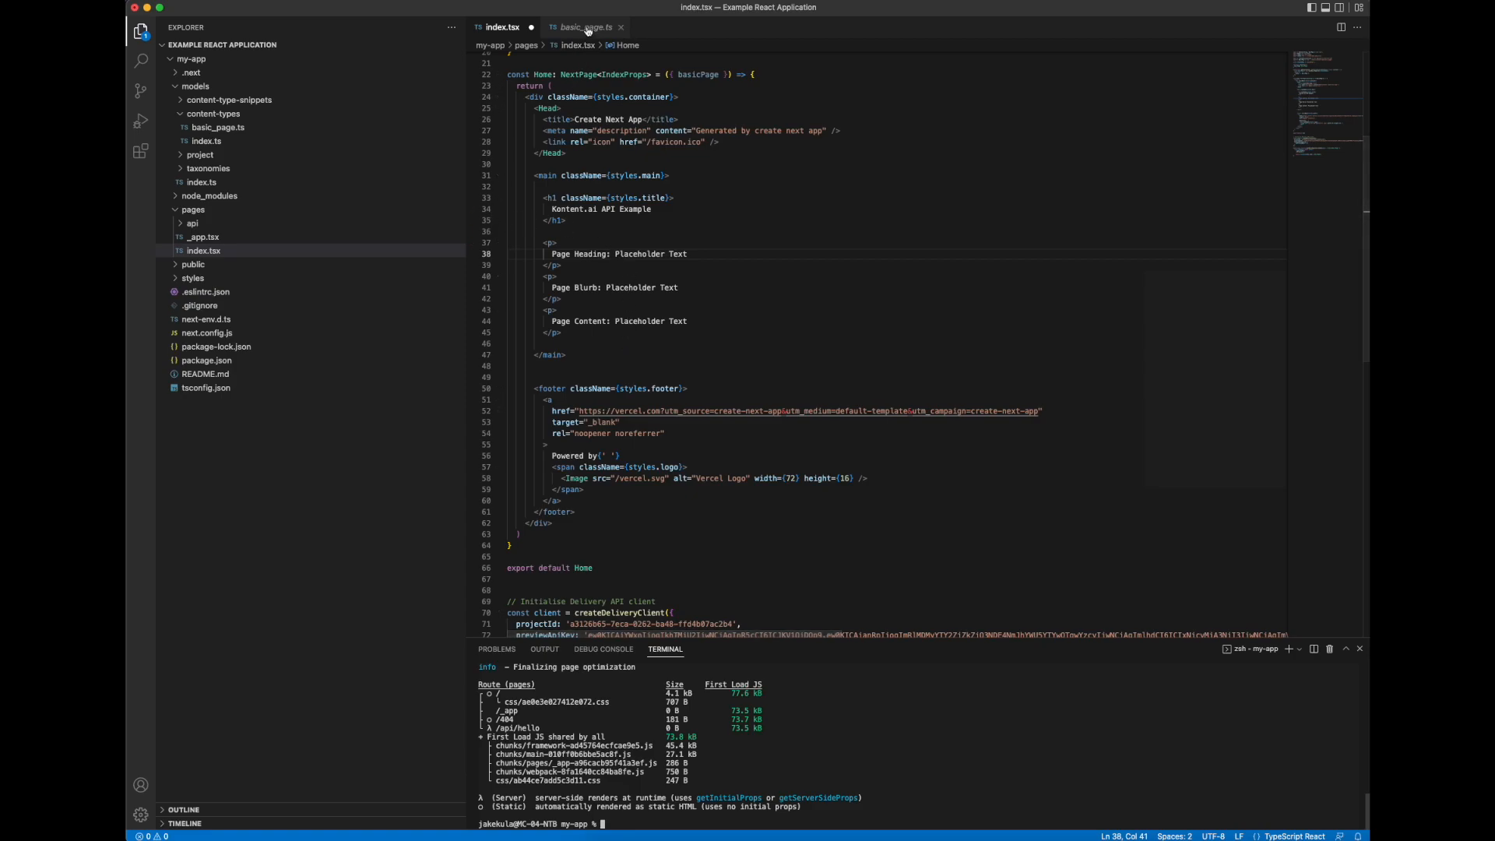
# Step: Check the heading field in basic_page.ts, then return to index.tsx's Page Heading markup
pyautogui.click(583, 26)
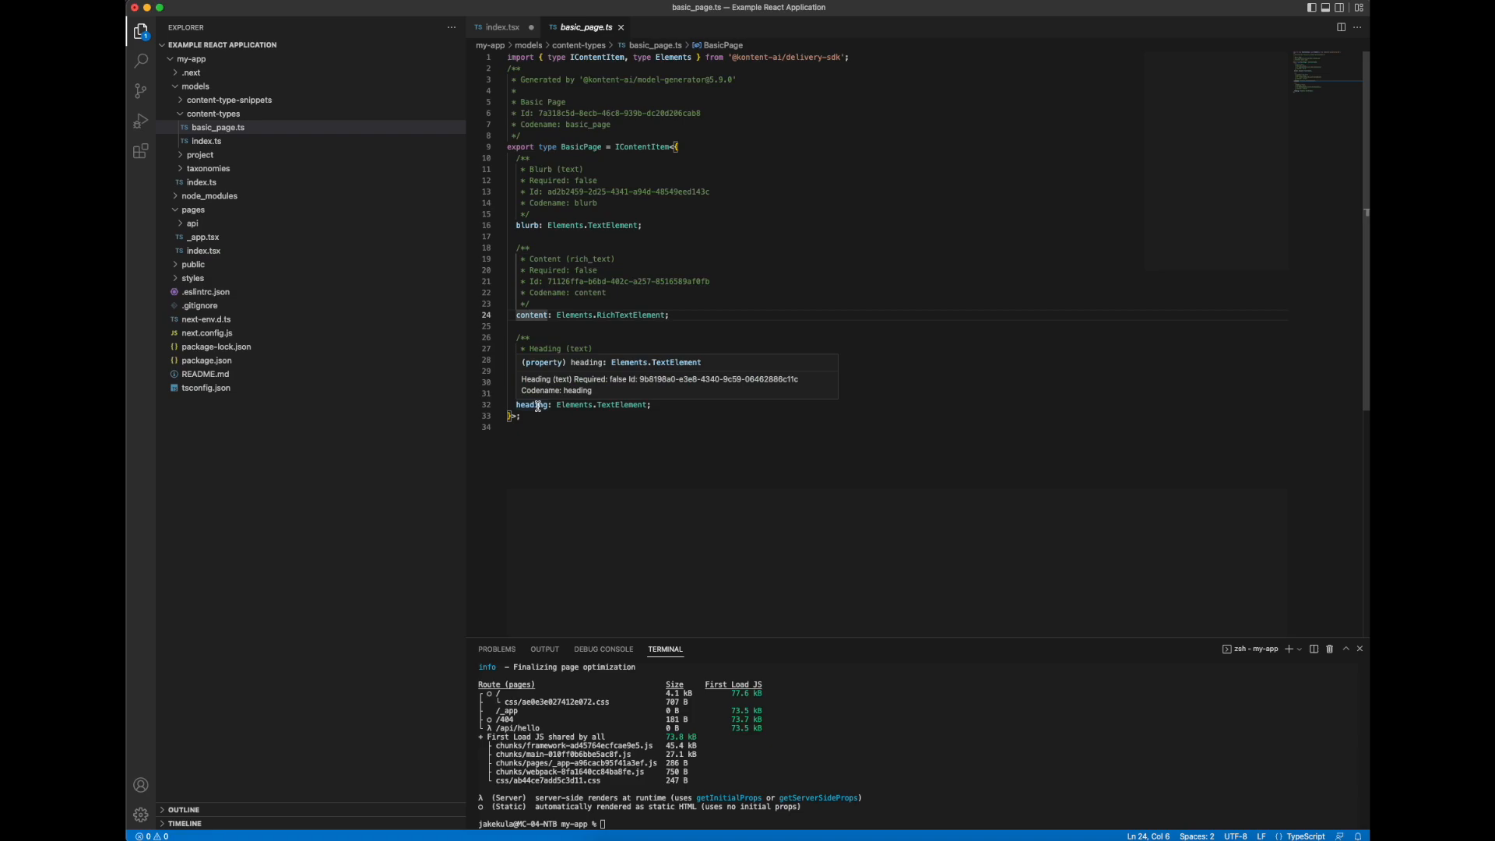
pyautogui.click(537, 404)
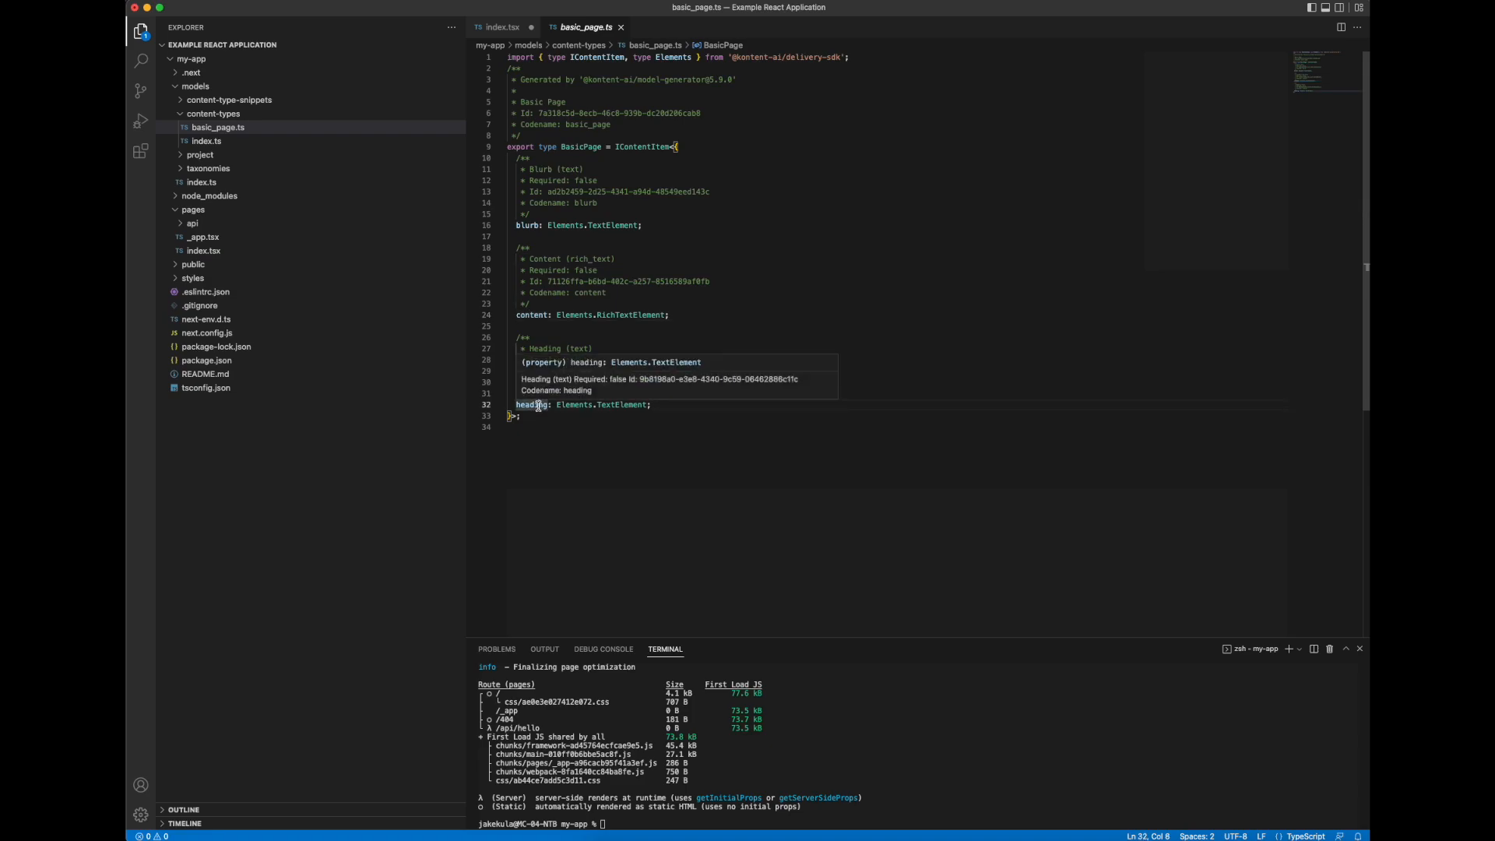
pyautogui.click(503, 27)
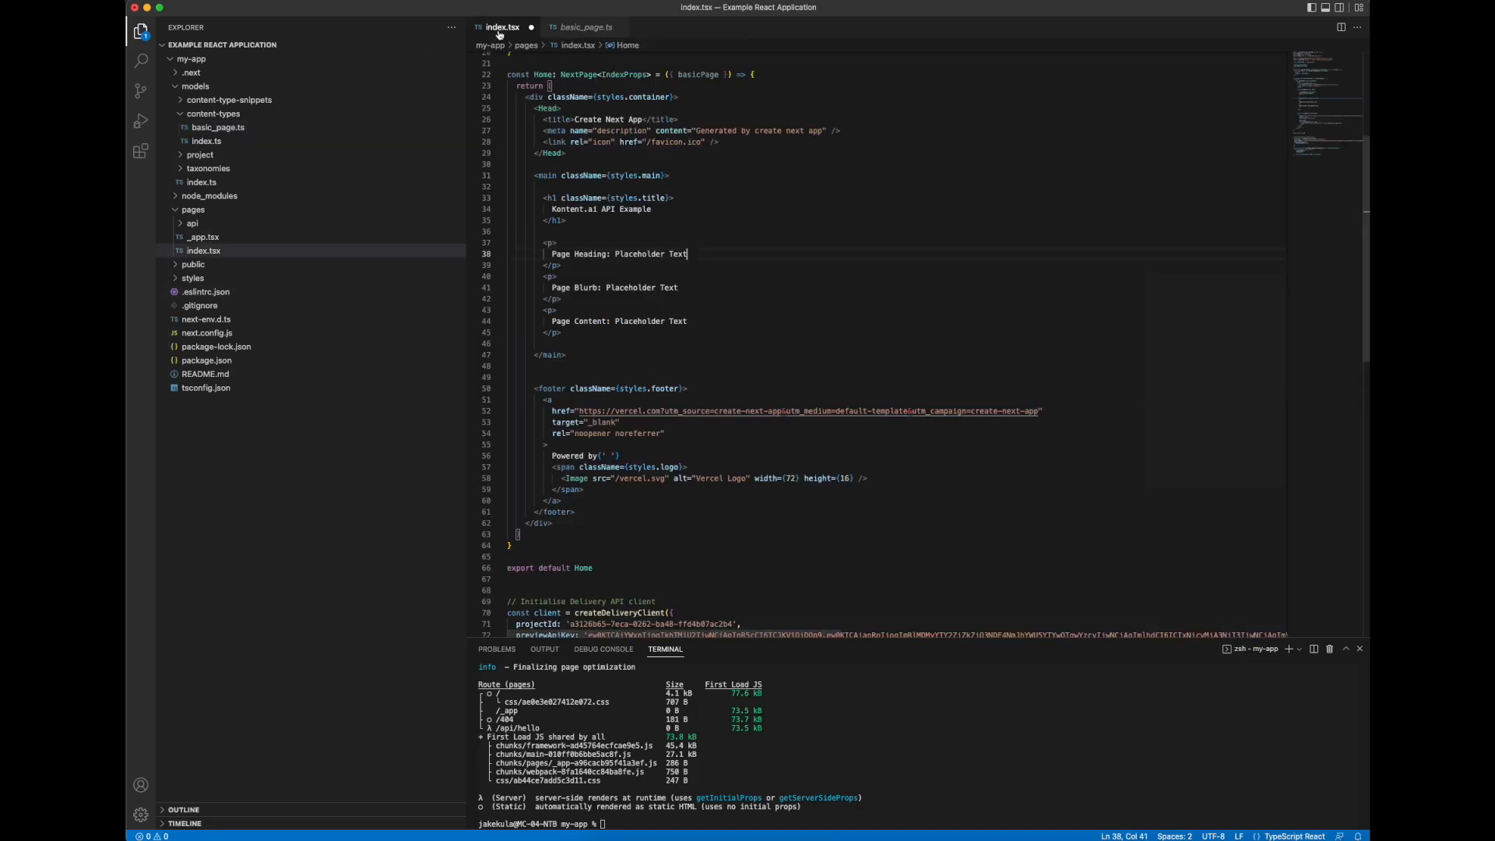
pyautogui.scroll(3)
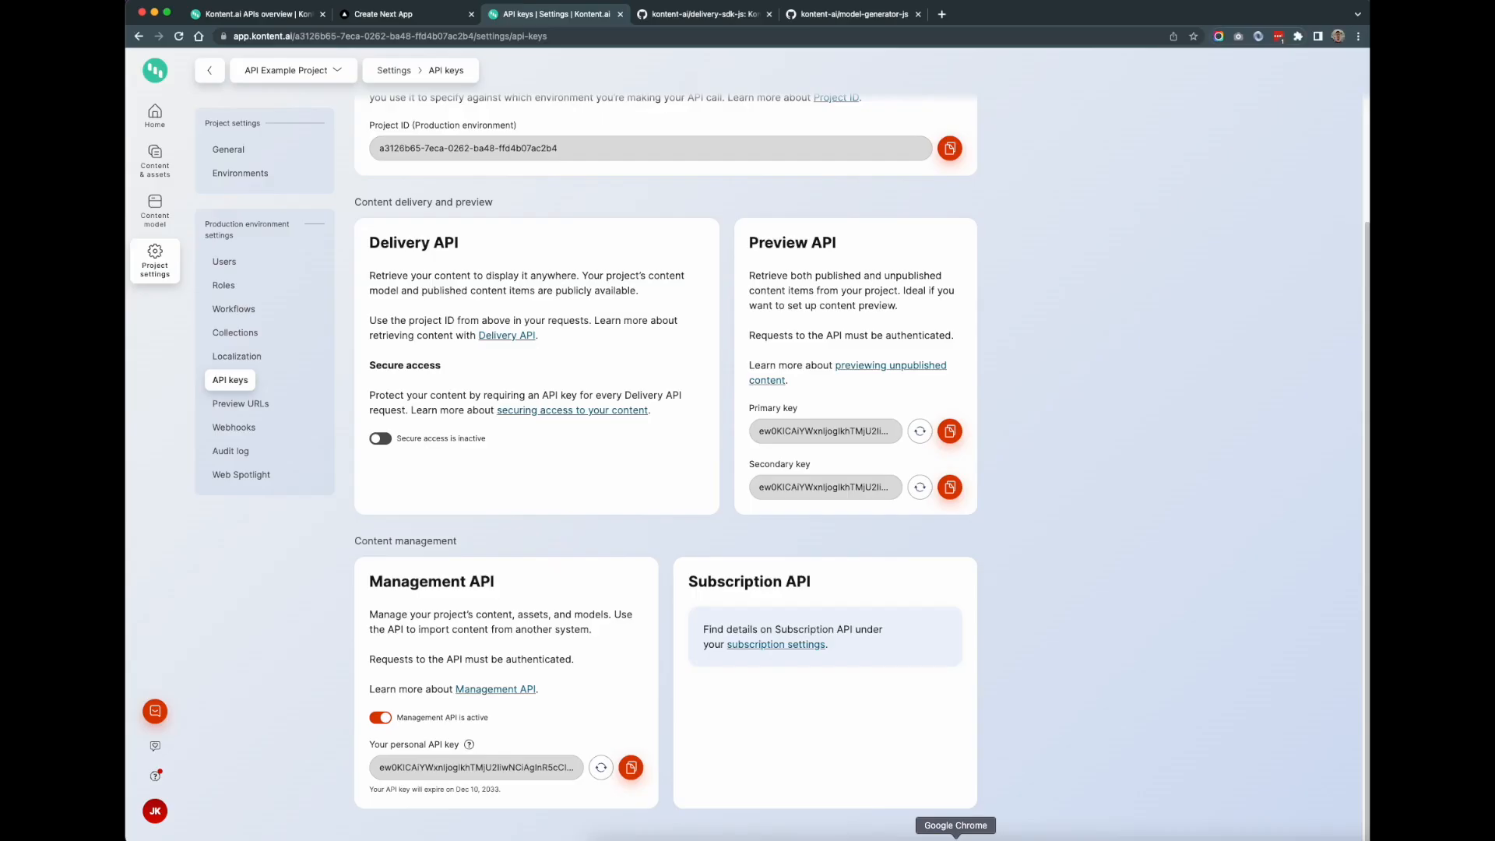
pyautogui.moveTo(154, 160)
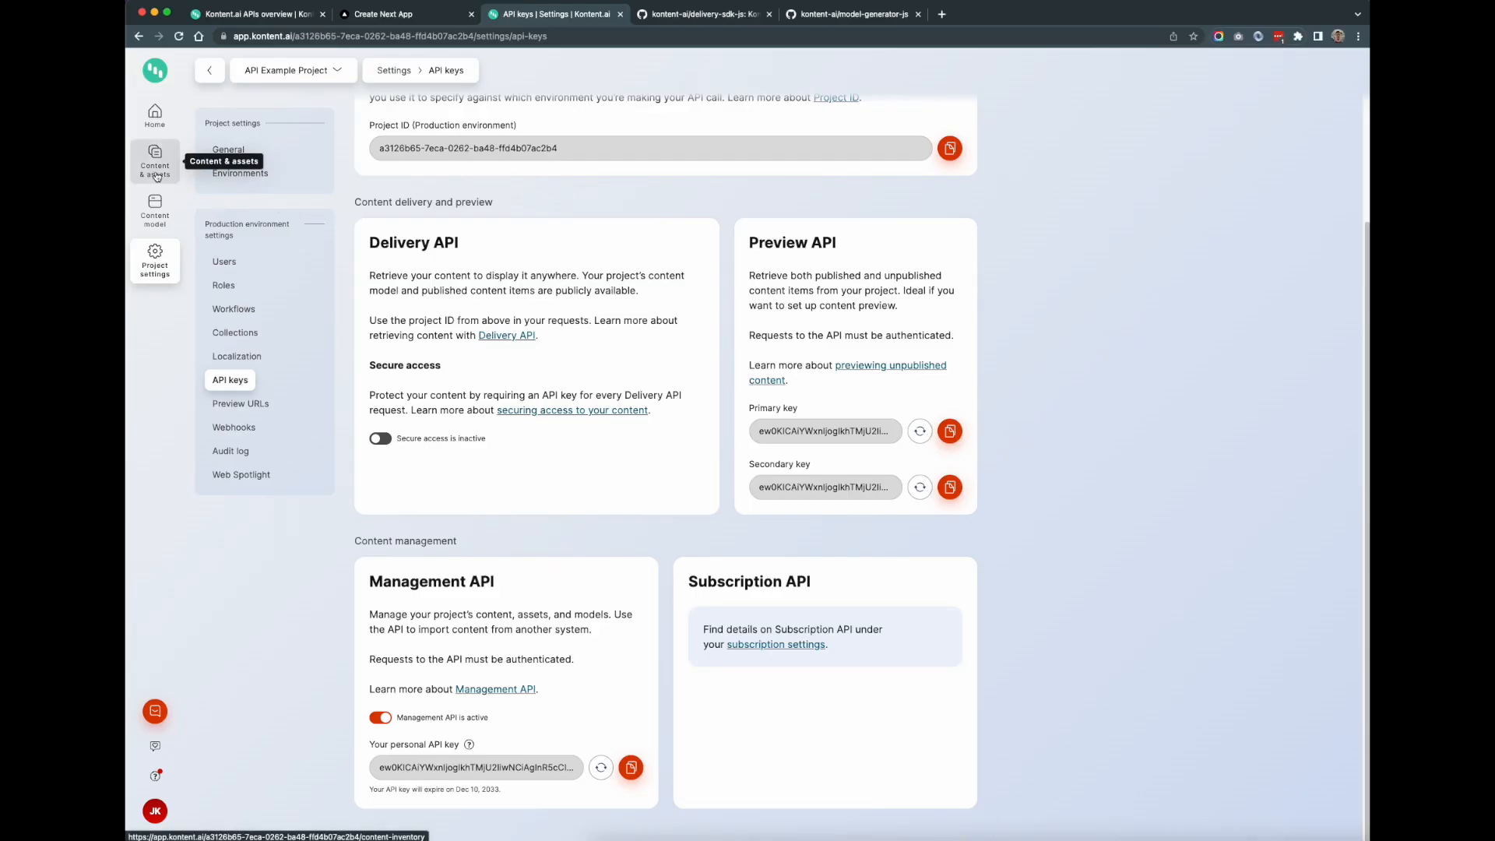
# Step: Open Sample Content Item and copy its codename from More actions > Codename
pyautogui.click(155, 162)
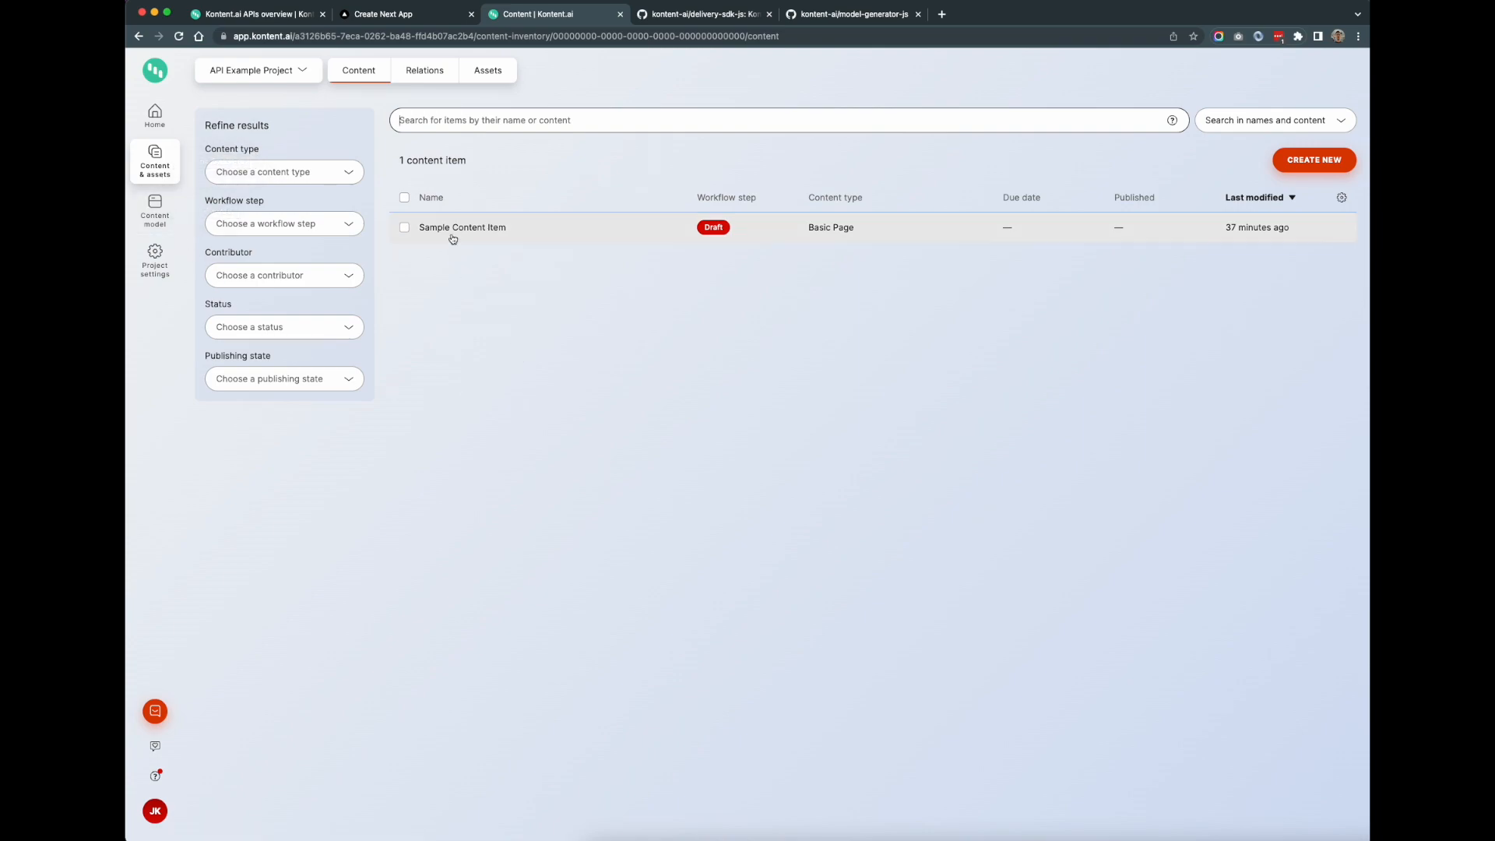
pyautogui.click(461, 227)
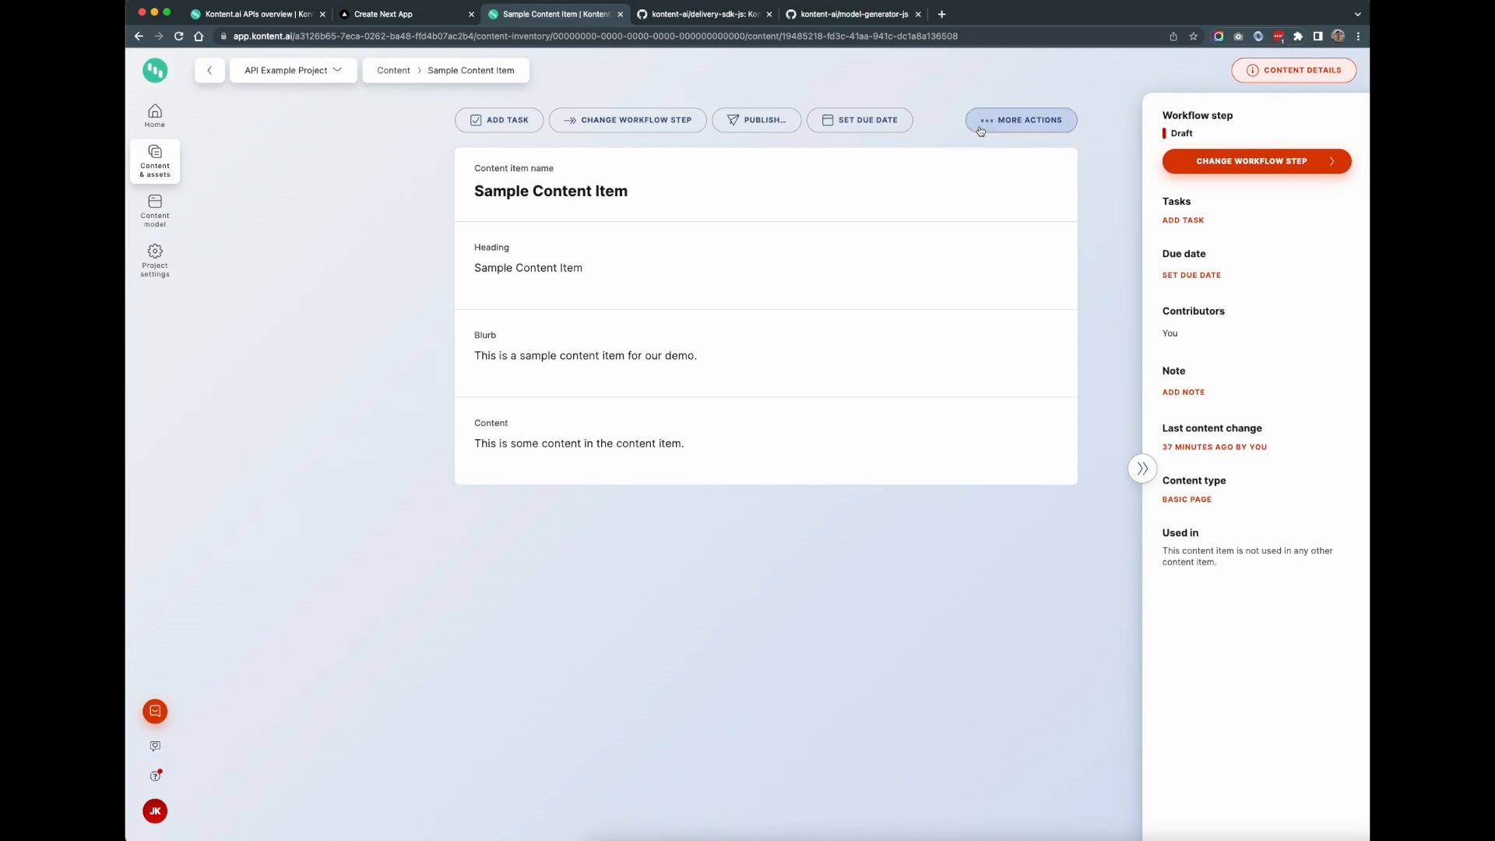
pyautogui.click(1020, 119)
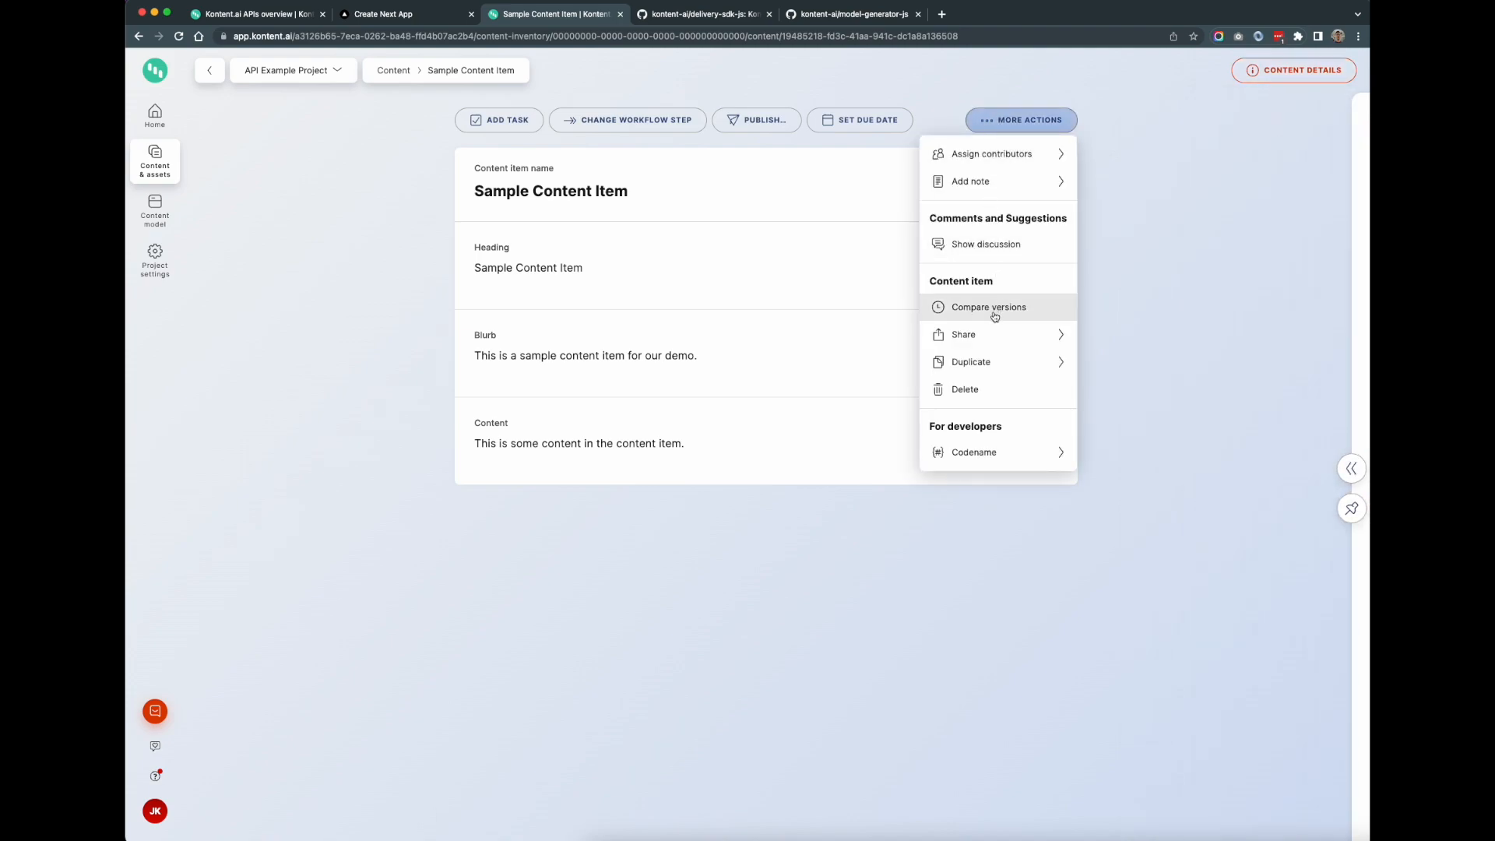
pyautogui.click(973, 452)
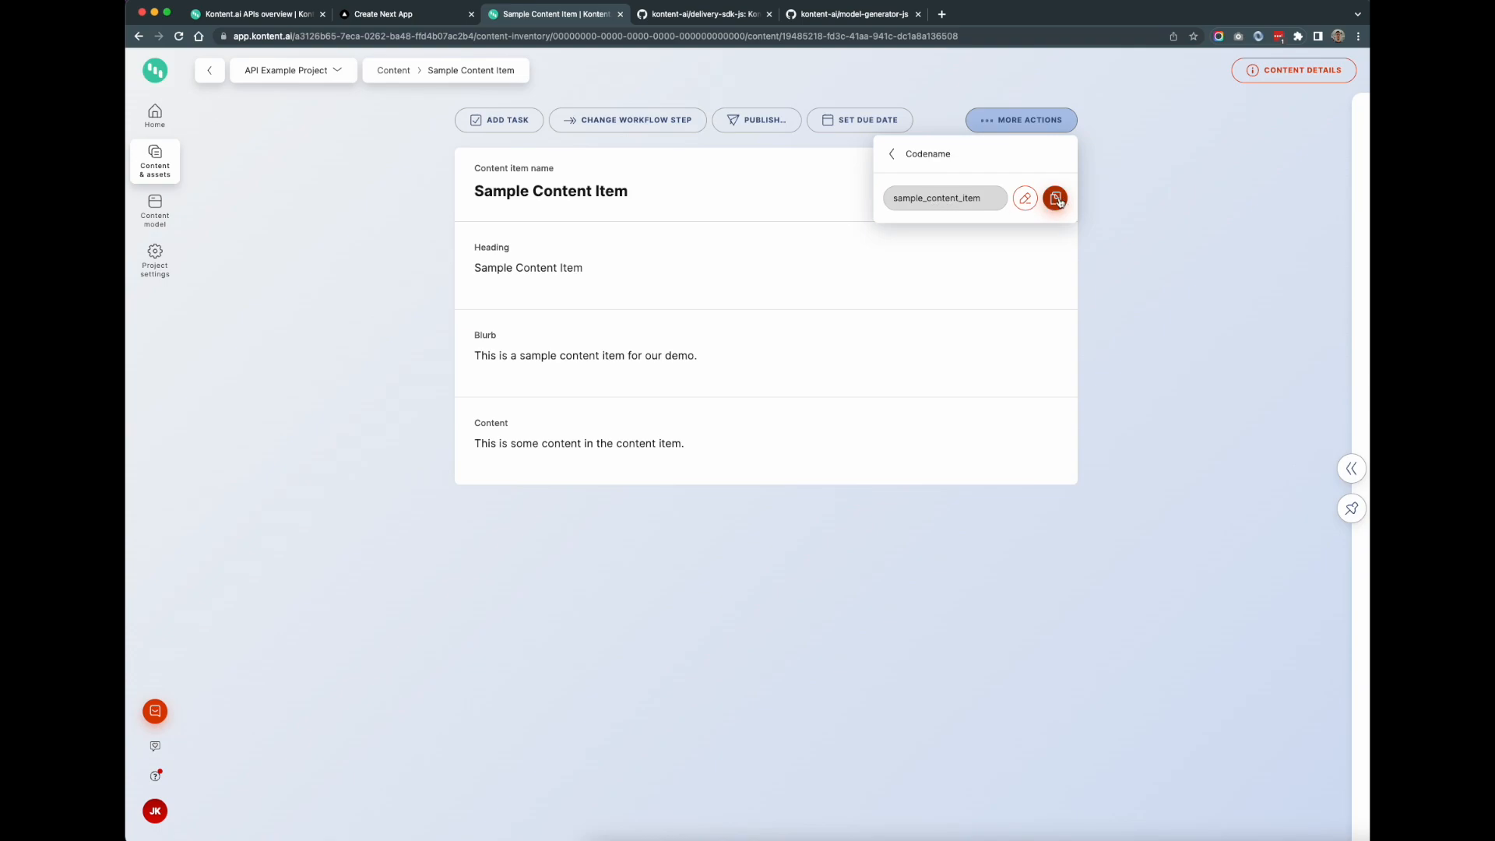
pyautogui.click(1055, 199)
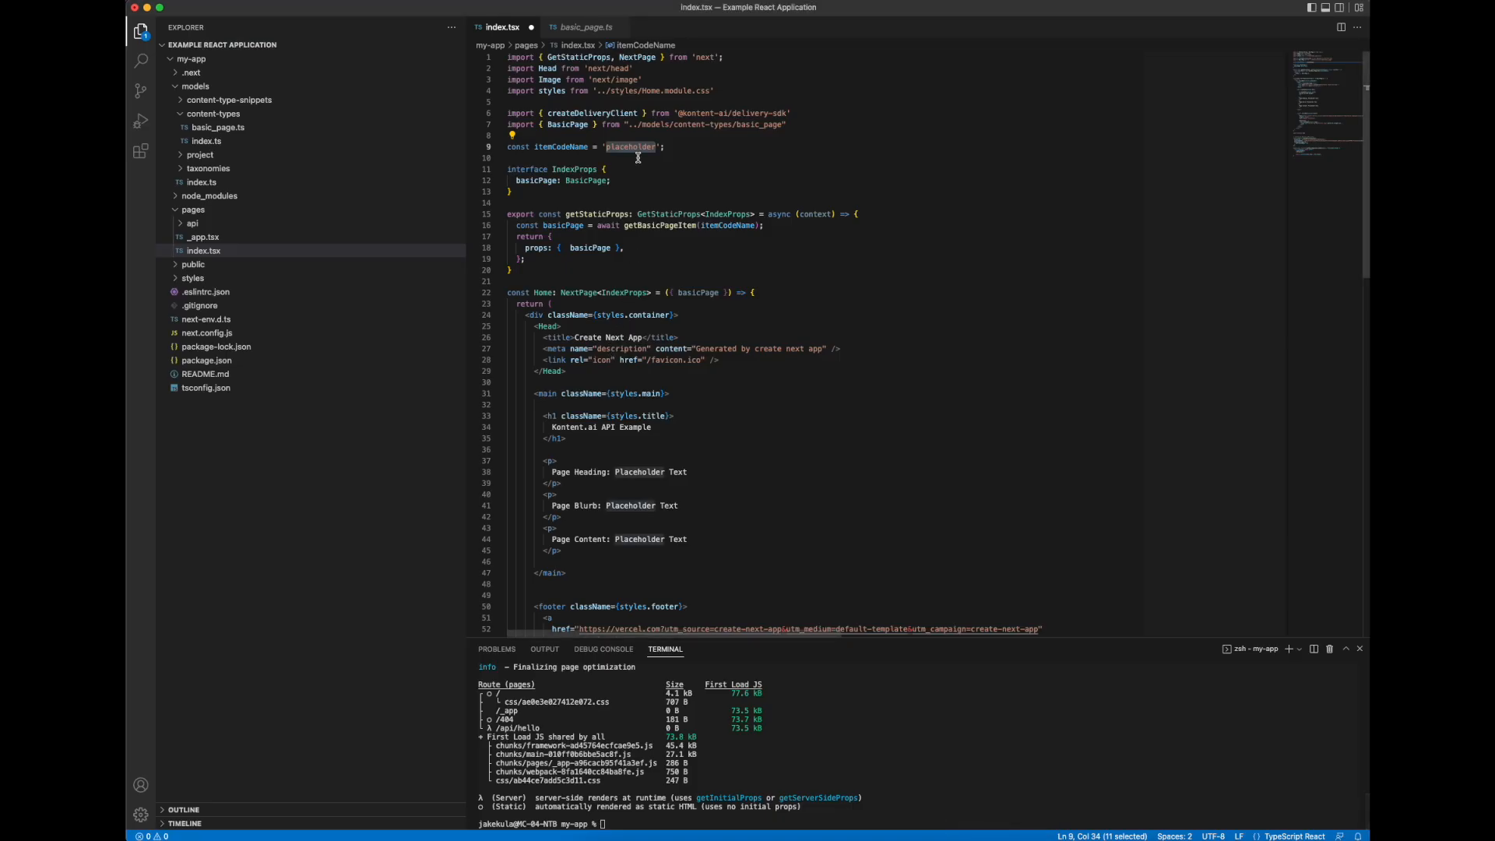
pyautogui.moveTo(671, 182)
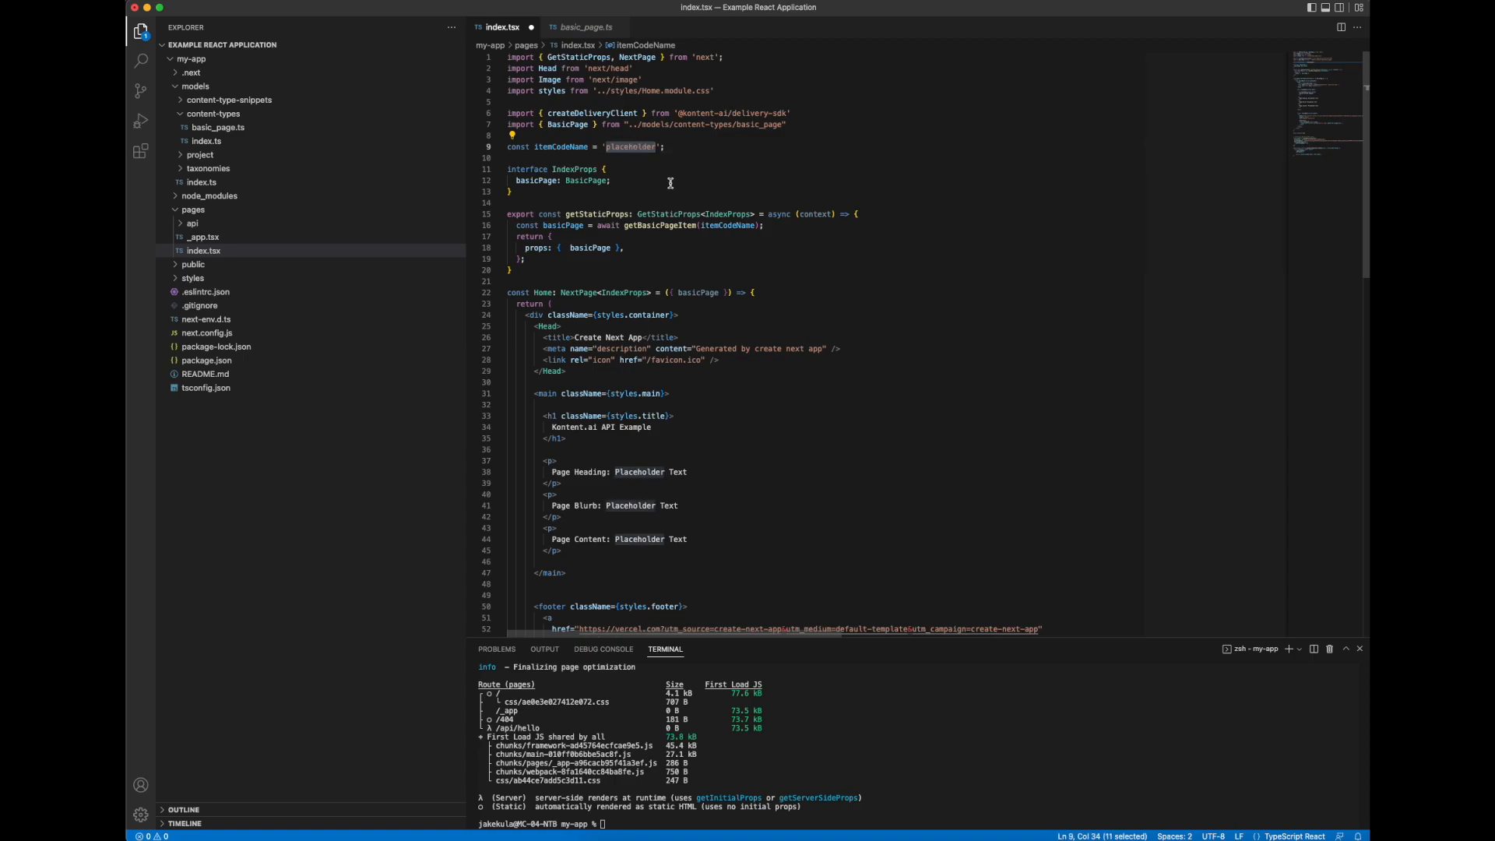
# Step: Paste sample_content_item into const itemCodeName and review the client code
pyautogui.write('sample_content_item')
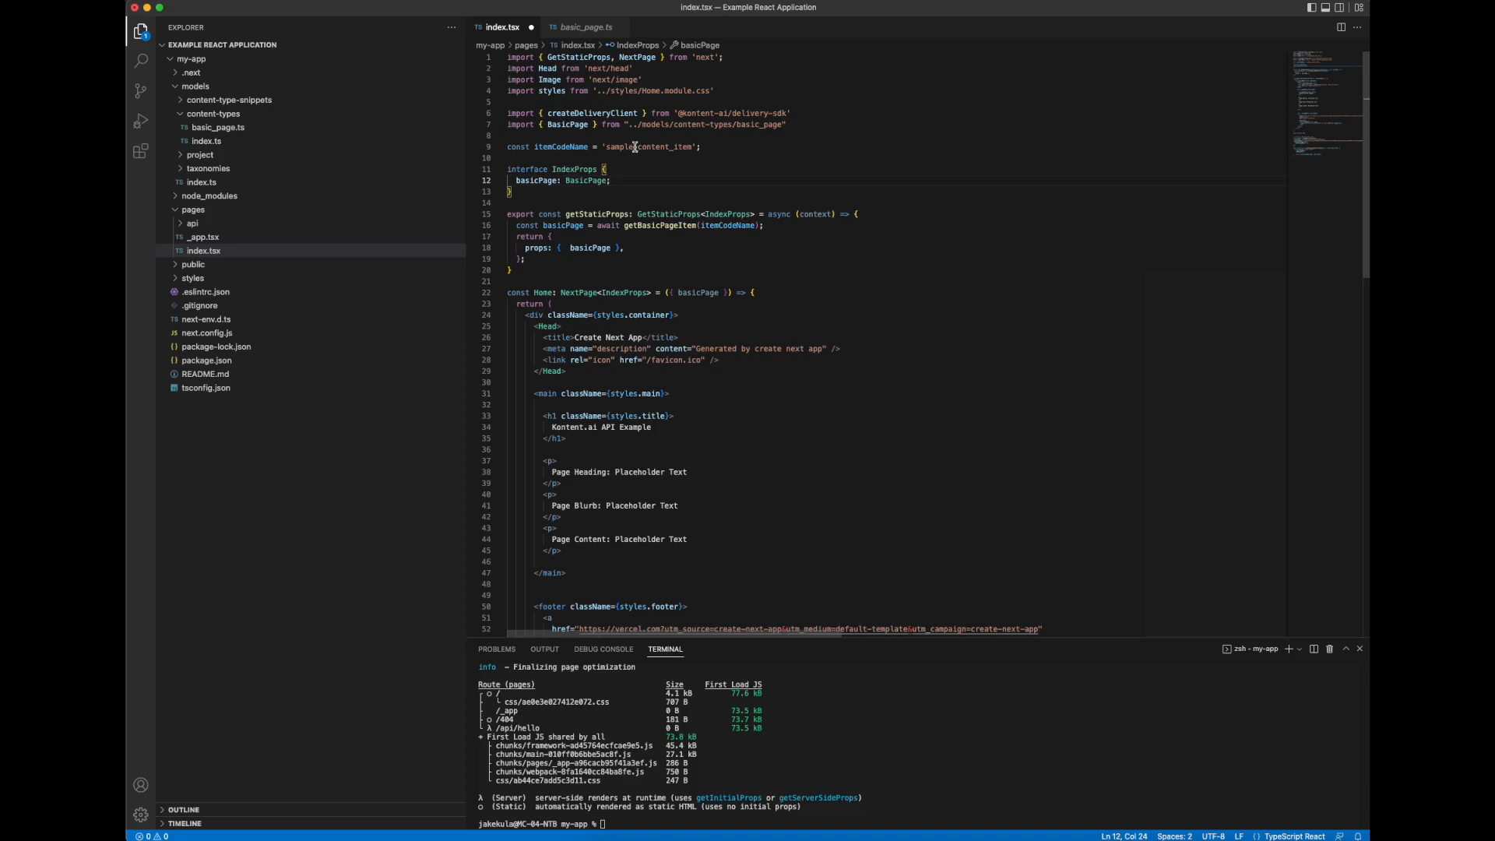
pyautogui.scroll(-3)
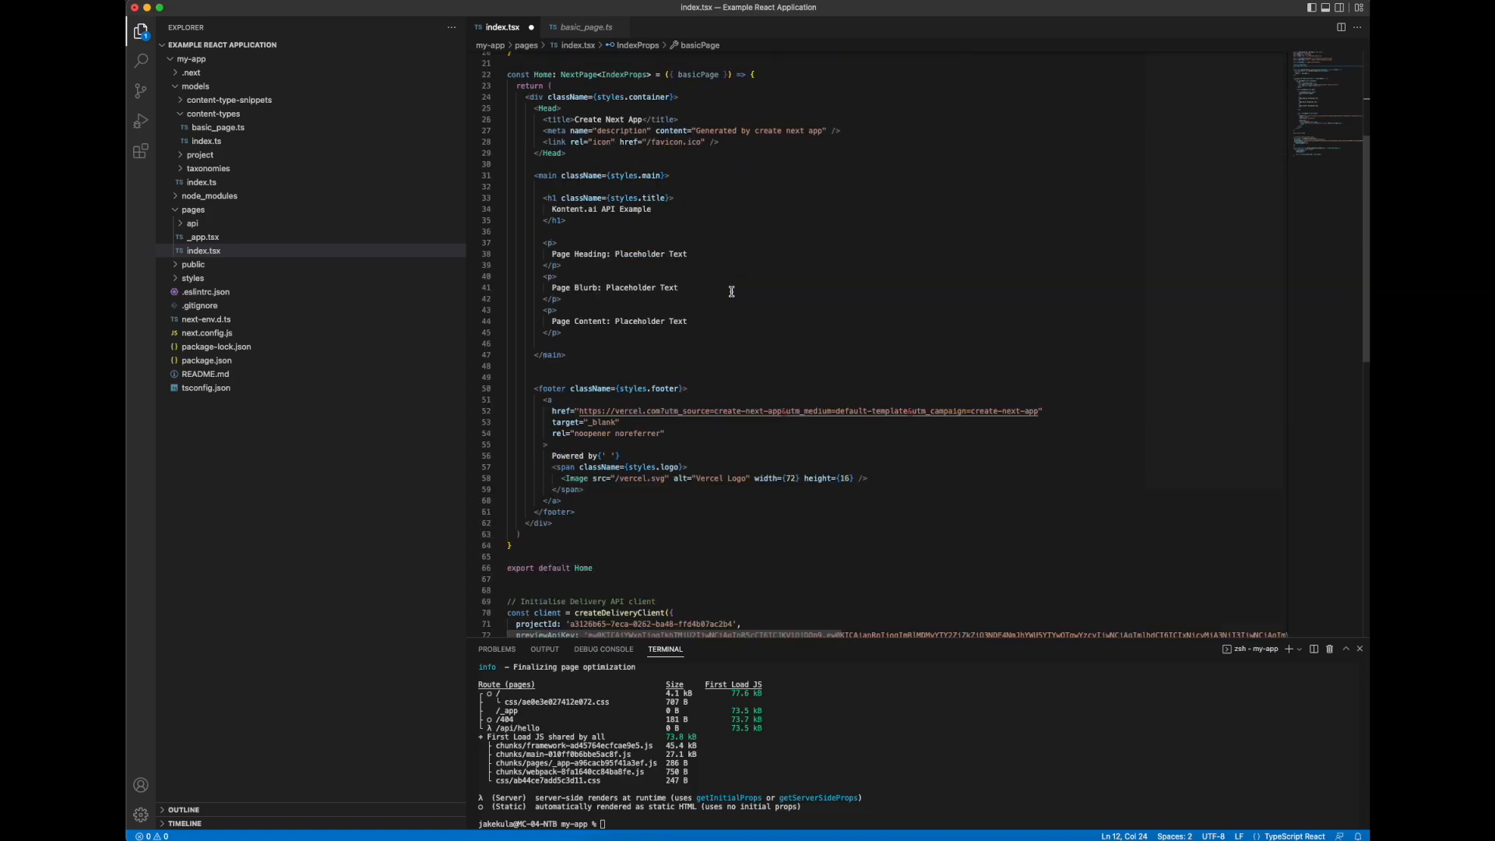
pyautogui.scroll(-3)
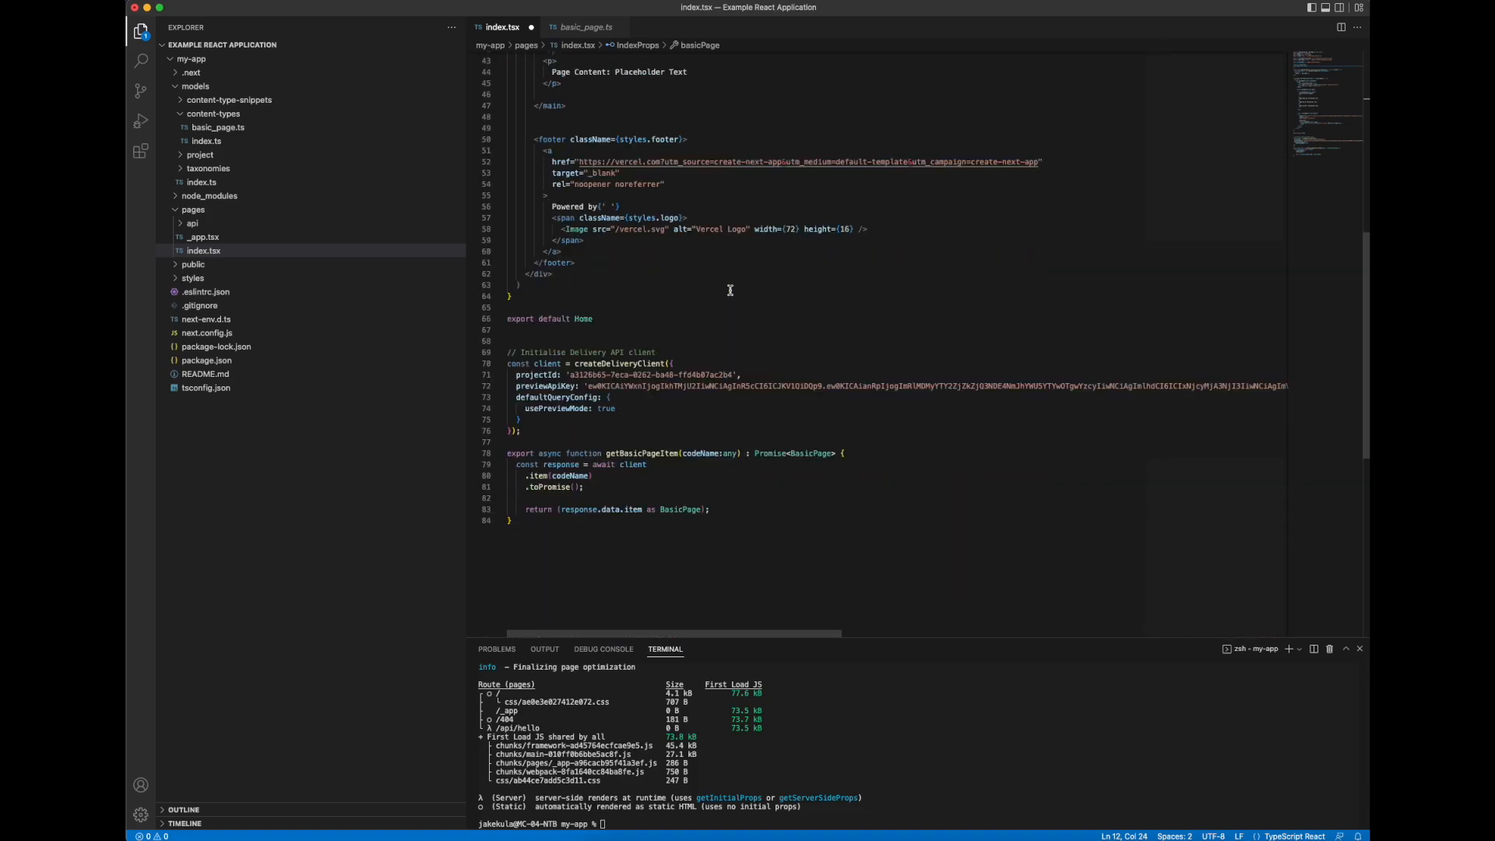
pyautogui.scroll(3)
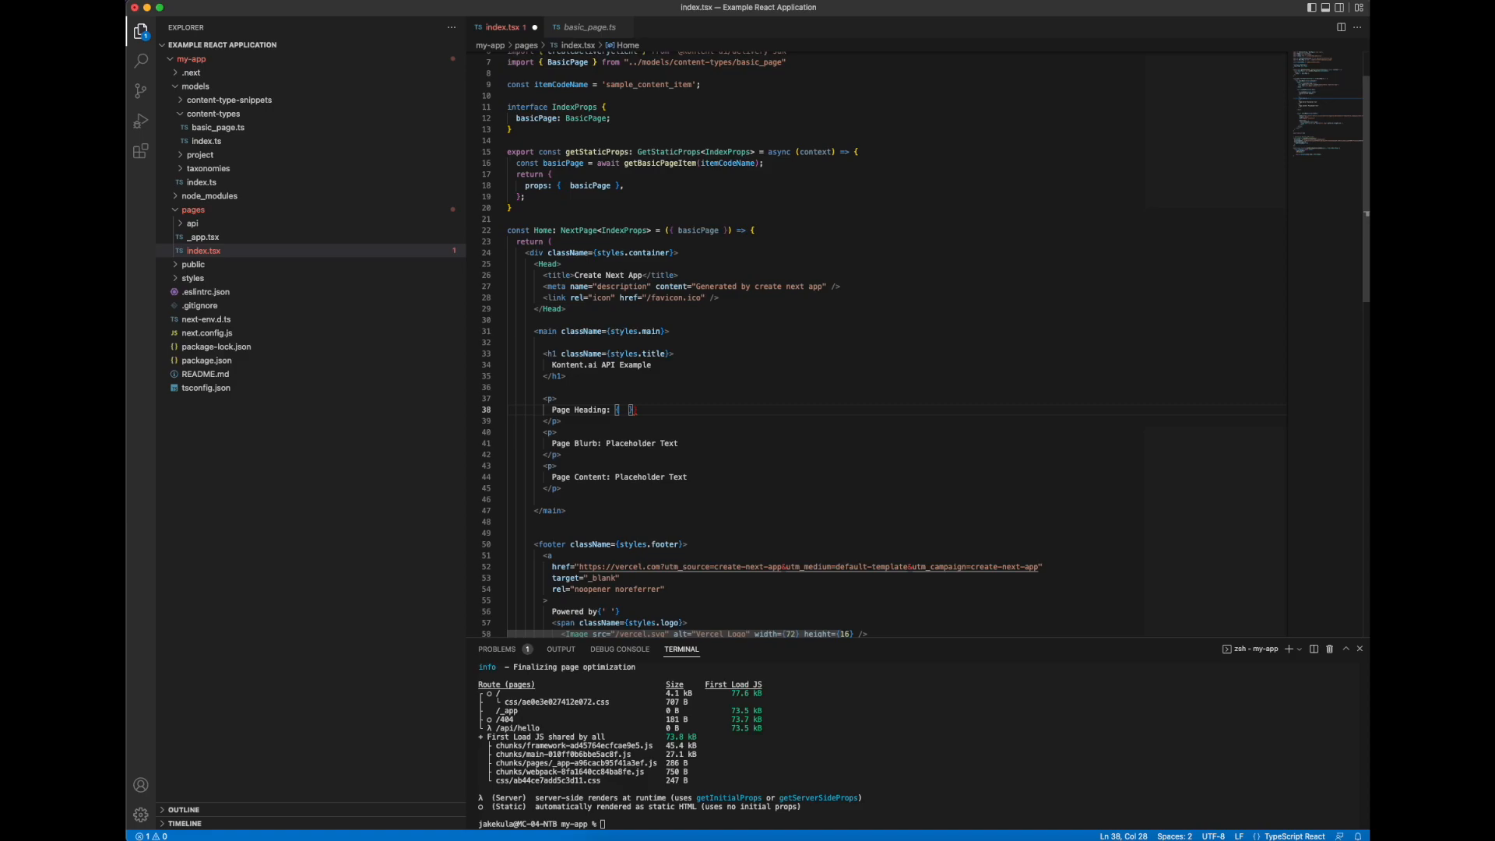
# Step: Show {basicPage.elements.heading.value} and {basicPage.elements.blurb.value} in the heading and blurb lines
pyautogui.write('b')
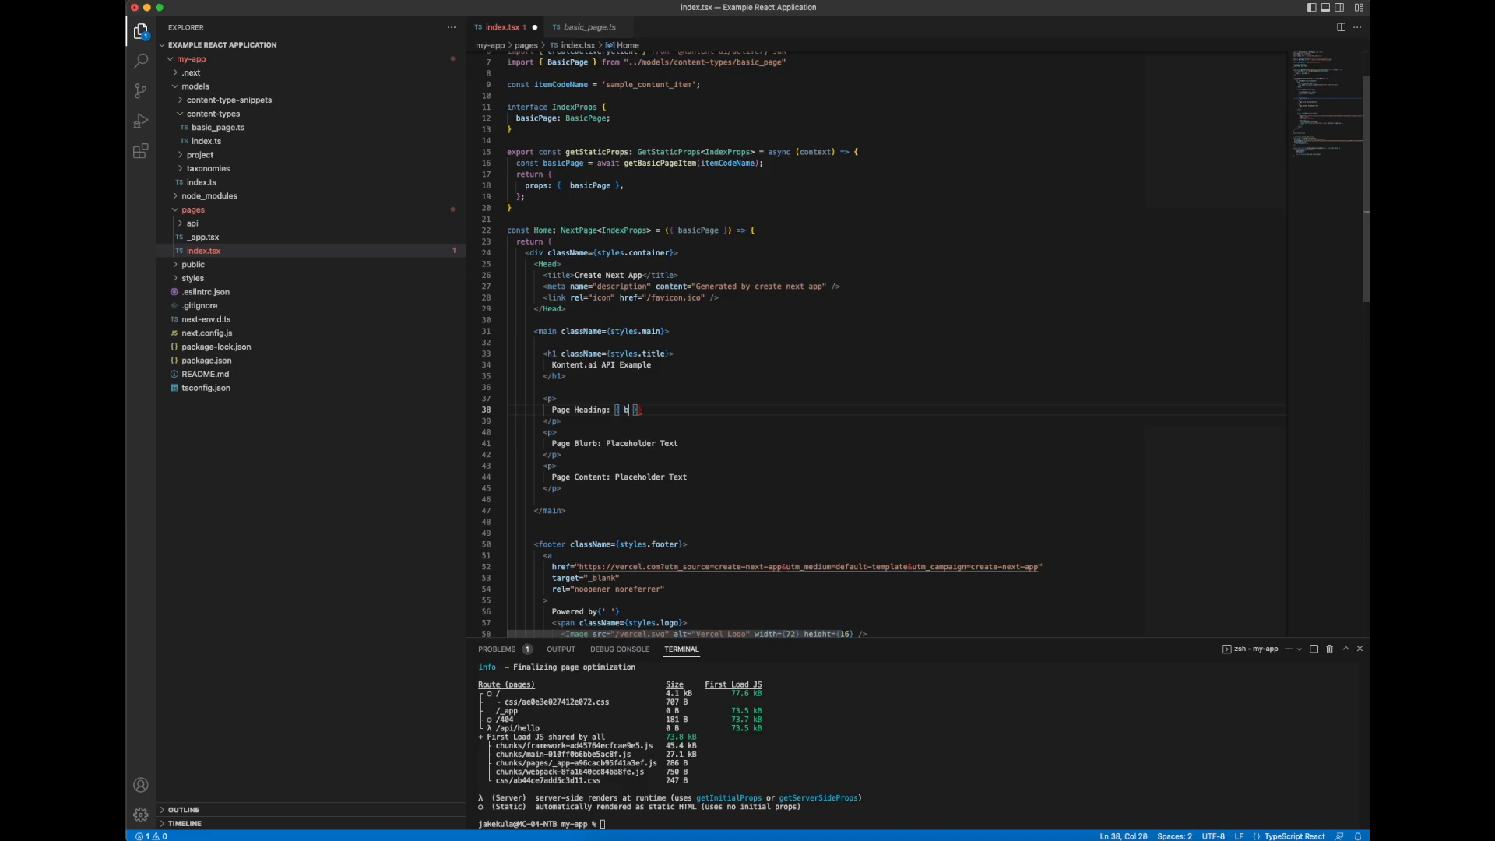
pyautogui.write('asicPage')
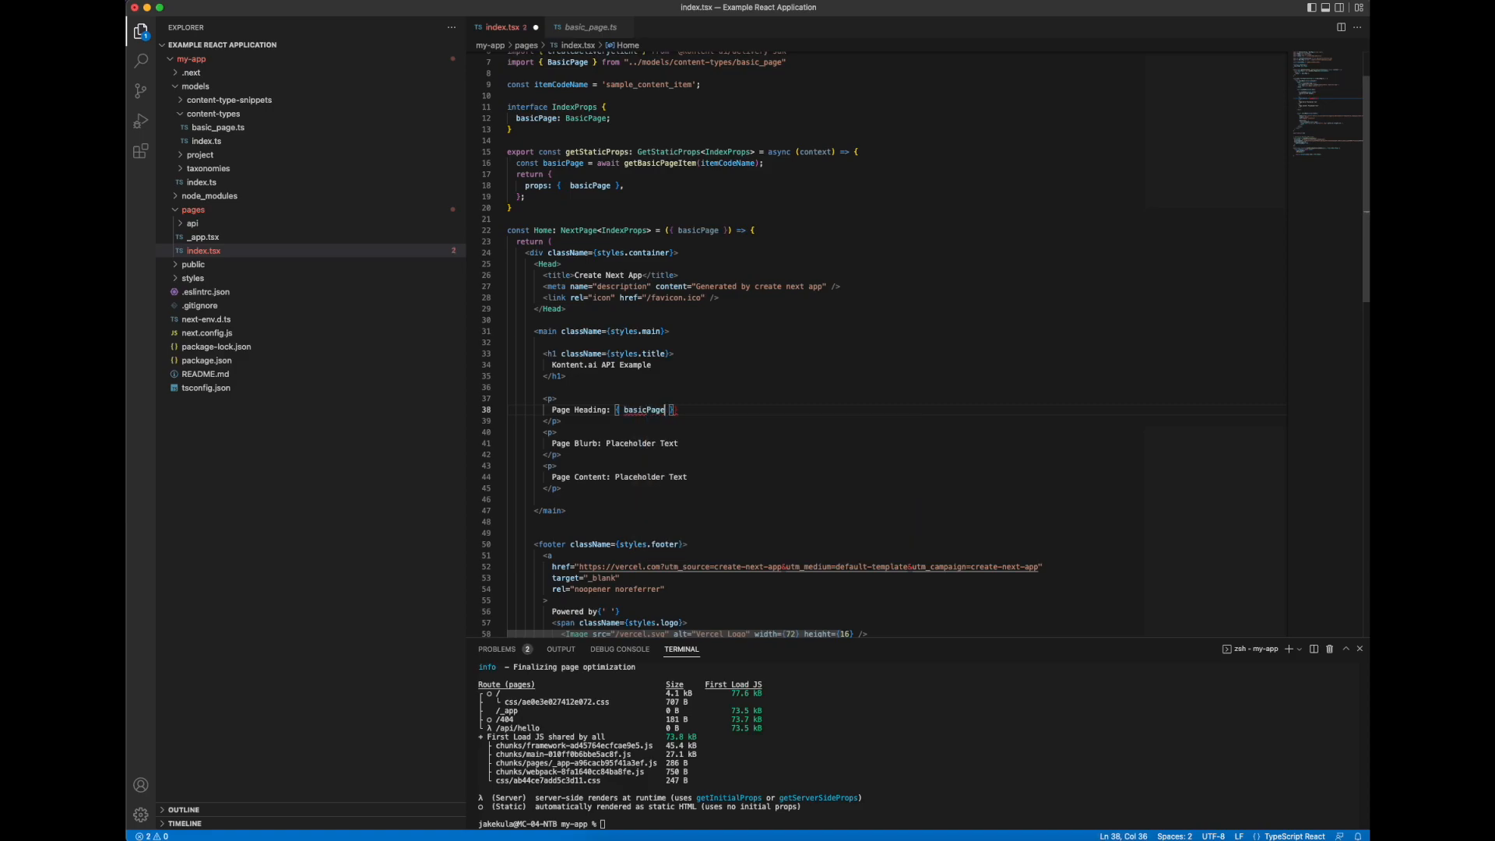
pyautogui.write('.elements.heading')
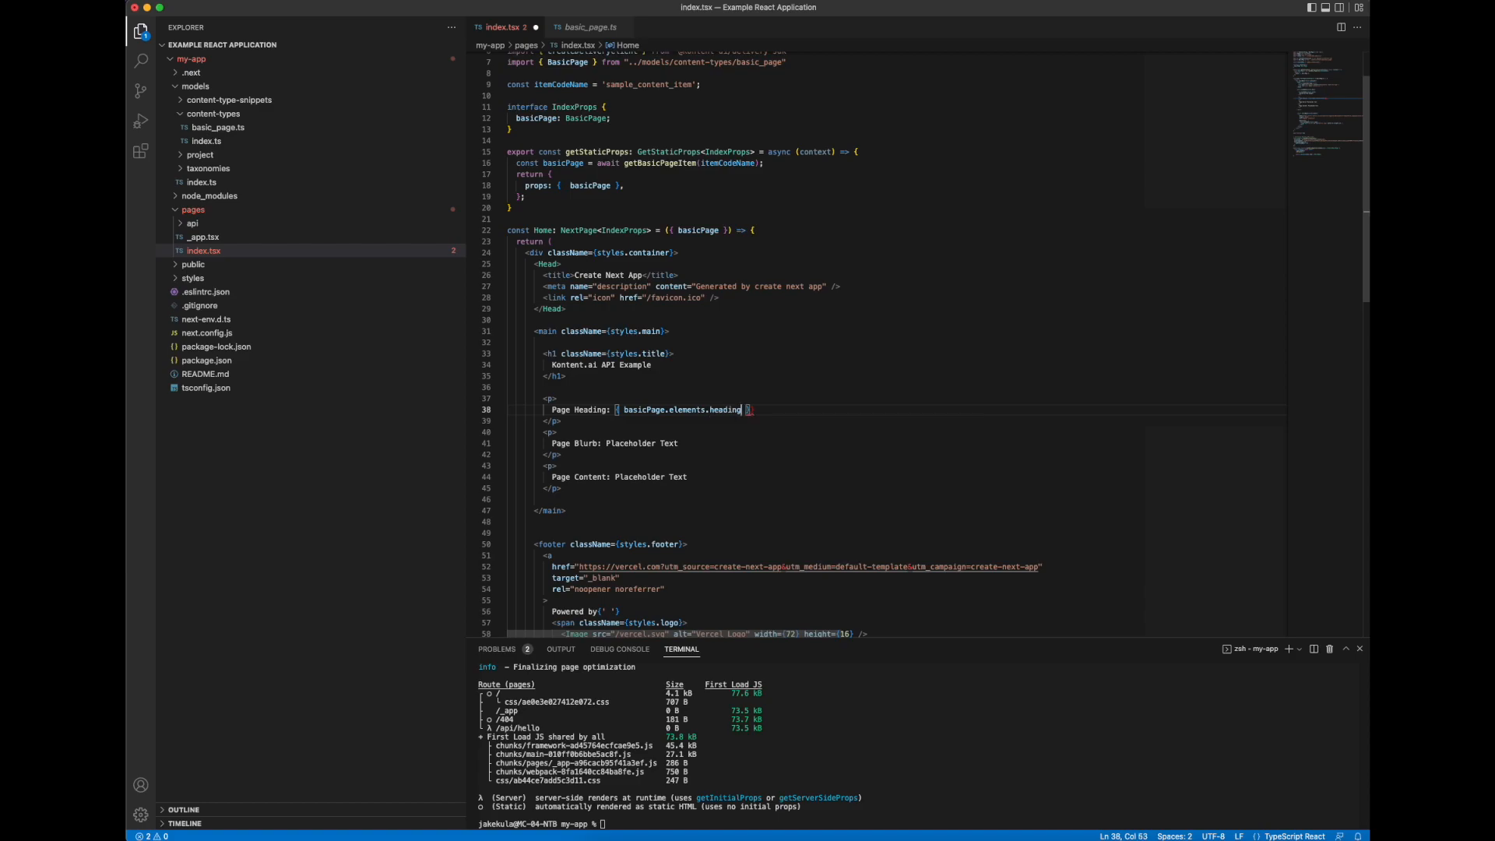
pyautogui.write('.value')
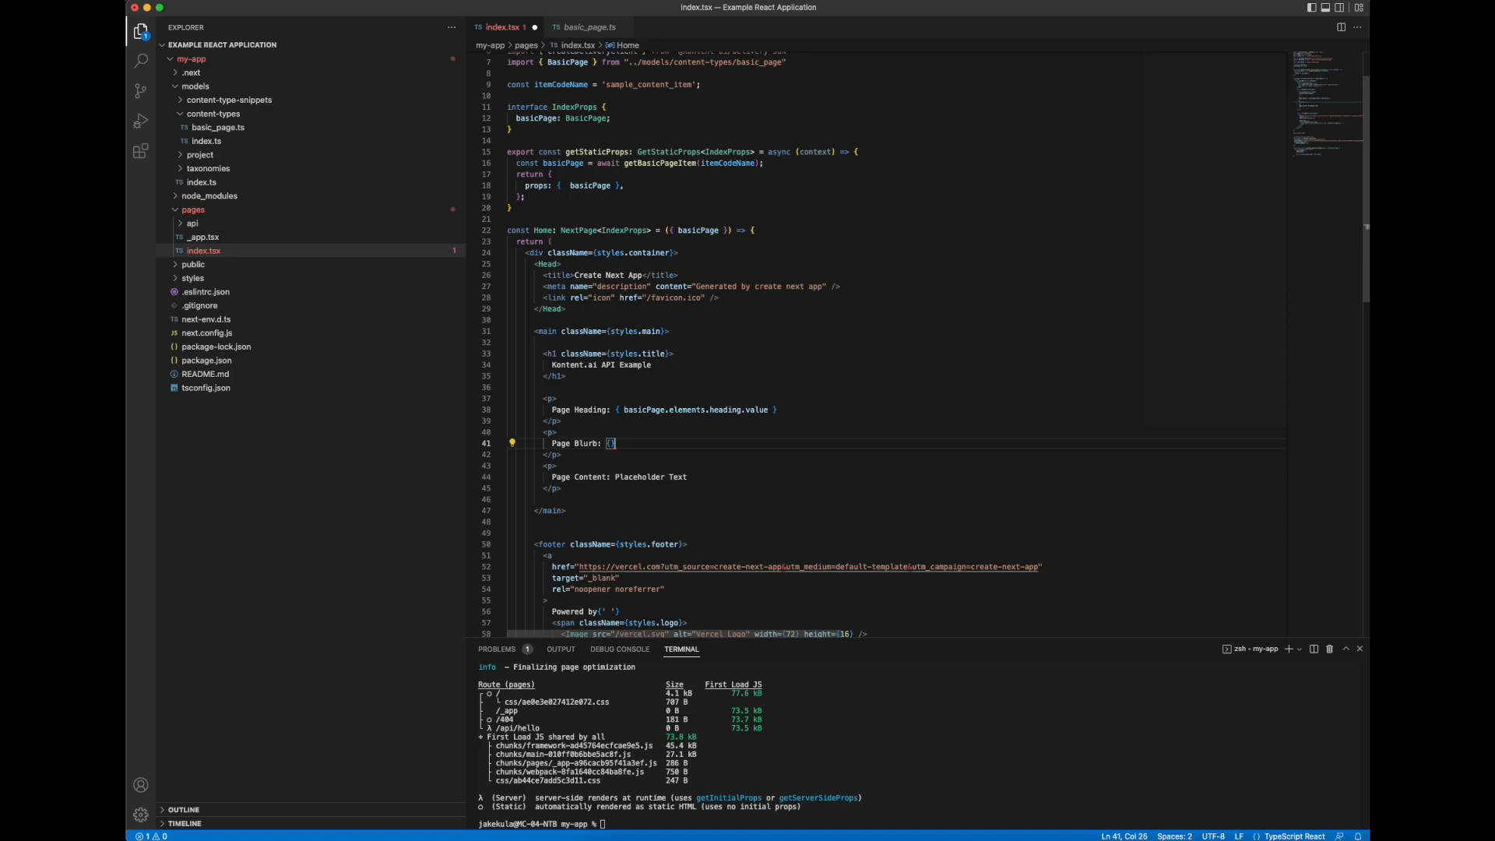
pyautogui.write('basicPage.elements.blurb')
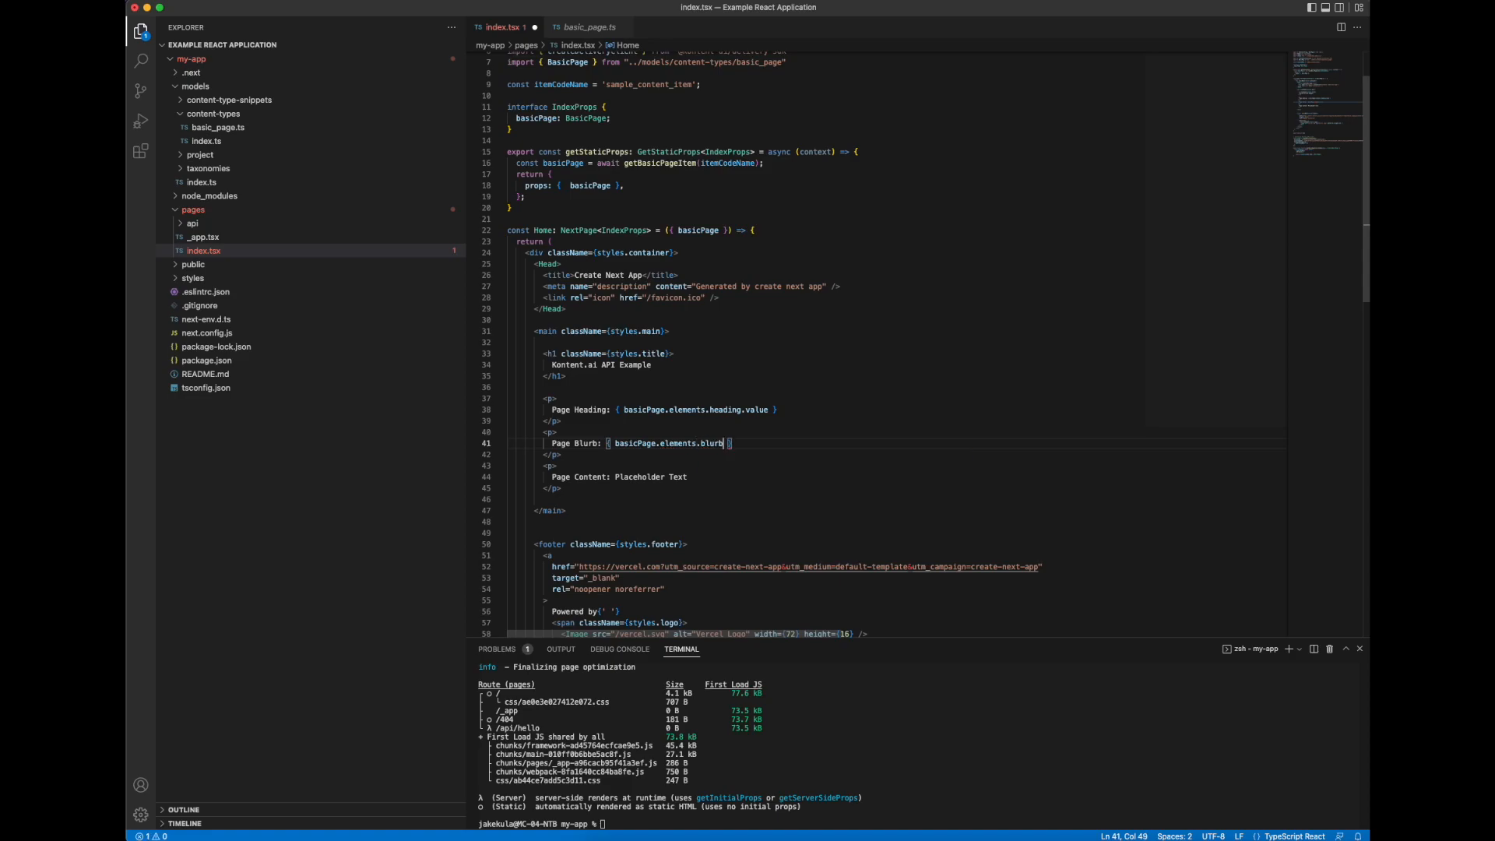
pyautogui.write('.value')
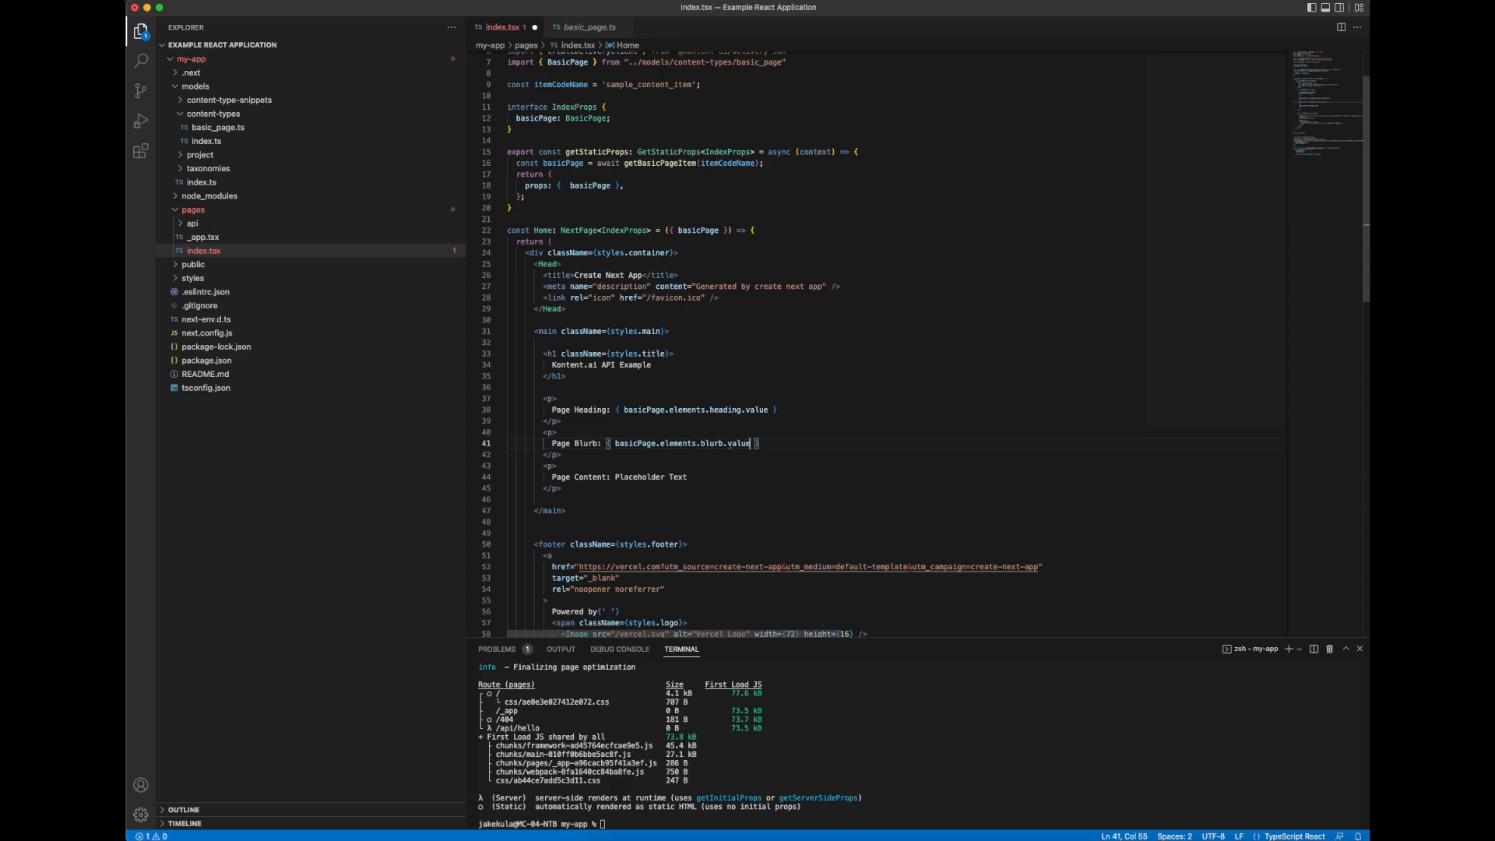
# Step: Replace the content line's placeholder words with a basicPage.elements reference
pyautogui.doubleClick(653, 476)
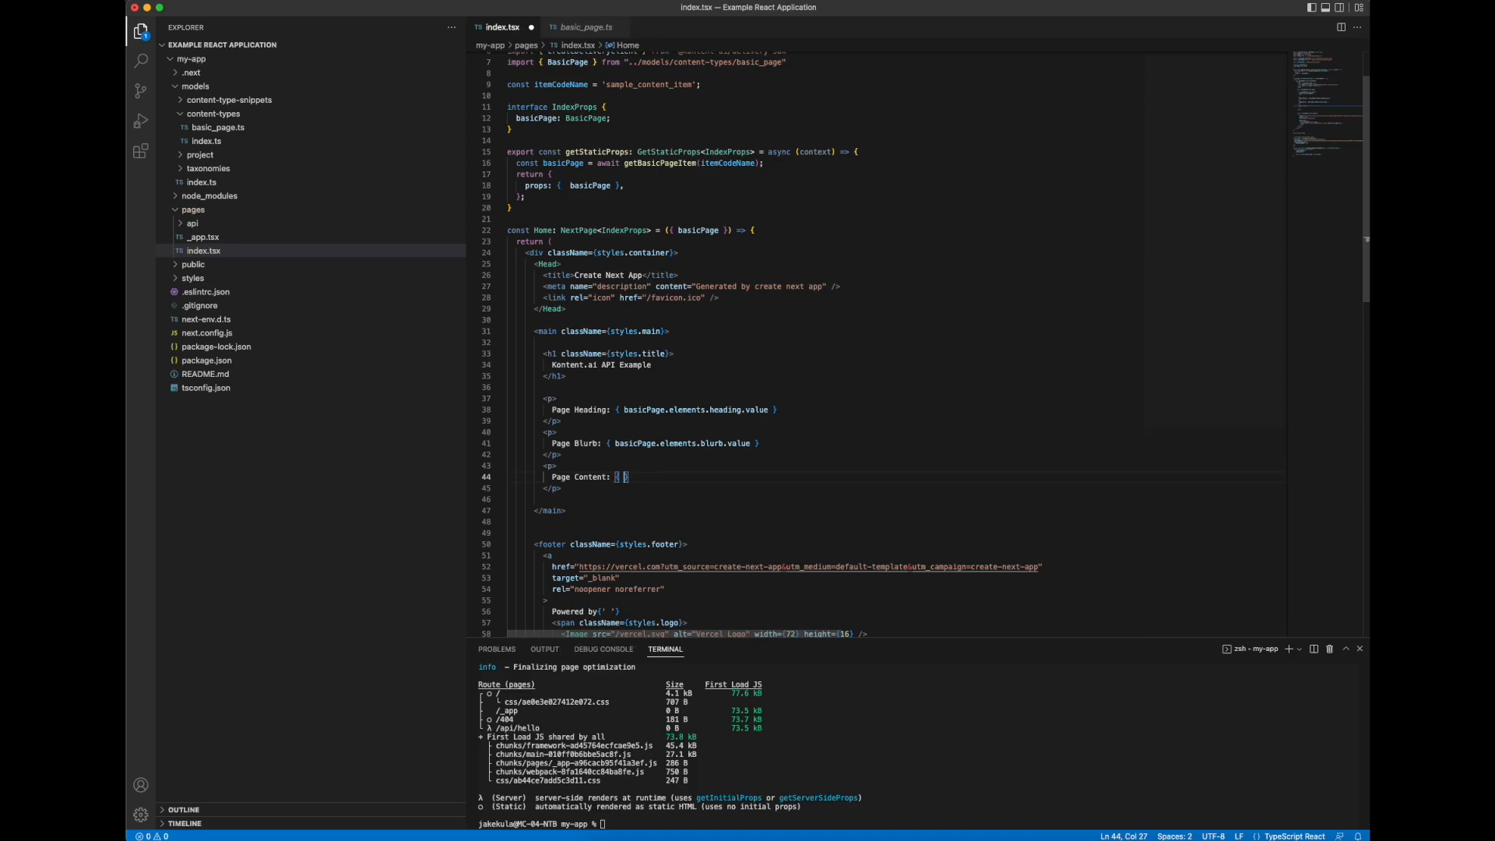
pyautogui.write('basicPage.ele')
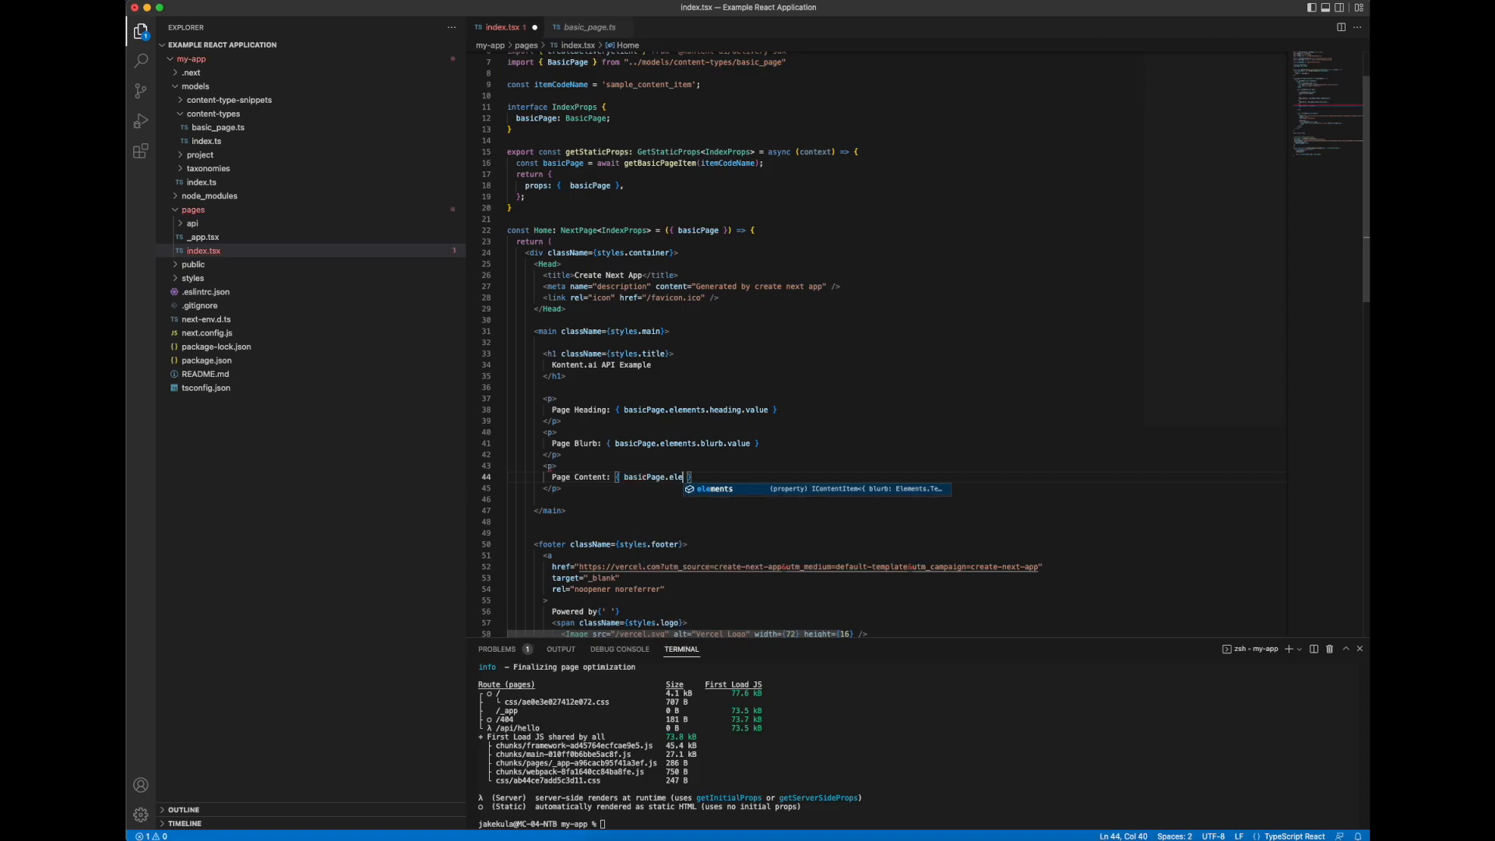
pyautogui.write('.')
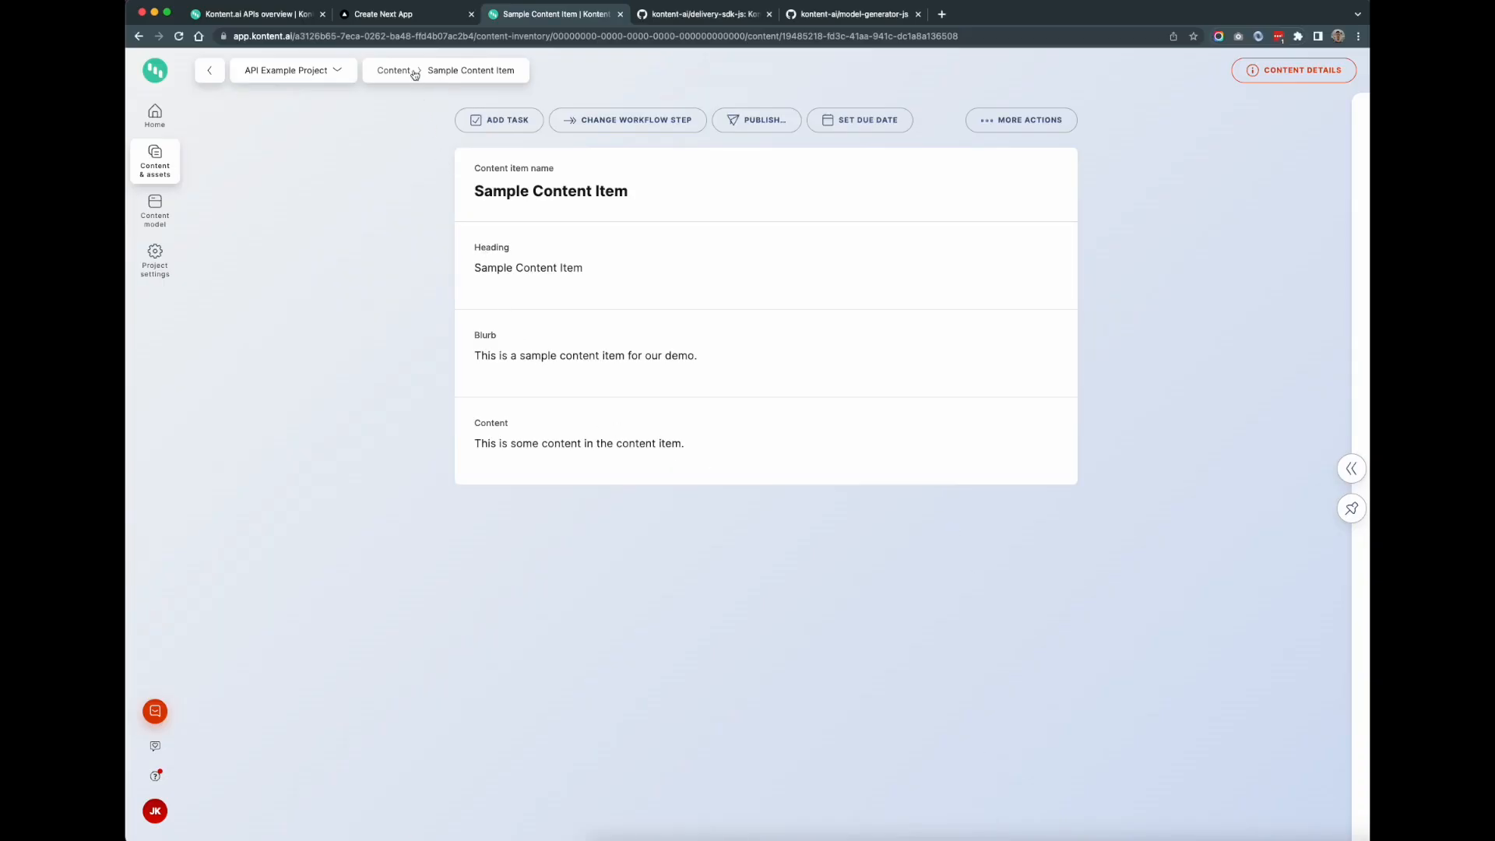
# Step: Reload the localhost:3000 Create Next App page to fetch the item's content
pyautogui.click(381, 14)
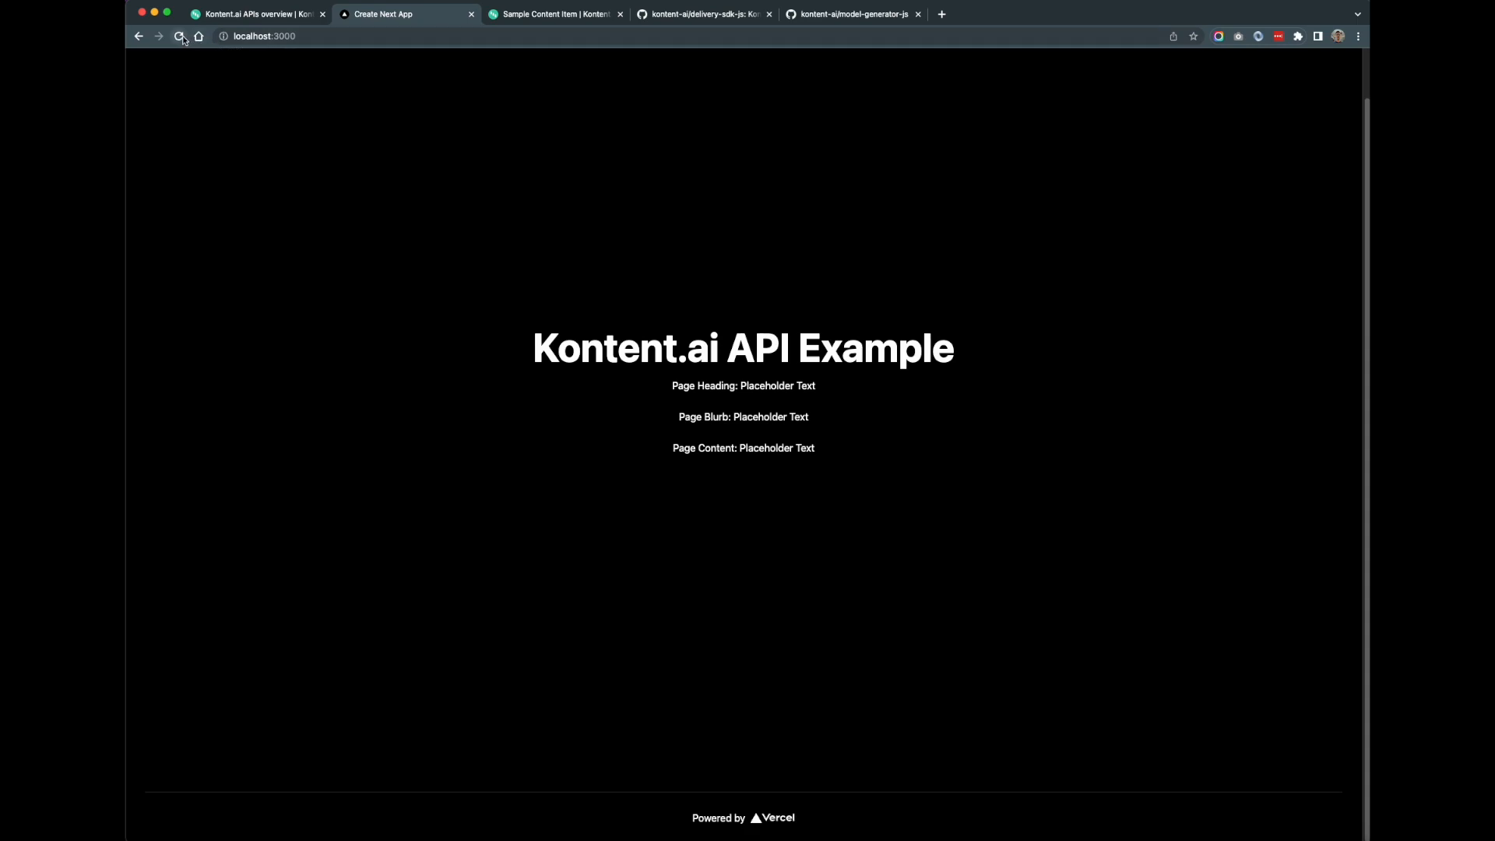
pyautogui.click(179, 37)
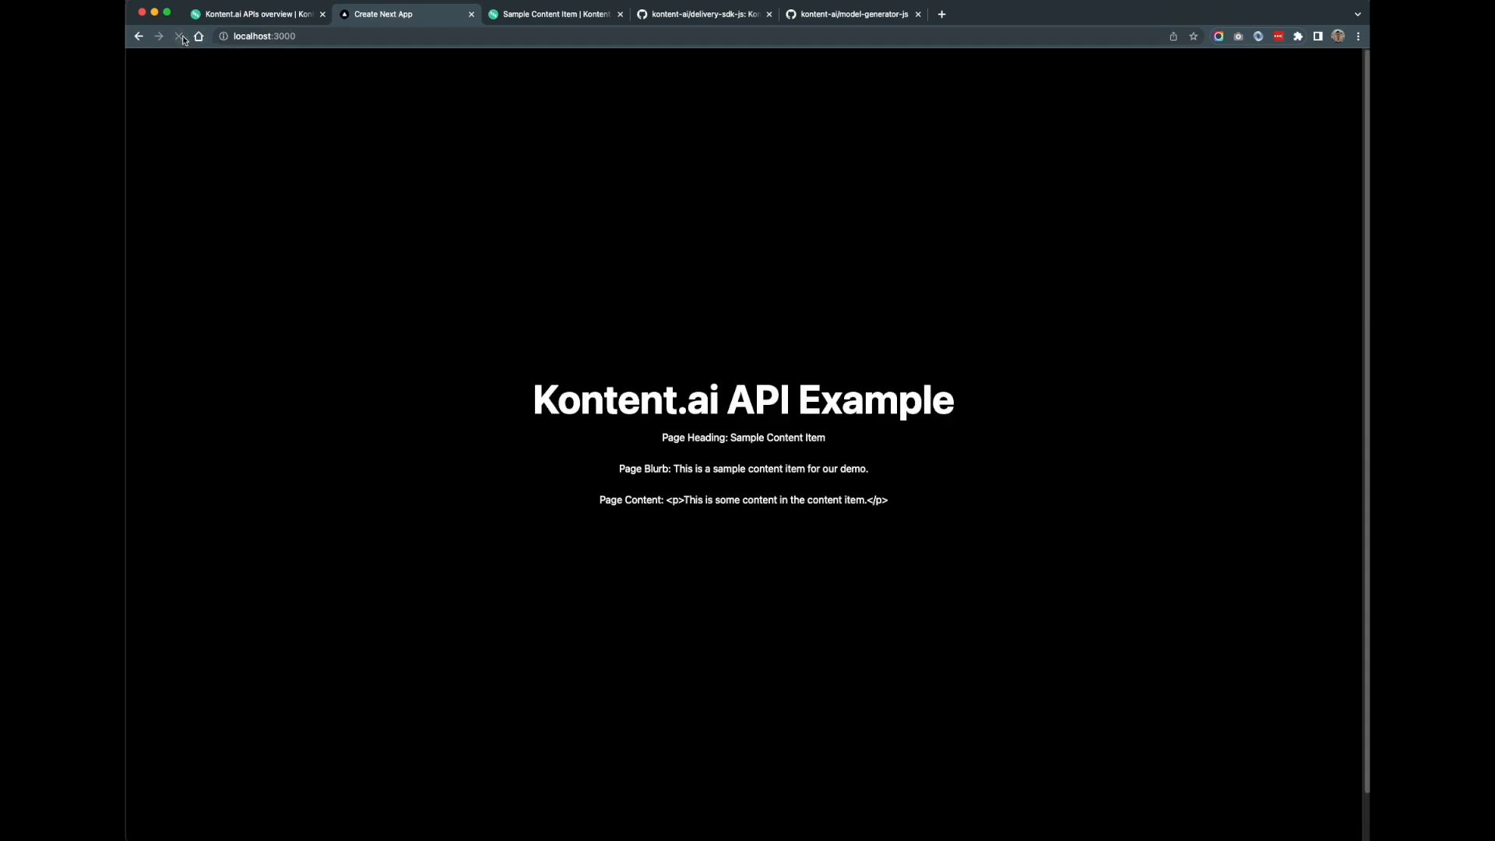